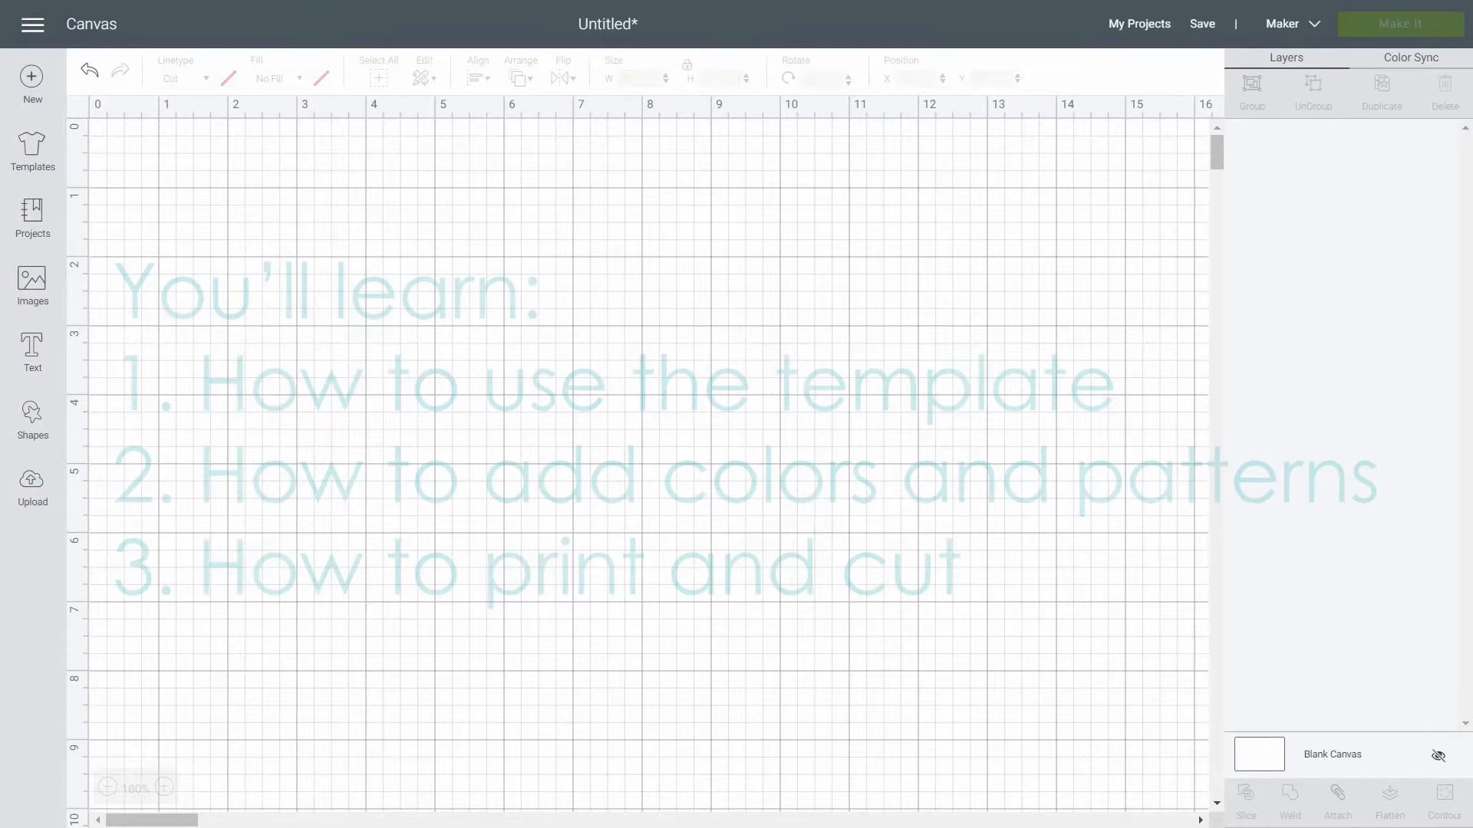
Go to the Upload page and reach the Upload Image browse screen.
left_click(33, 485)
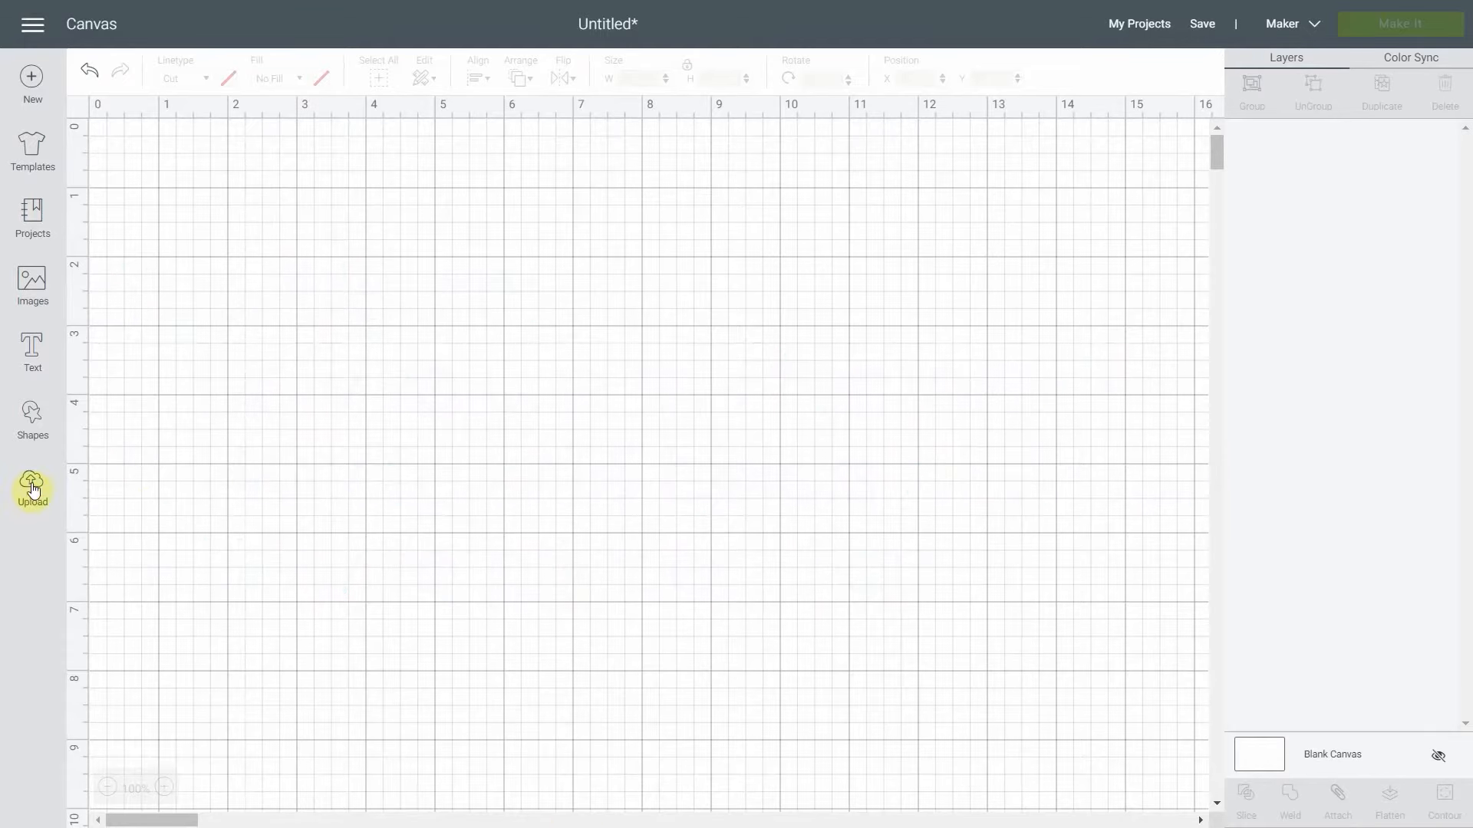
left_click(32, 484)
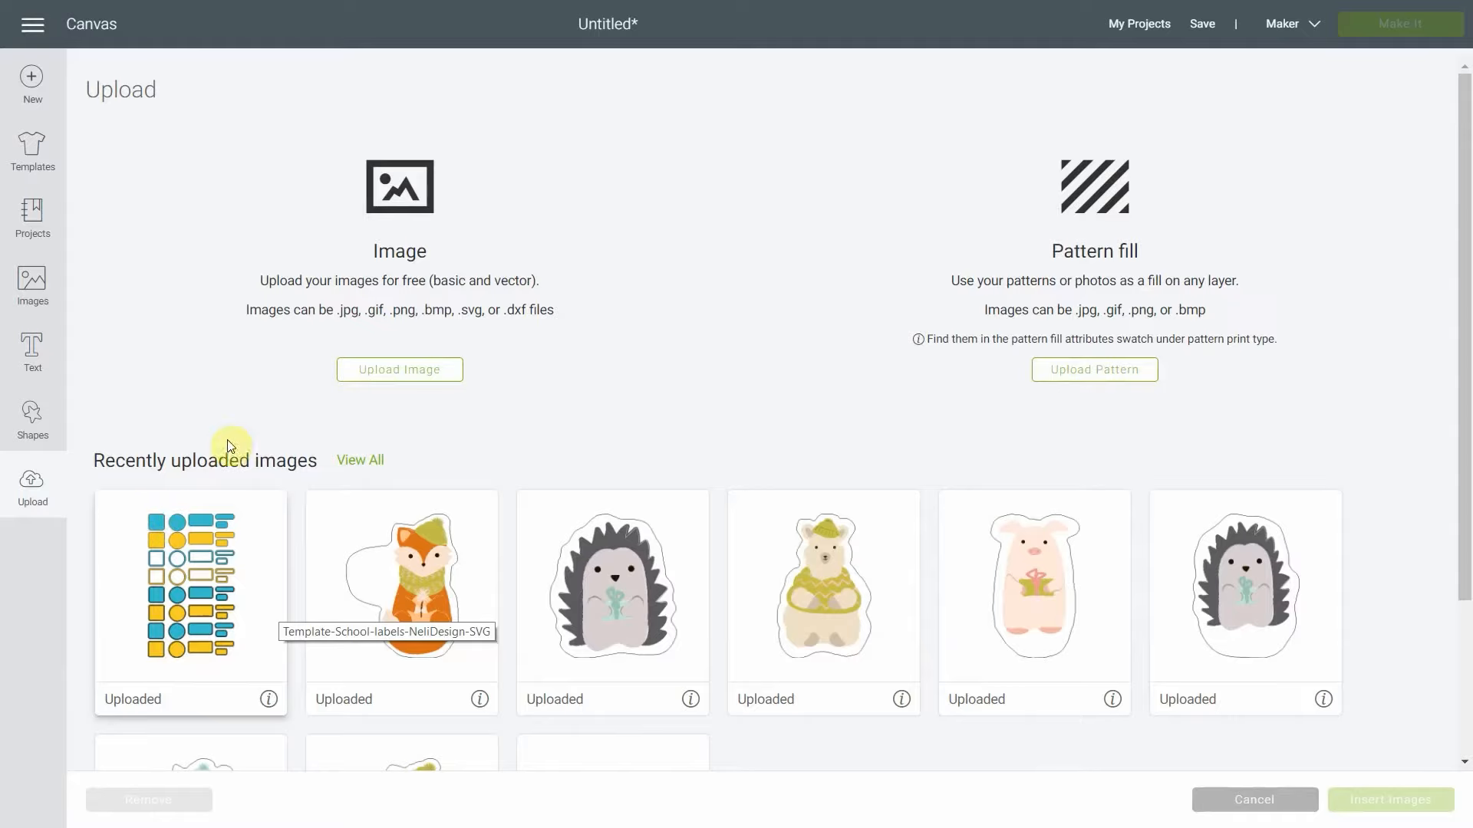
left_click(399, 369)
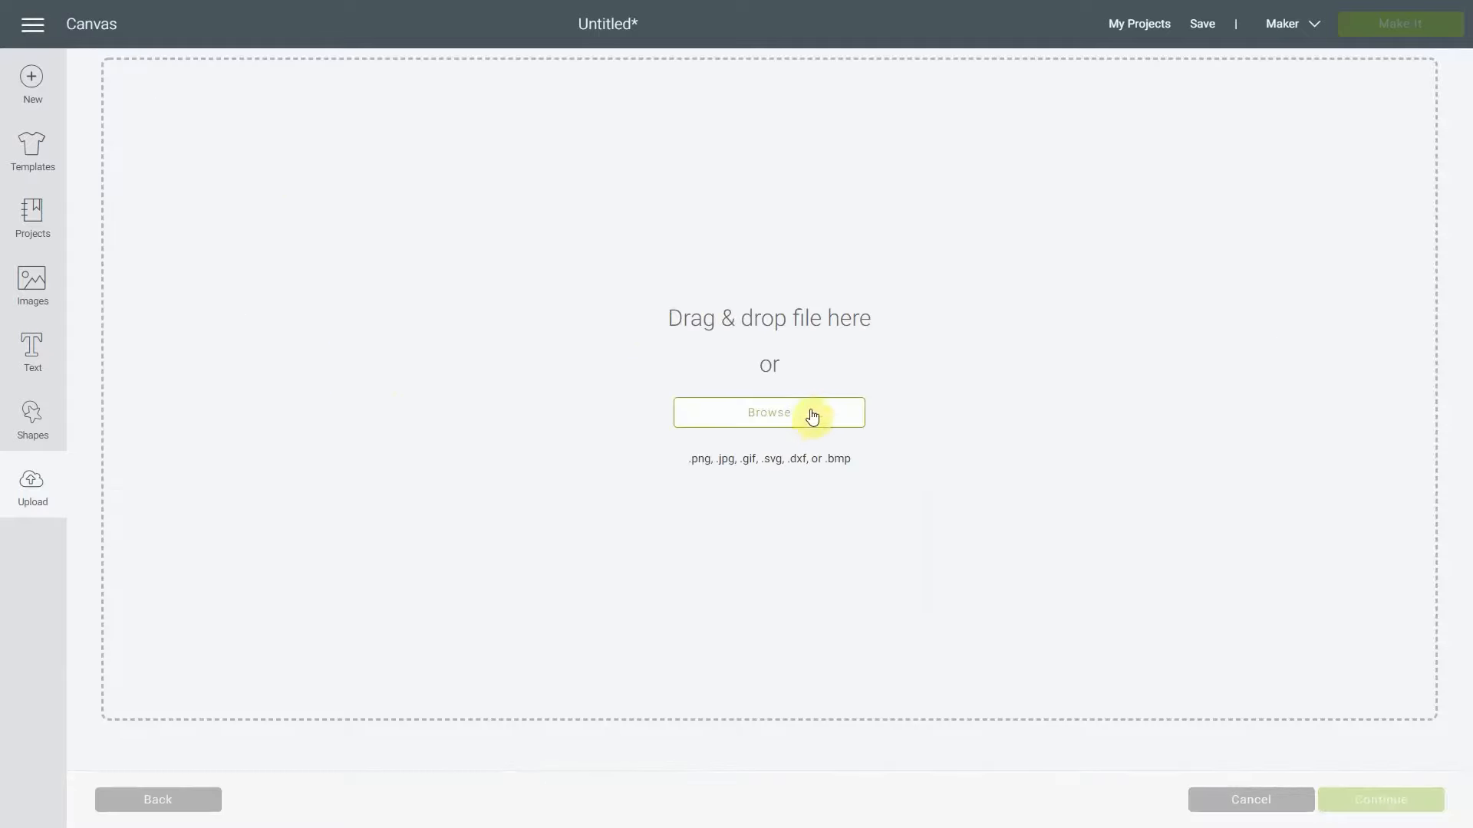
mouse_move(478, 721)
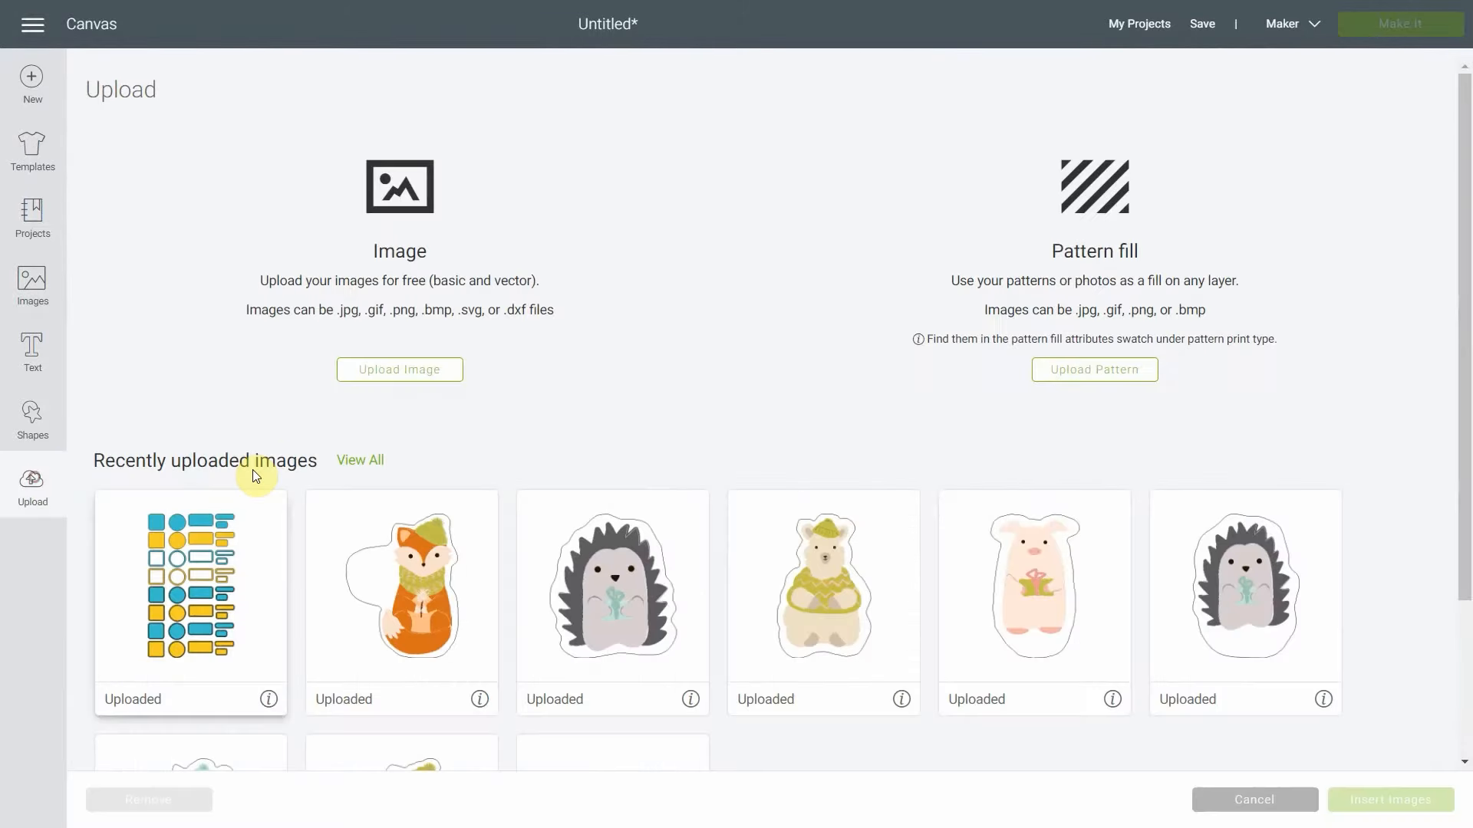
Insert the recently uploaded school labels template onto the canvas.
left_click(190, 601)
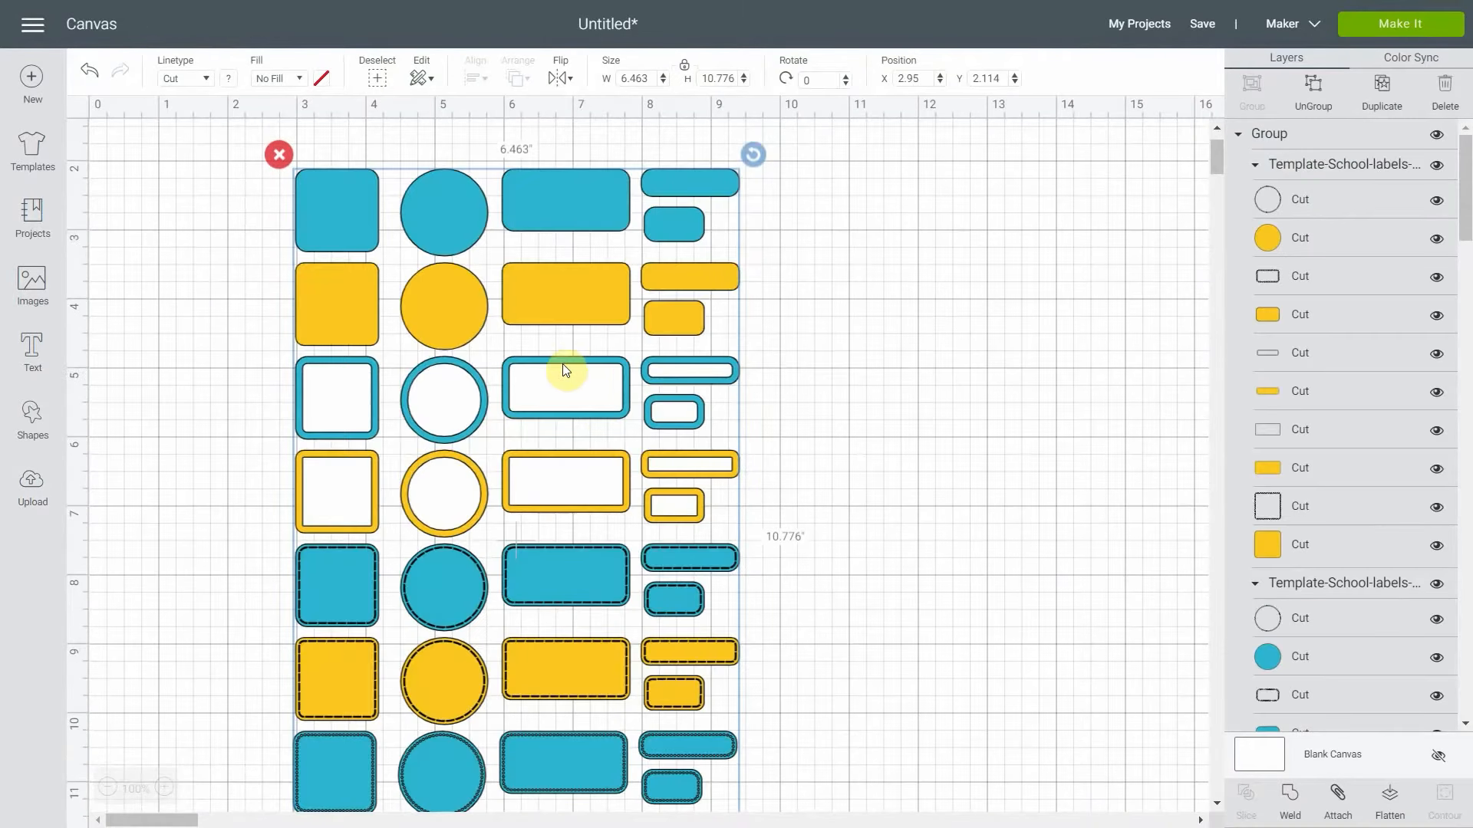
mouse_move(608, 337)
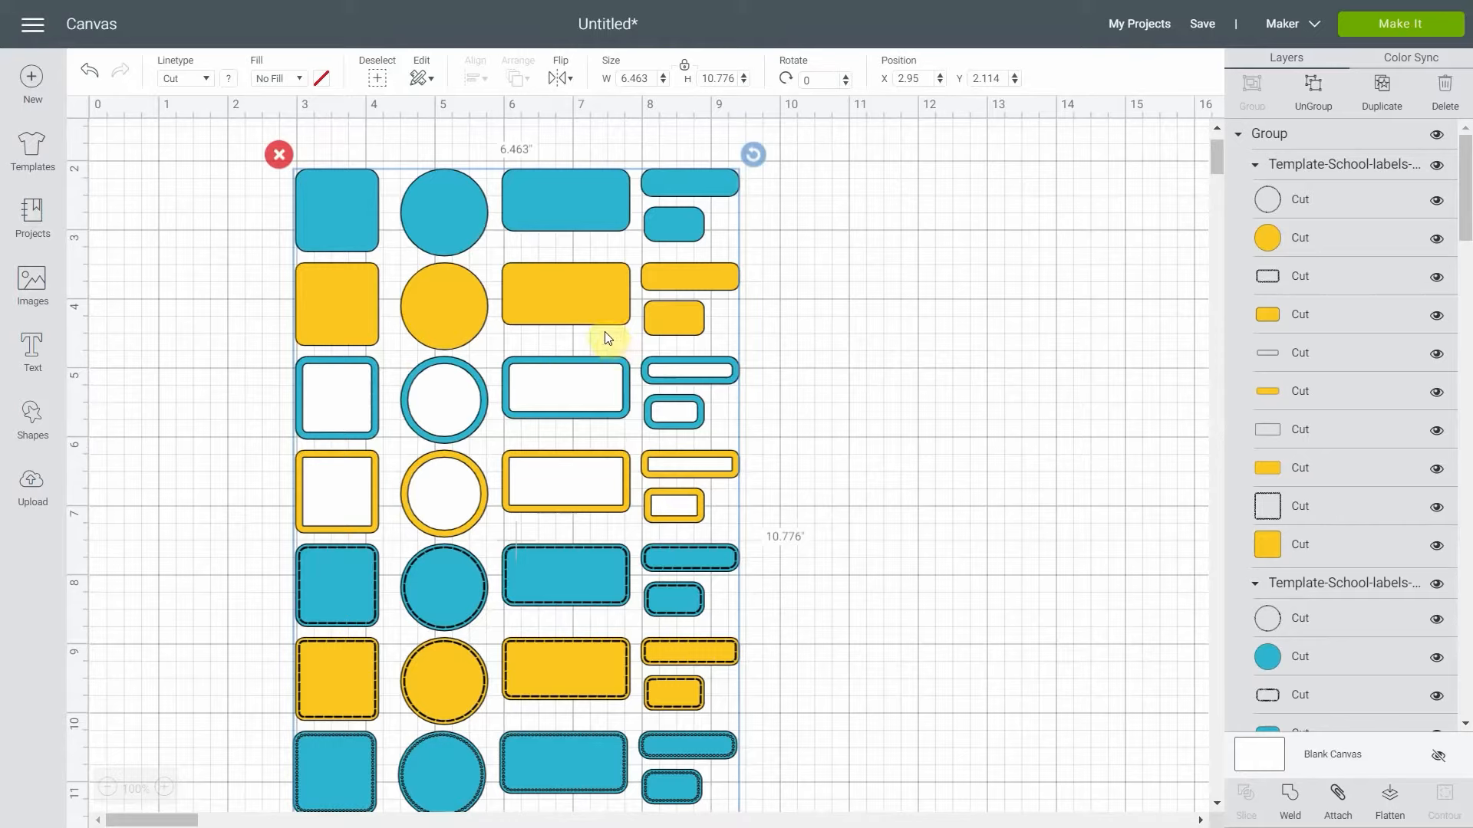
mouse_move(580, 315)
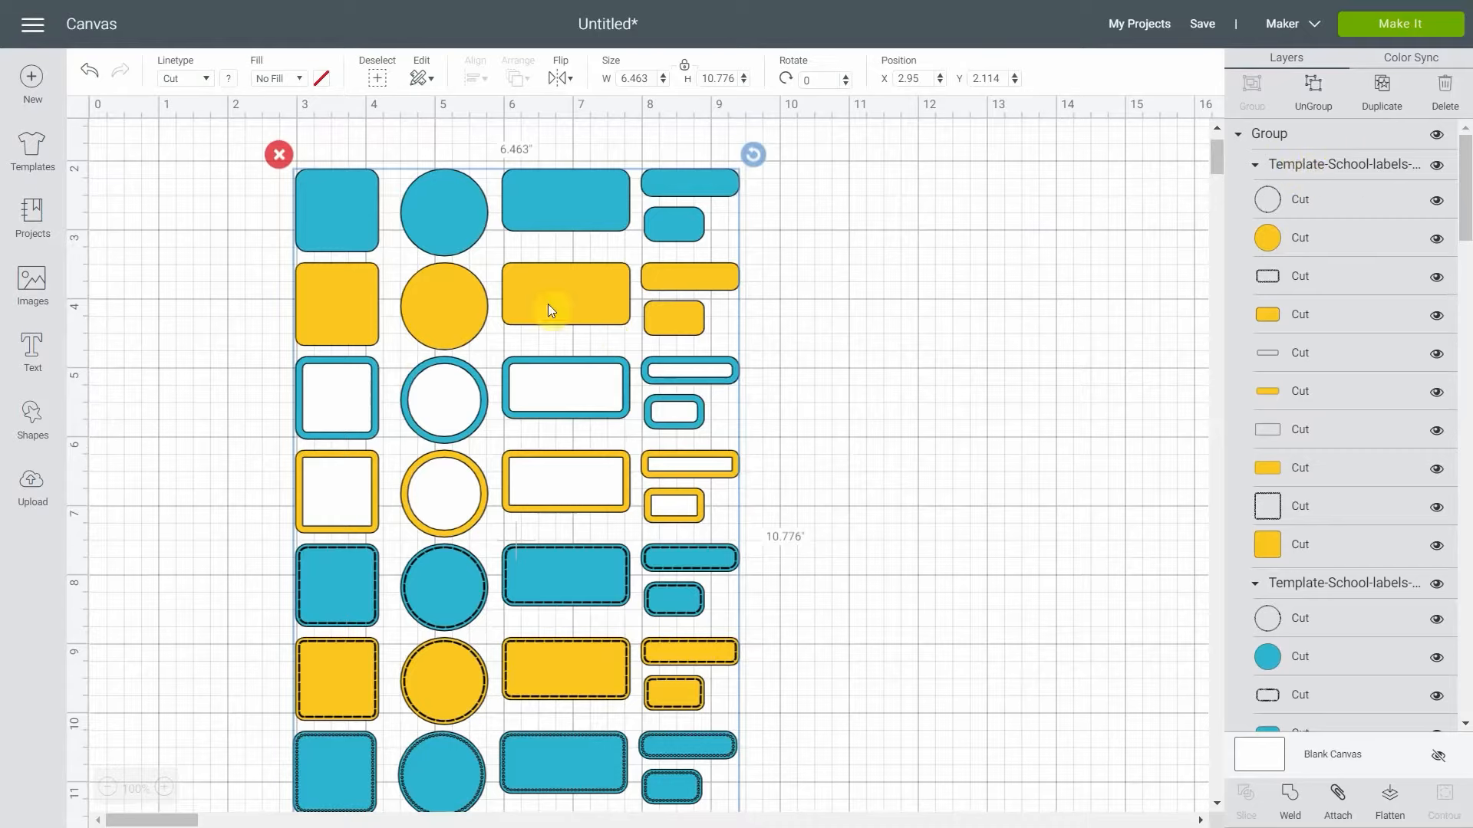
mouse_move(1317, 101)
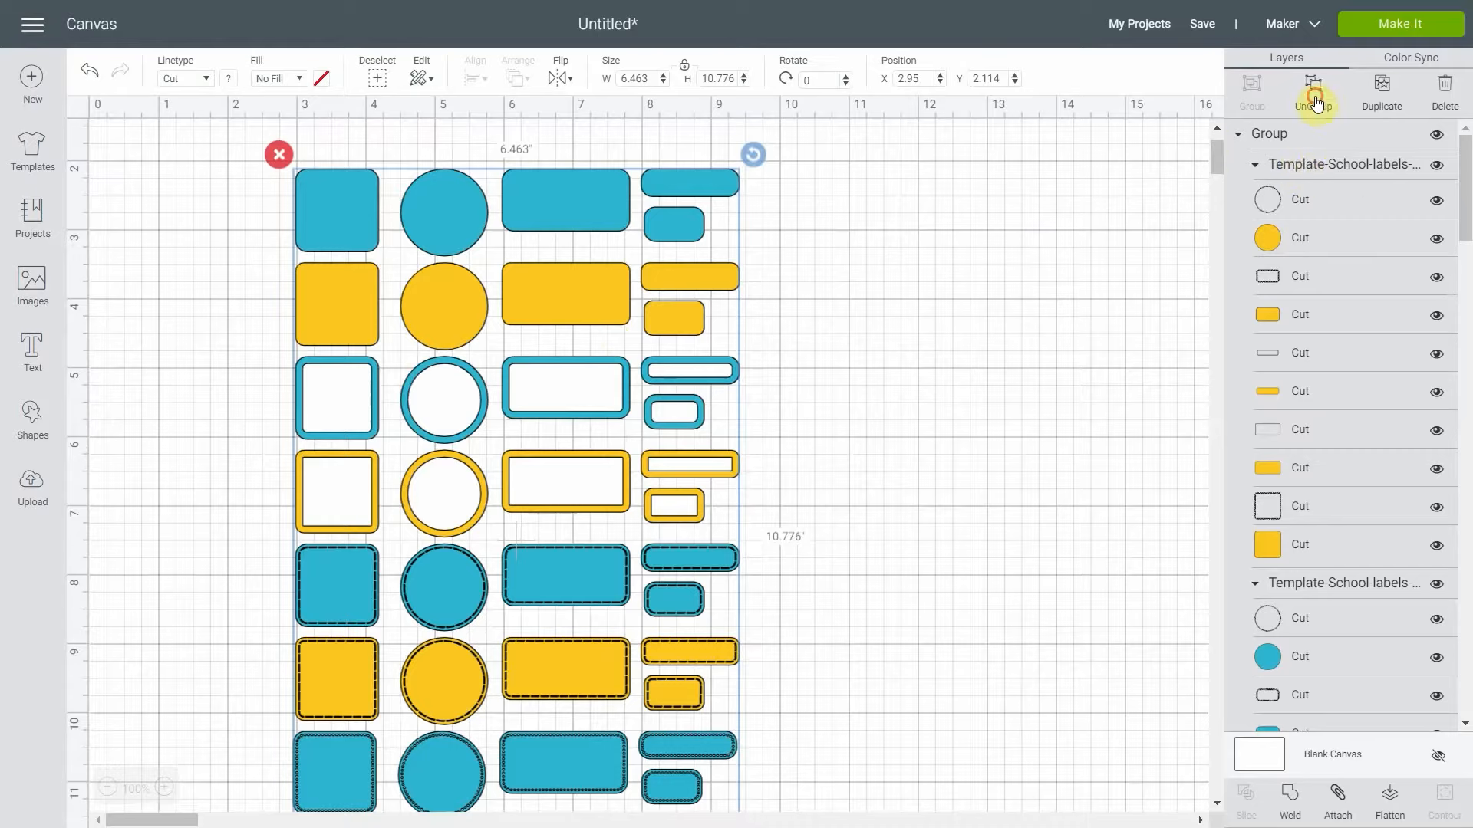
Ungroup the label sheet and collapse the template and nested-group layer lists.
left_click(1313, 89)
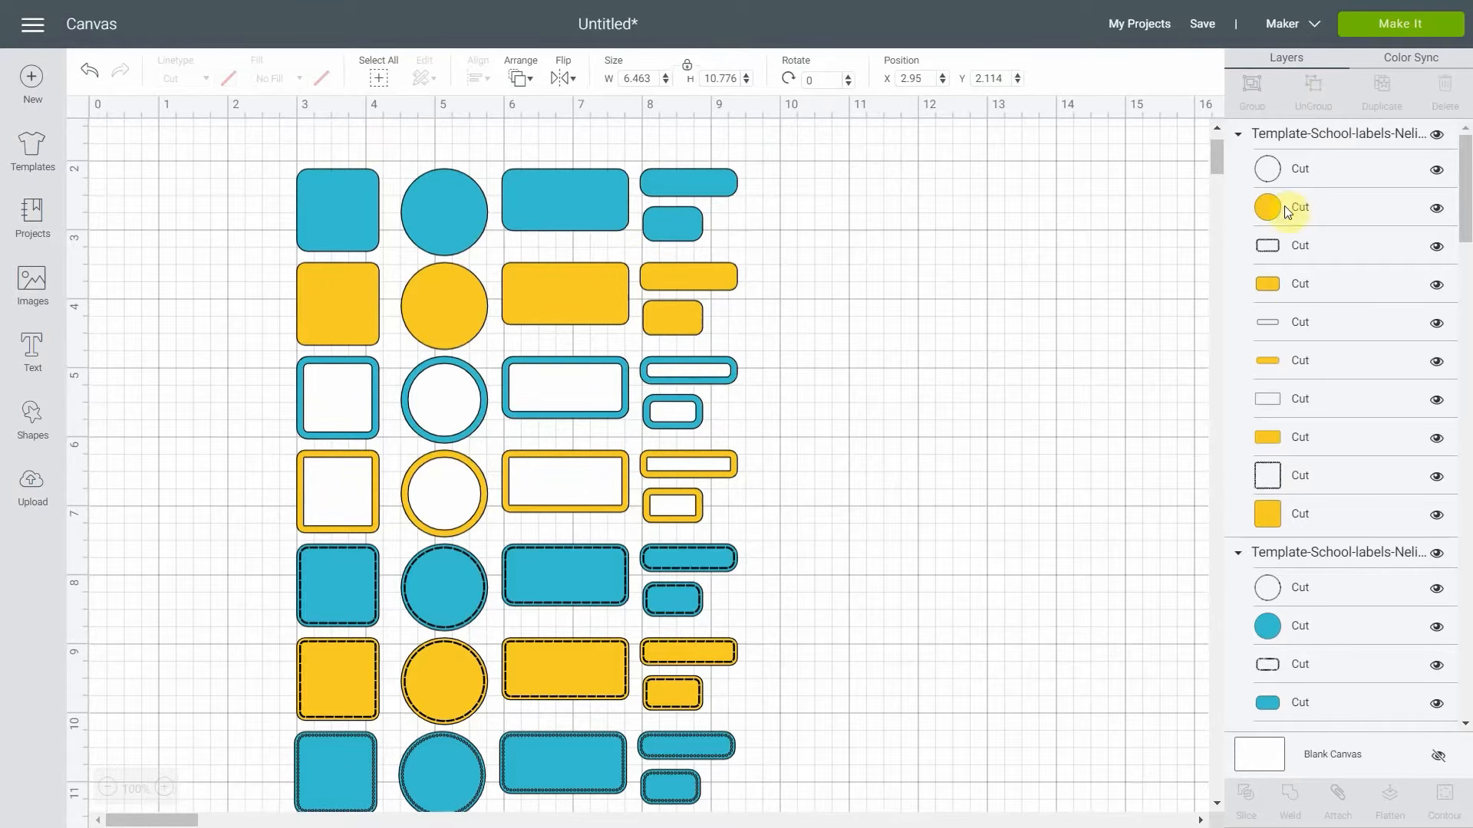
left_click(1238, 134)
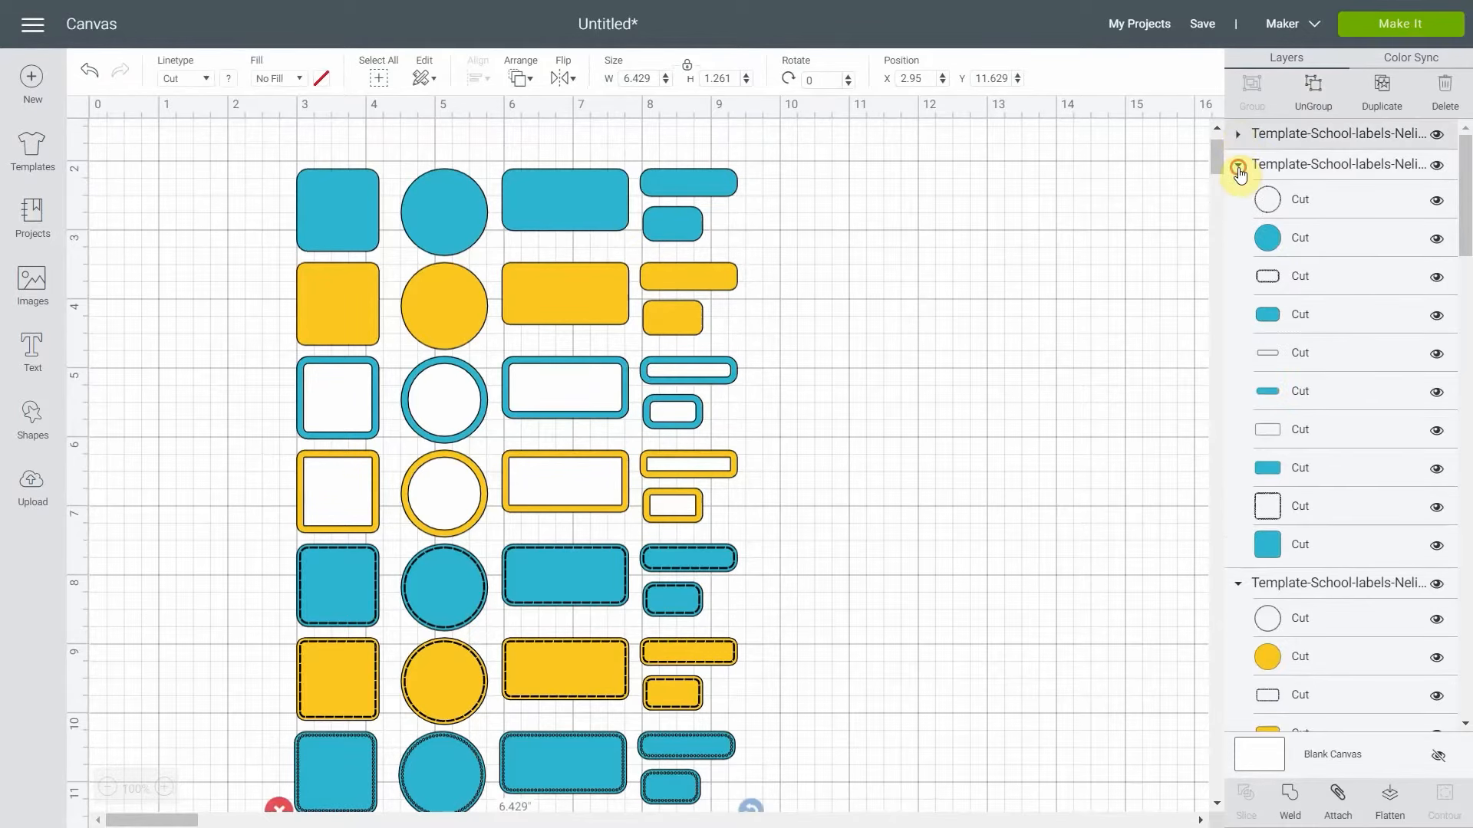
left_click(1240, 172)
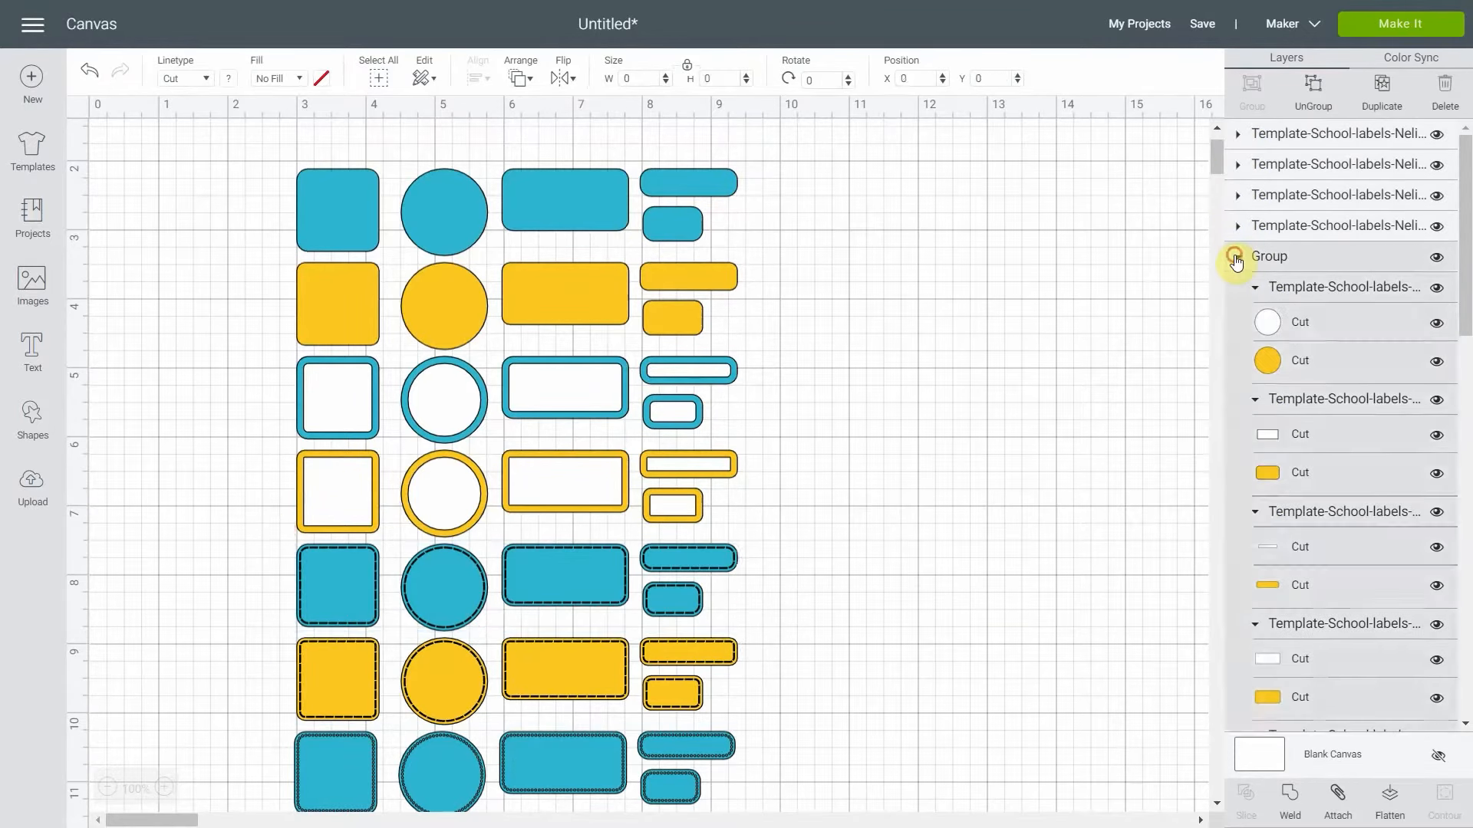
left_click(1237, 258)
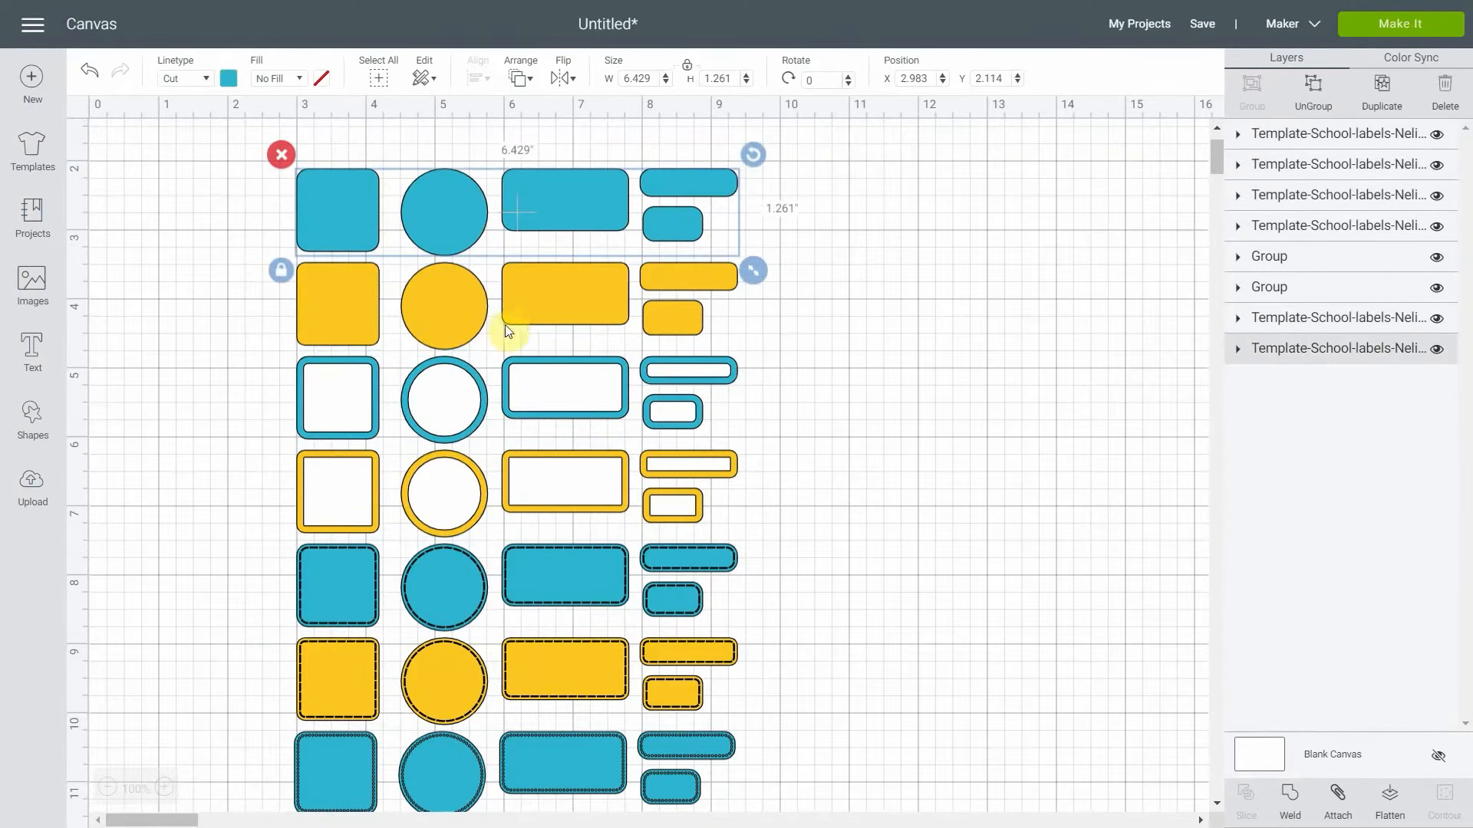
mouse_move(595, 350)
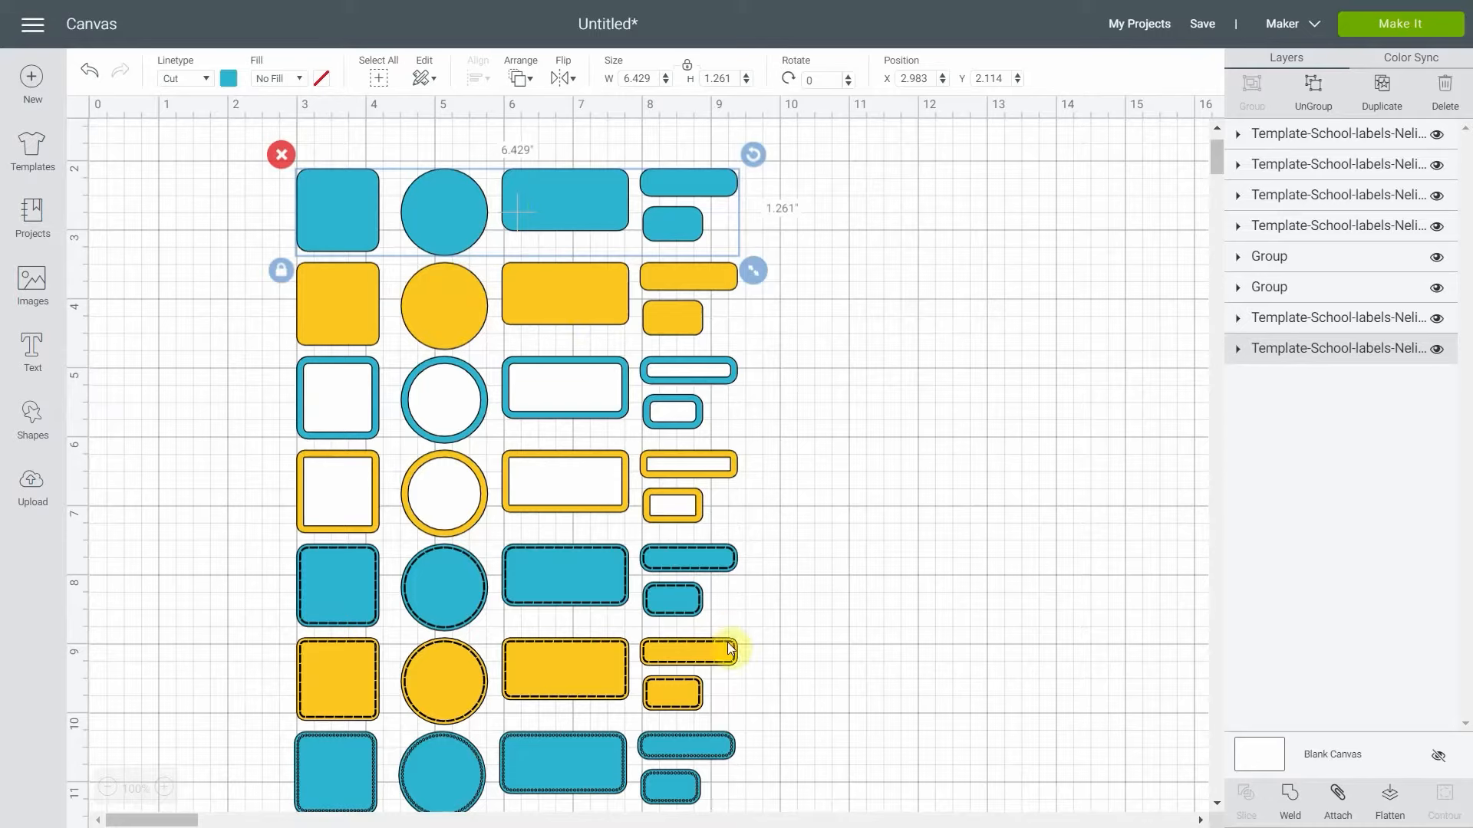
mouse_move(488, 327)
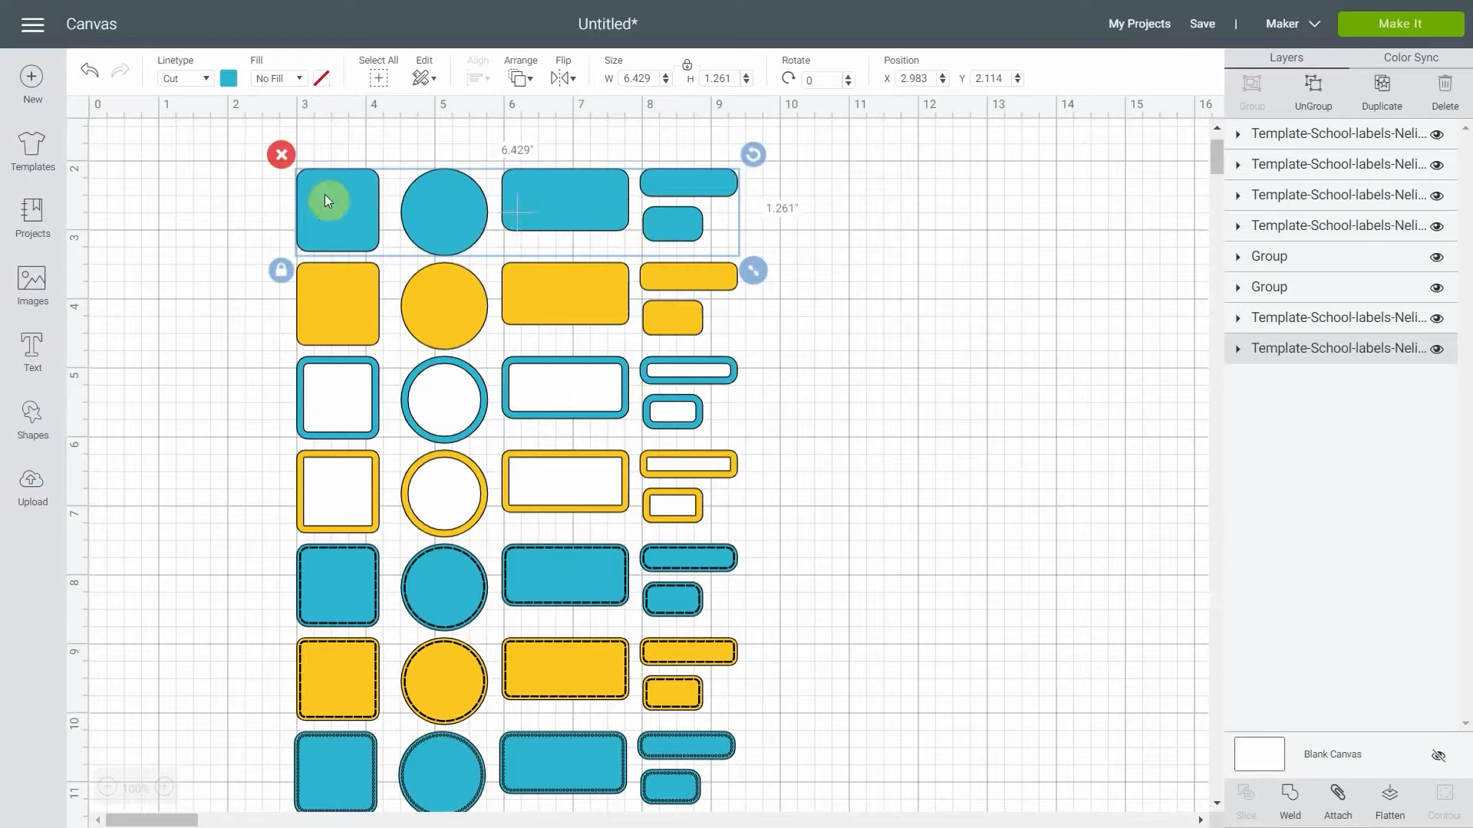
mouse_move(896, 314)
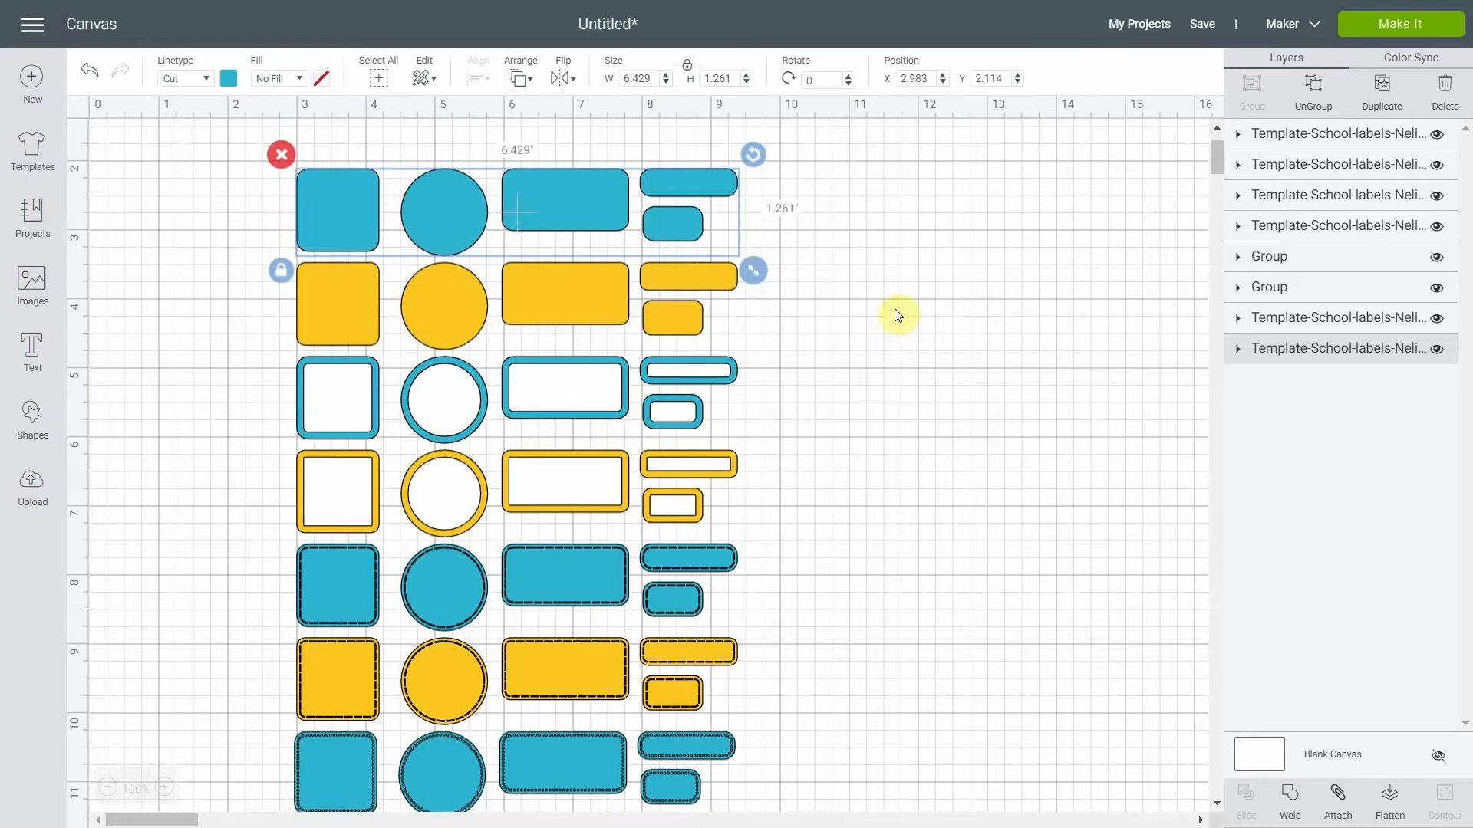
mouse_move(1215, 433)
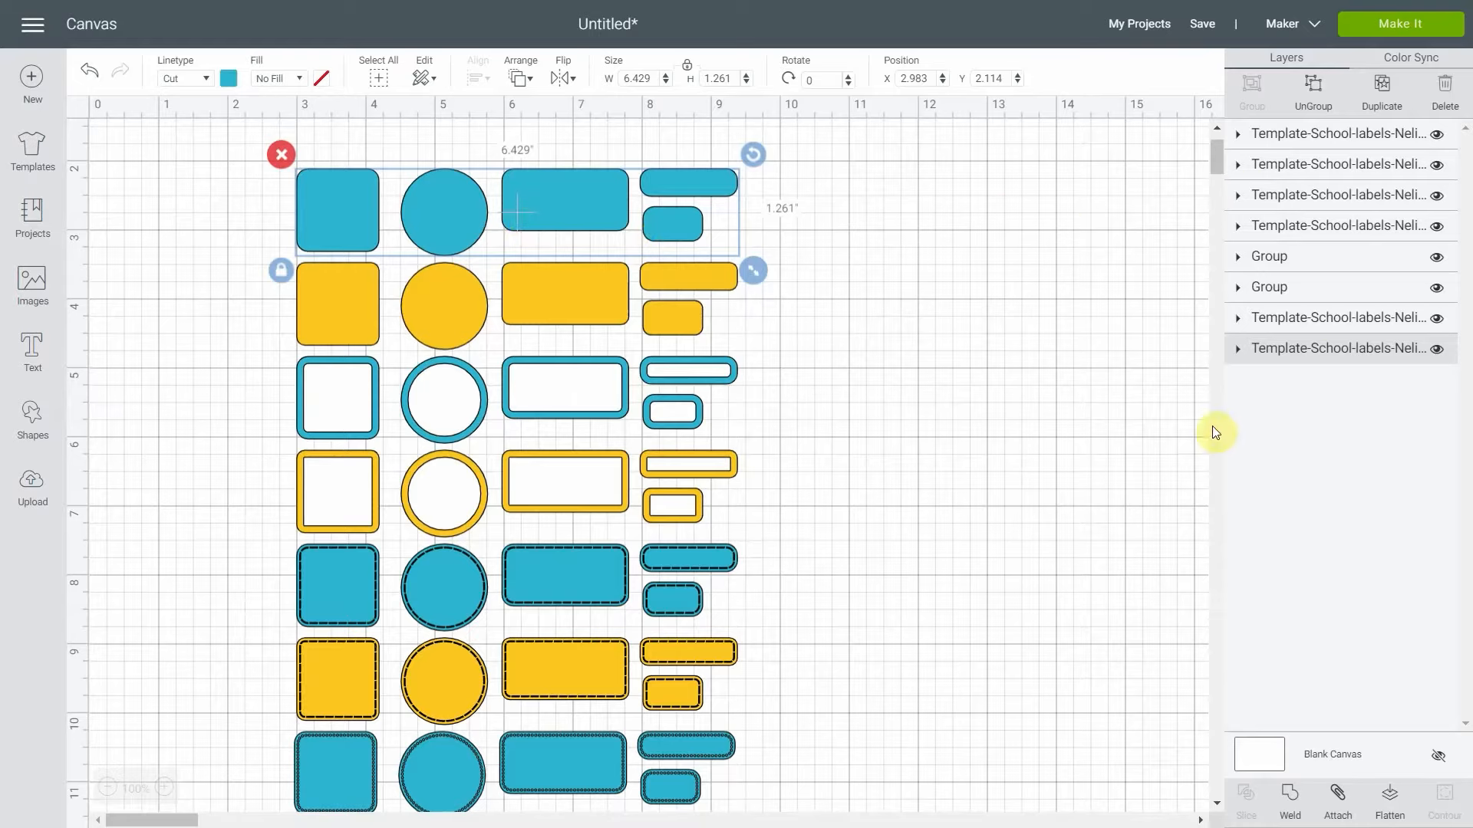
mouse_move(723, 316)
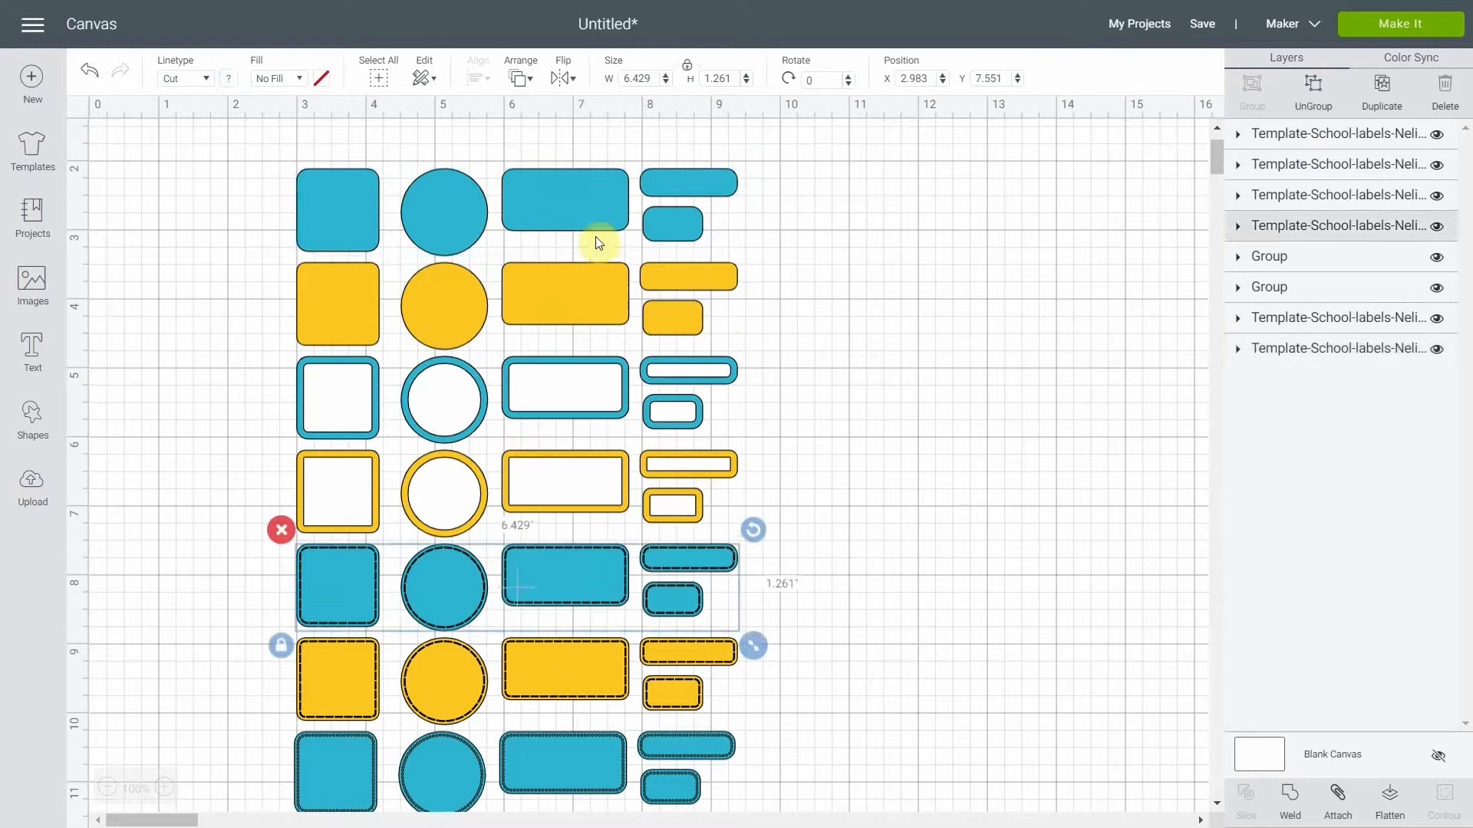
mouse_move(730, 240)
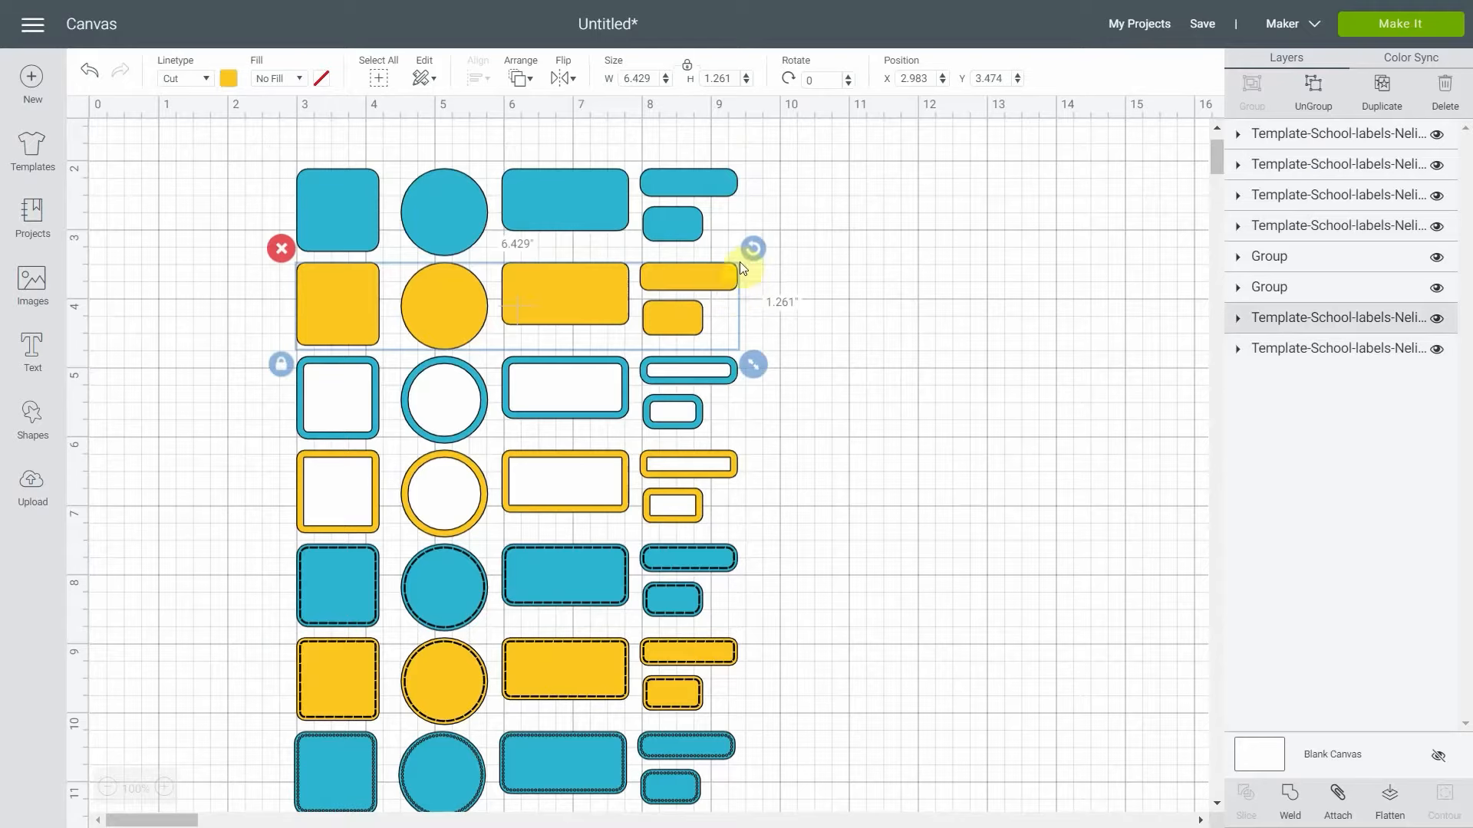
mouse_move(692, 564)
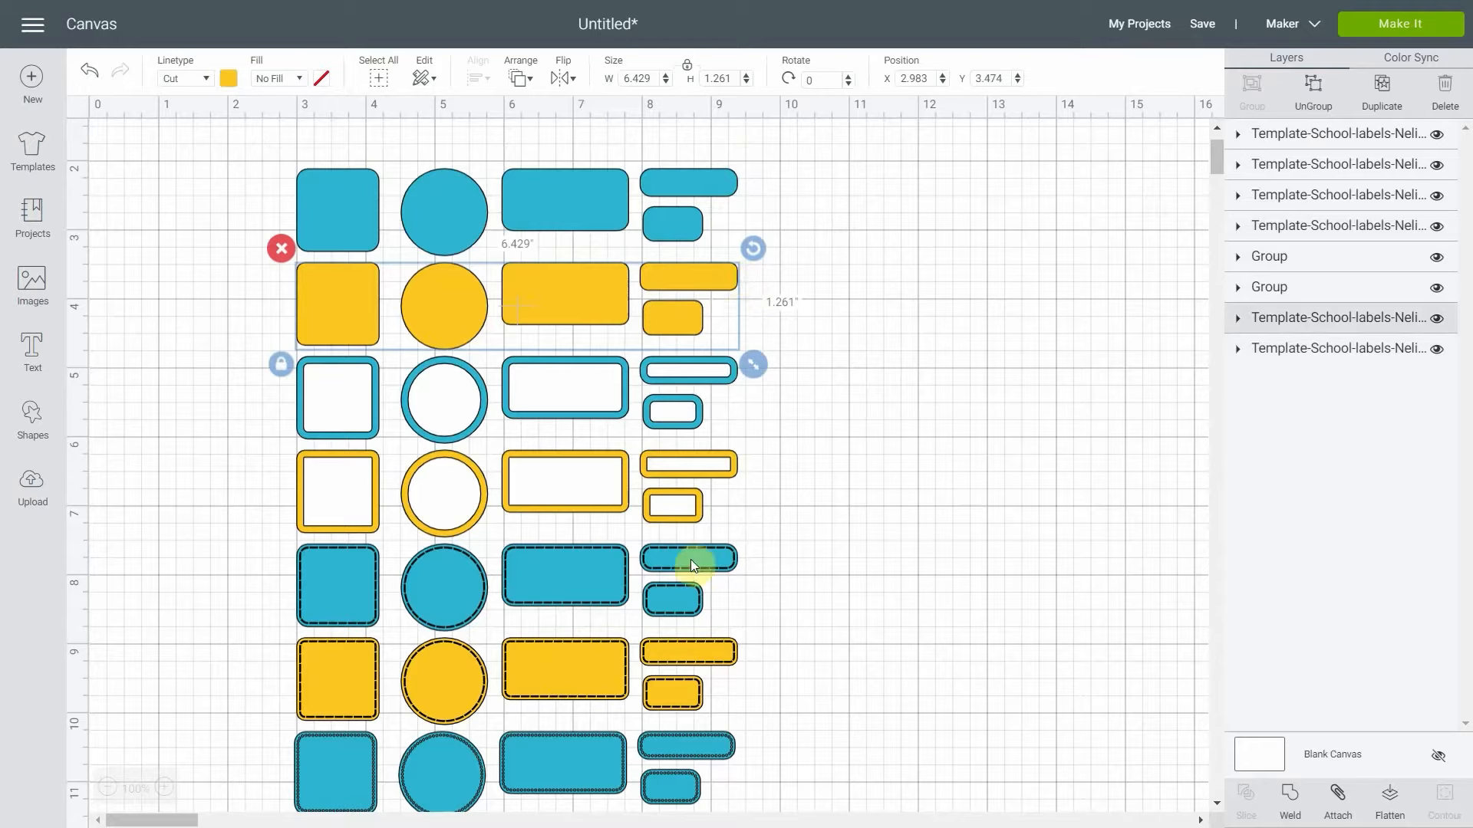
mouse_move(755, 597)
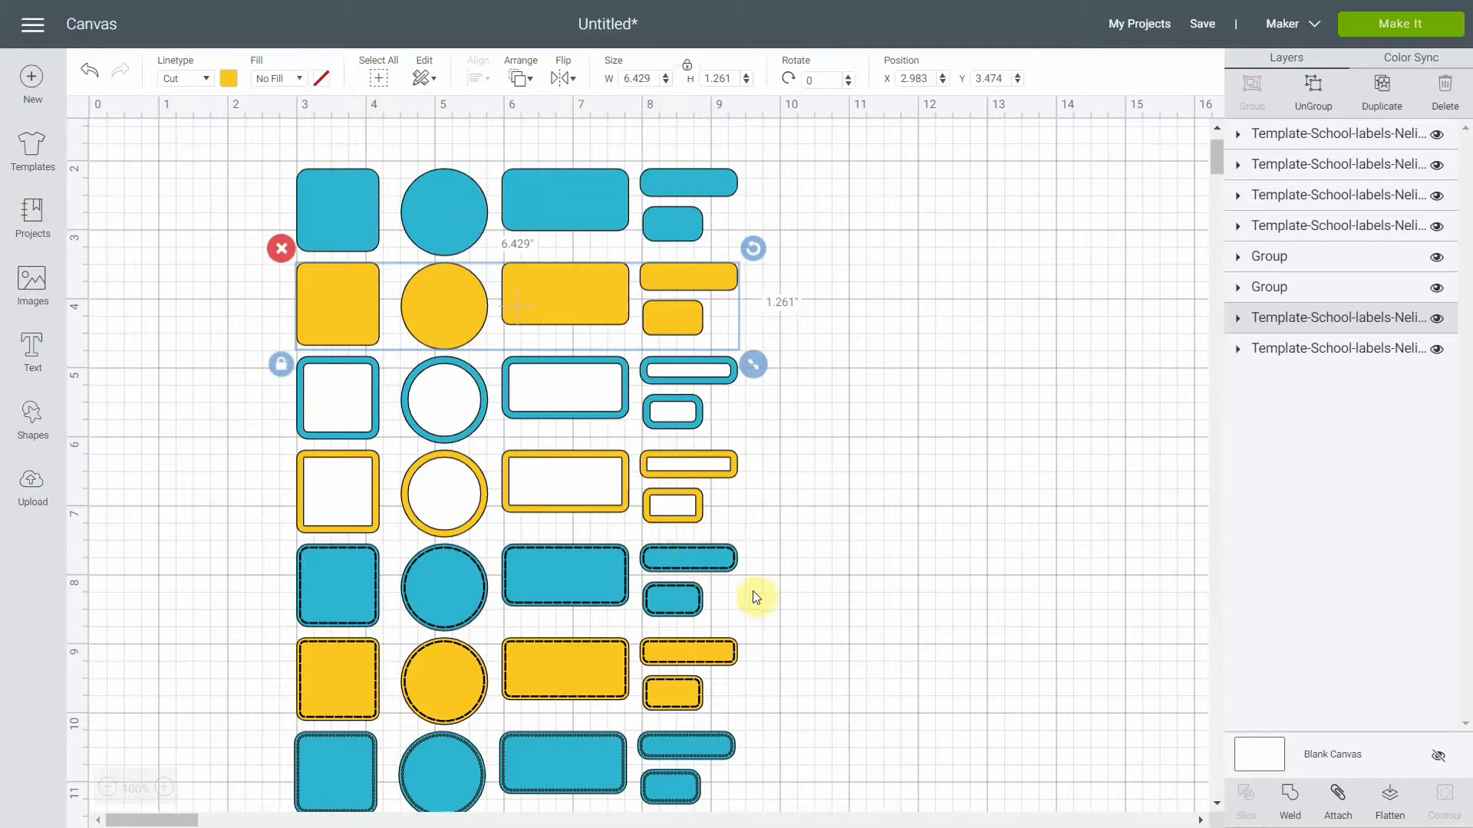
mouse_move(752, 389)
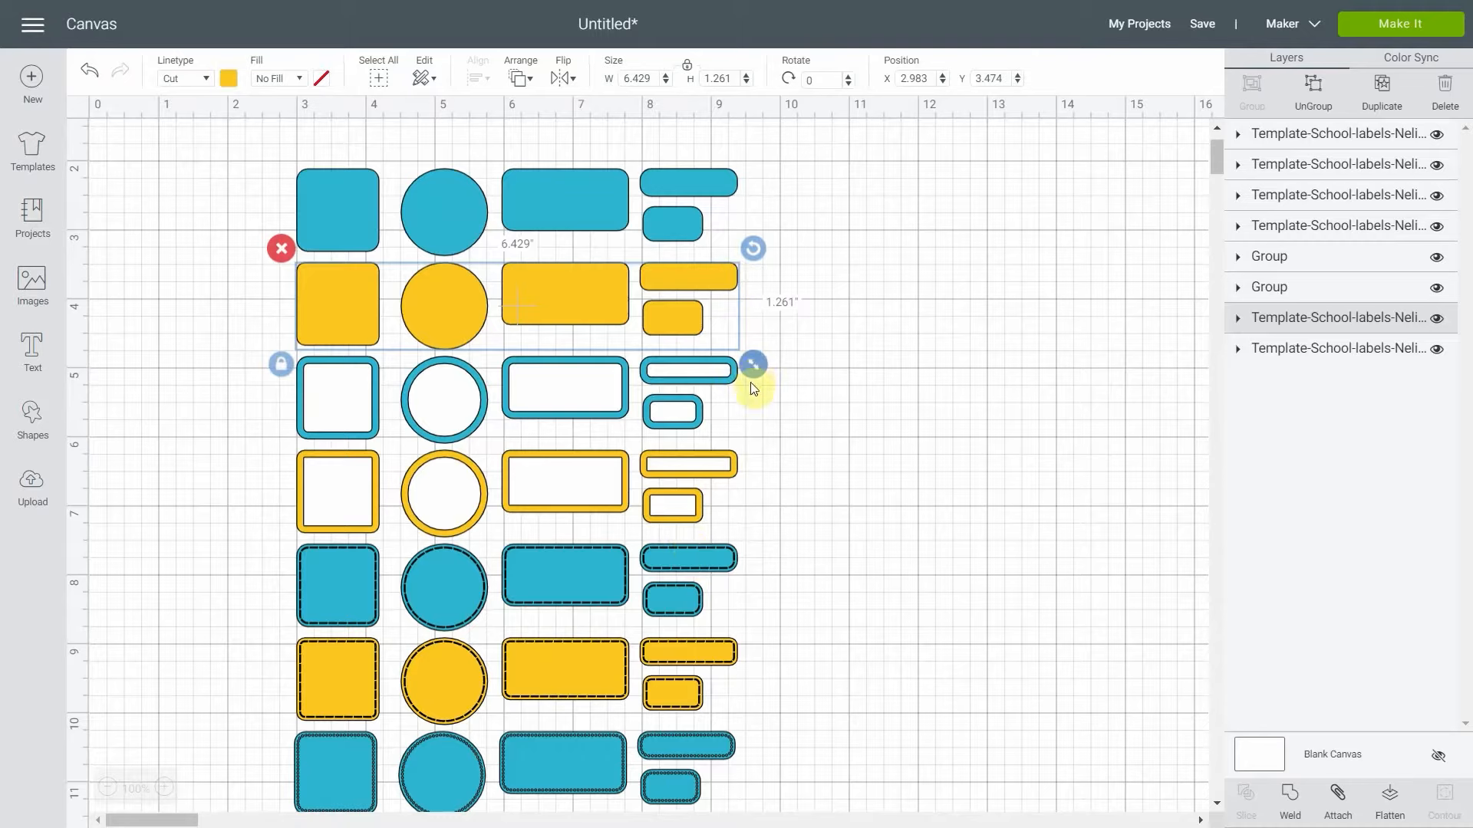
mouse_move(425, 235)
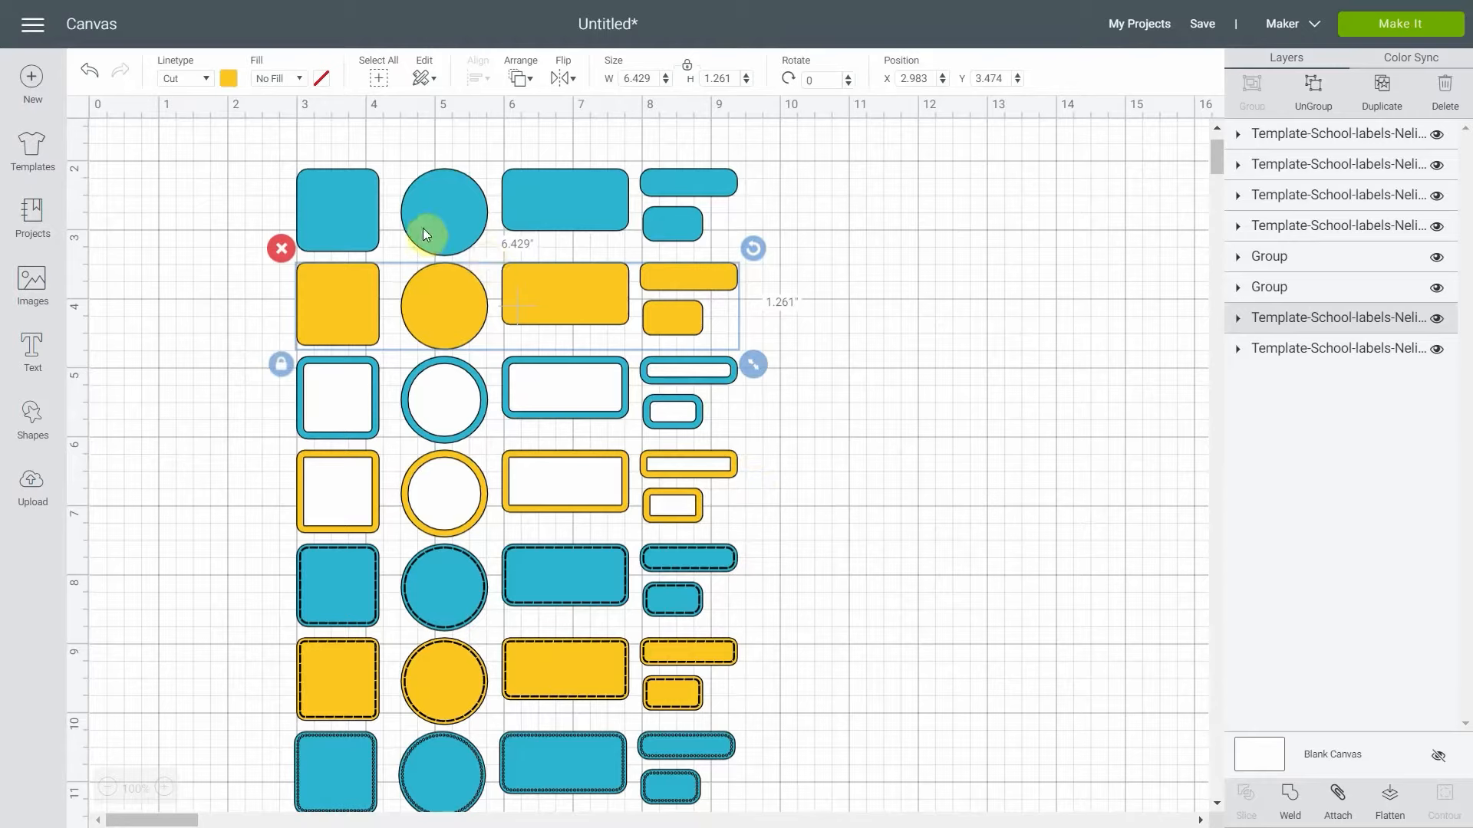
mouse_move(386, 319)
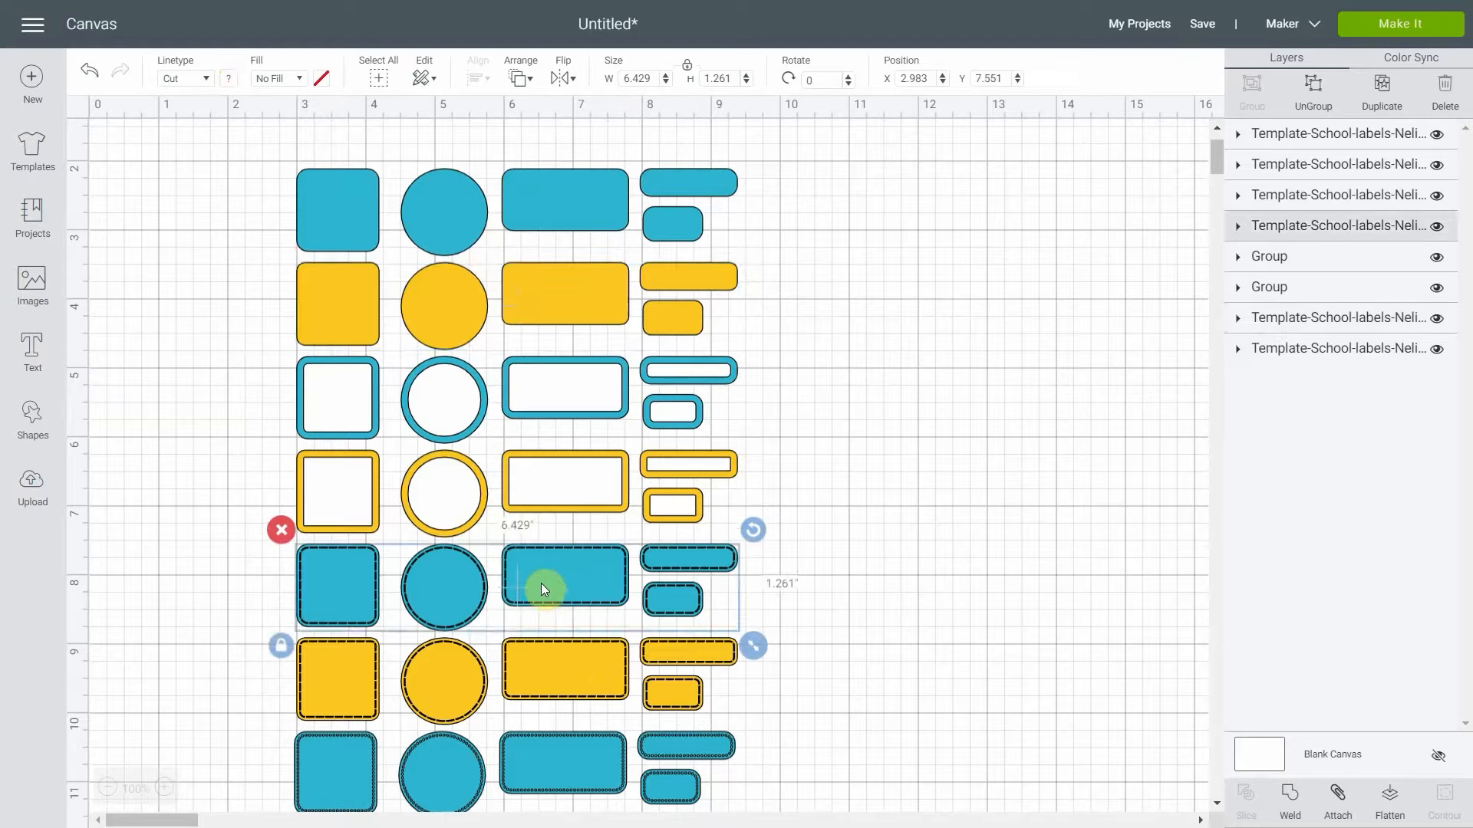
left_click(310, 714)
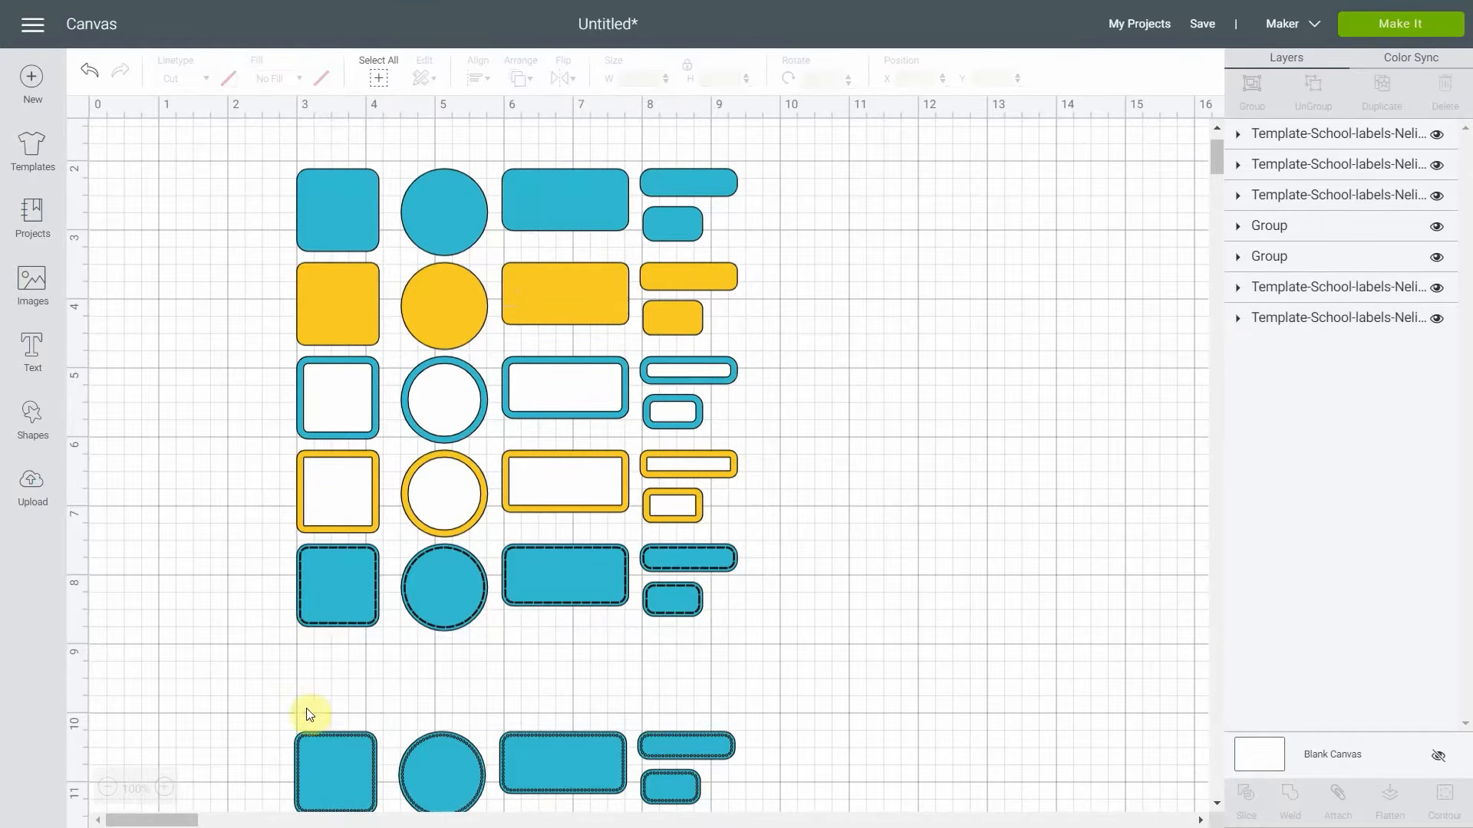
left_click(336, 493)
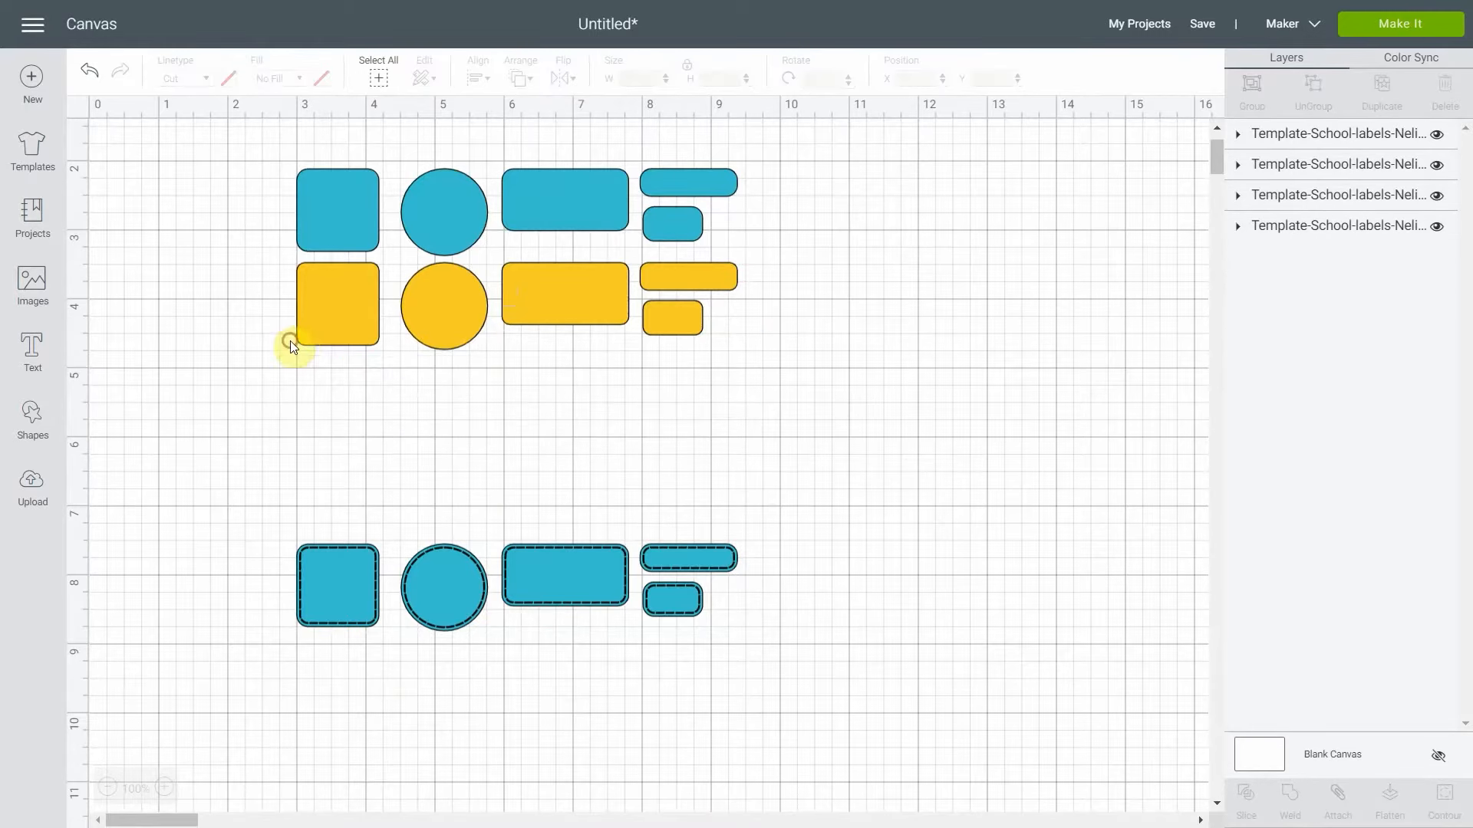
left_click(337, 304)
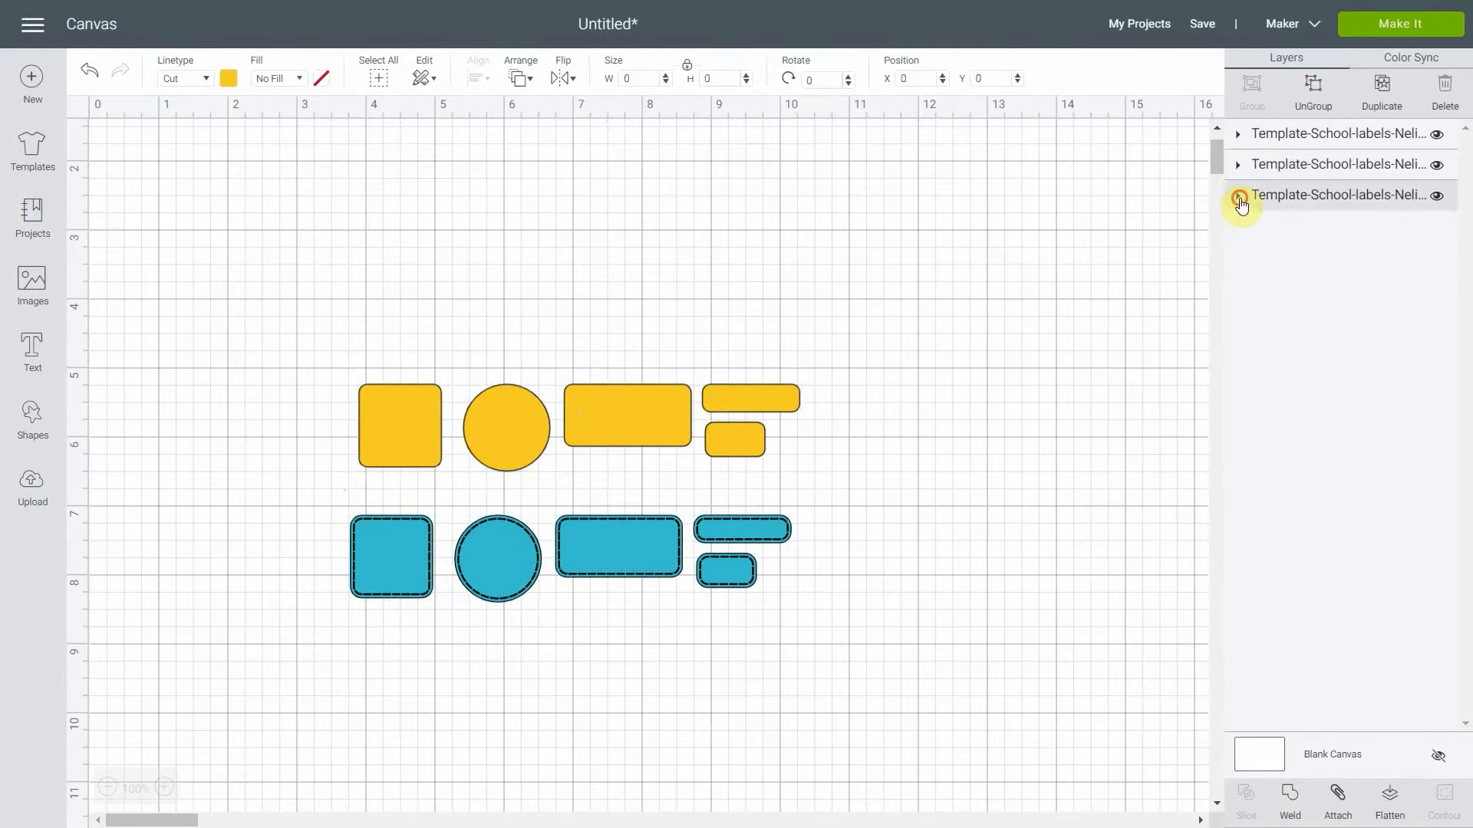
left_click(1238, 203)
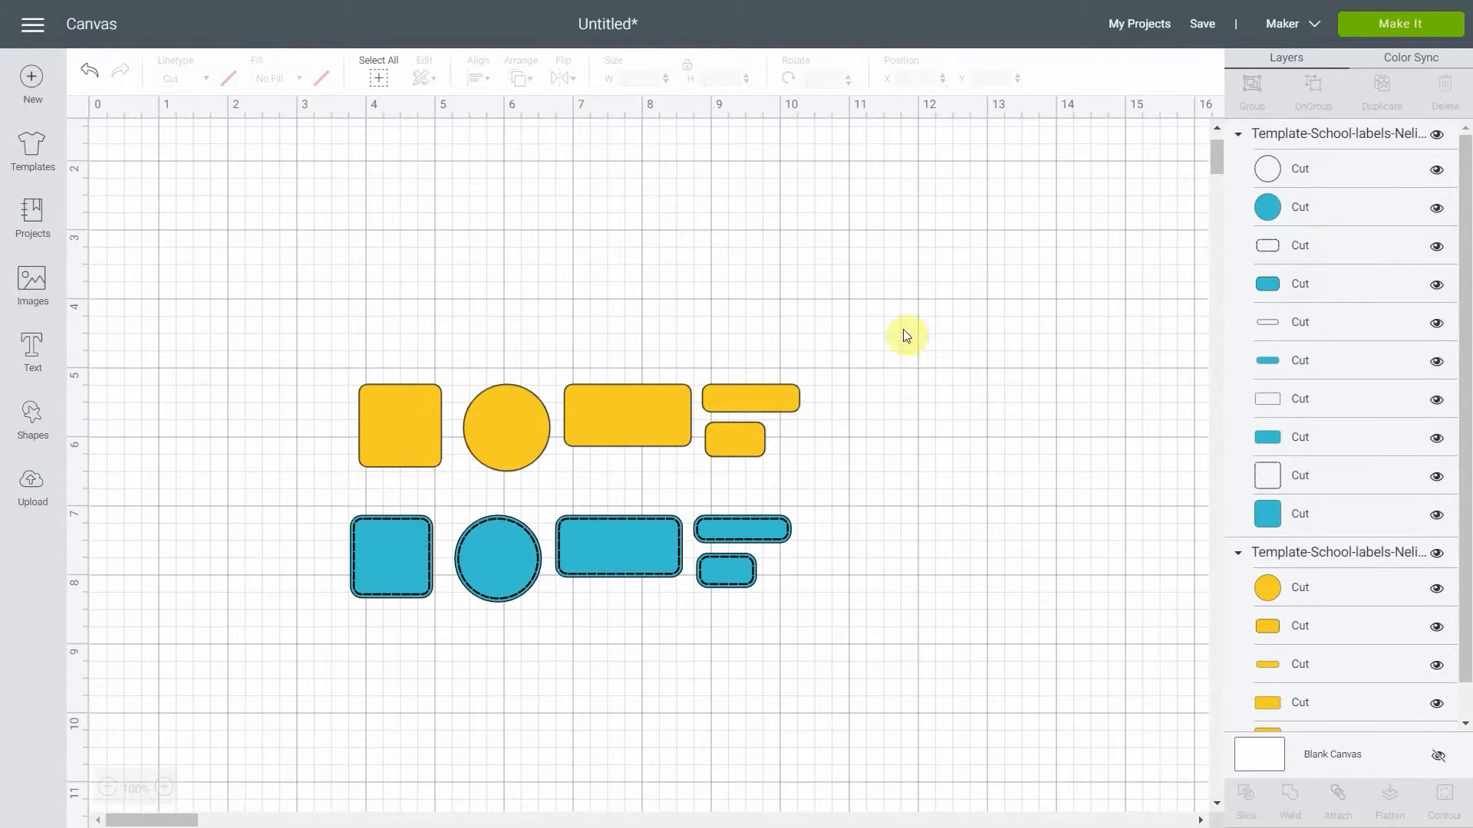
mouse_move(1185, 506)
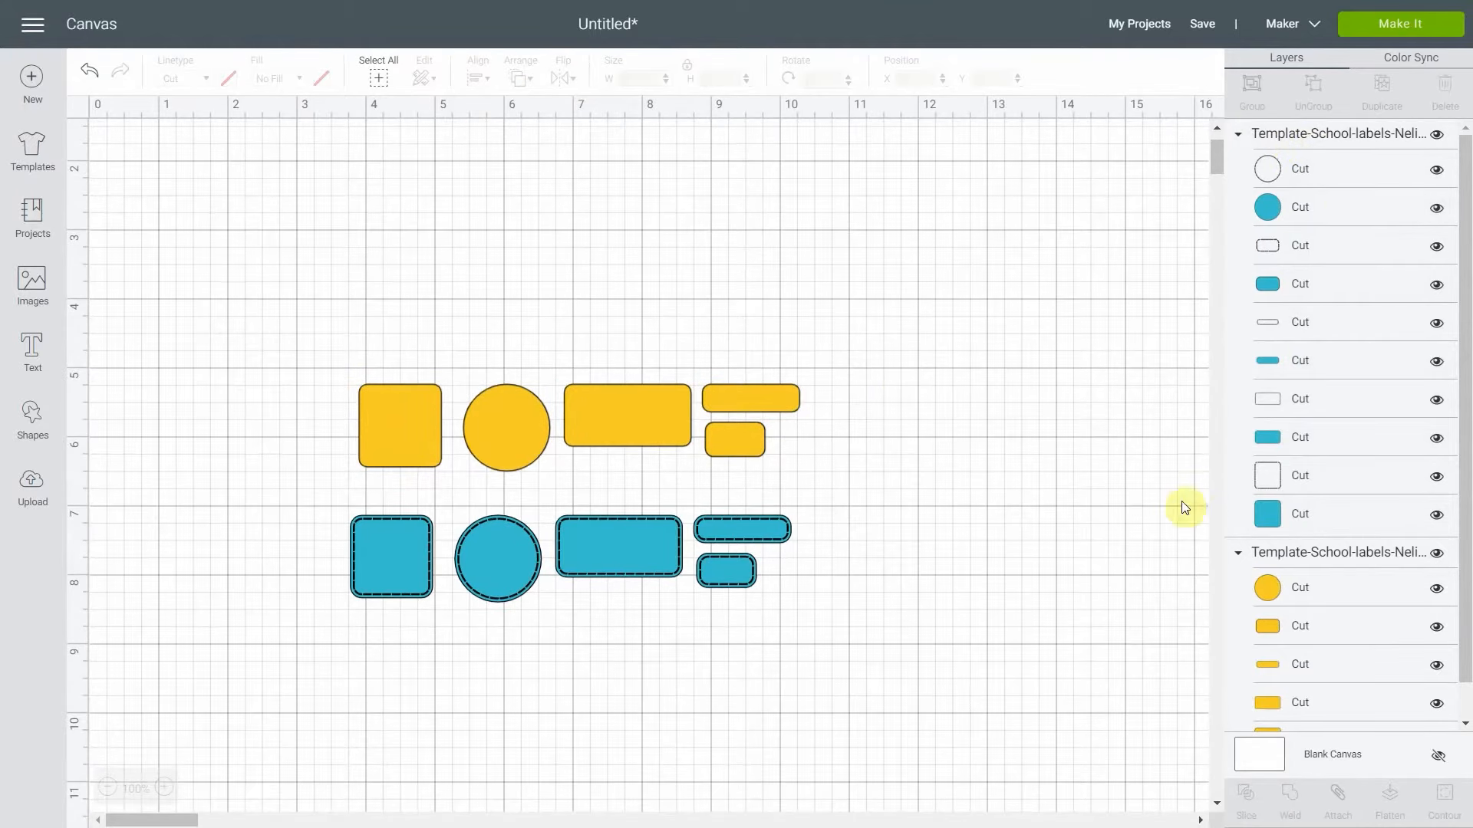
mouse_move(1323, 568)
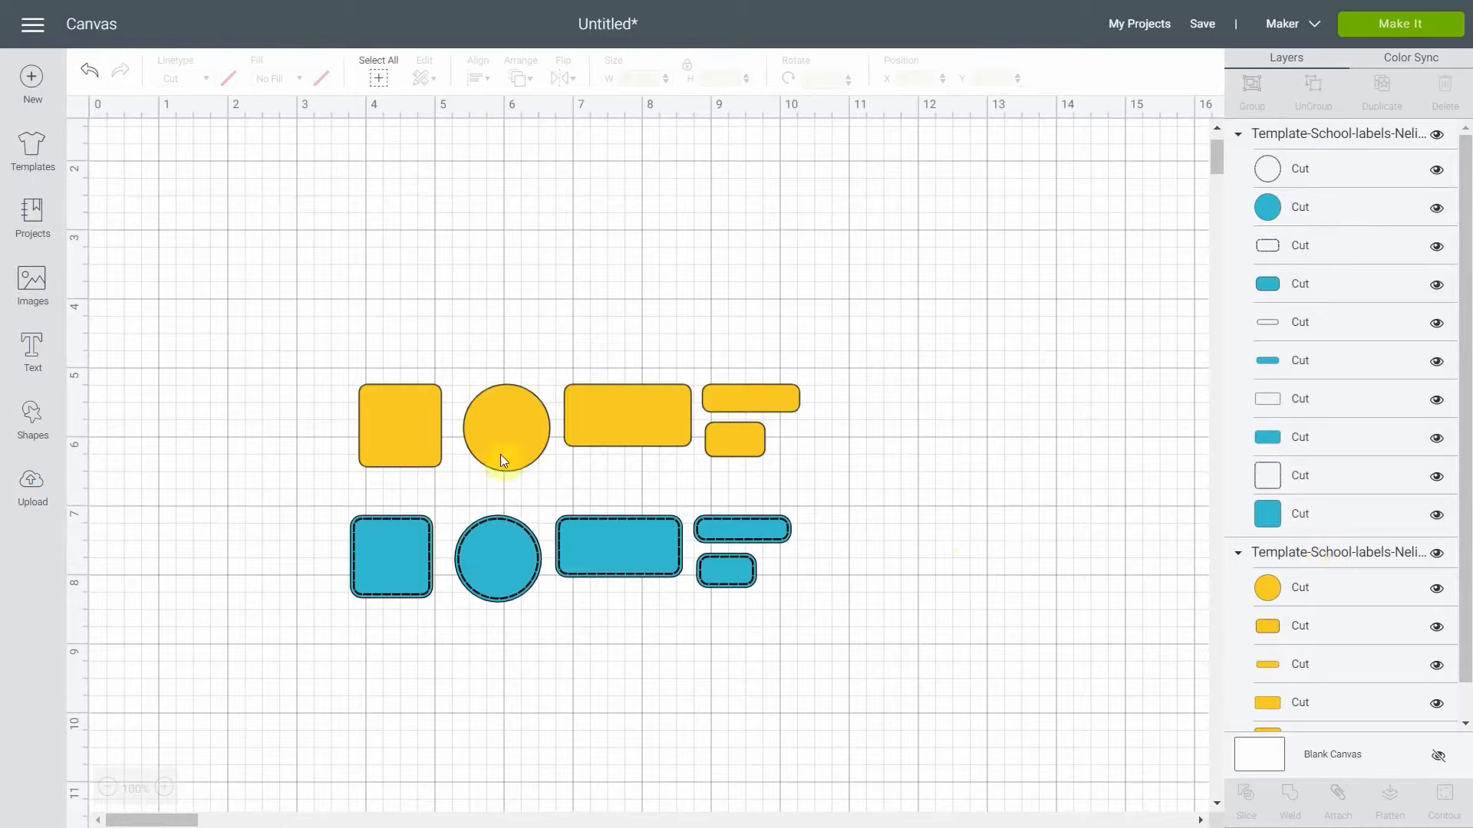
mouse_move(890, 529)
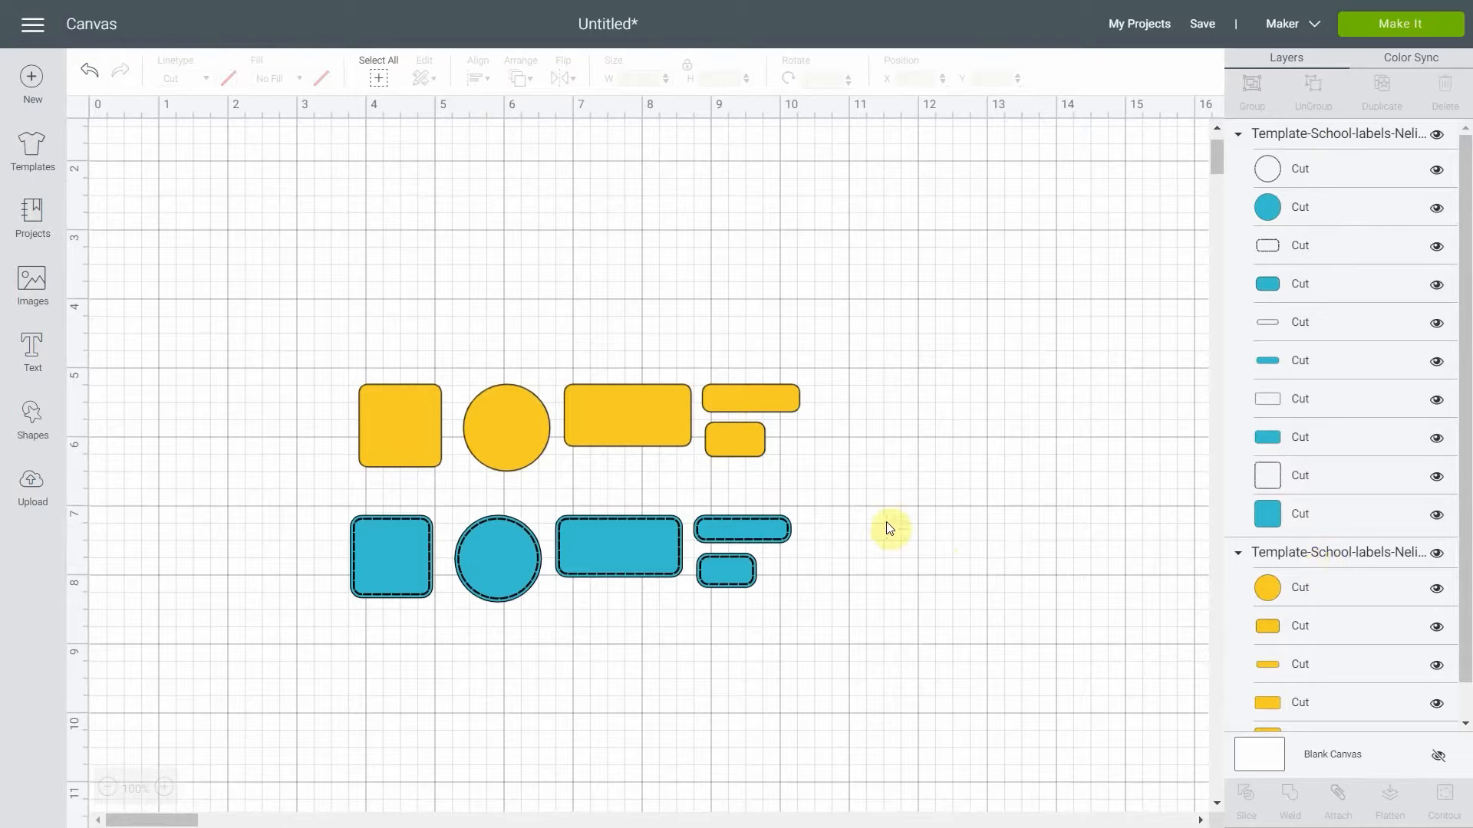
Select the yellow label shapes and zoom the canvas in to 175%.
left_click(506, 435)
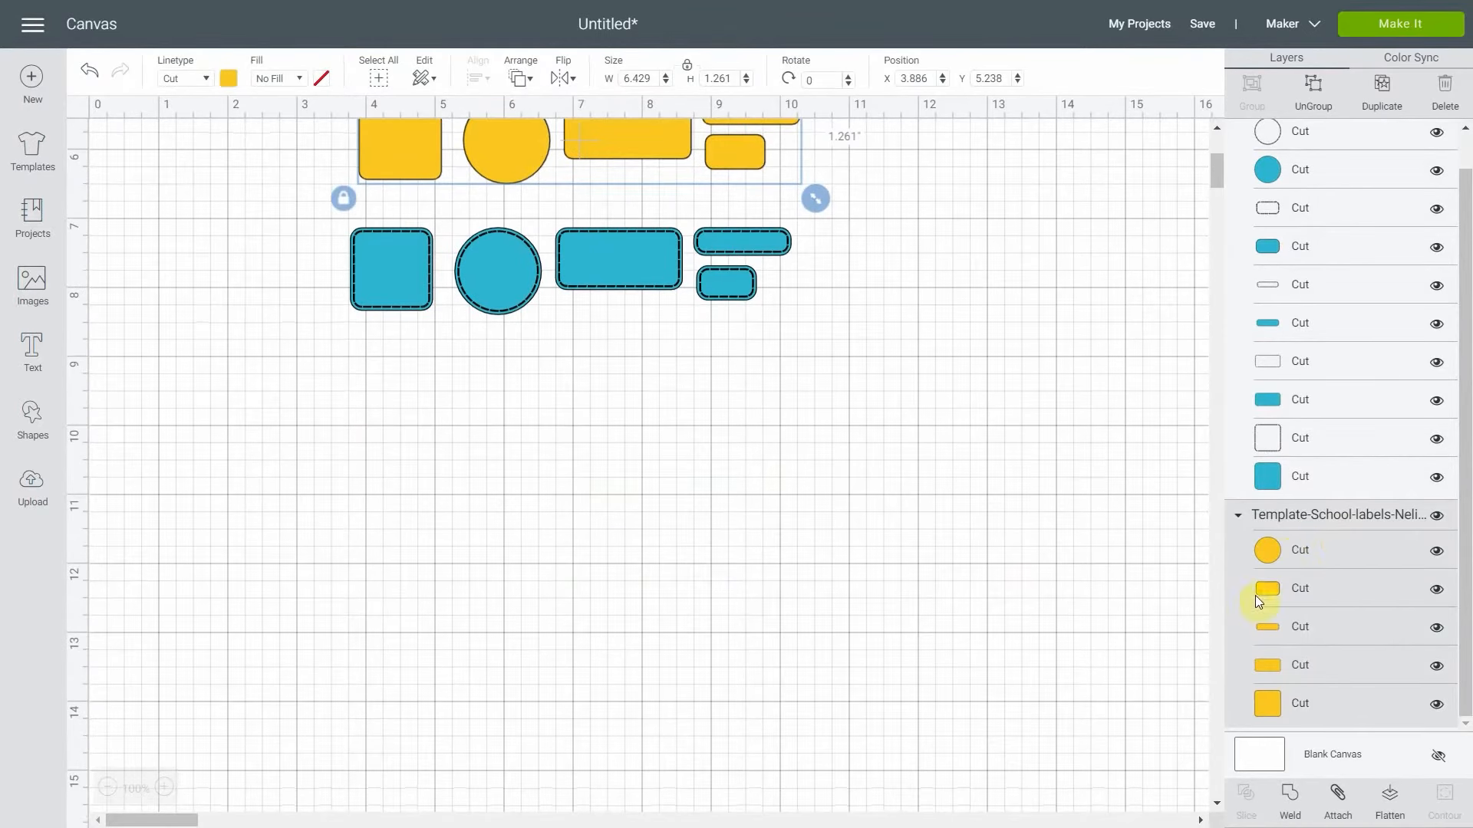
mouse_move(1292, 396)
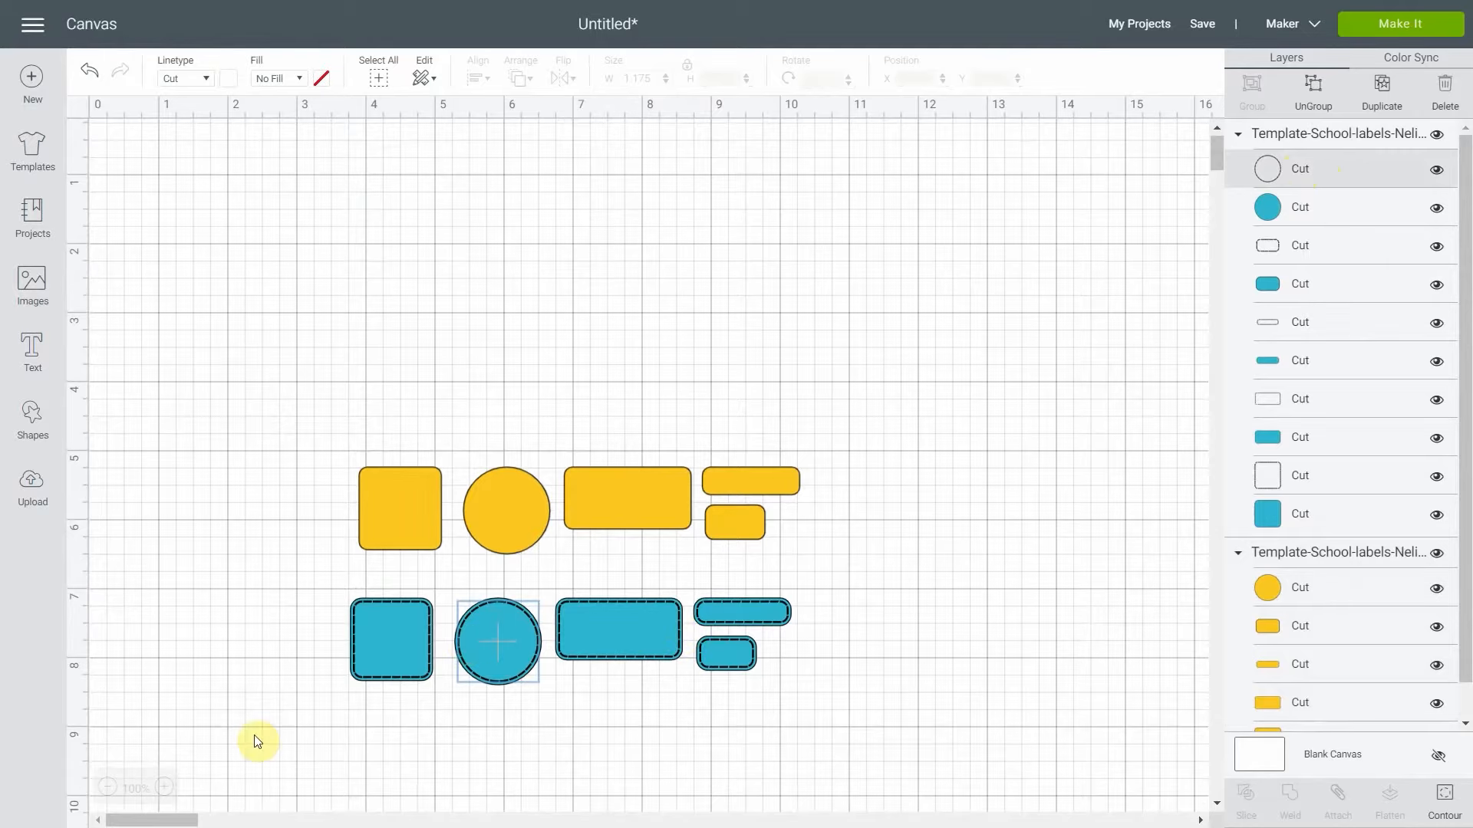
left_click(163, 786)
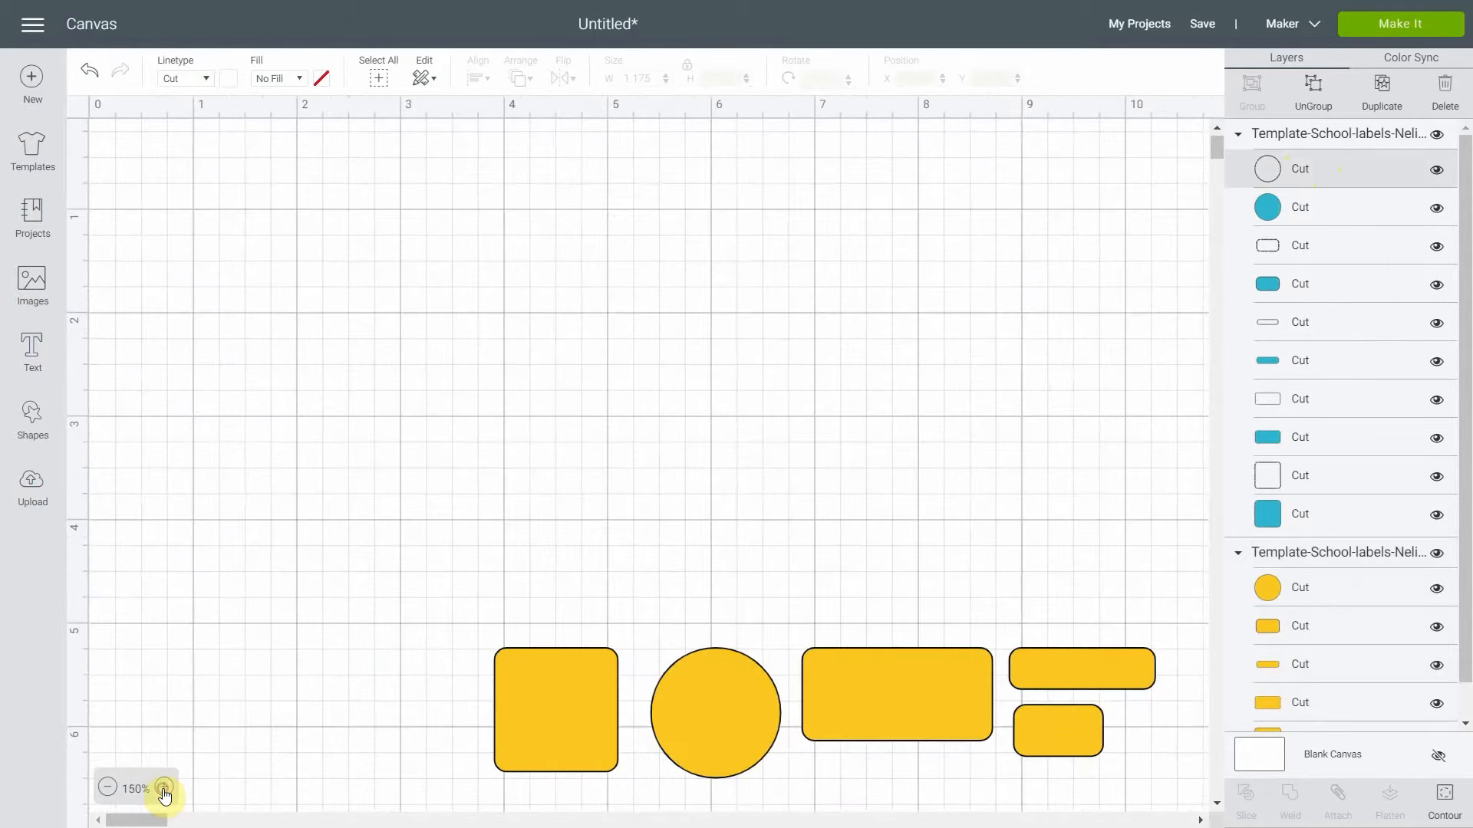
left_click(161, 789)
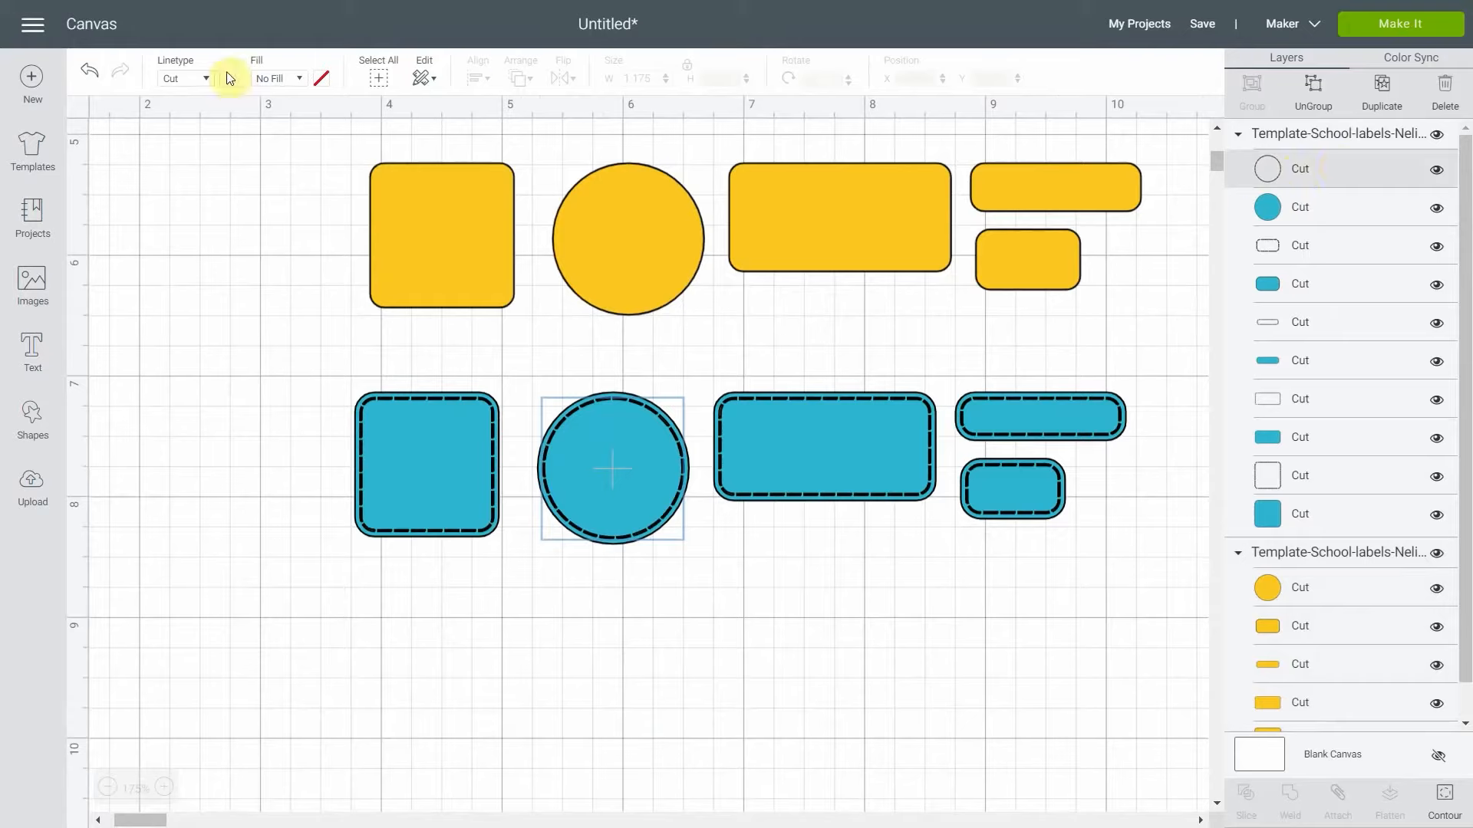
mouse_move(265, 151)
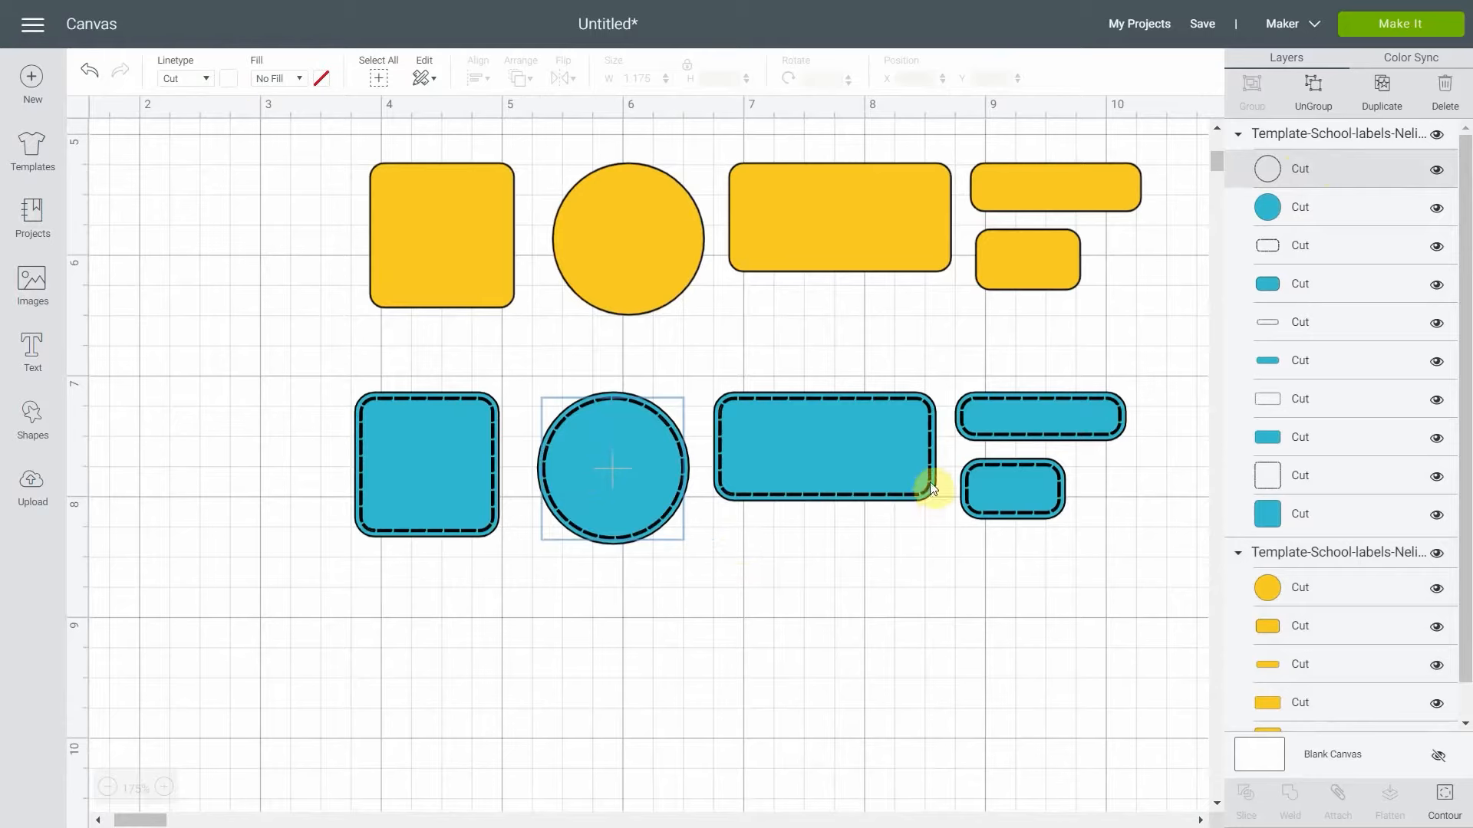
mouse_move(938, 499)
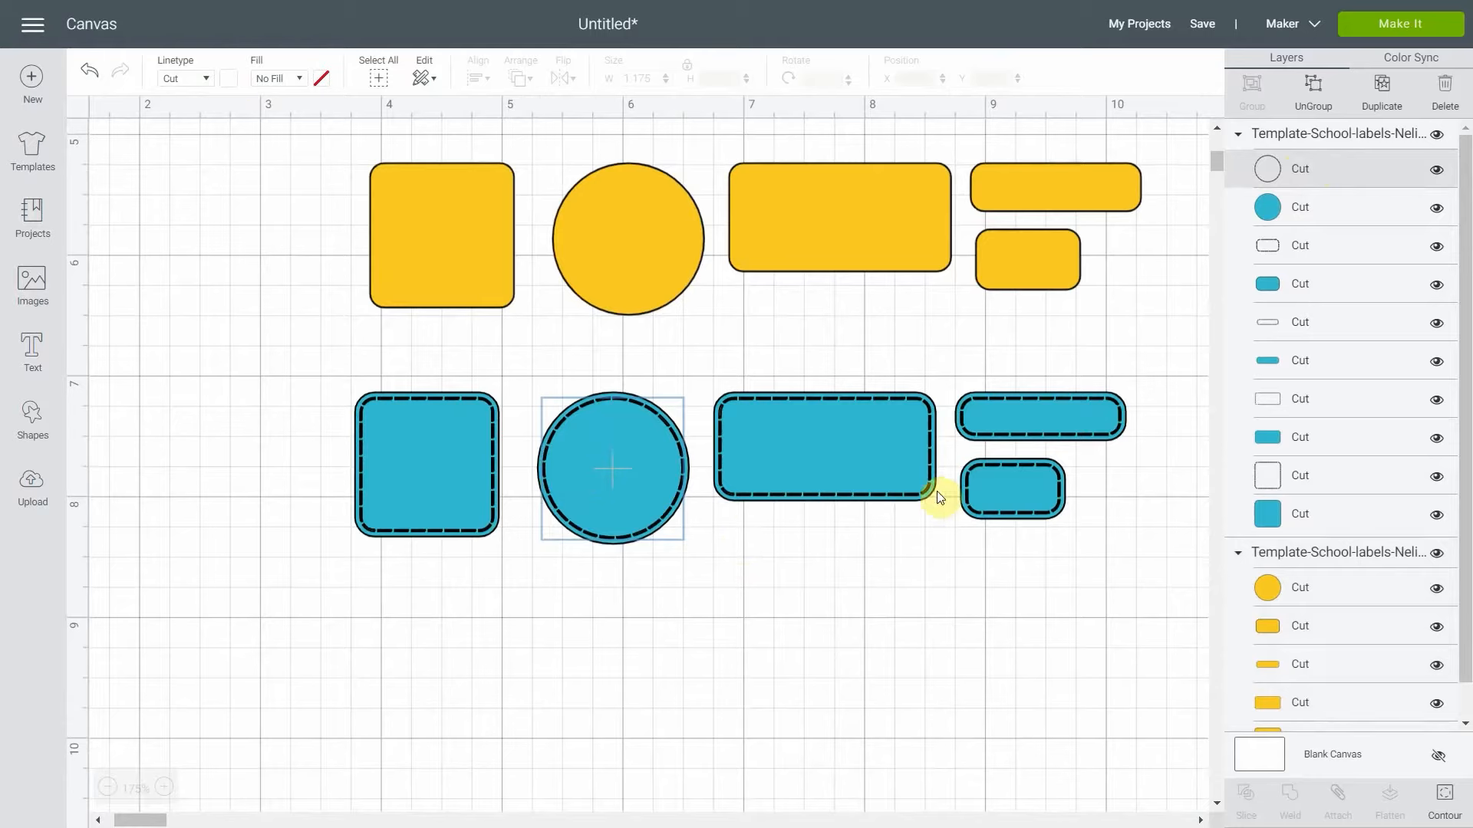
mouse_move(379, 469)
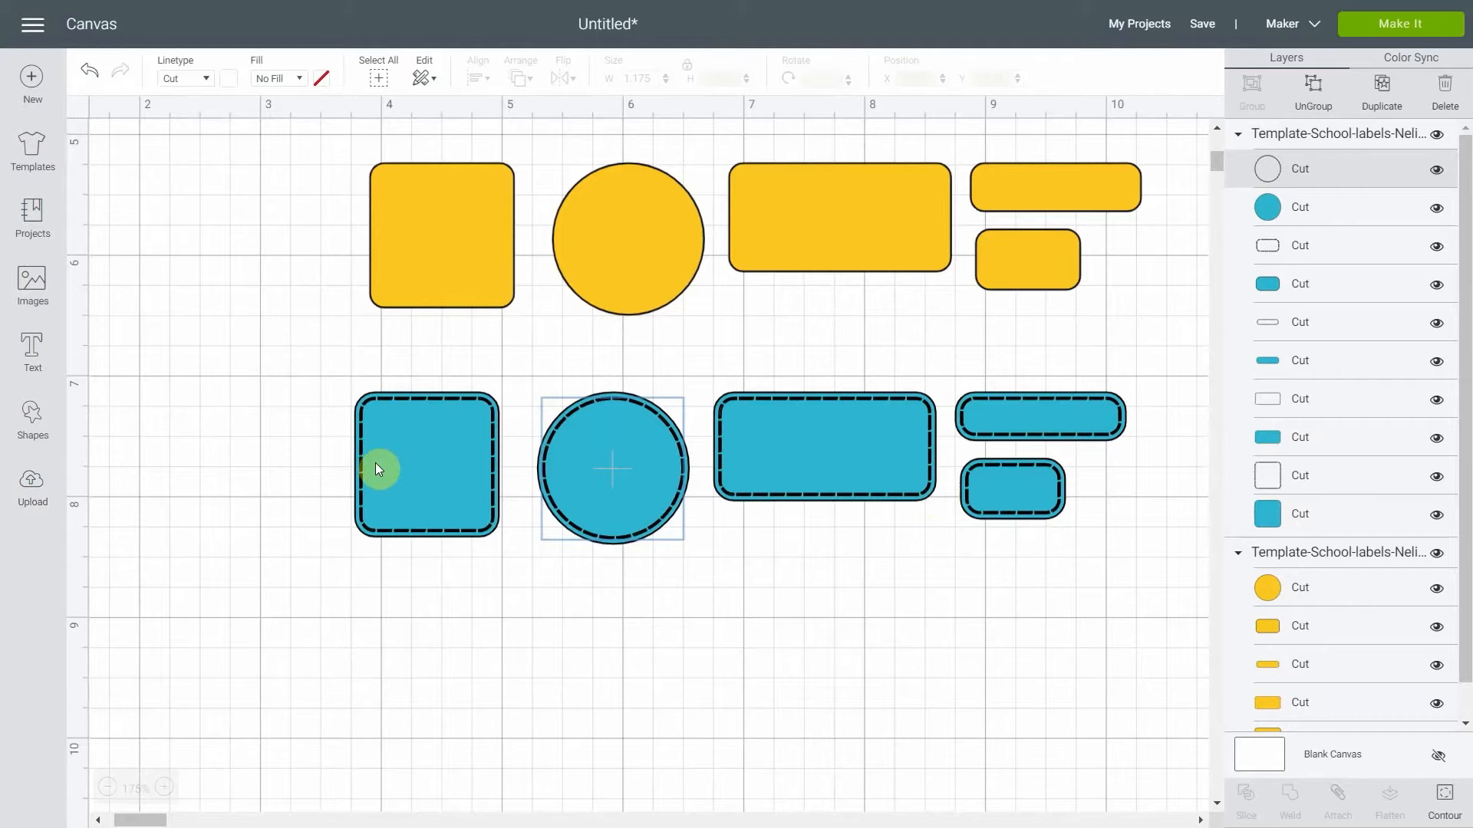
left_click(32, 349)
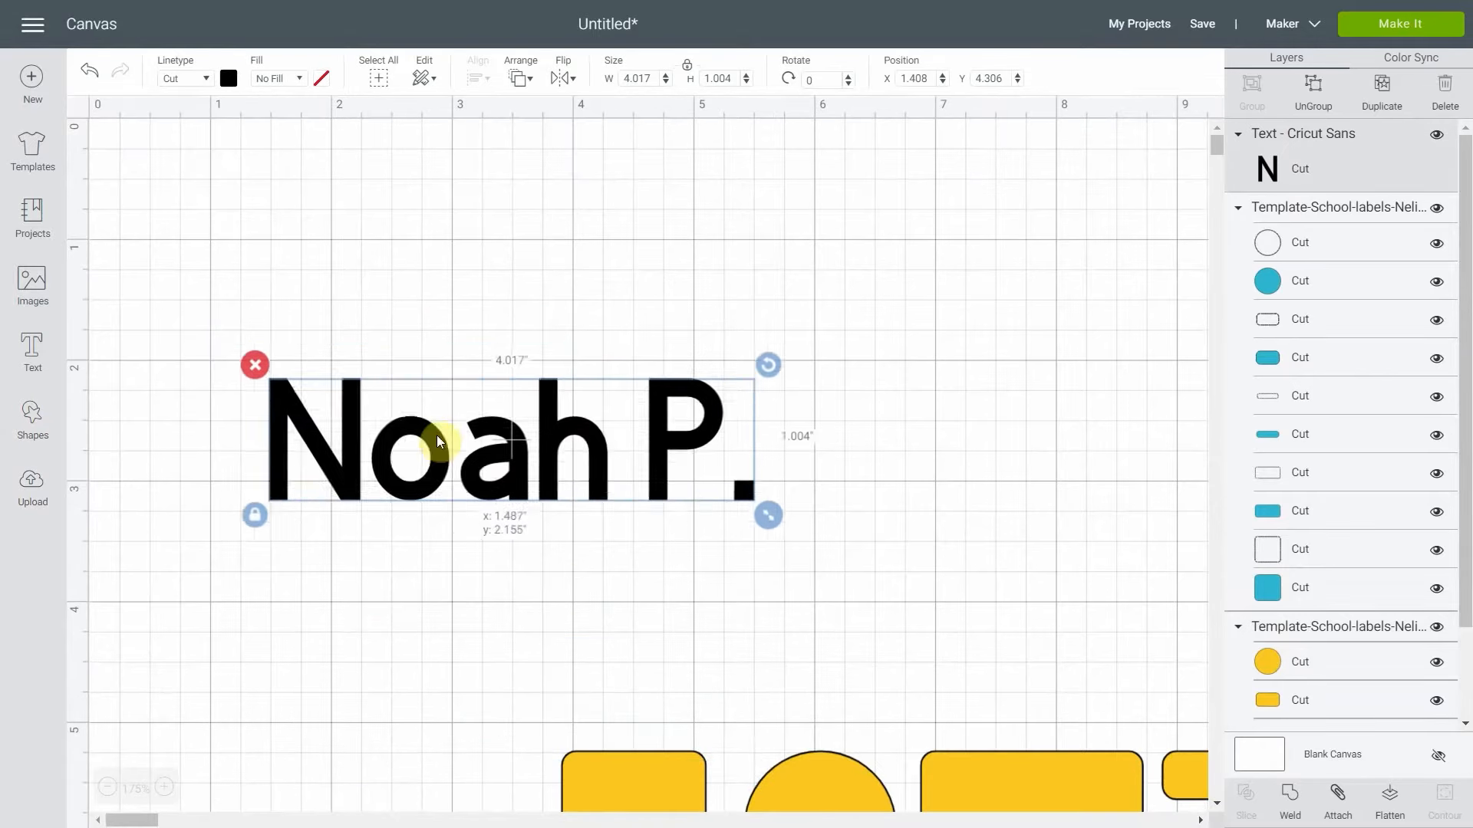
left_click_drag(437, 441, 380, 402)
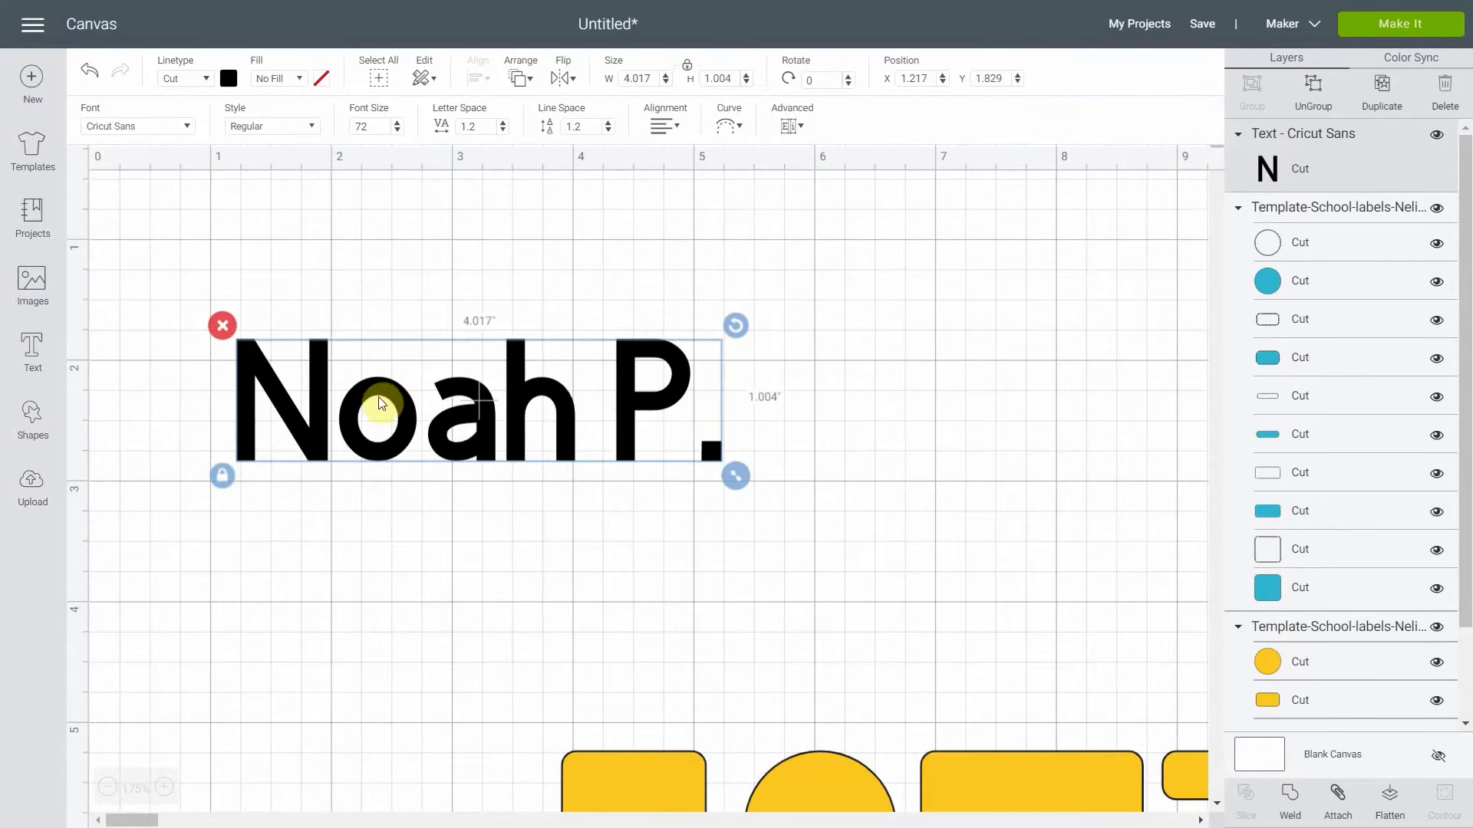
left_click(138, 126)
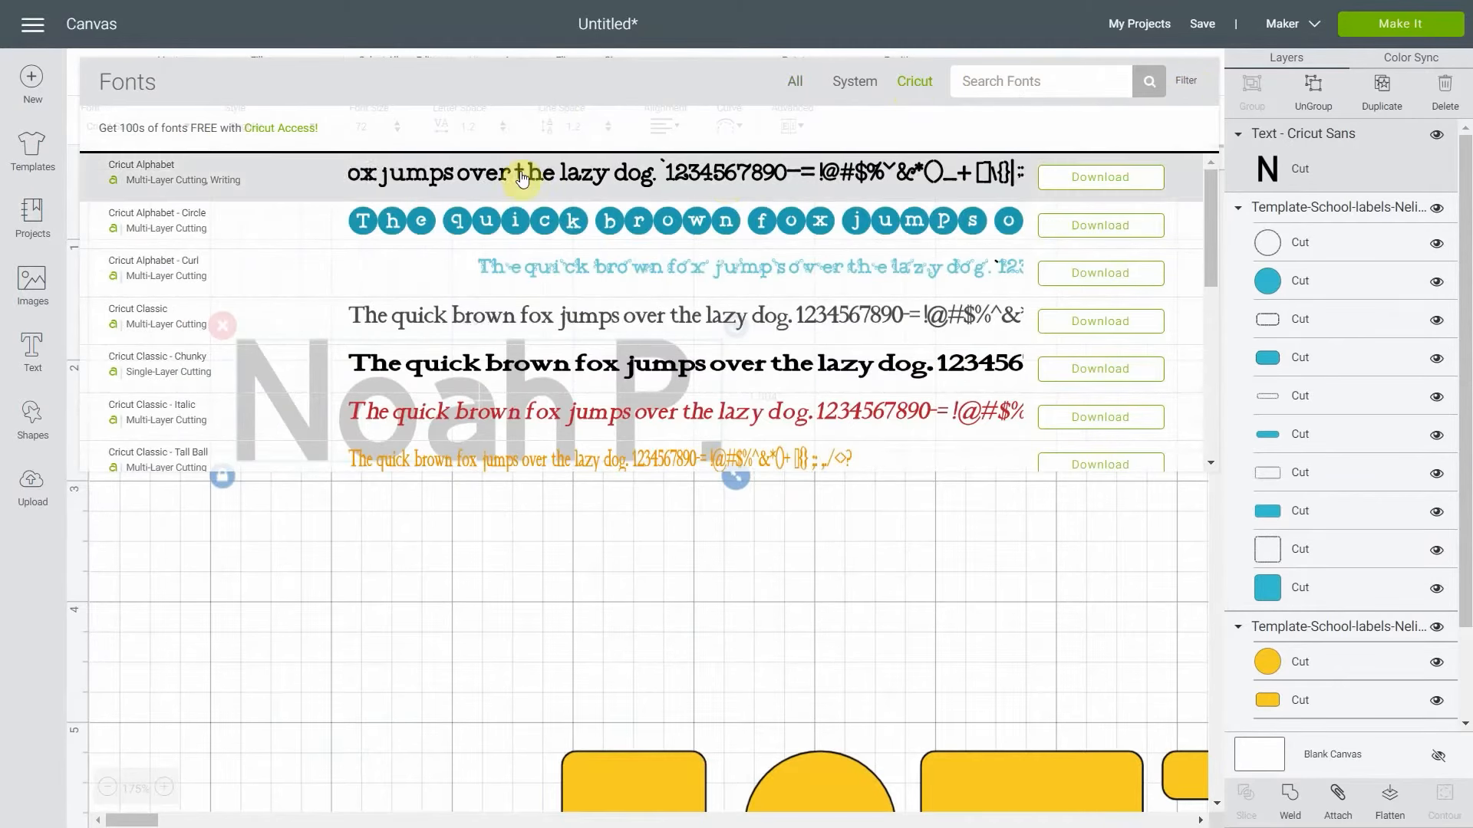
scroll("down", 3)
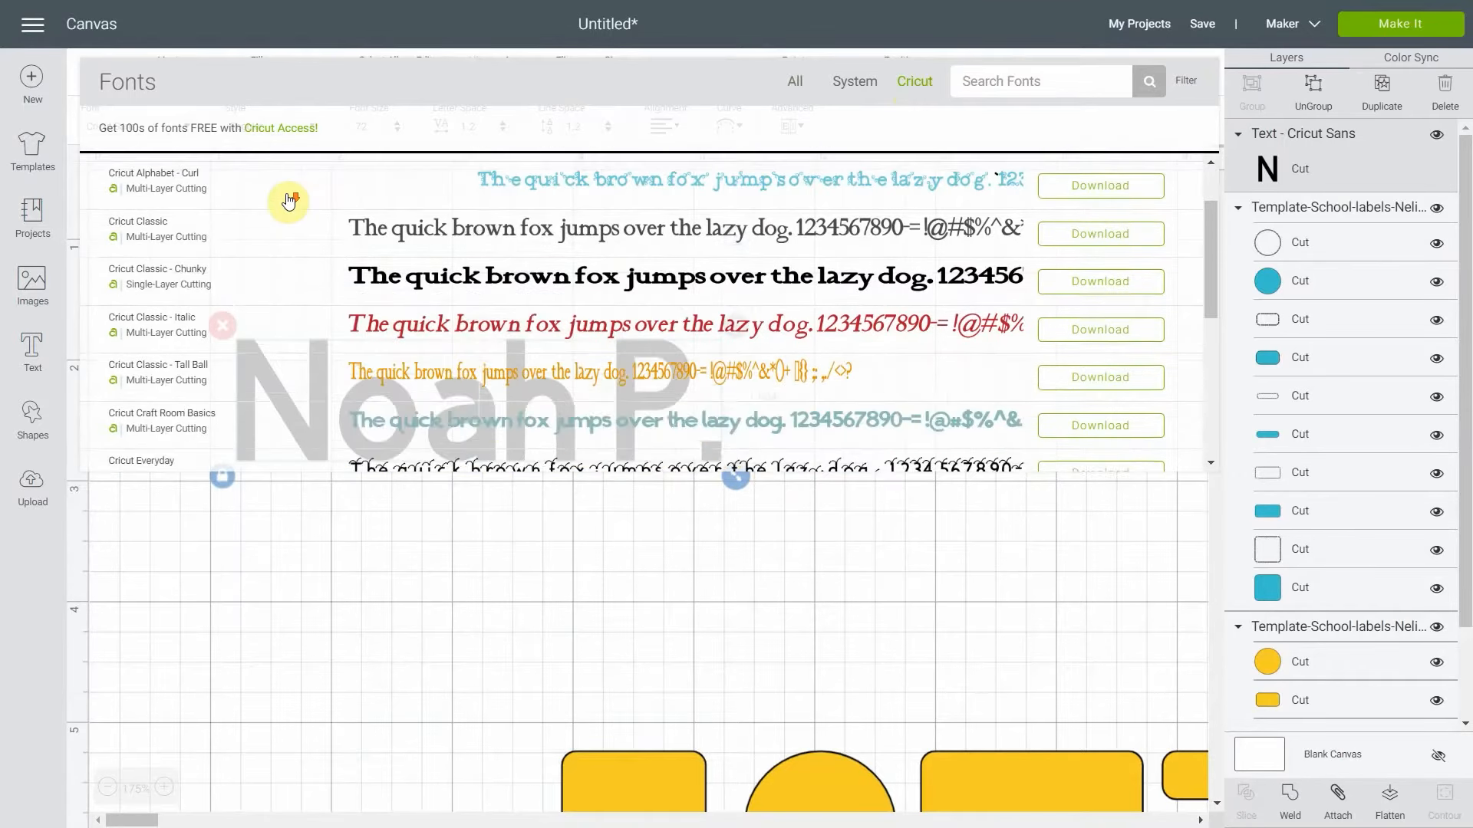
scroll("down", 3)
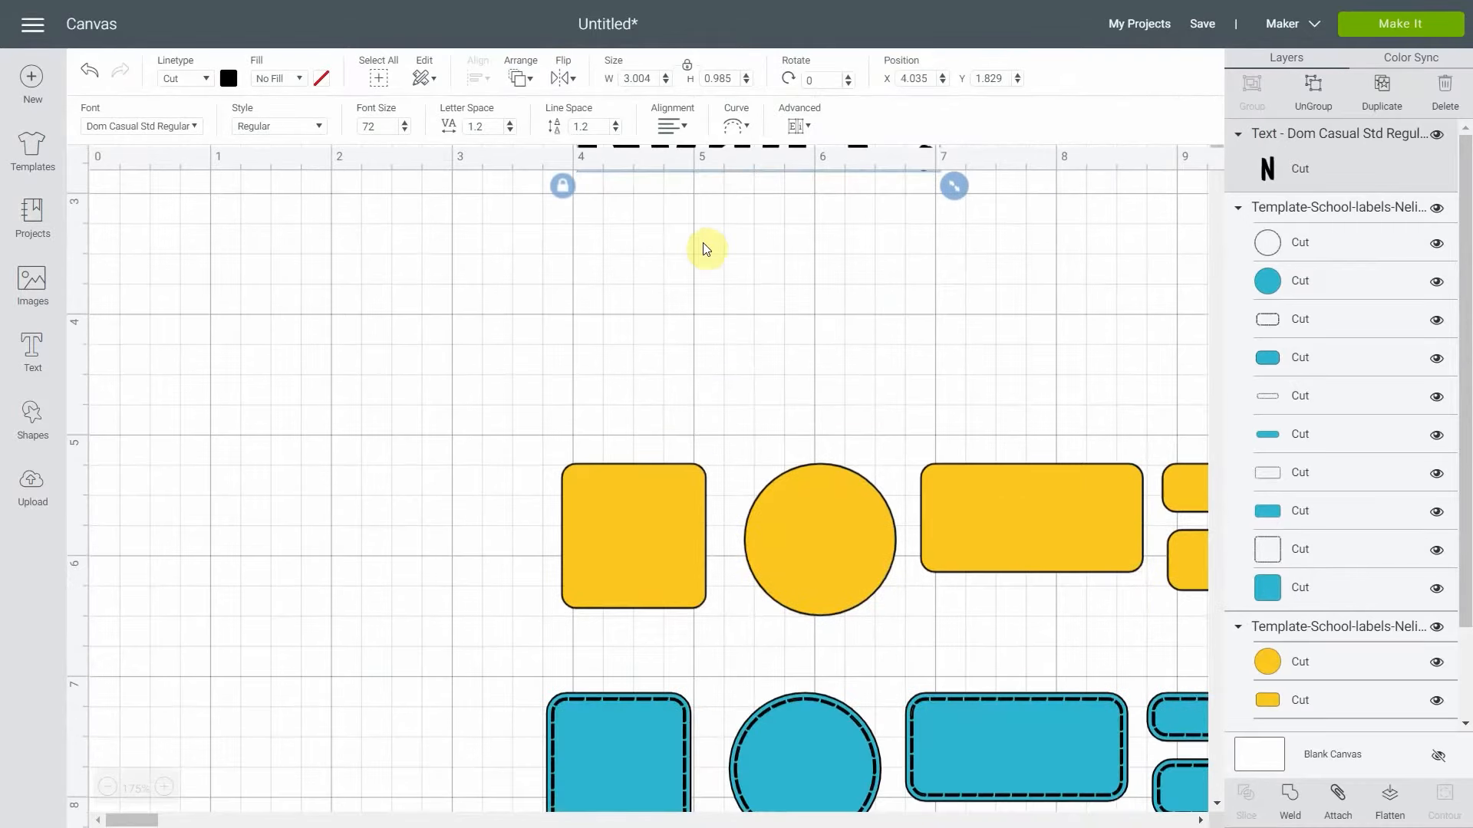
Pick Dom Casual Std, shrink the name onto the thin yellow bar, and set Fill to Print.
scroll("down", 3)
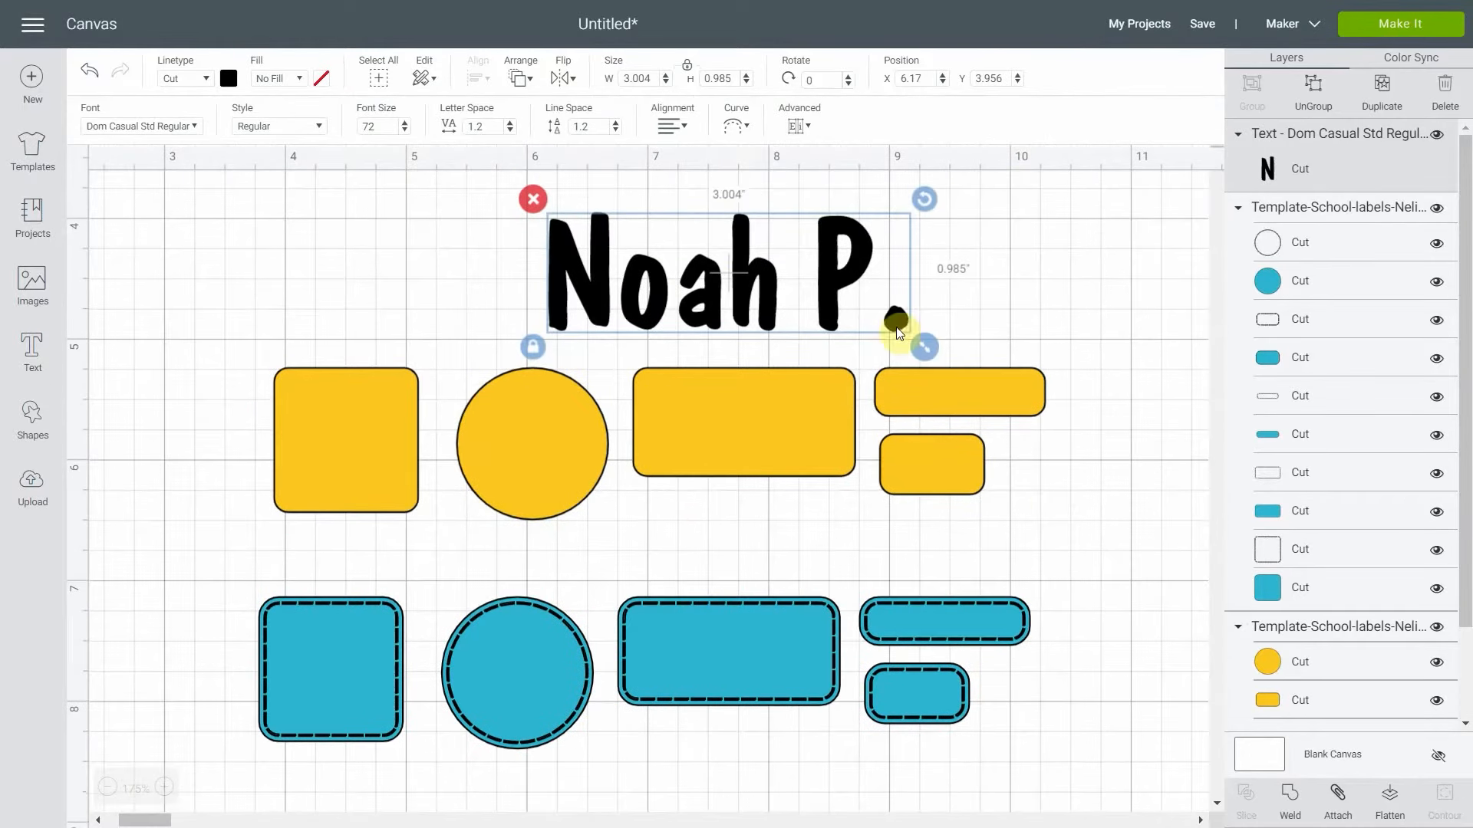
left_click_drag(924, 348, 761, 282)
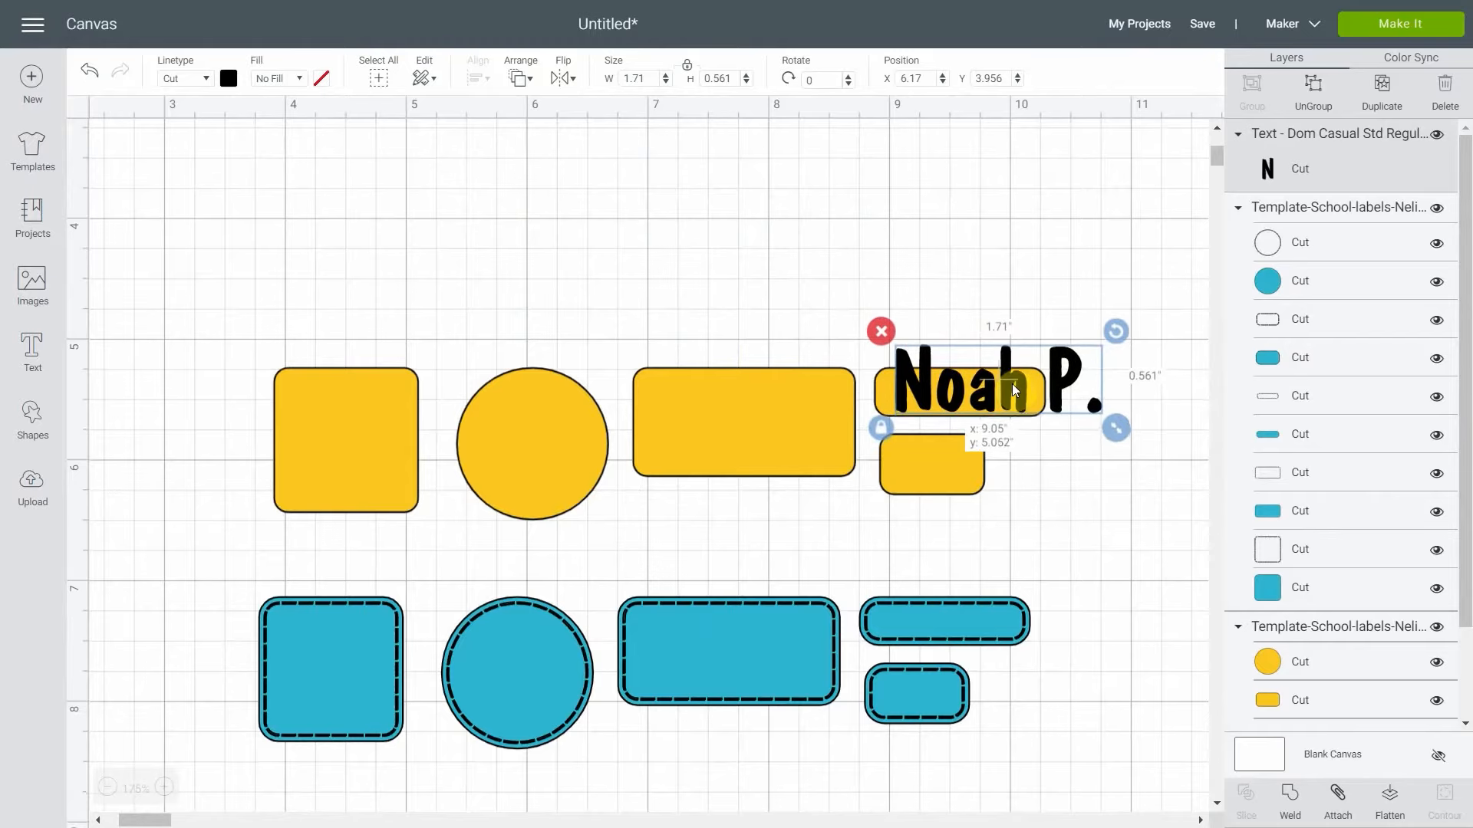
left_click_drag(1115, 428, 1043, 421)
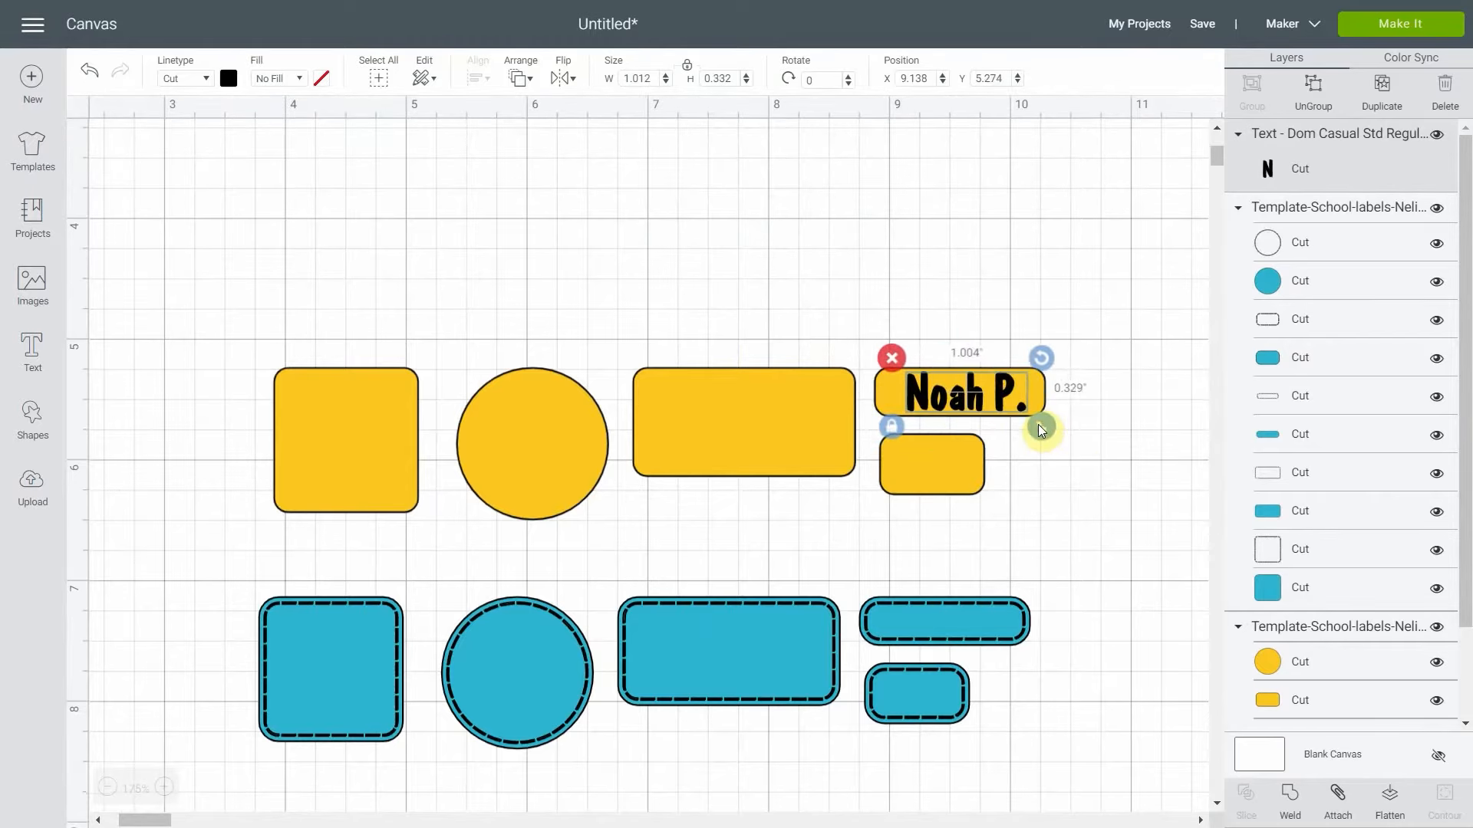
left_click_drag(1040, 430, 1041, 425)
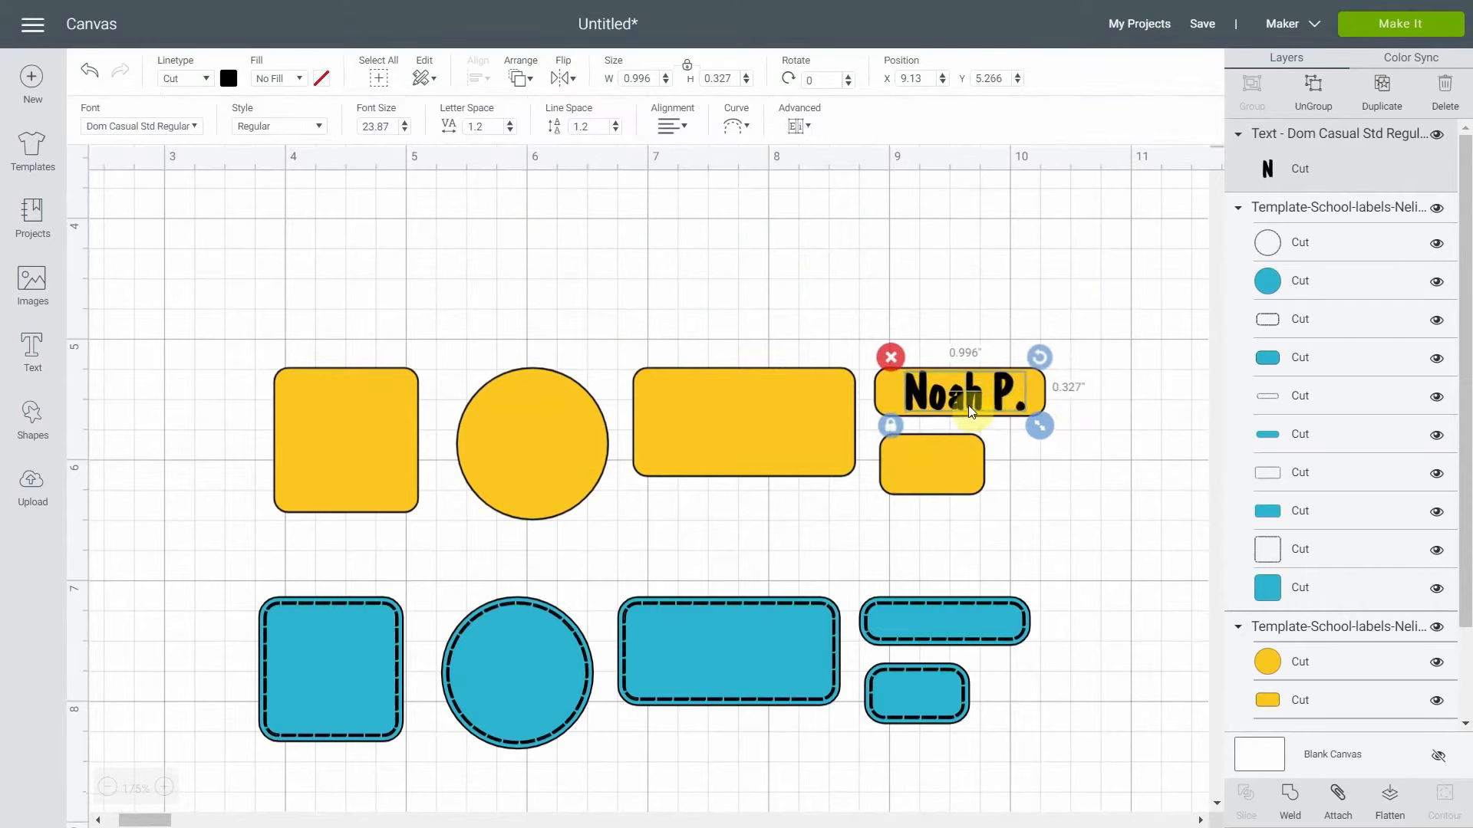
mouse_move(403, 193)
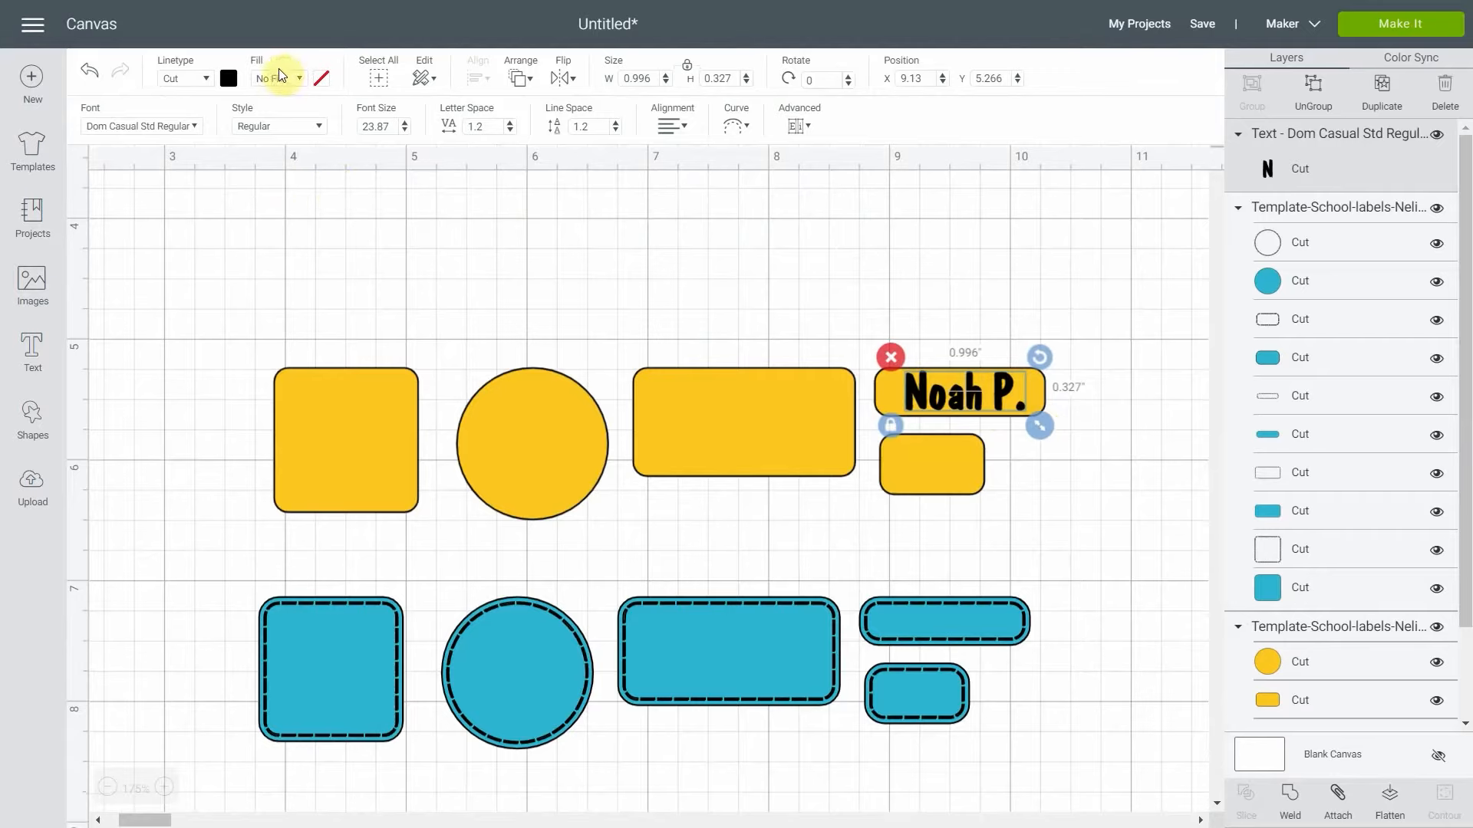
left_click(277, 77)
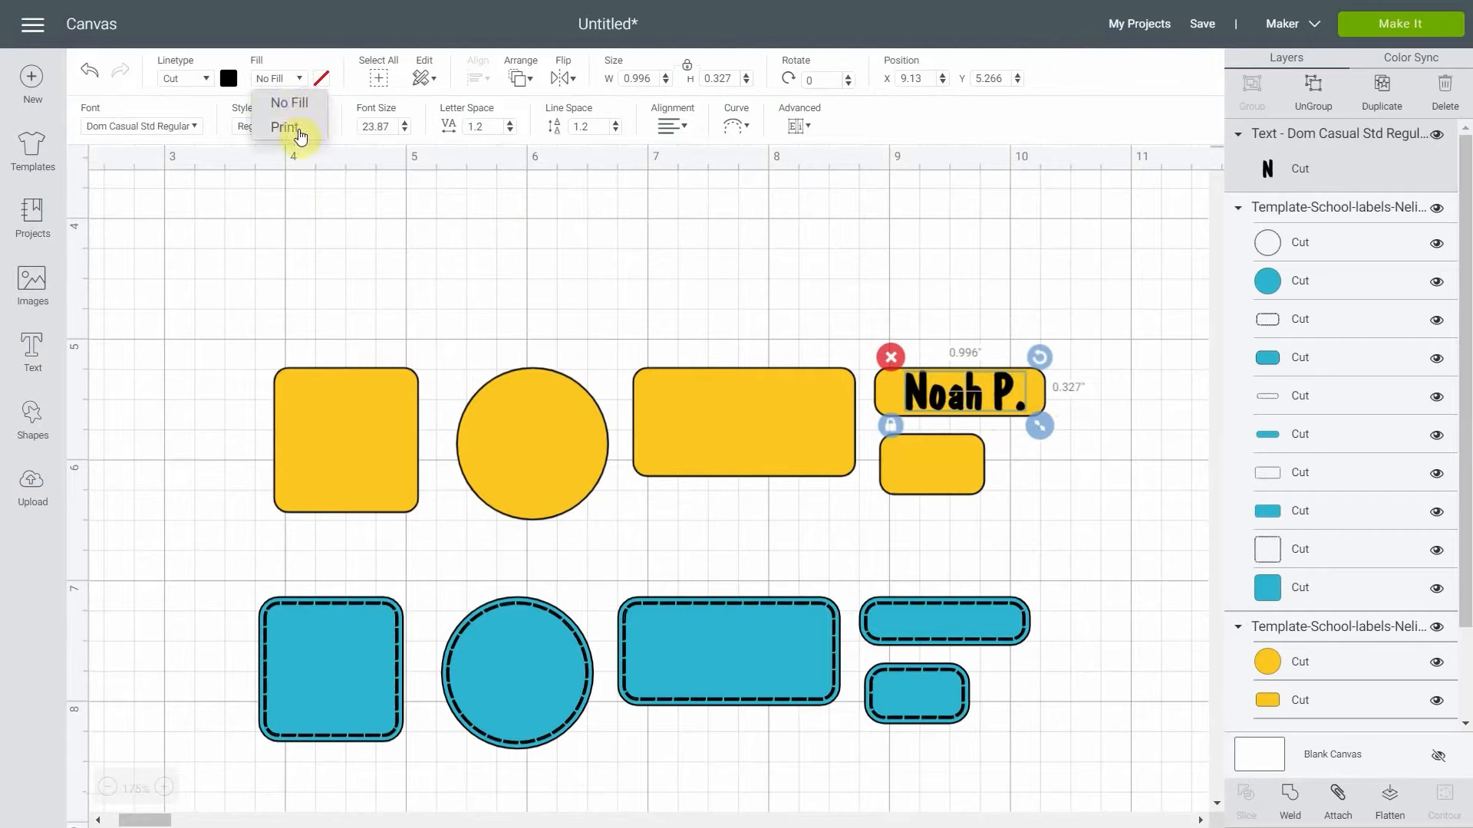
left_click(285, 126)
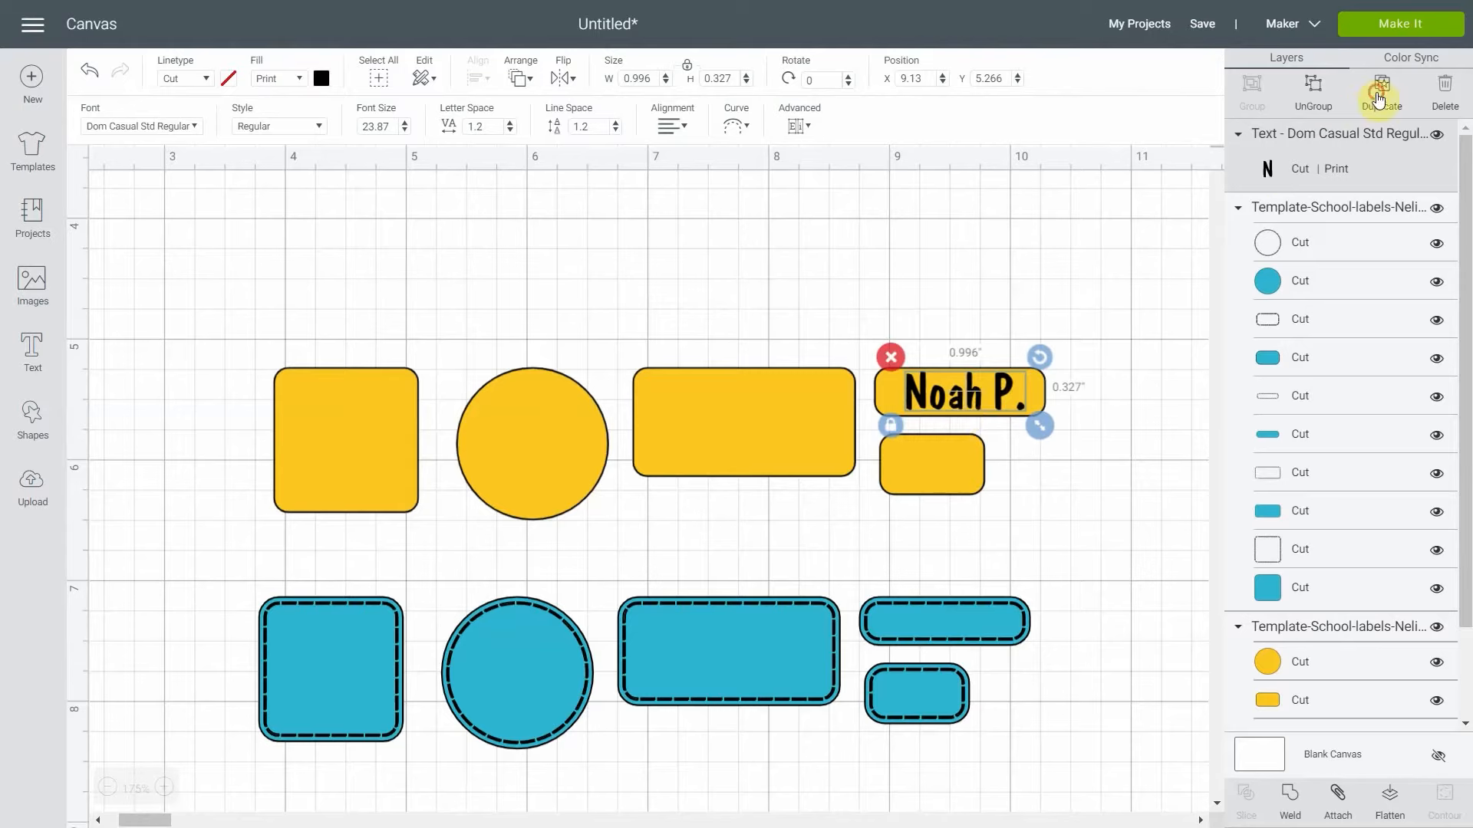
left_click(1379, 85)
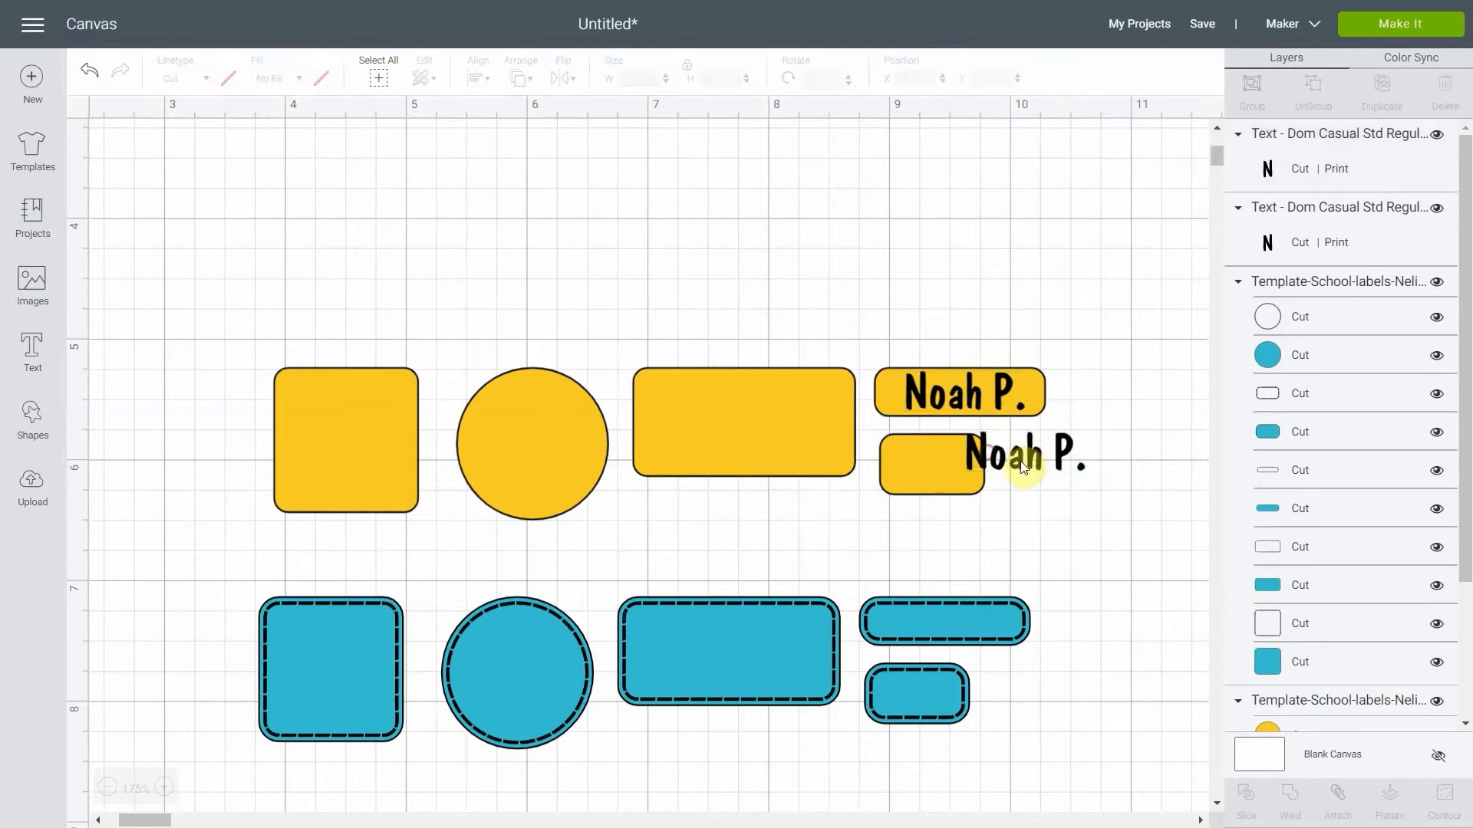
left_click(1024, 460)
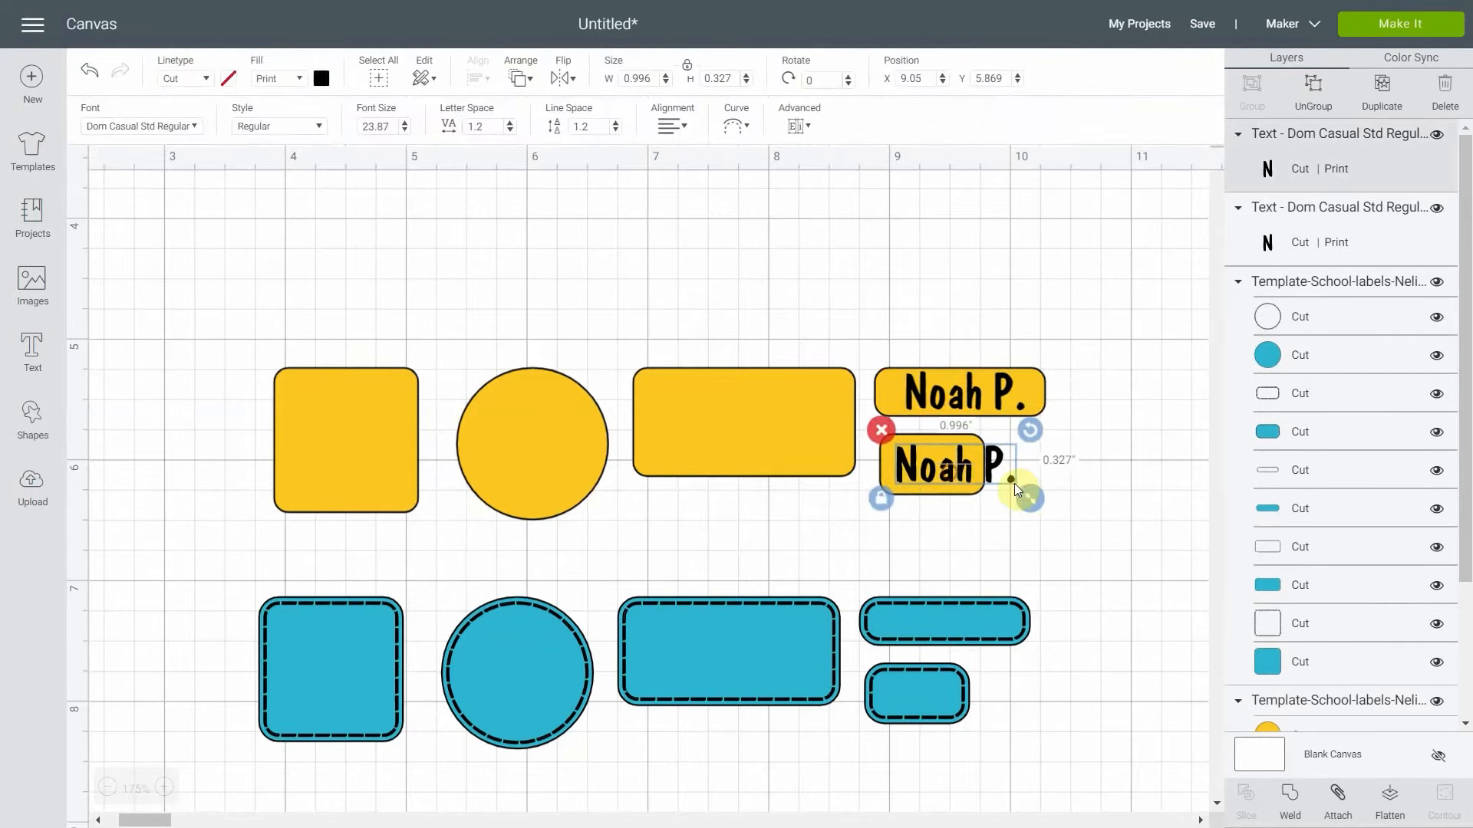
left_click_drag(1019, 496, 1001, 491)
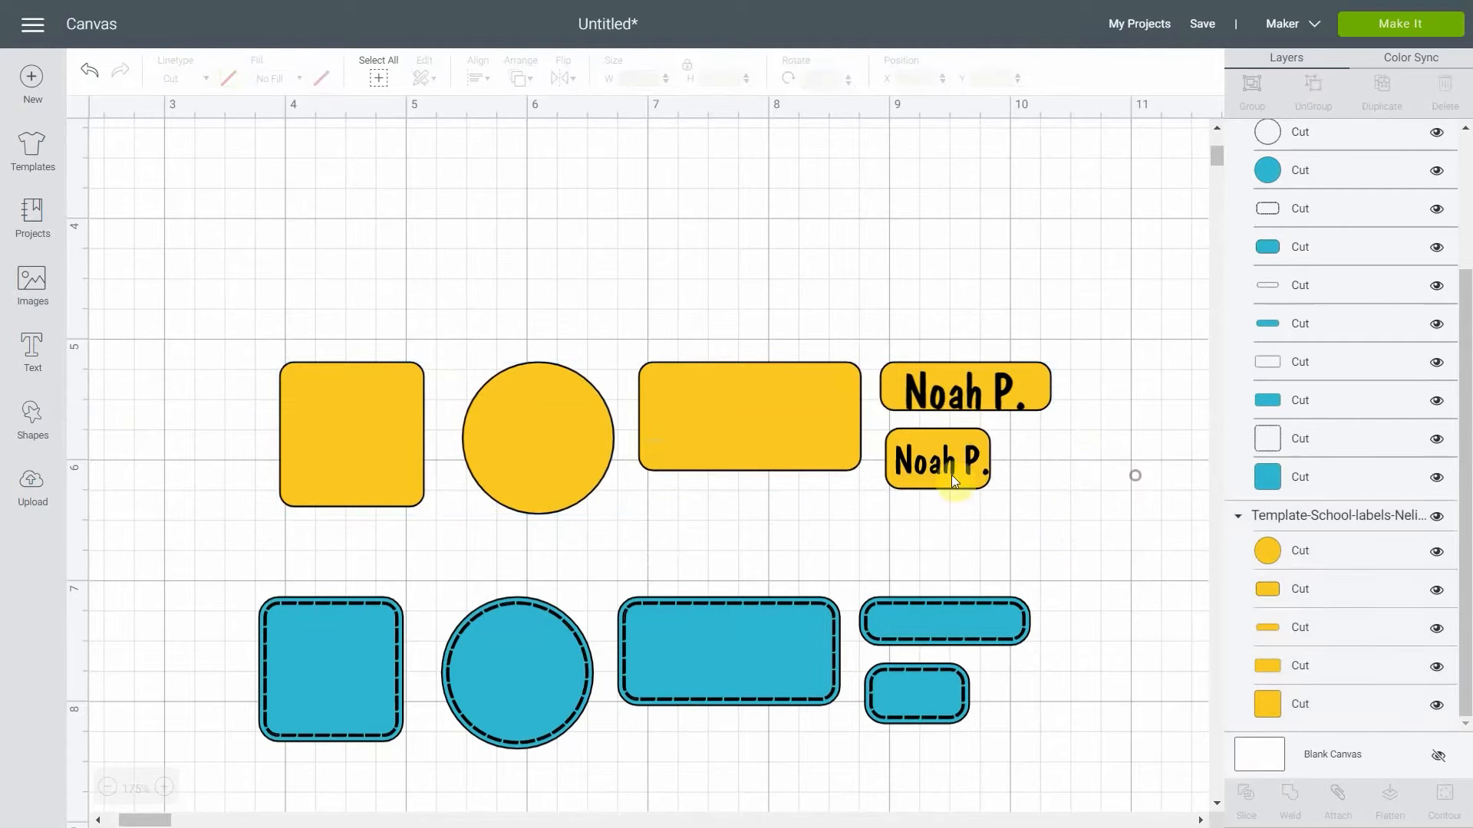
left_click(795, 436)
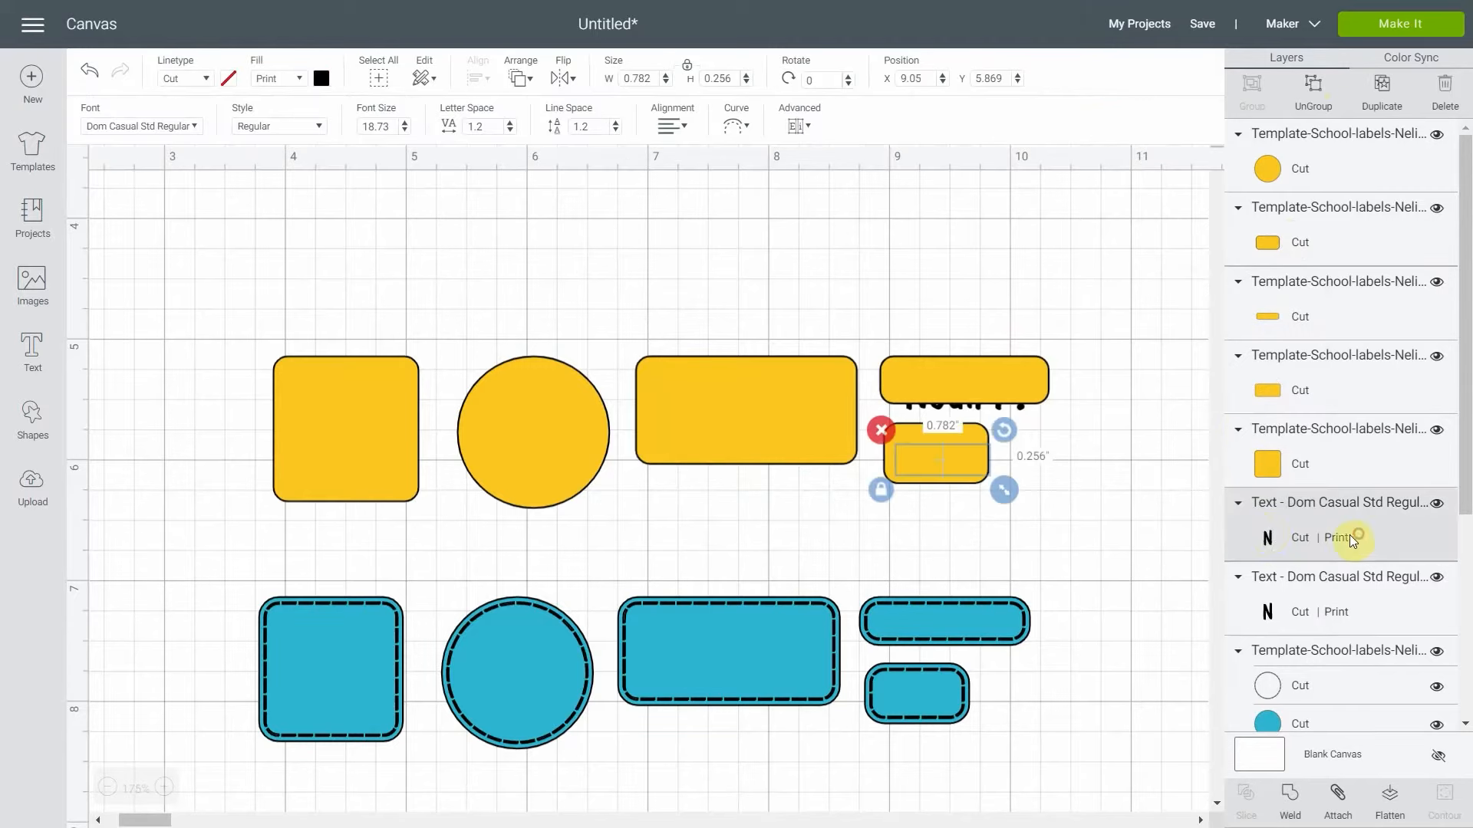
right_click(1344, 539)
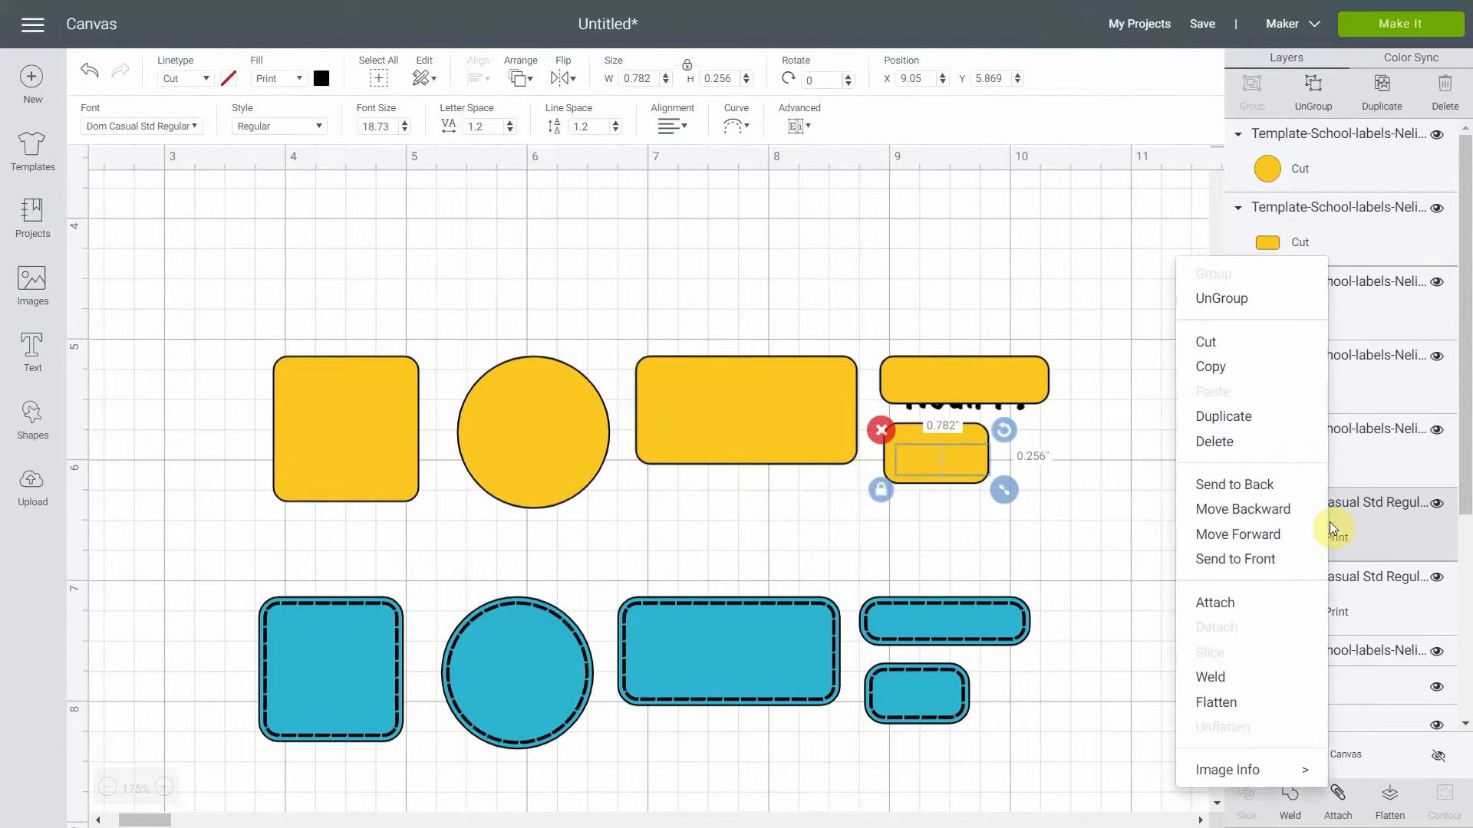
mouse_move(1286, 538)
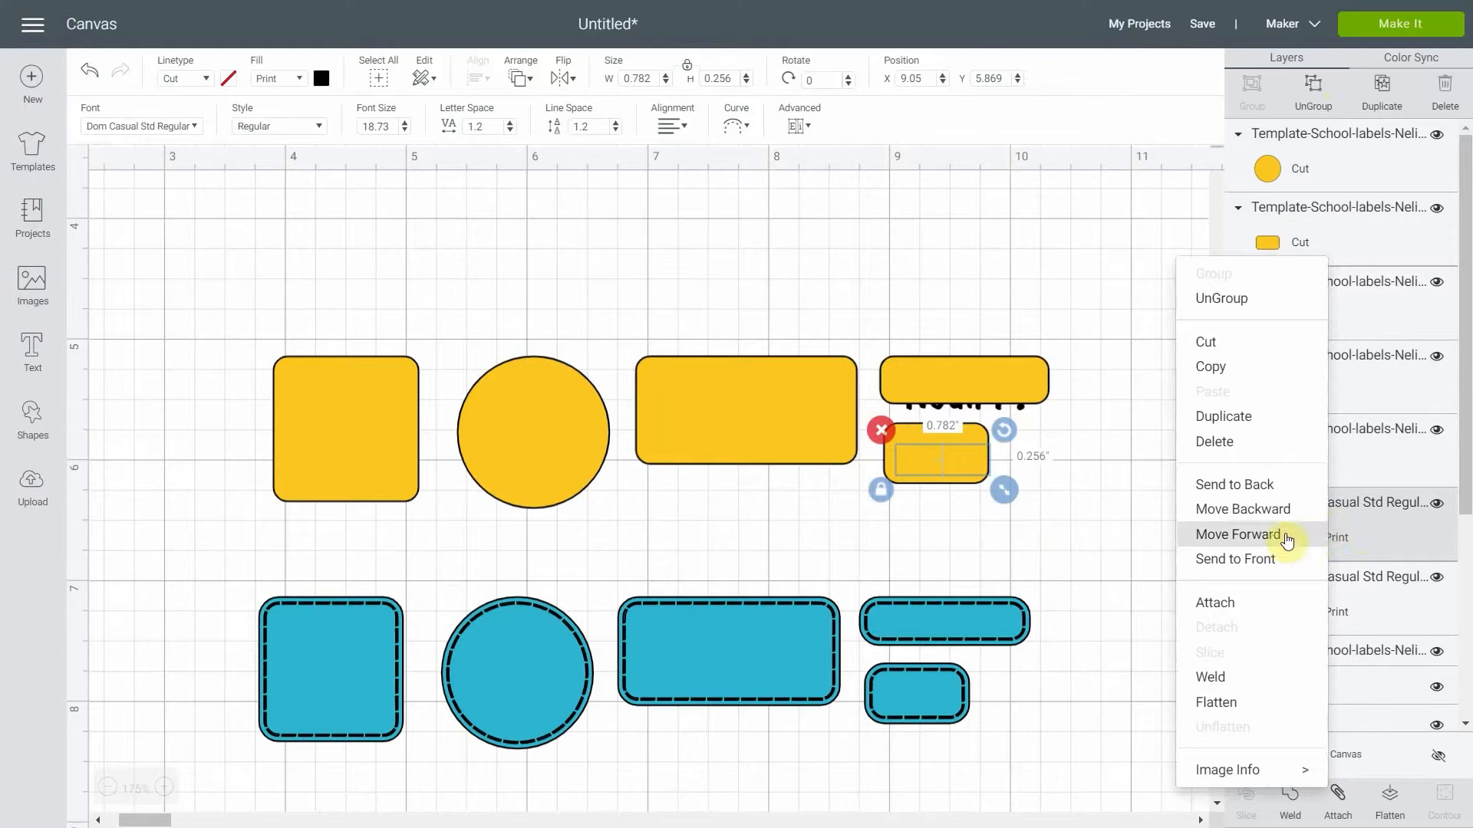
left_click(1237, 534)
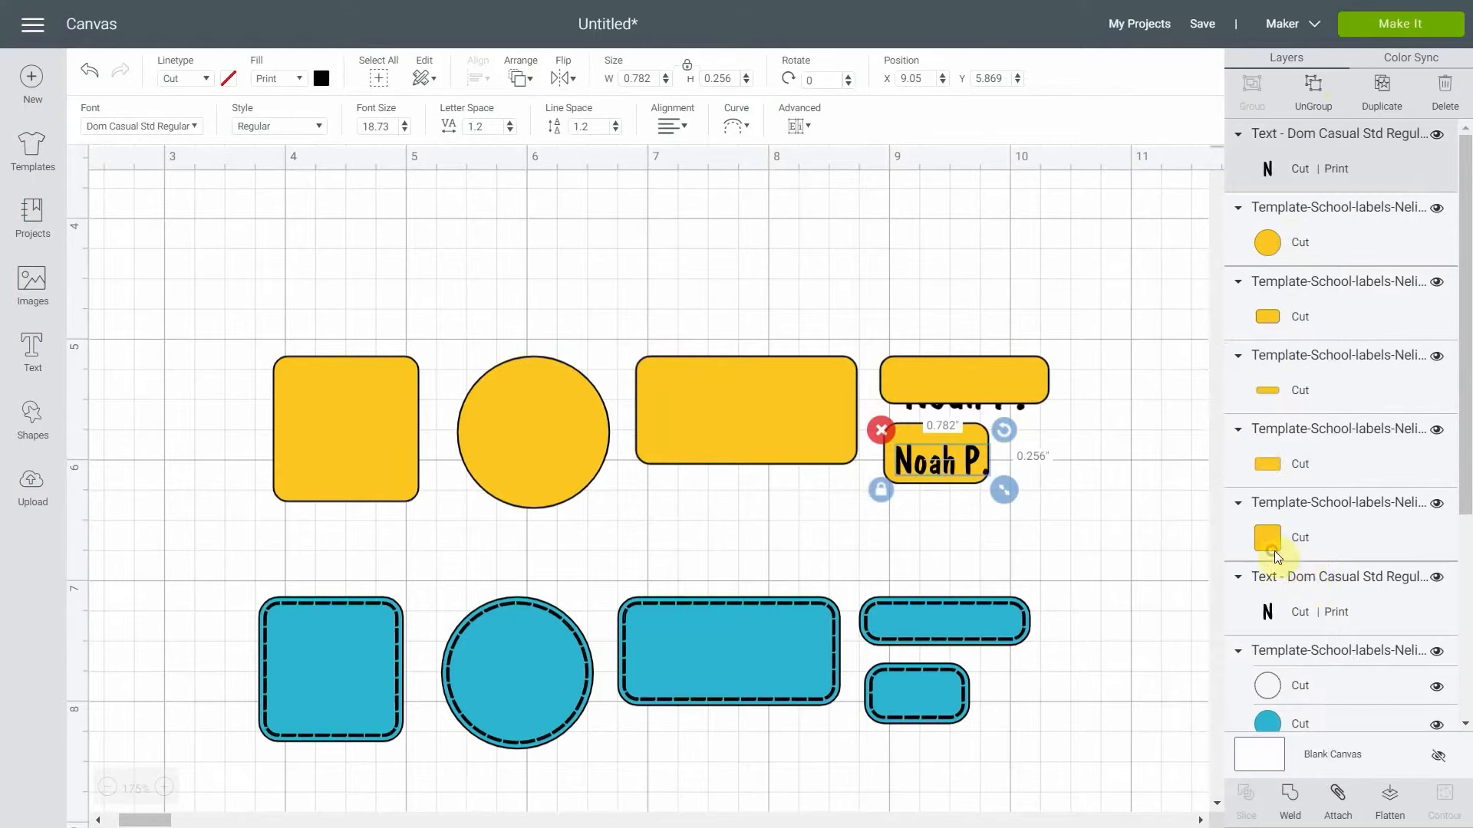
right_click(1312, 598)
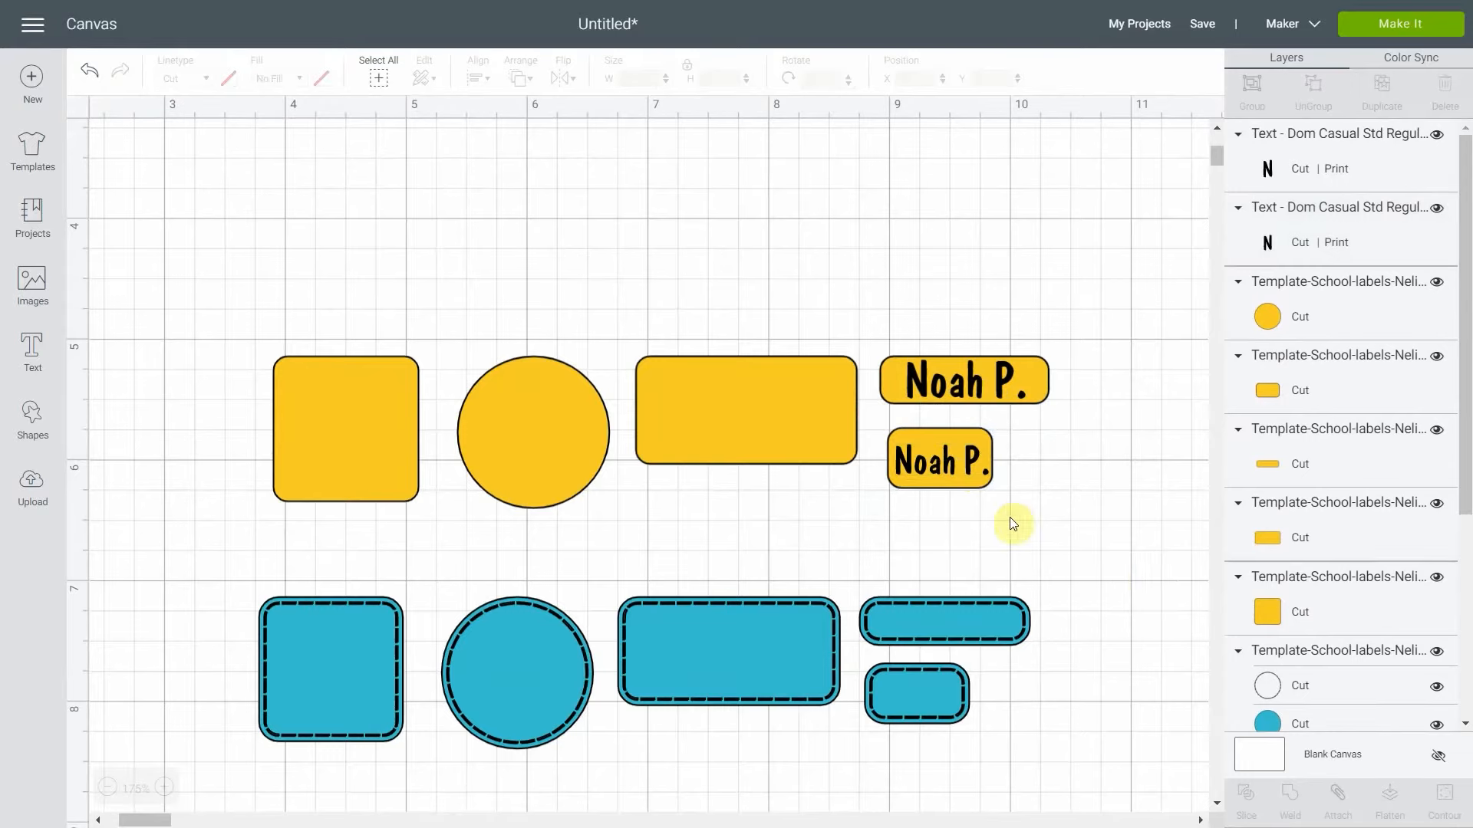
Make the long name label a printed layer with Pattern print type.
left_click(963, 381)
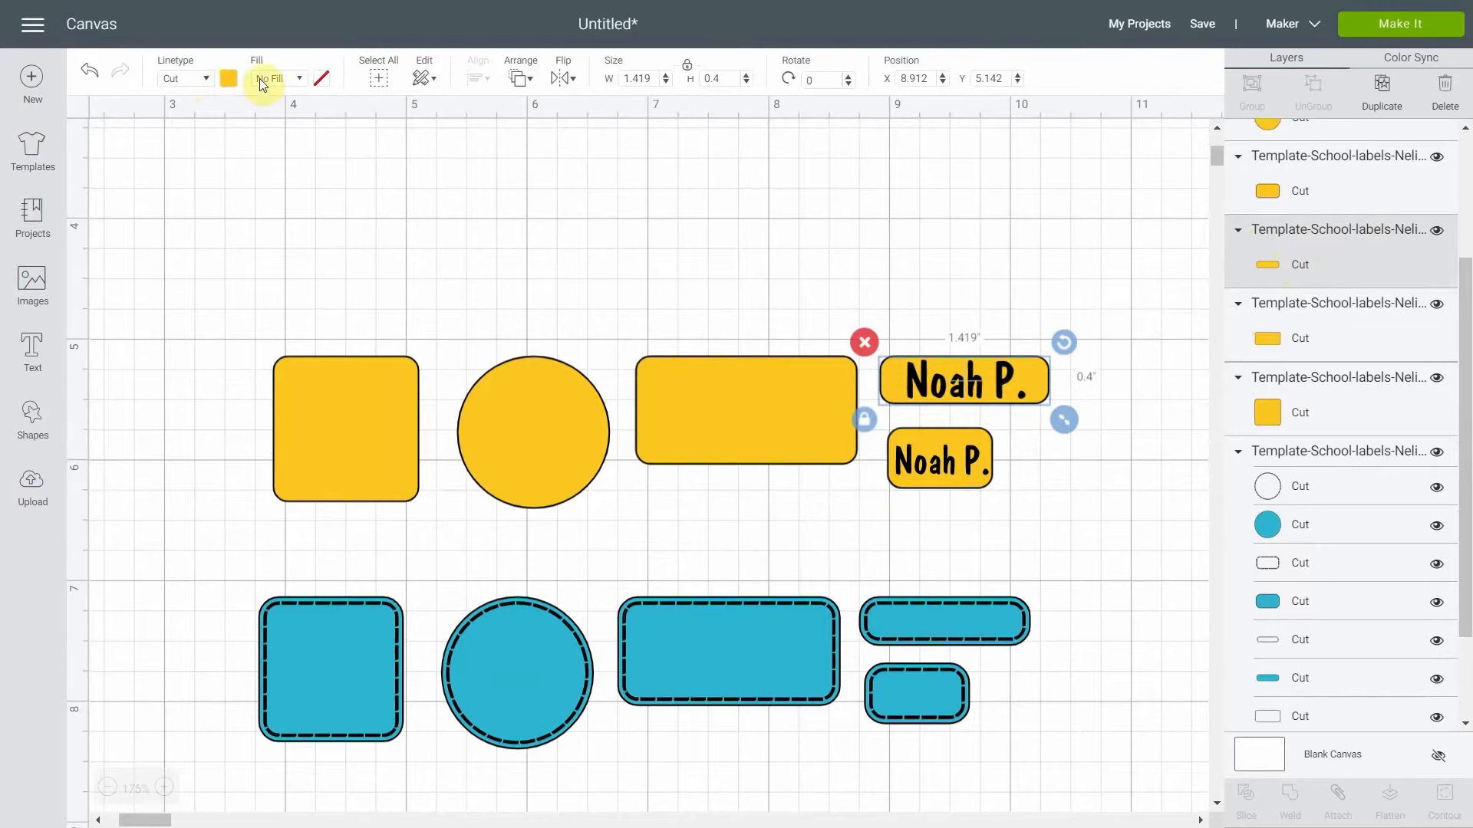
left_click(278, 77)
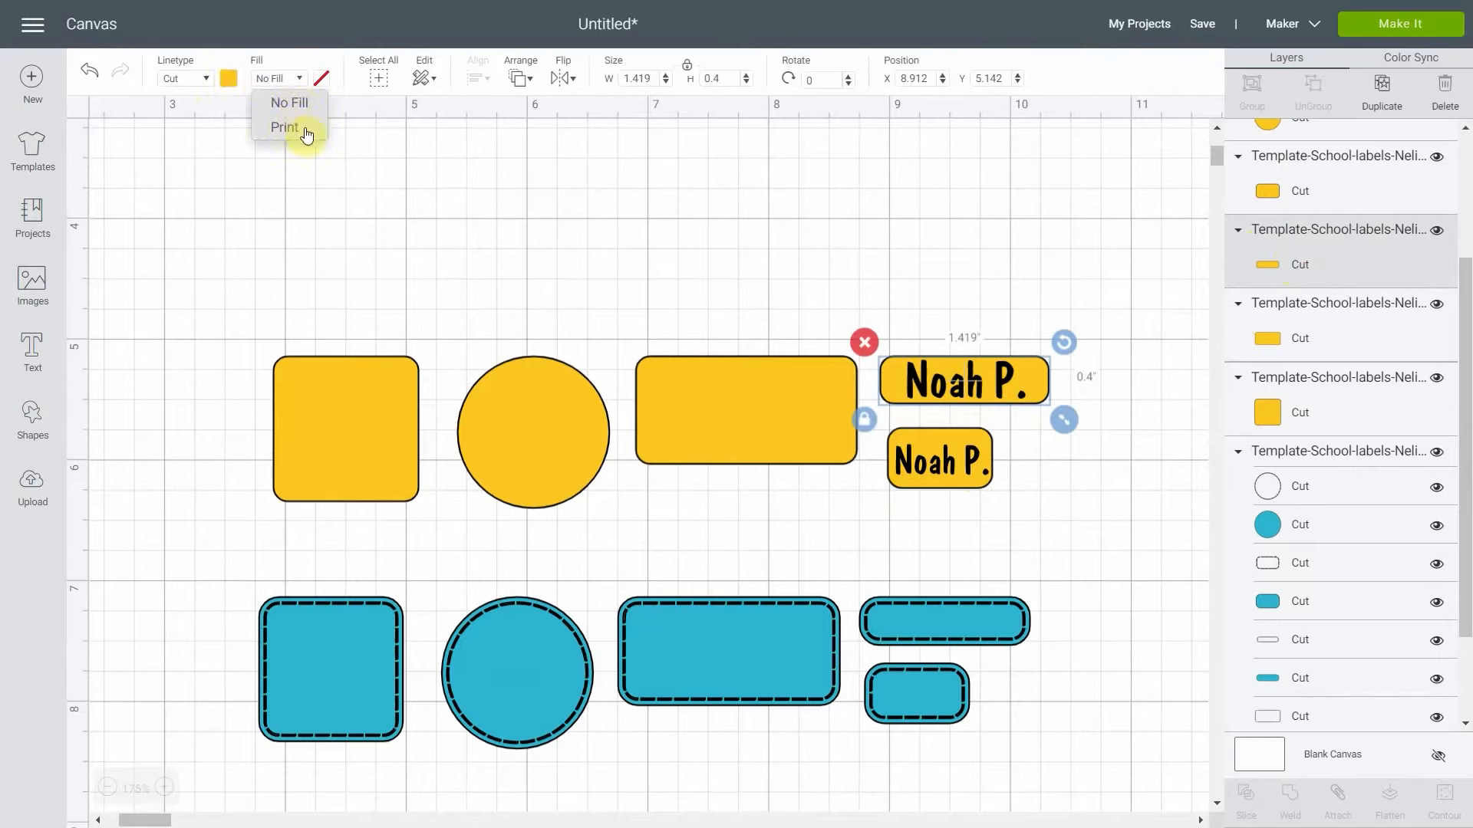
left_click(285, 126)
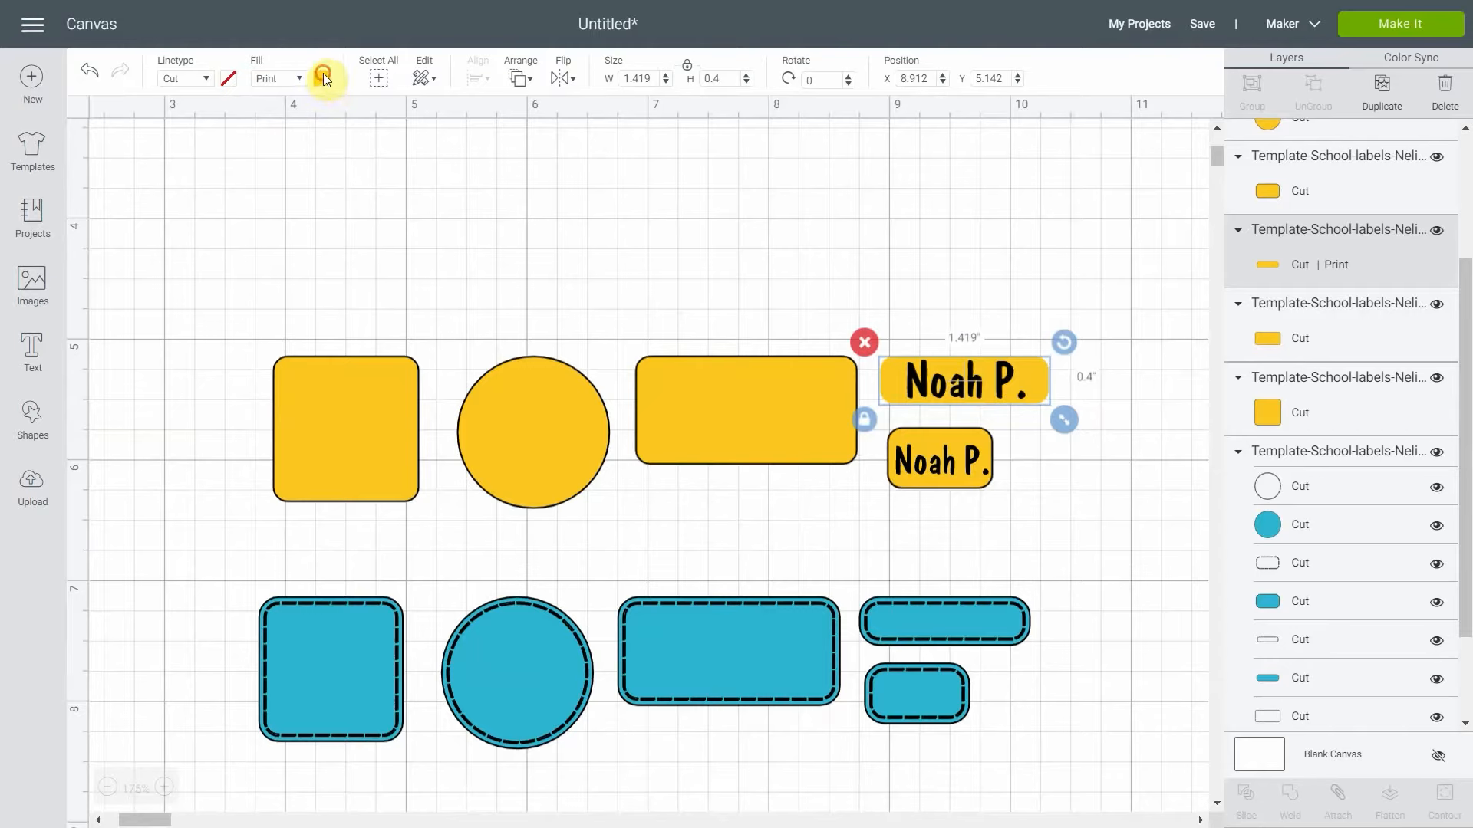
left_click(322, 77)
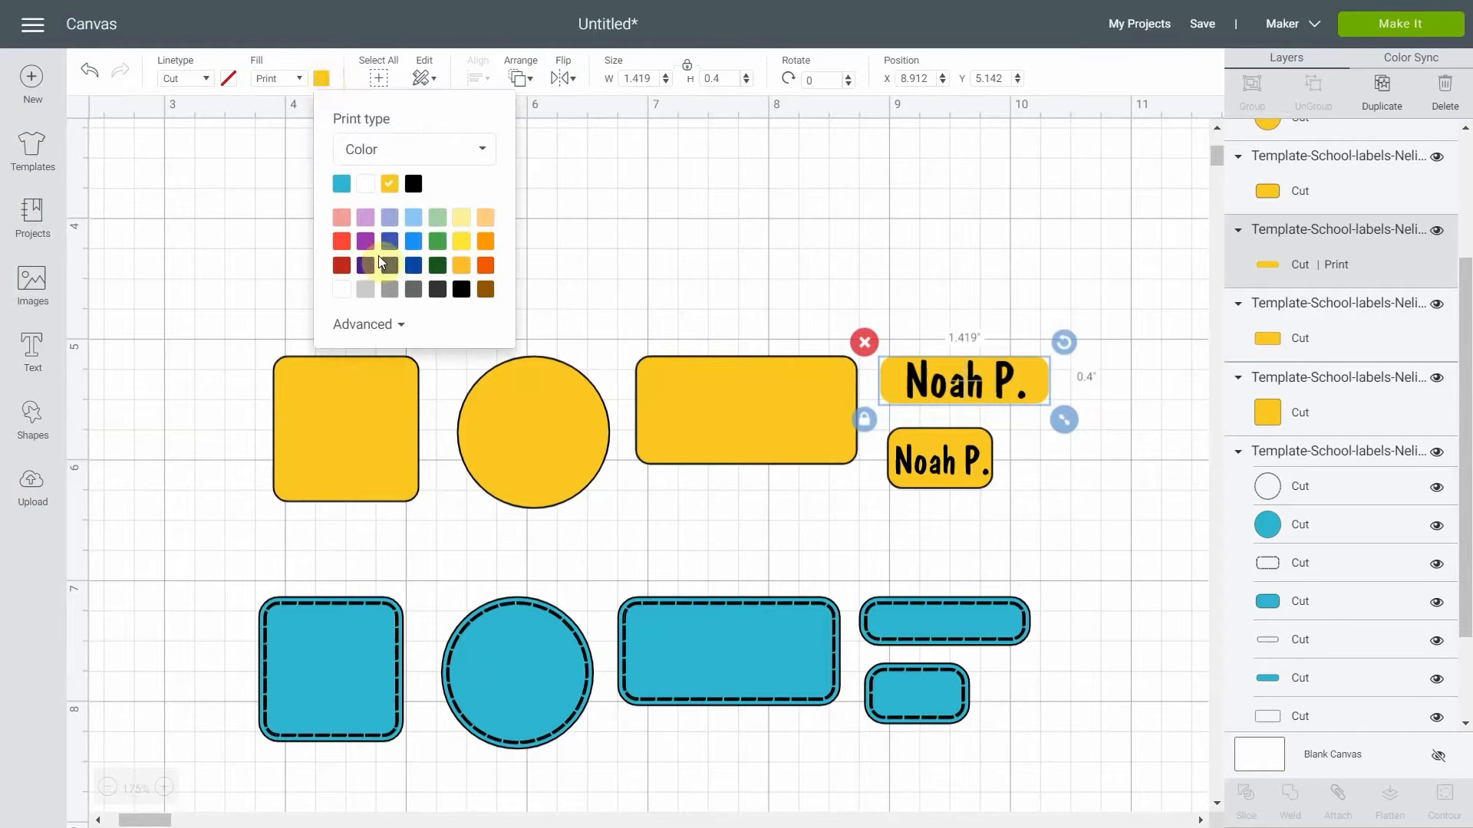
left_click(414, 149)
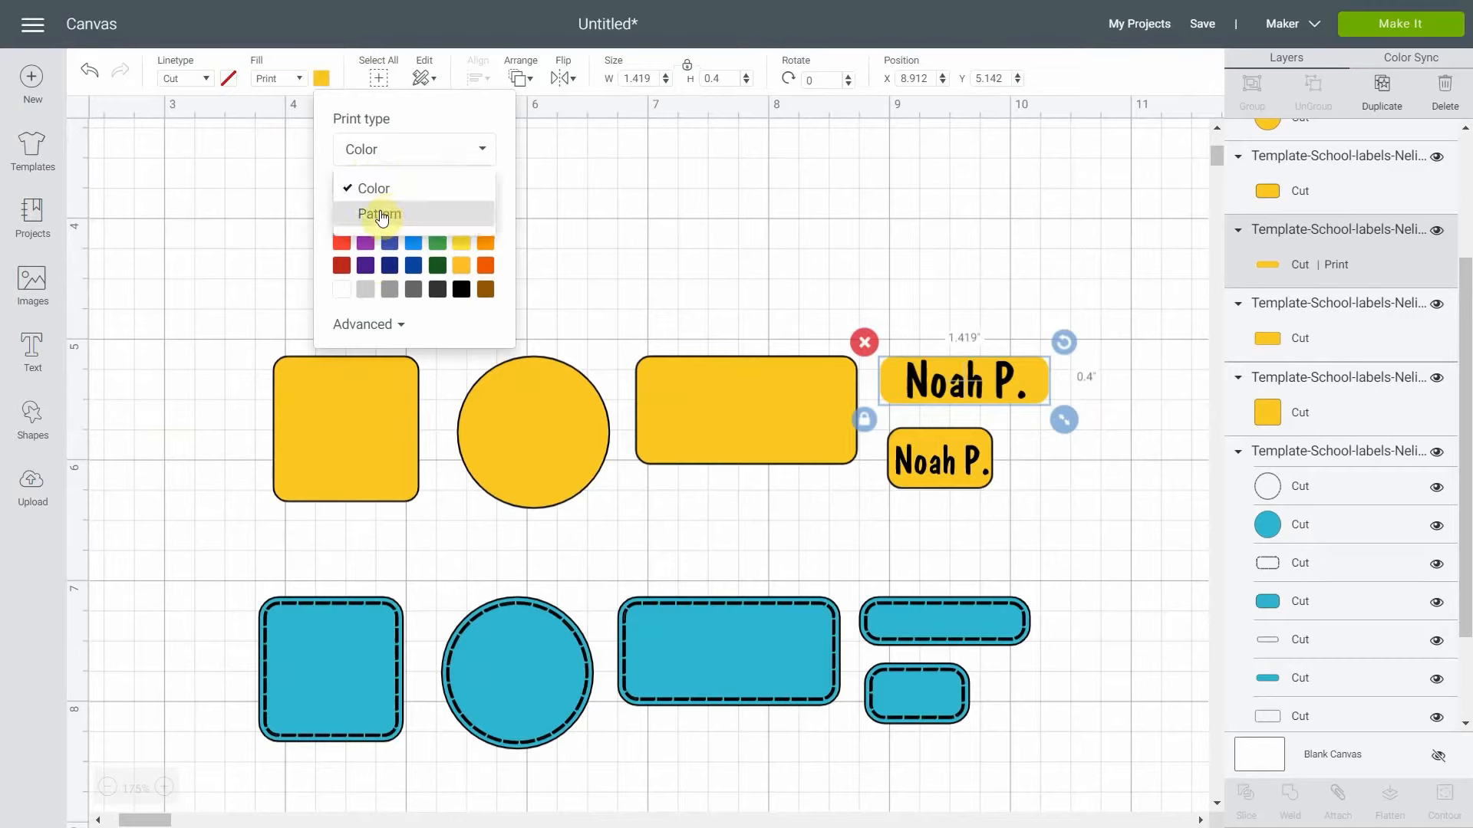
left_click(379, 213)
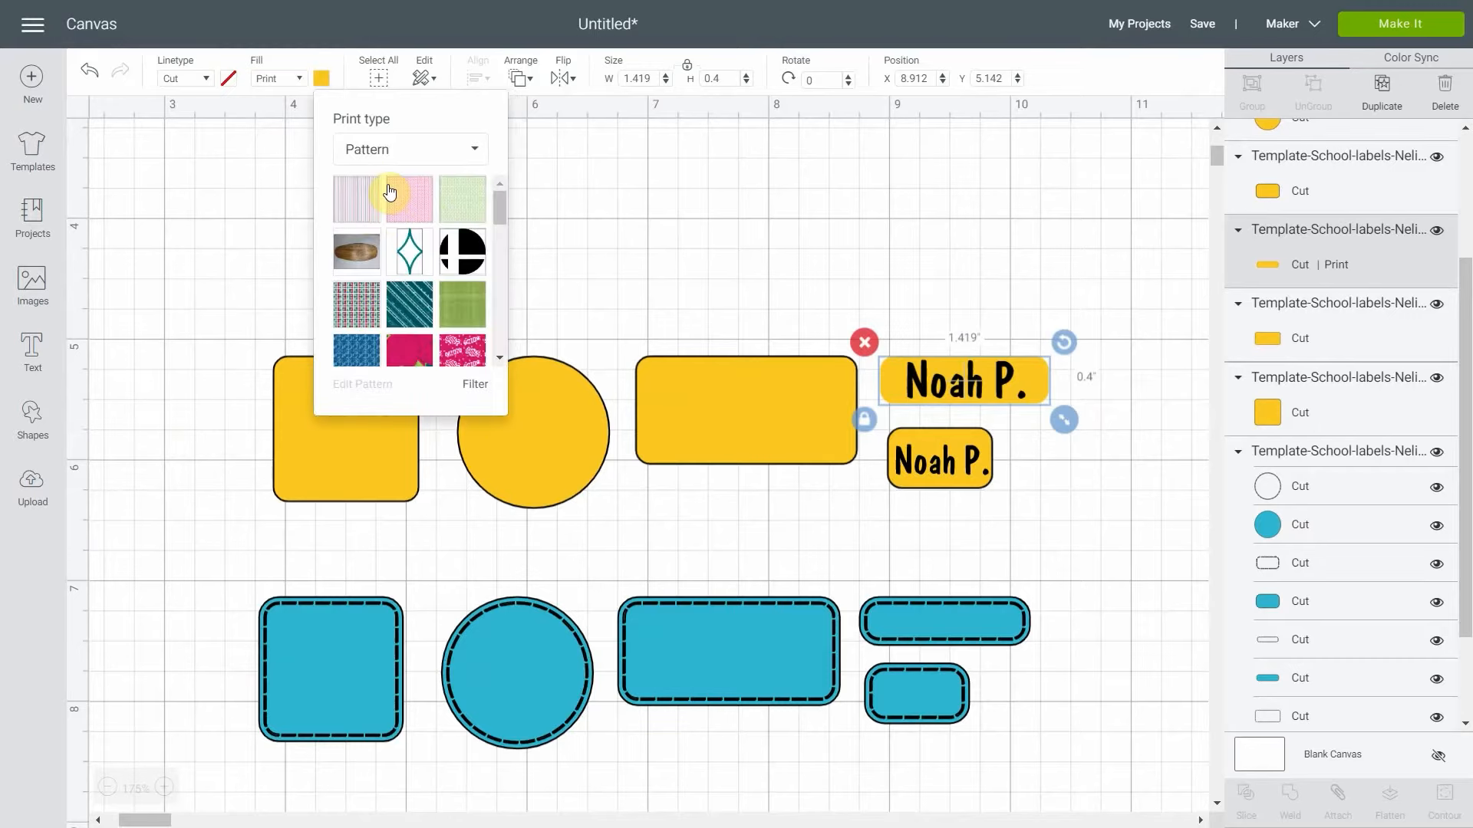
Browse the patterns, filter to blue ones, and look for a diagonal striped pattern.
scroll("down", 3)
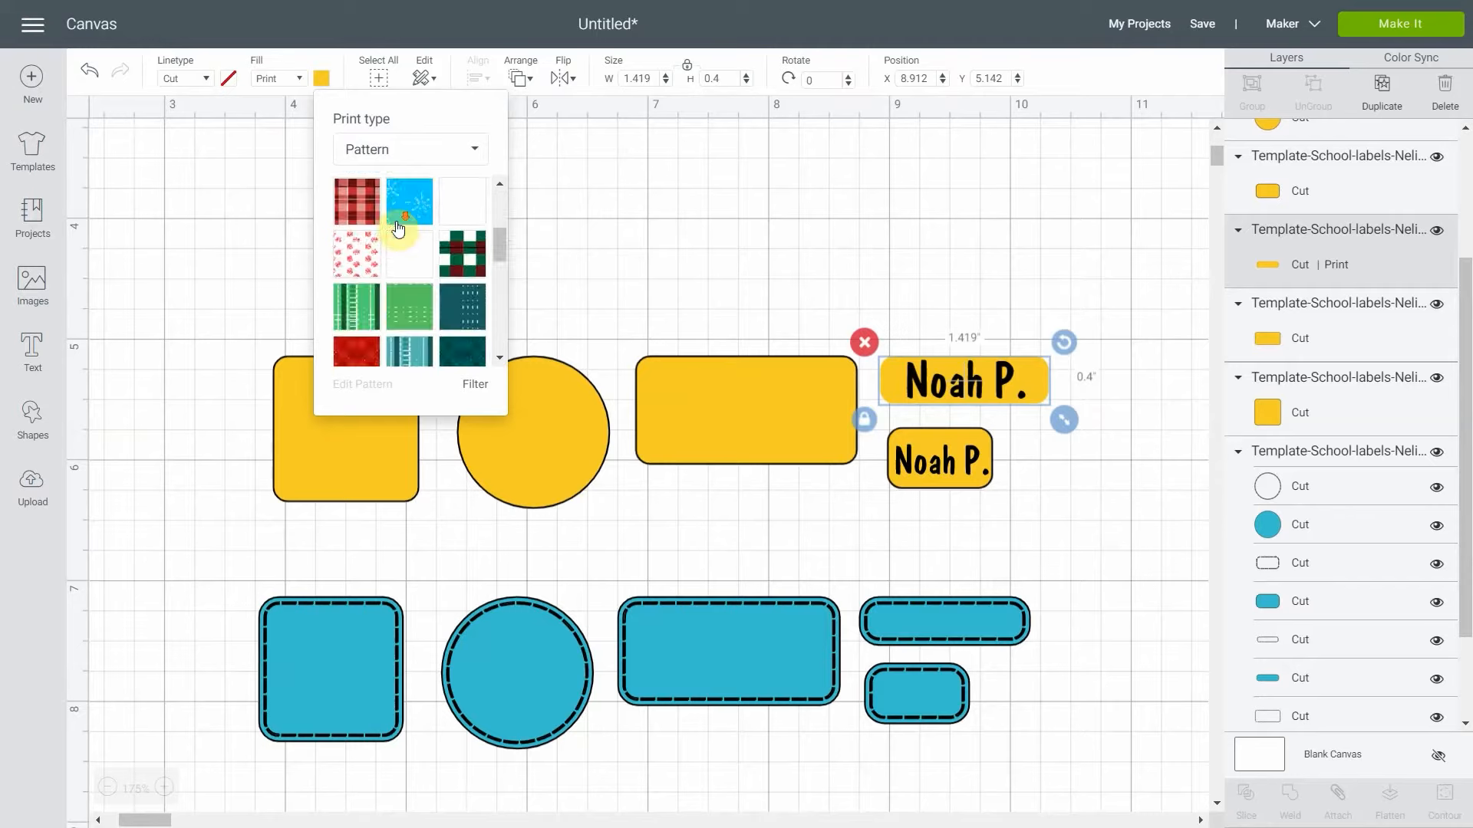
scroll("down", 3)
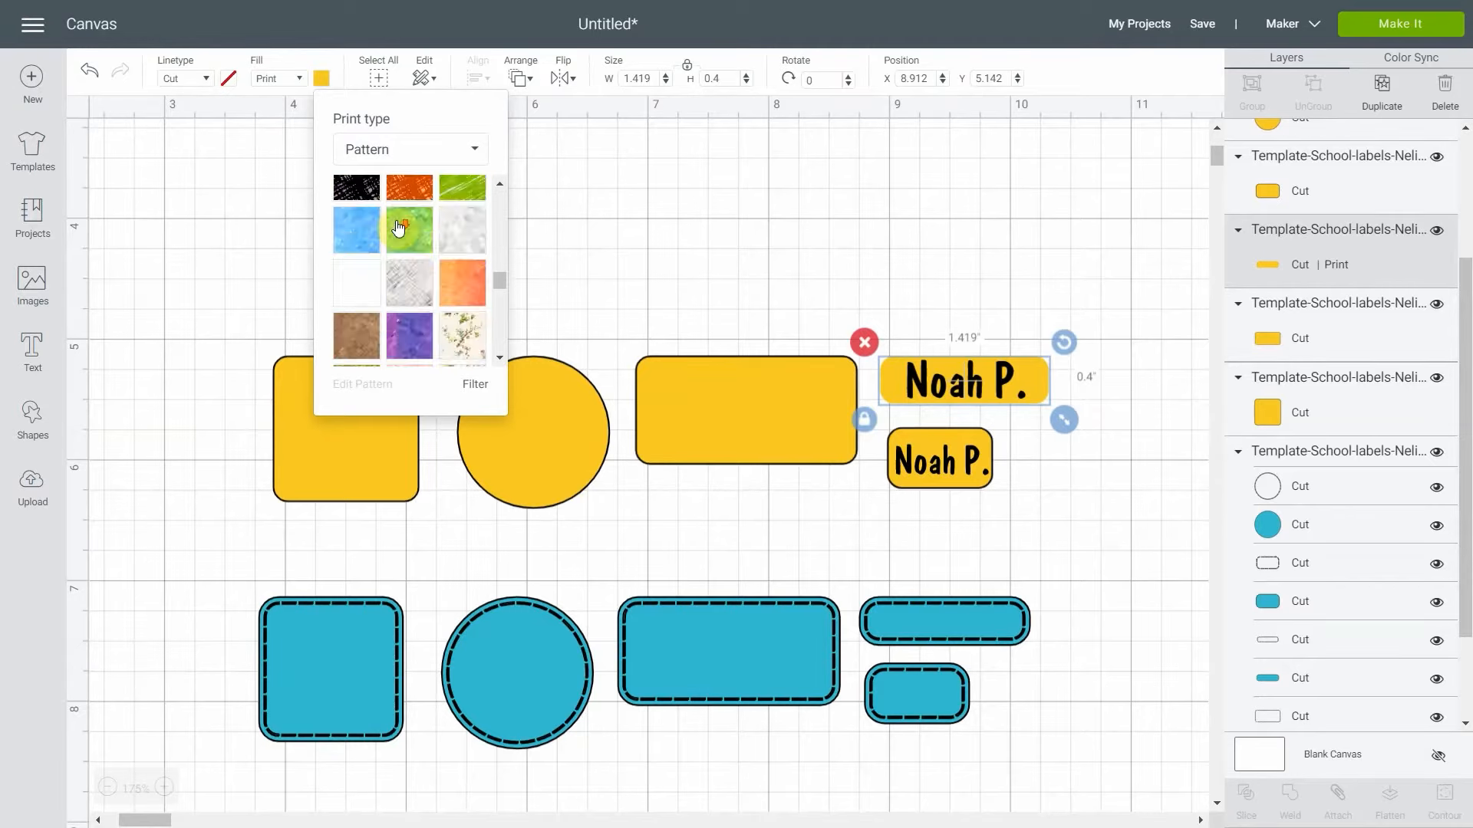
scroll("down", 3)
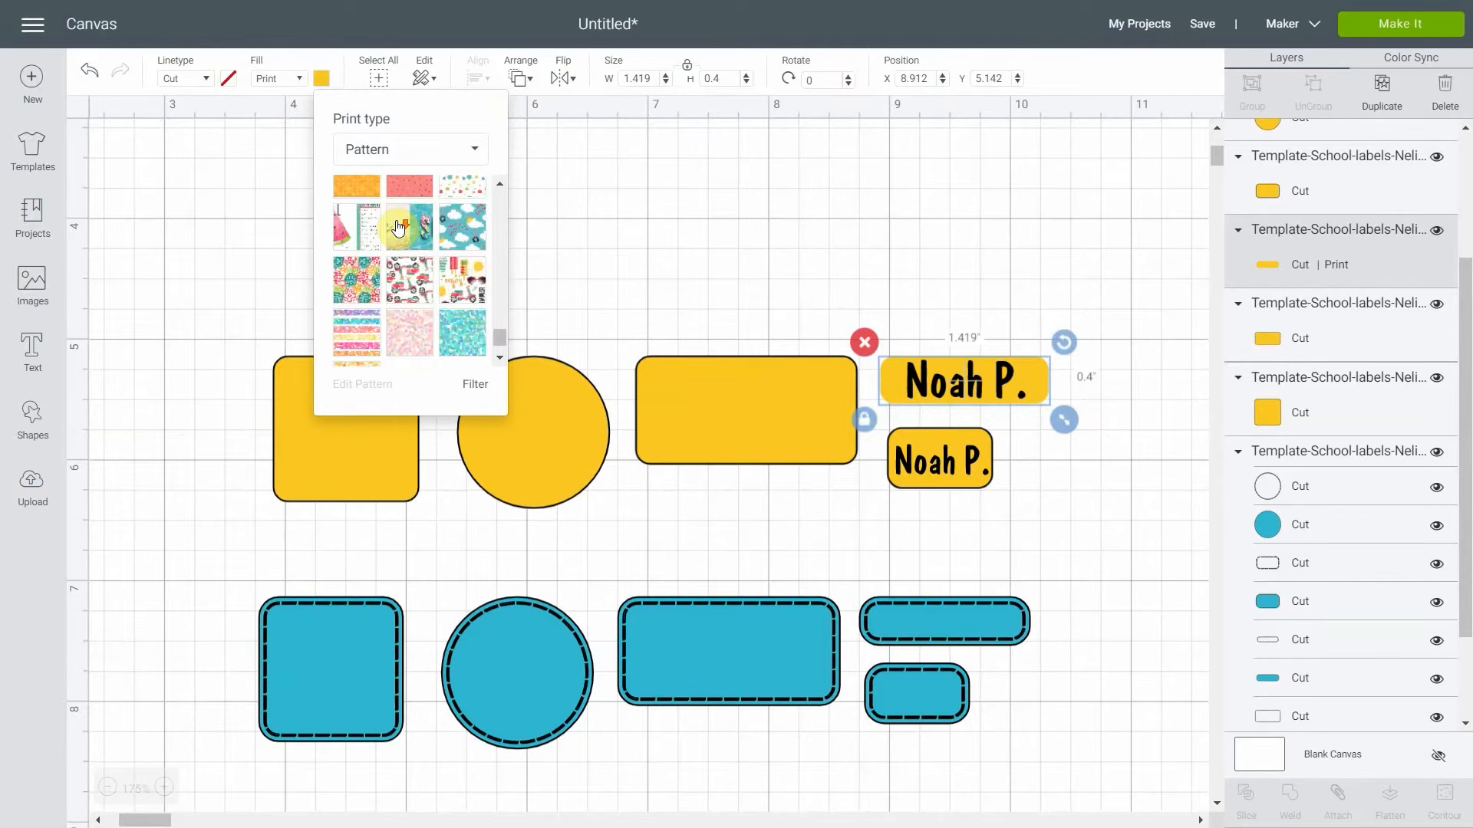
scroll("down", 3)
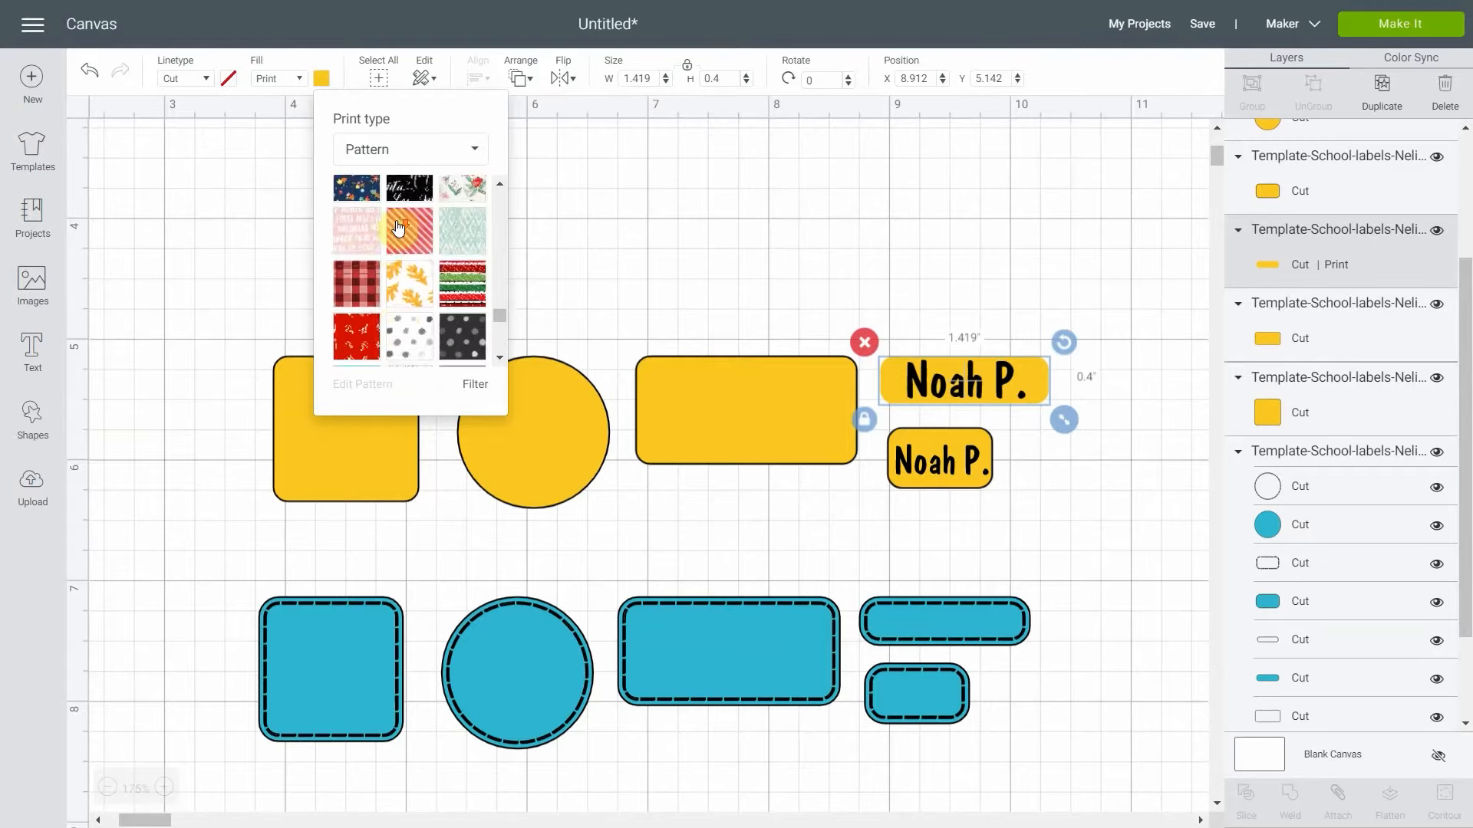
scroll("down", 3)
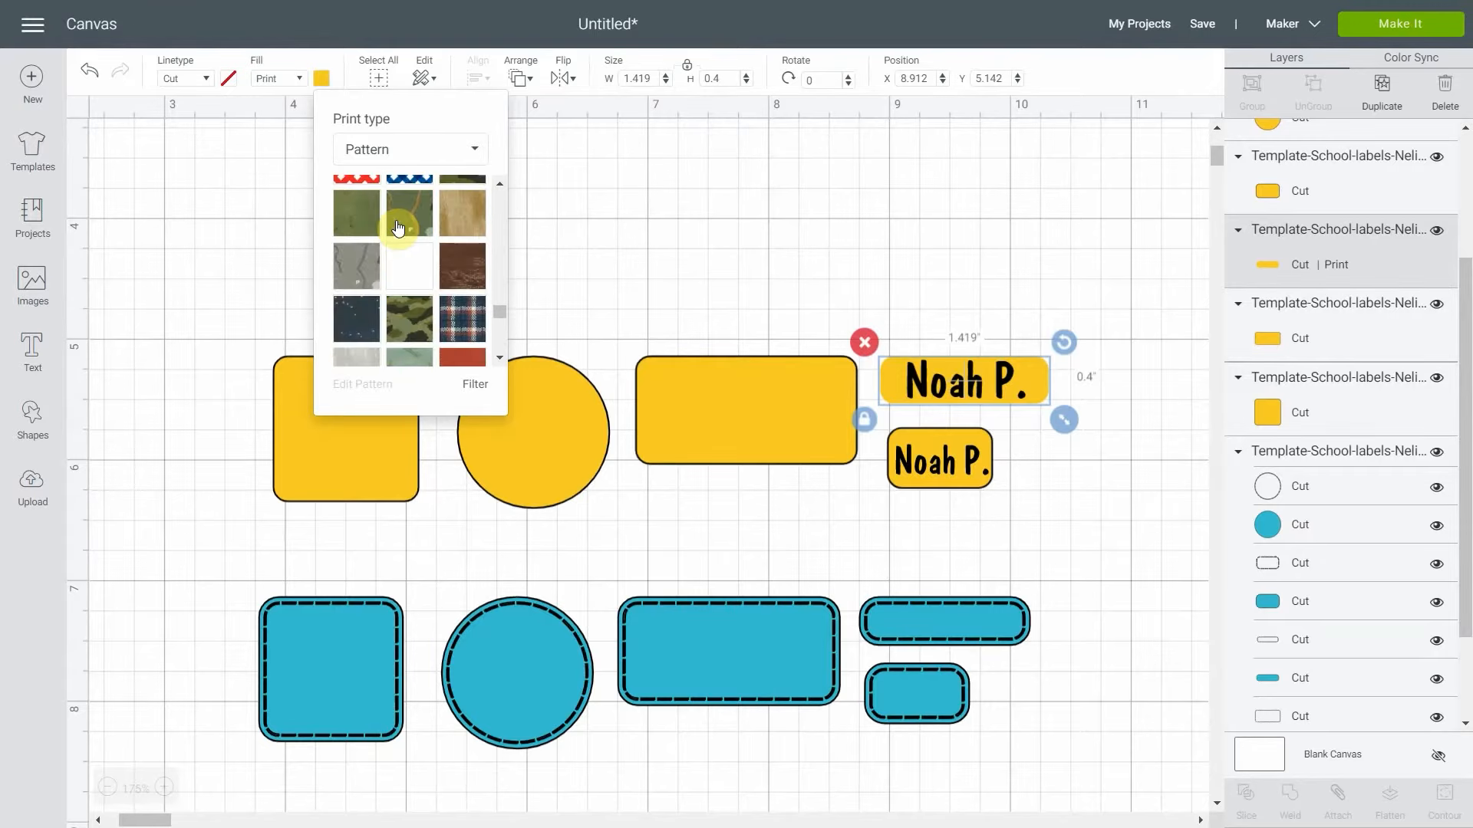
scroll("down", 3)
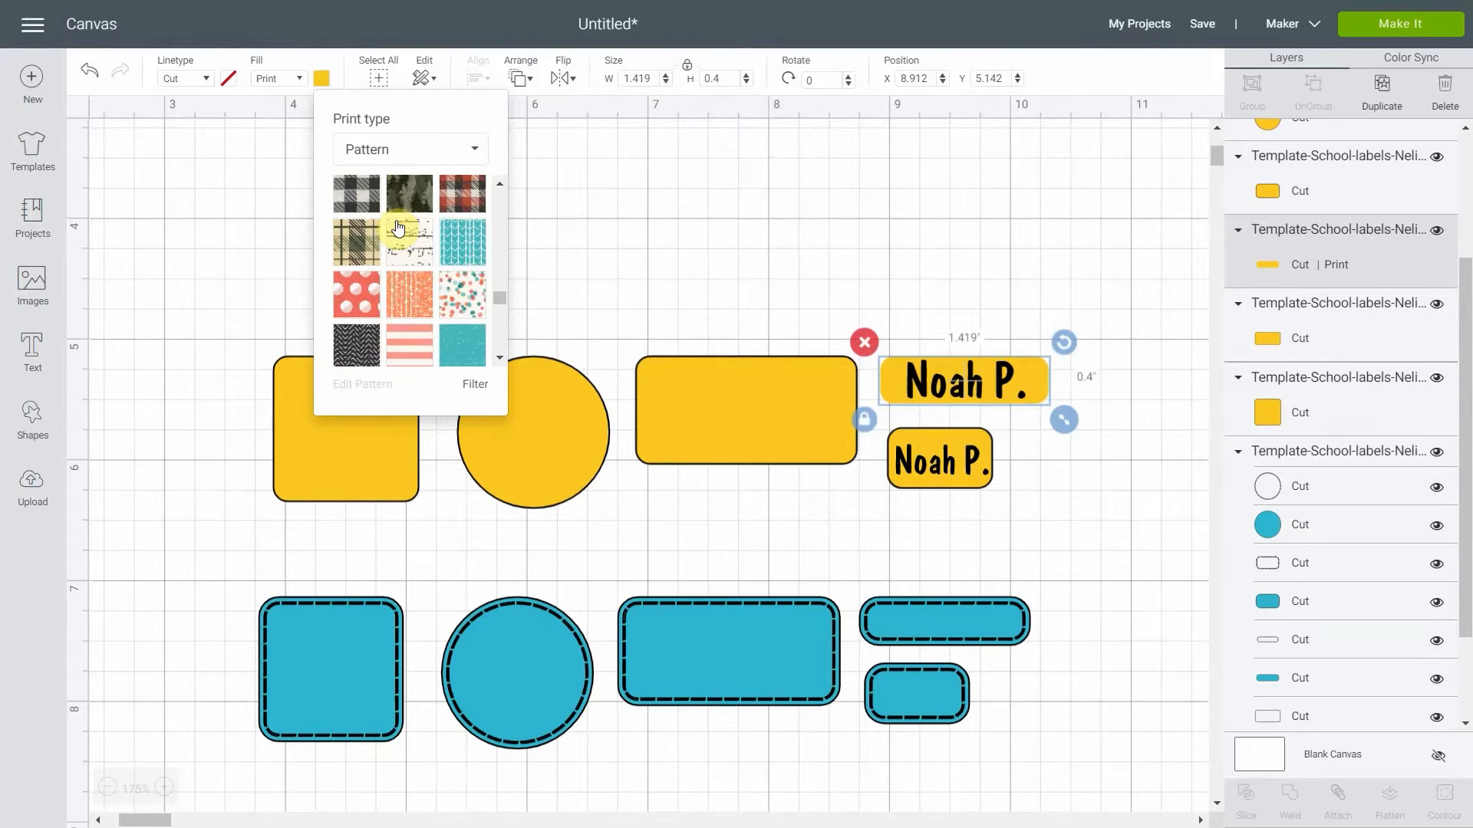
scroll("down", 3)
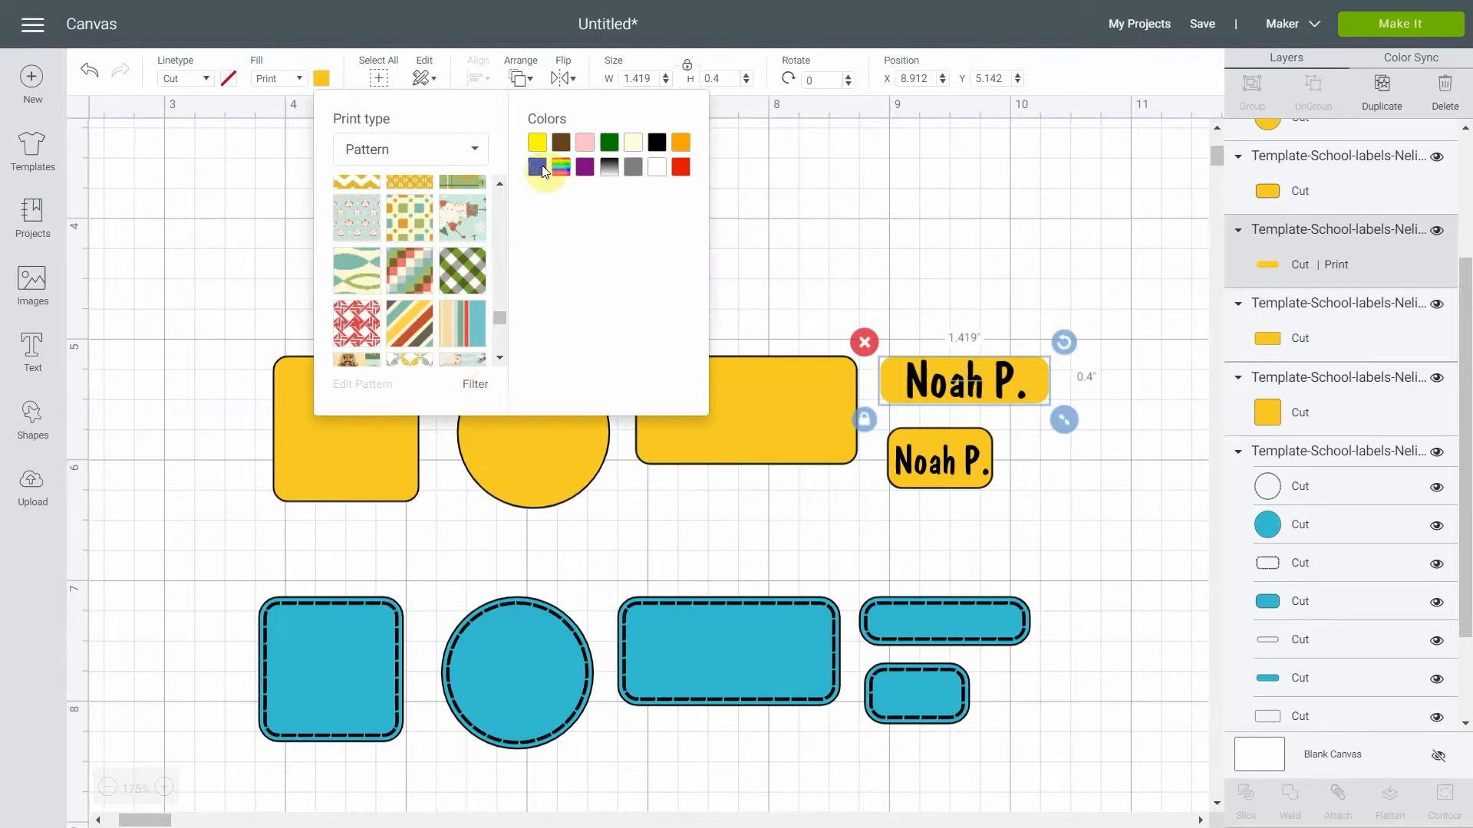
left_click(537, 166)
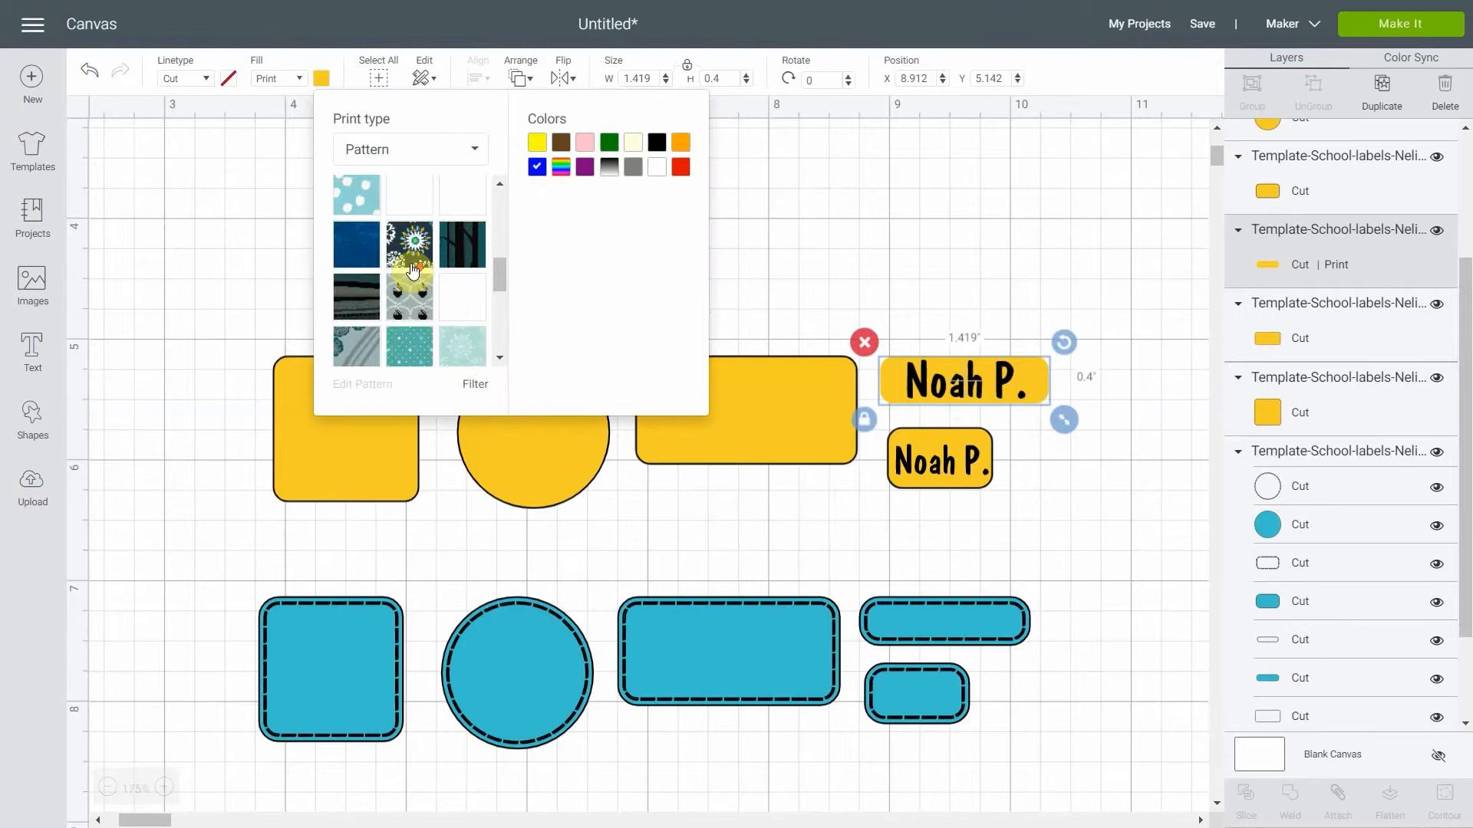
scroll("down", 3)
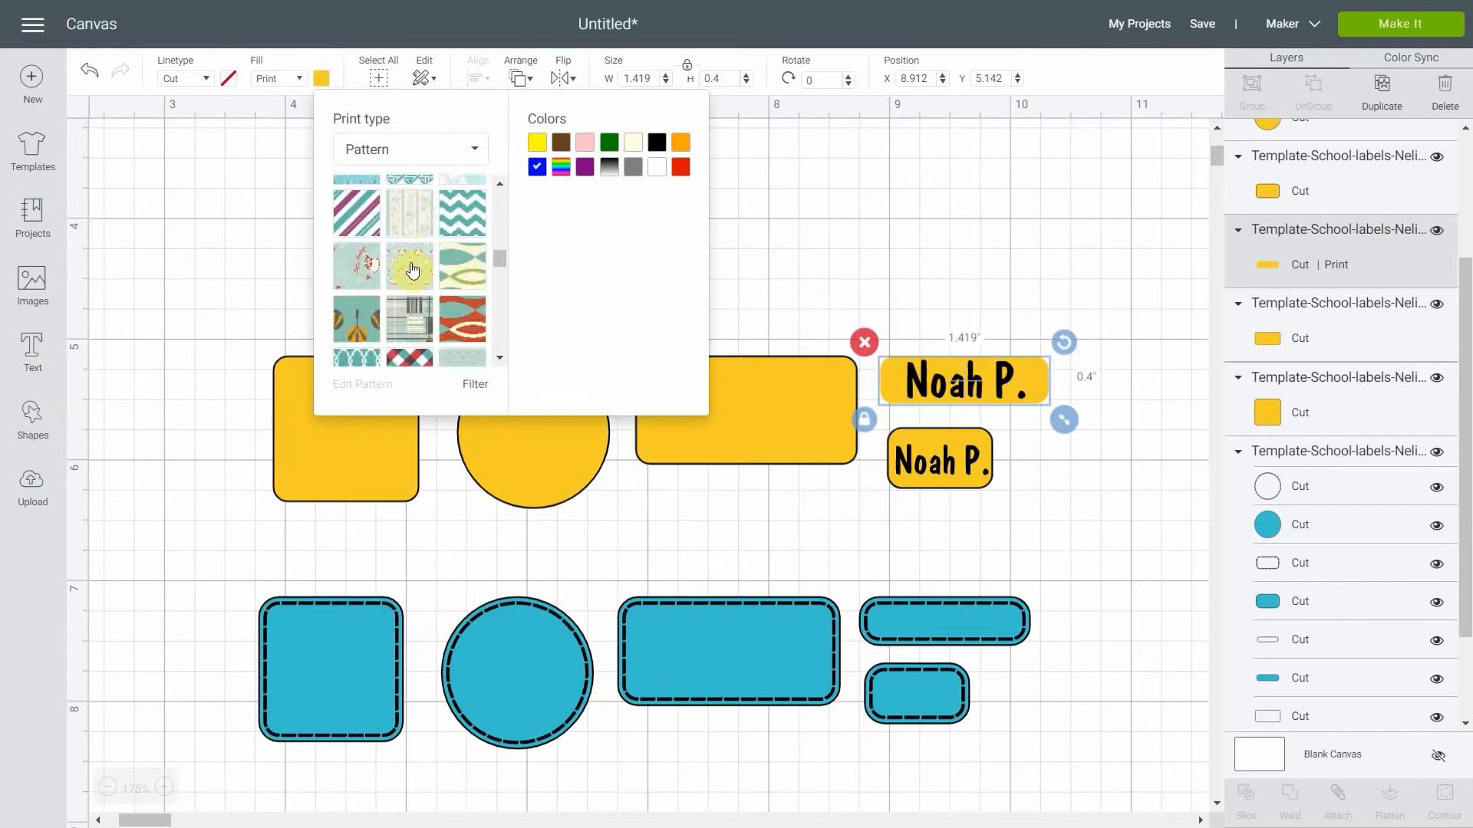
scroll("down", 3)
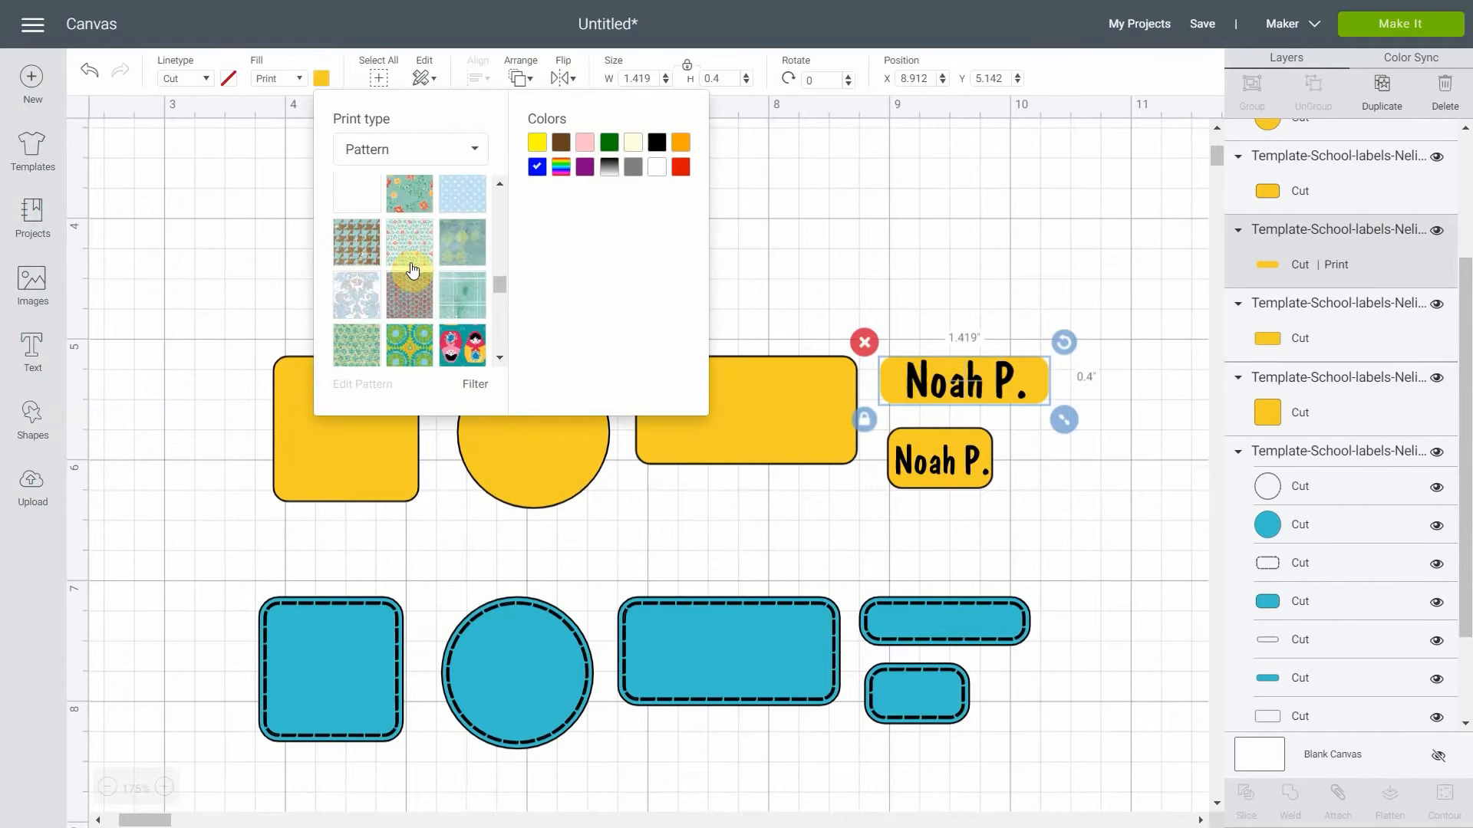
scroll("down", 3)
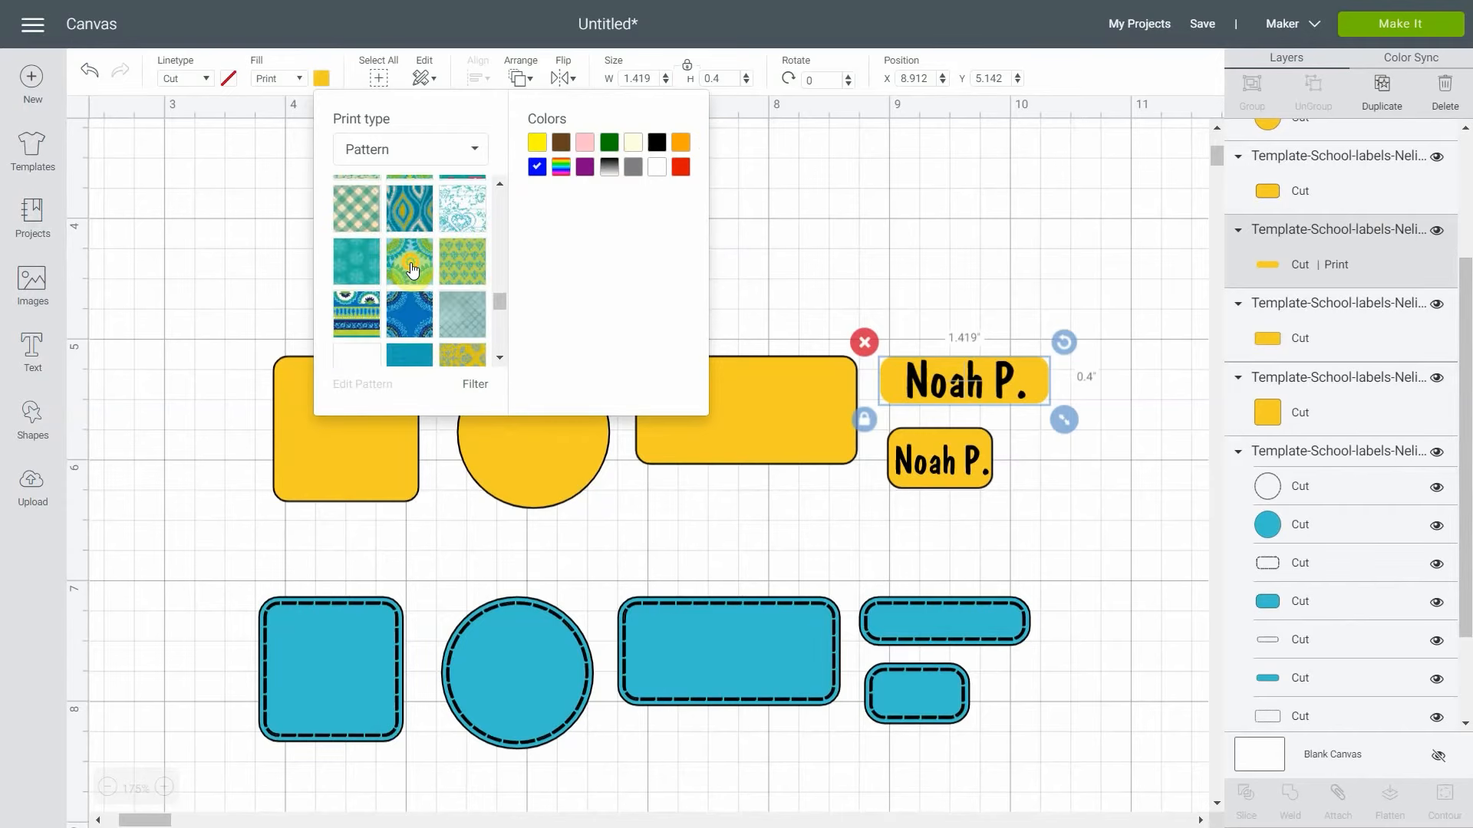
scroll("down", 3)
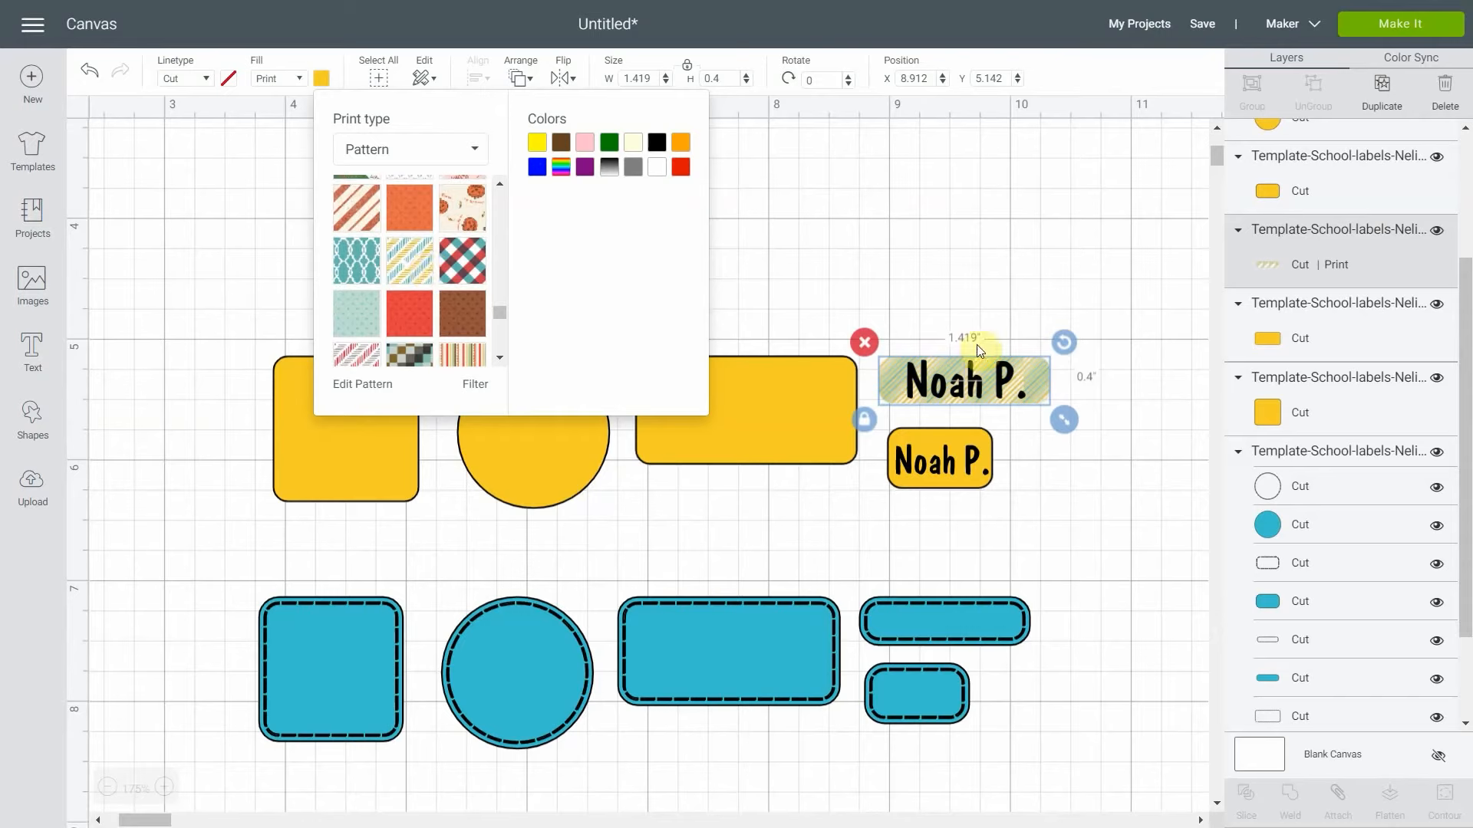
mouse_move(574, 433)
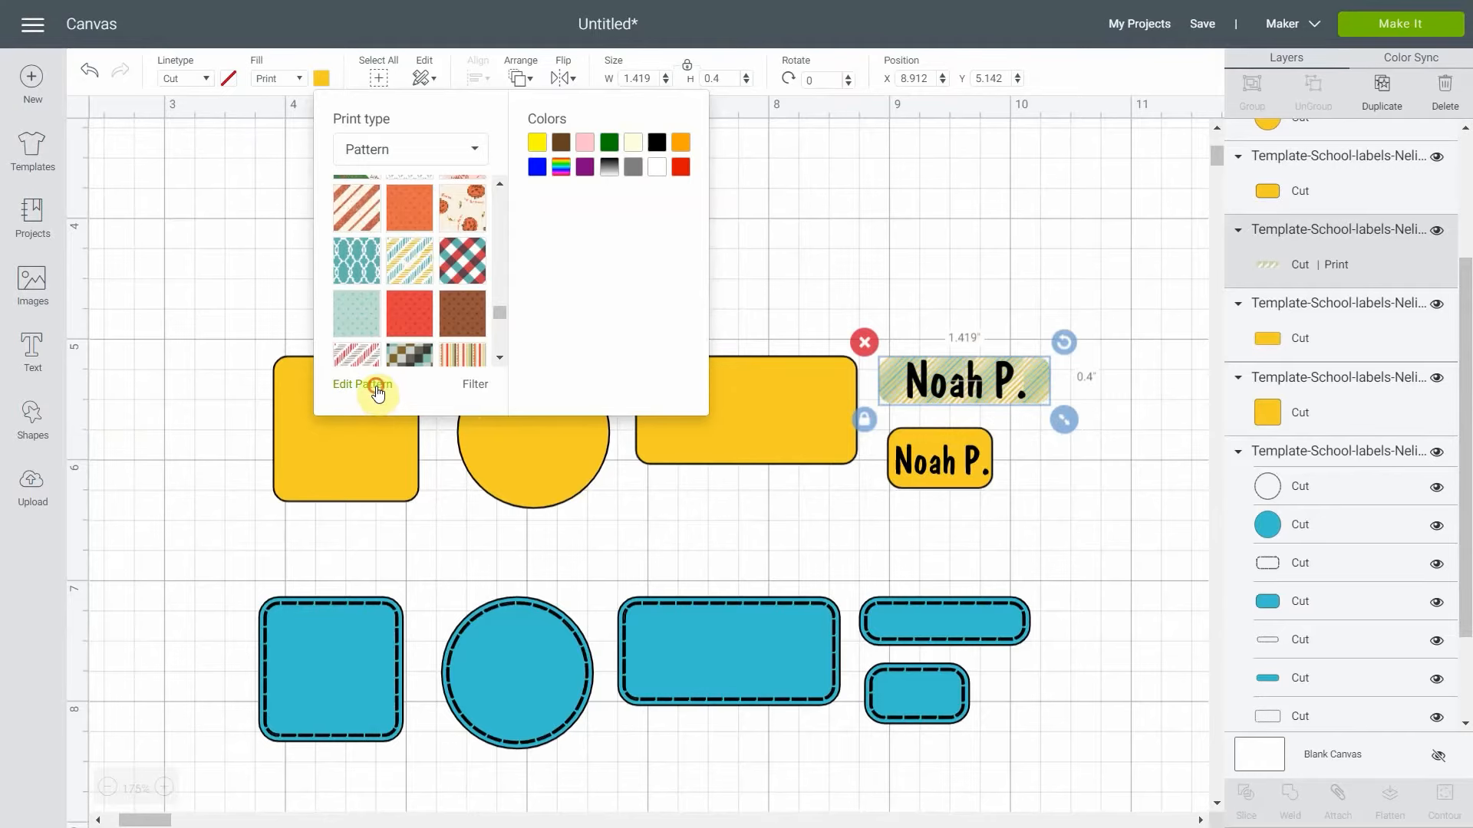
Enlarge the label's pattern scale to 400 in Edit Pattern and view the broad stripes.
left_click(362, 384)
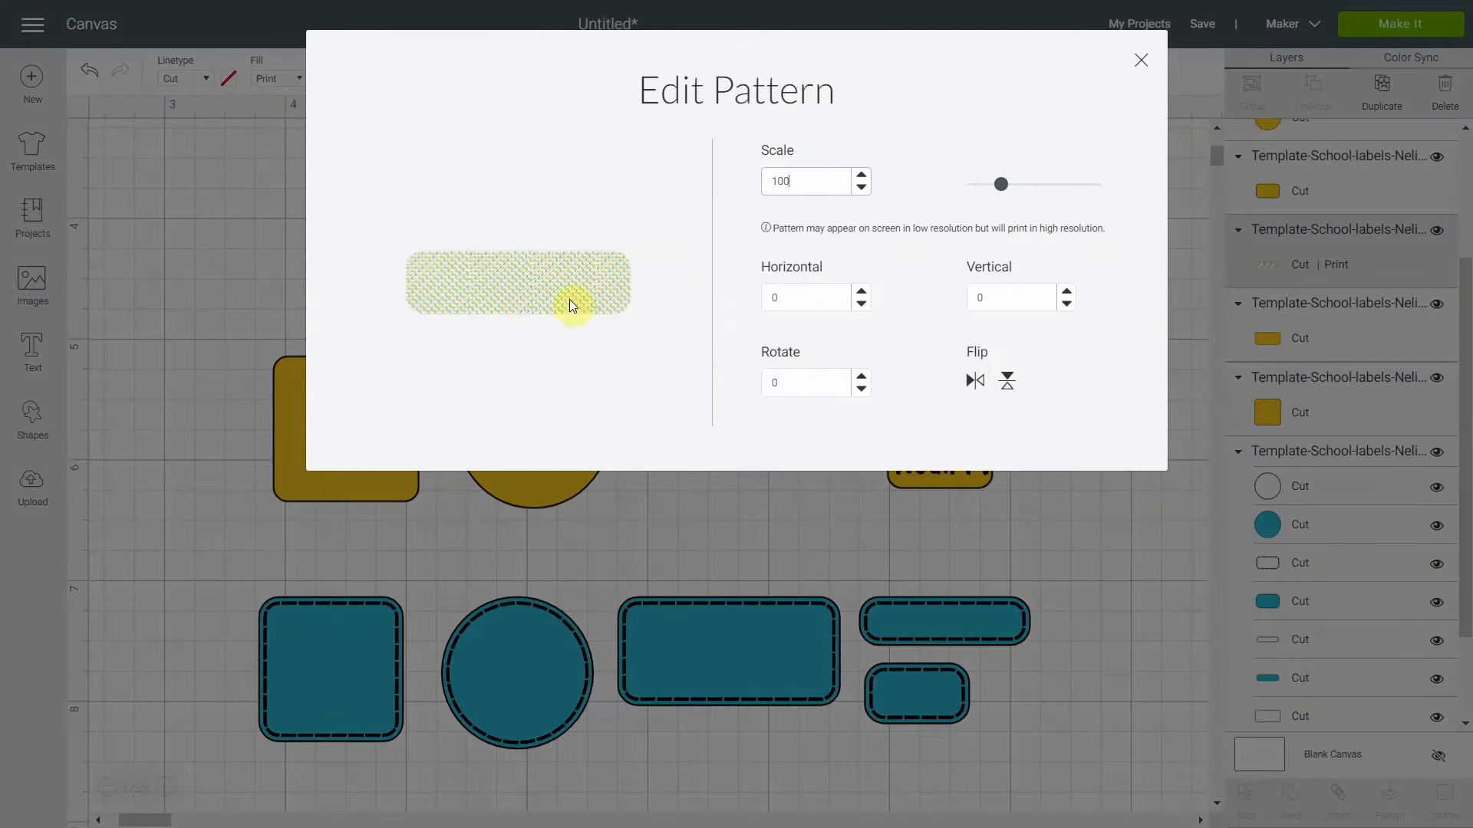
mouse_move(512, 273)
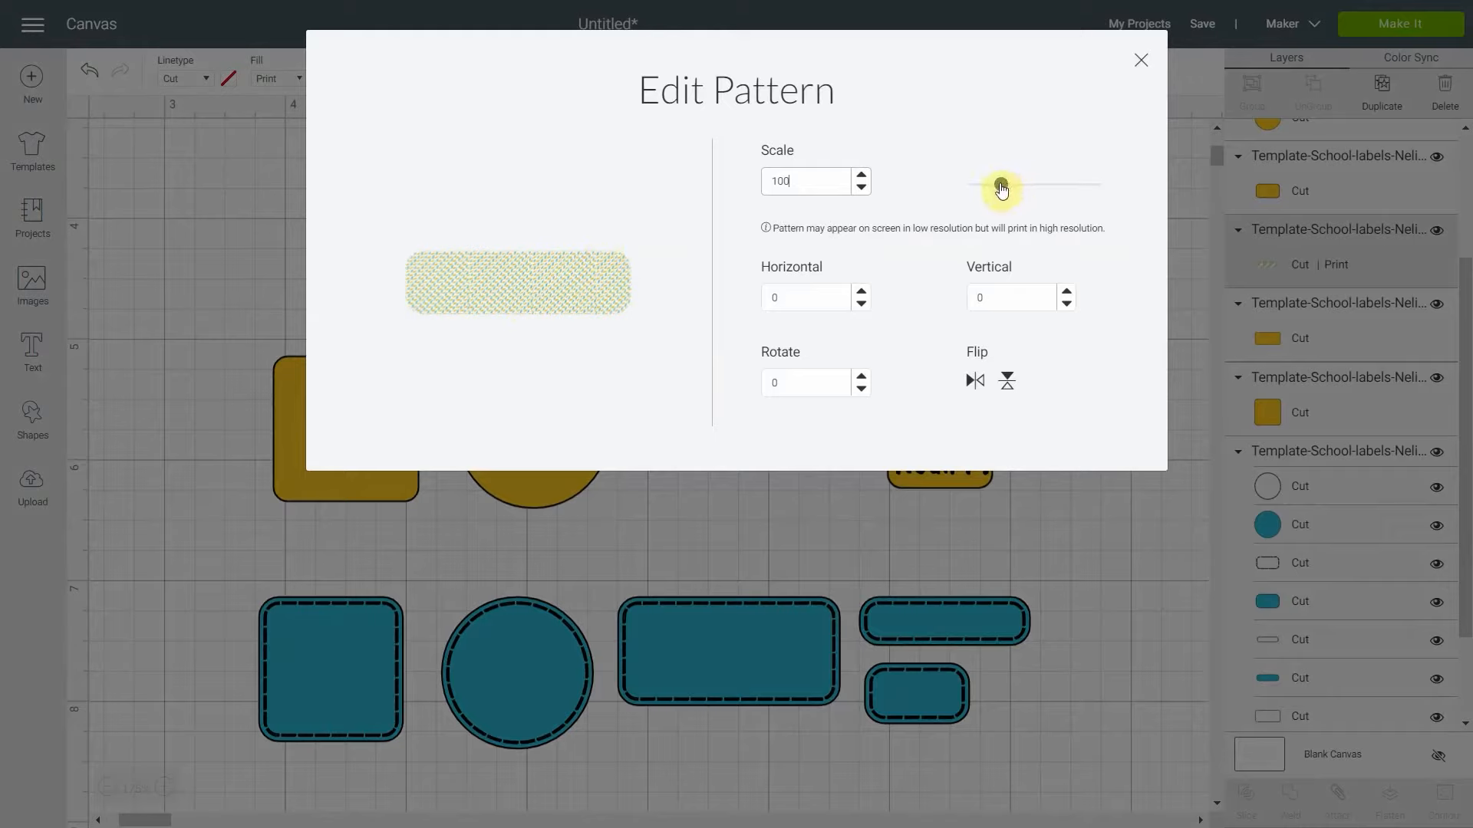
left_click_drag(999, 184, 1093, 184)
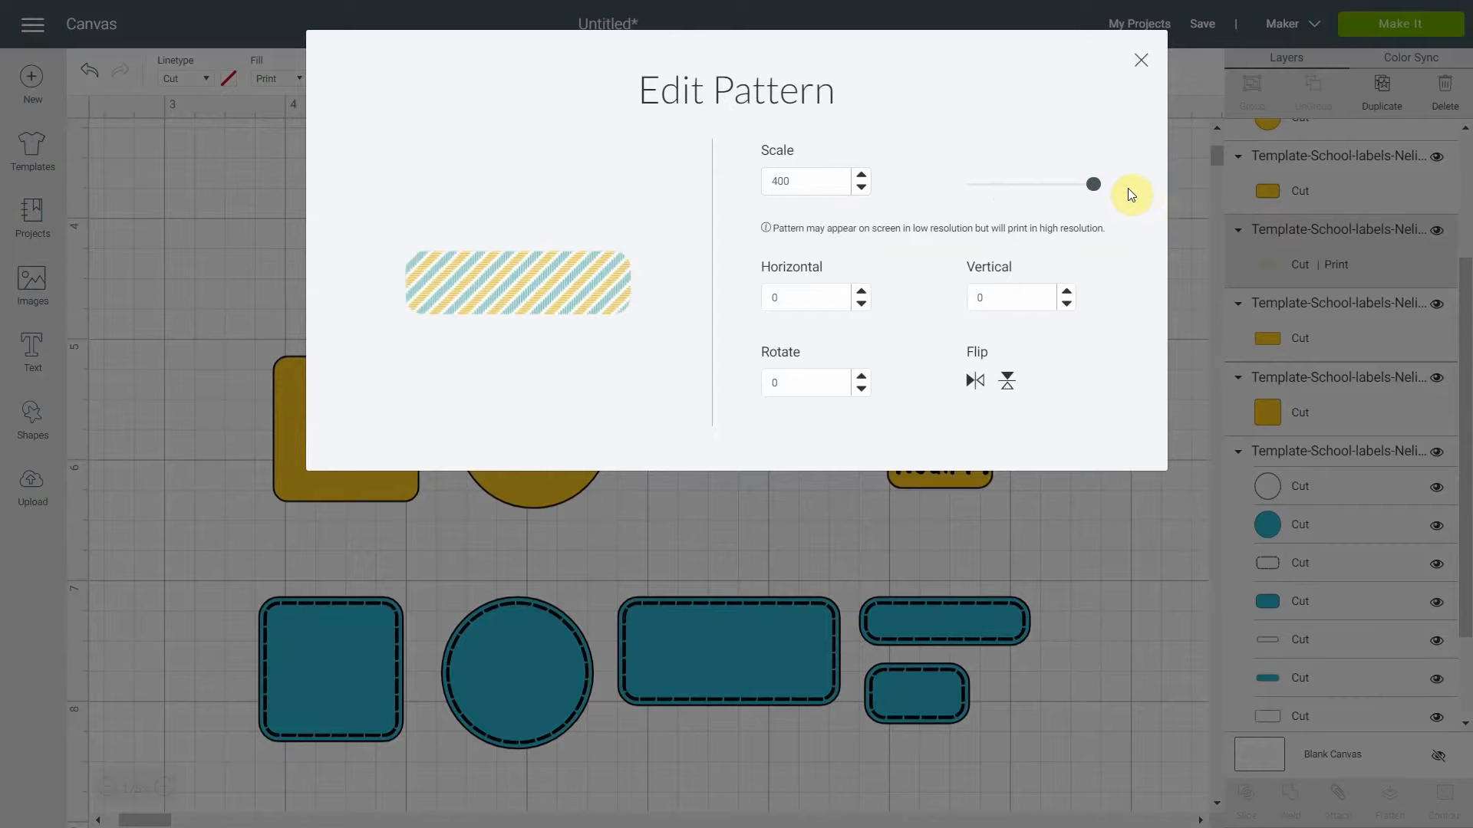
left_click(802, 181)
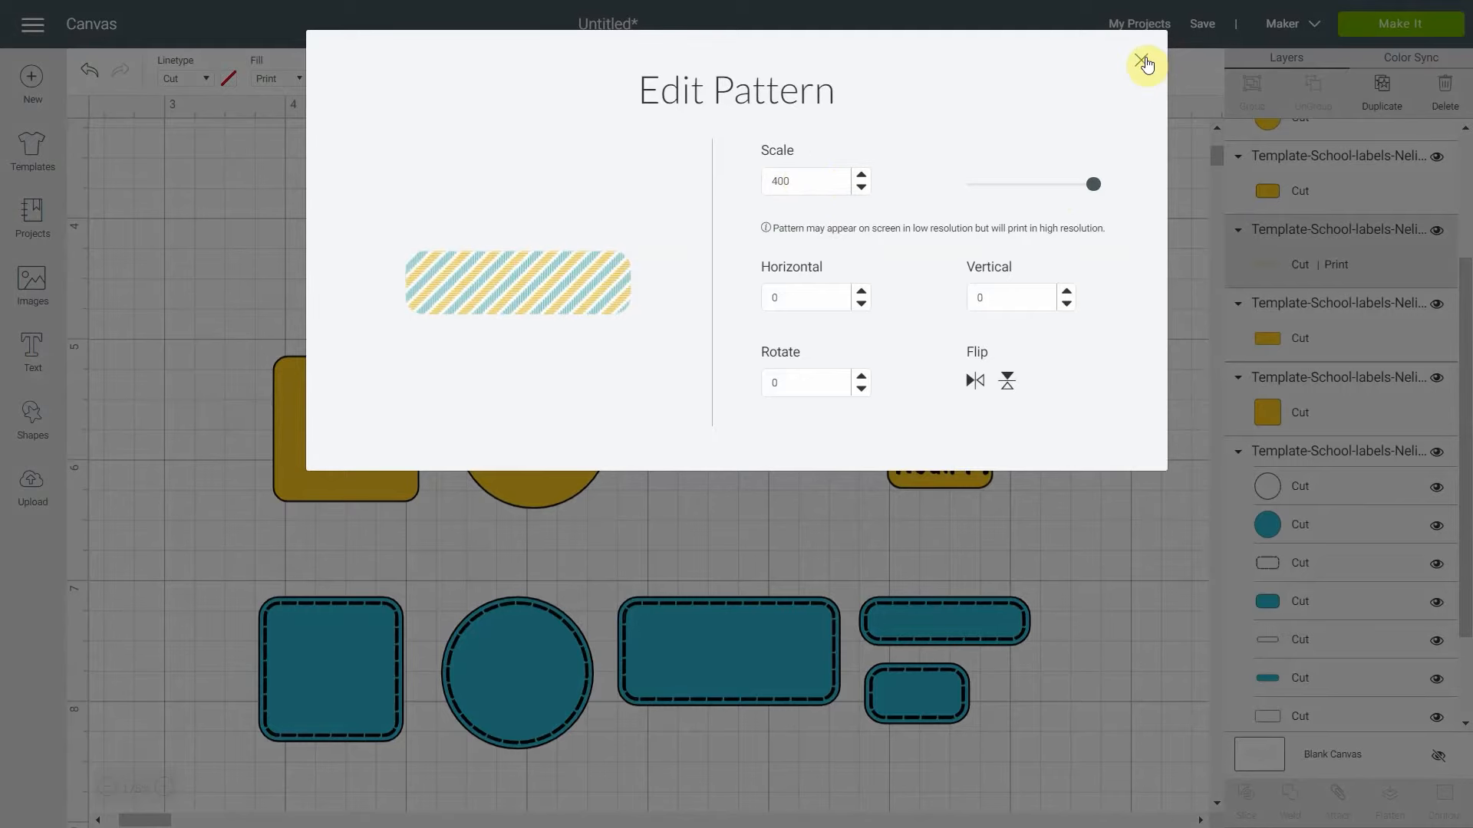
left_click(1145, 61)
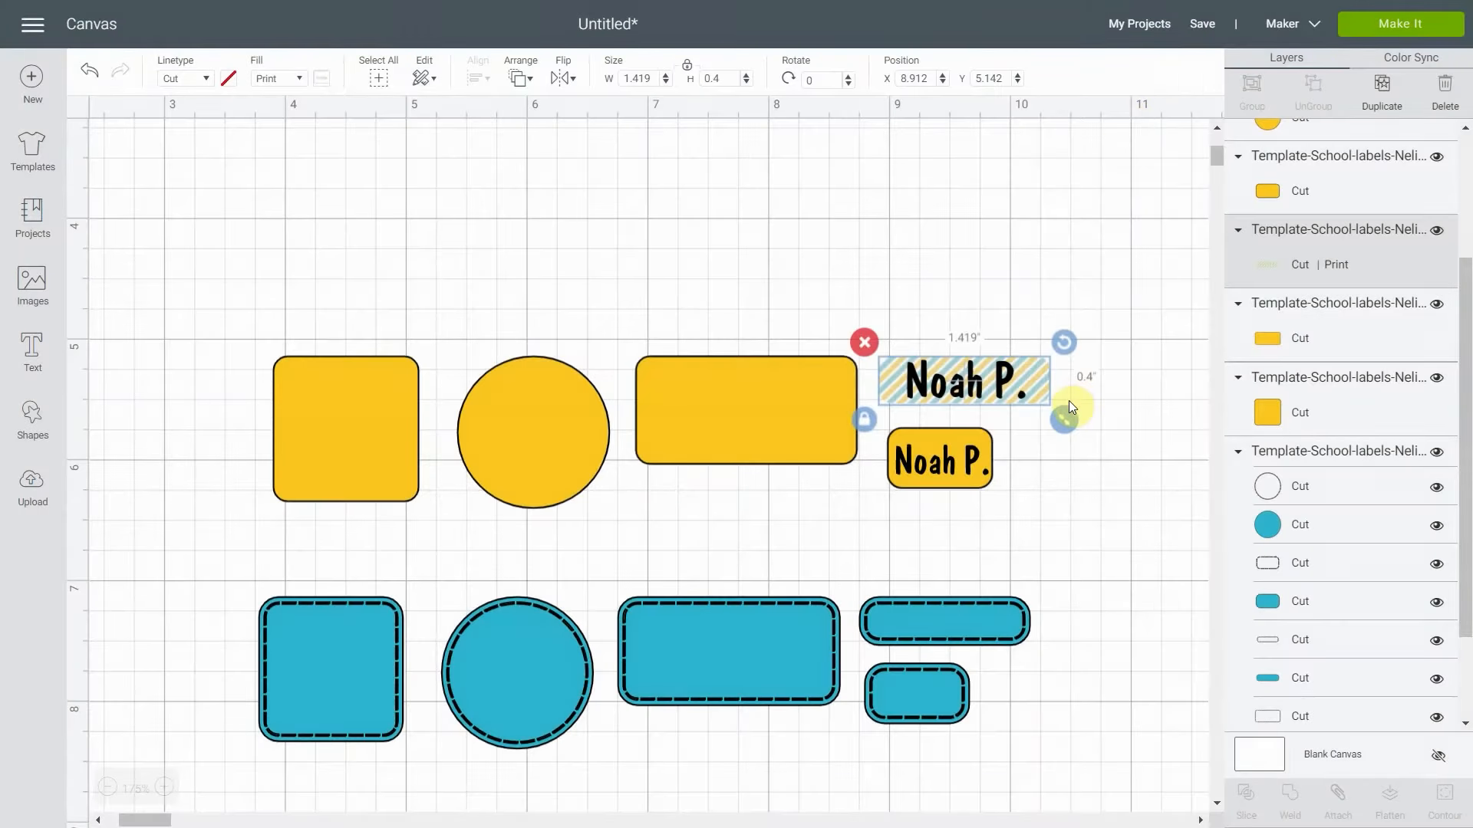
left_click(1120, 485)
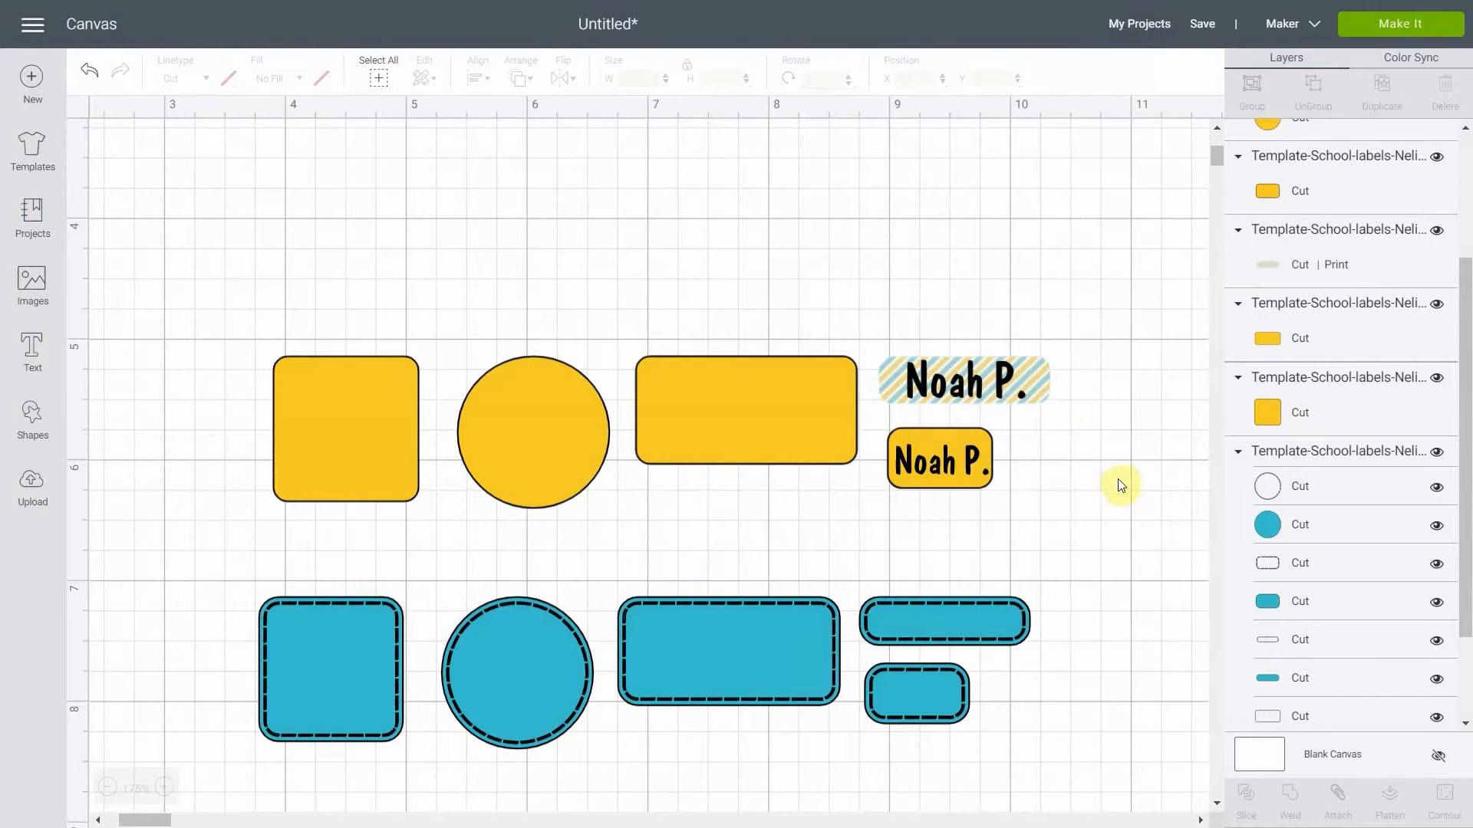
mouse_move(1083, 614)
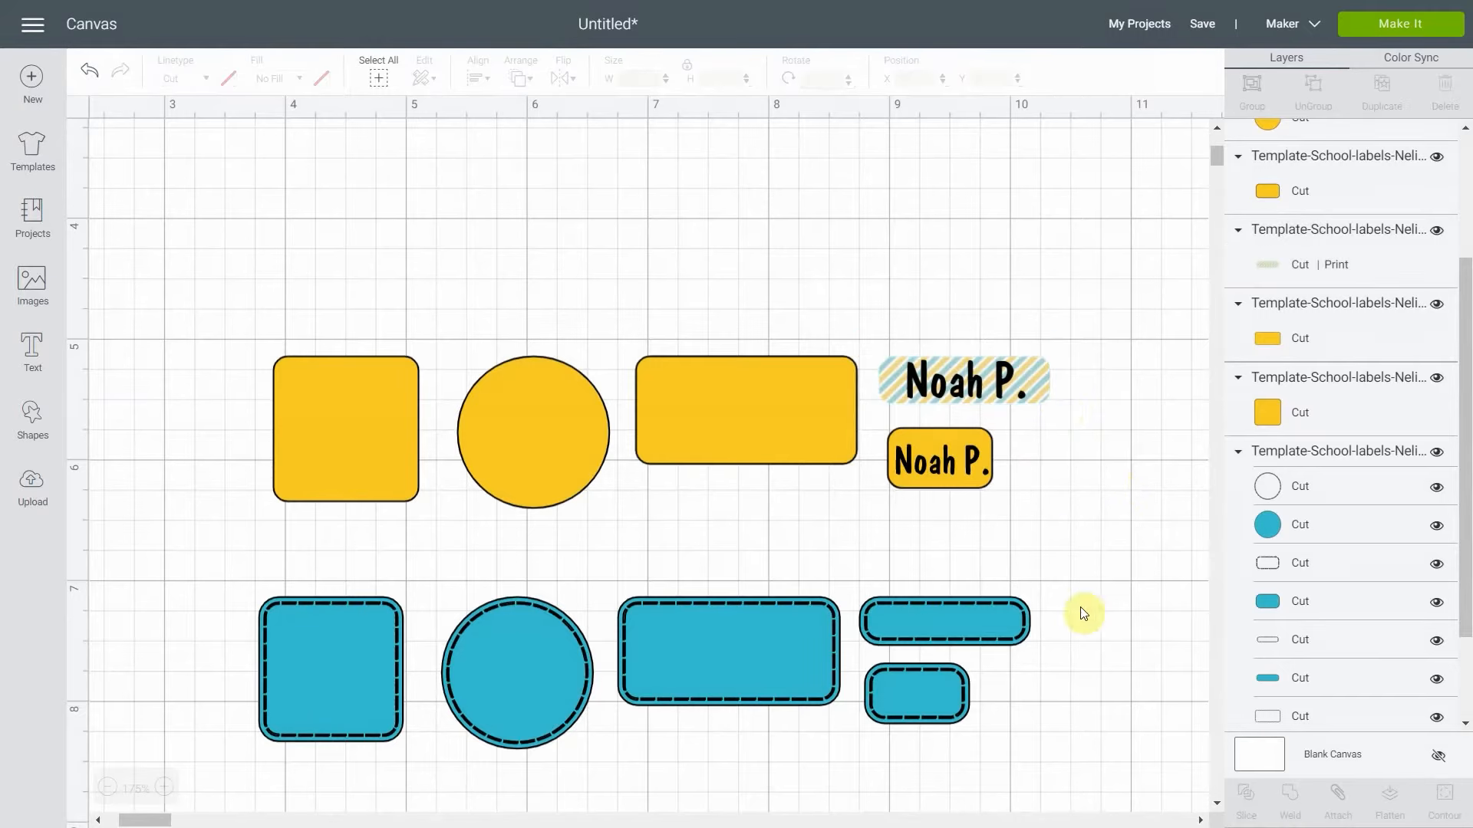
mouse_move(959, 368)
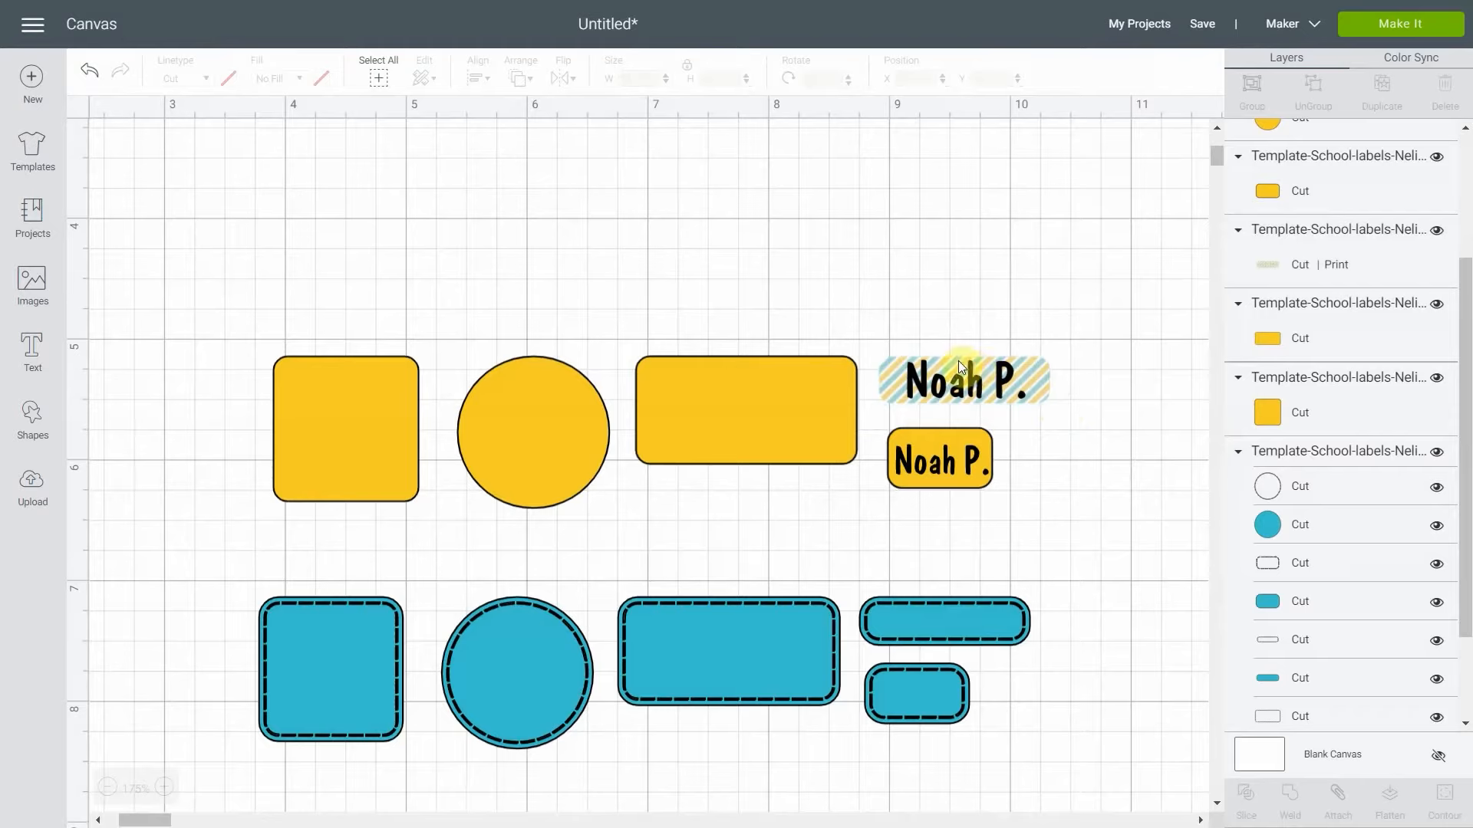
mouse_move(693, 381)
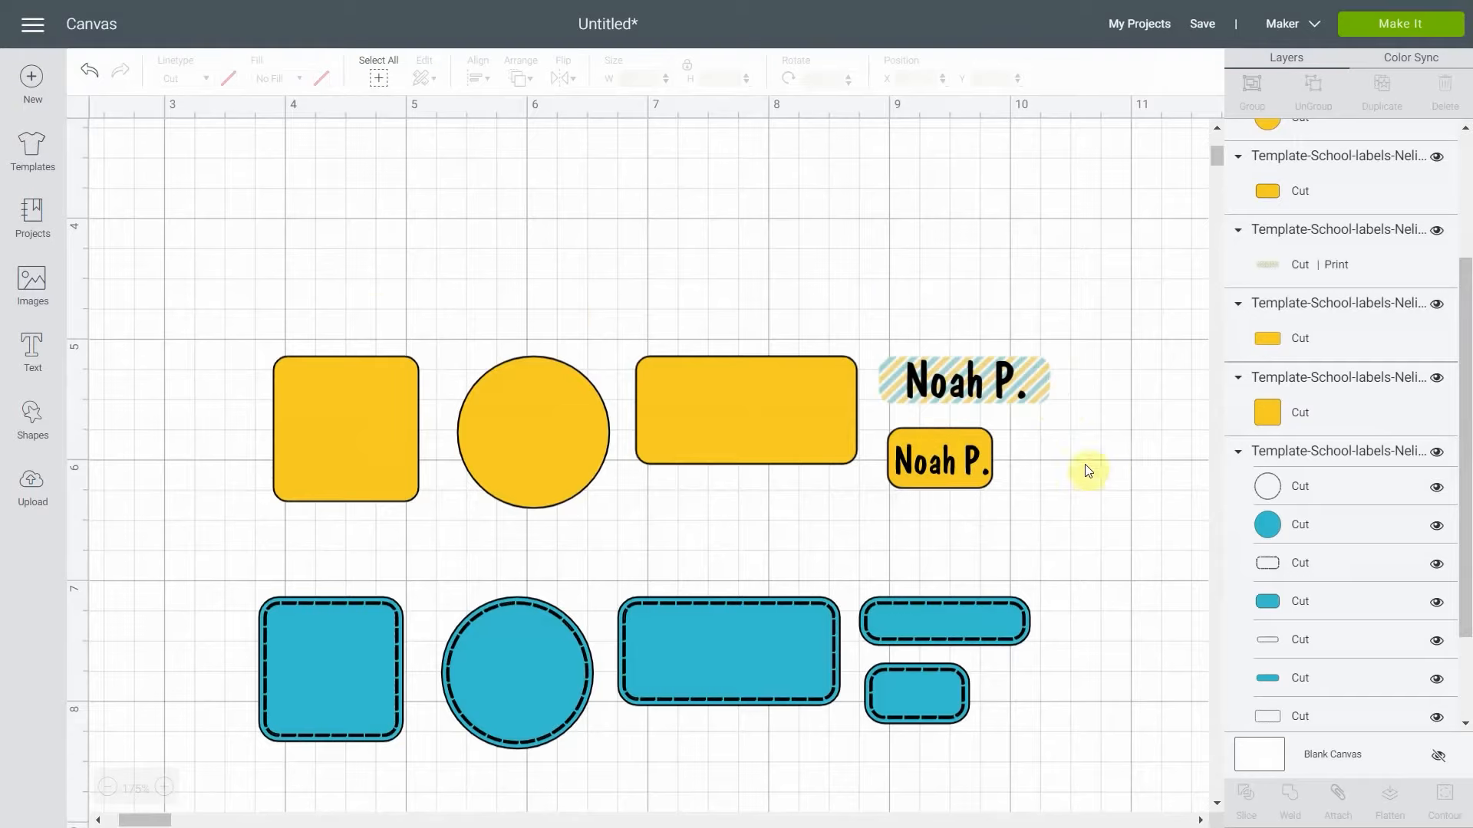
mouse_move(1104, 543)
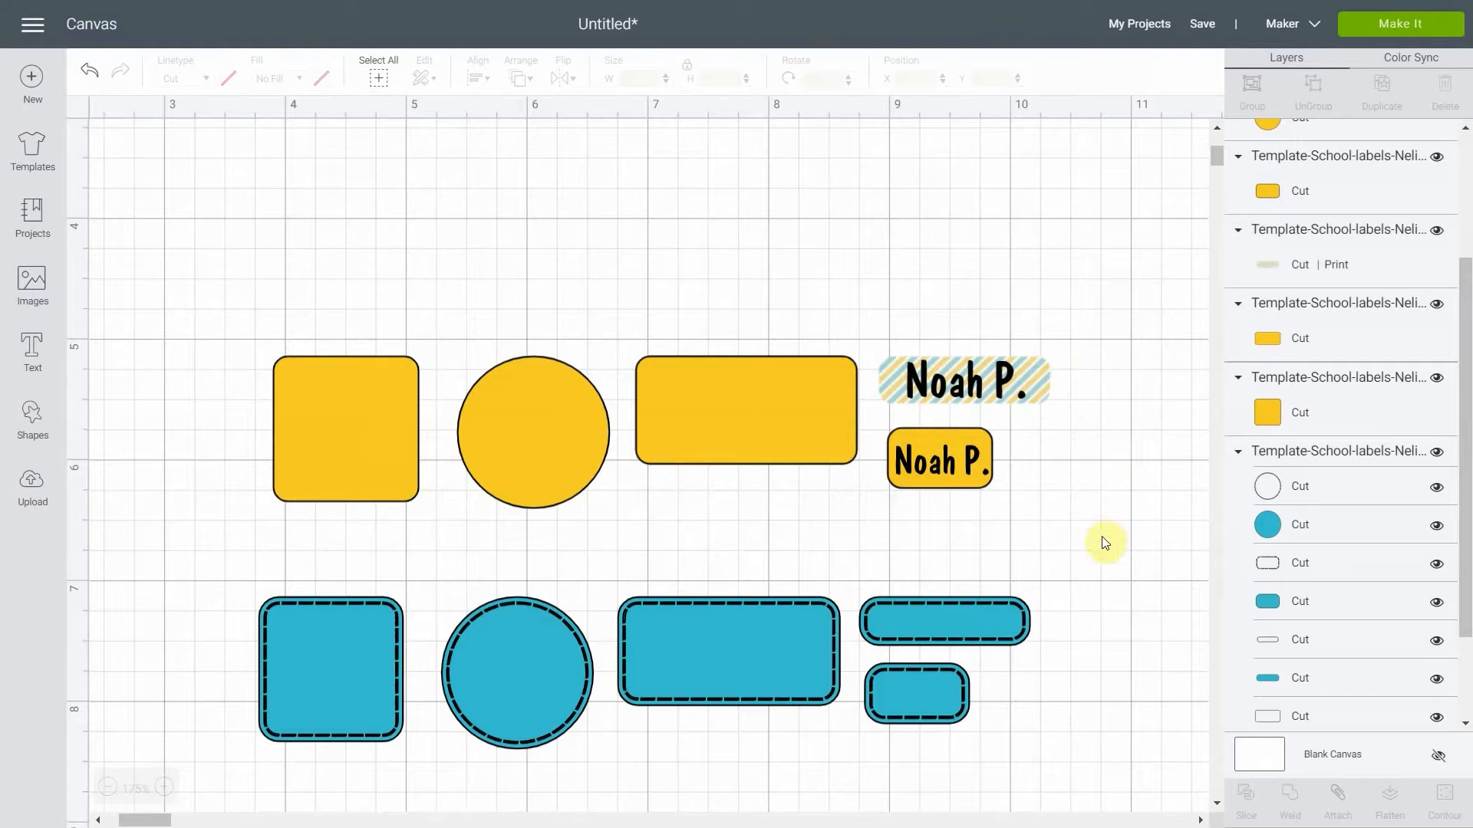
mouse_move(1047, 687)
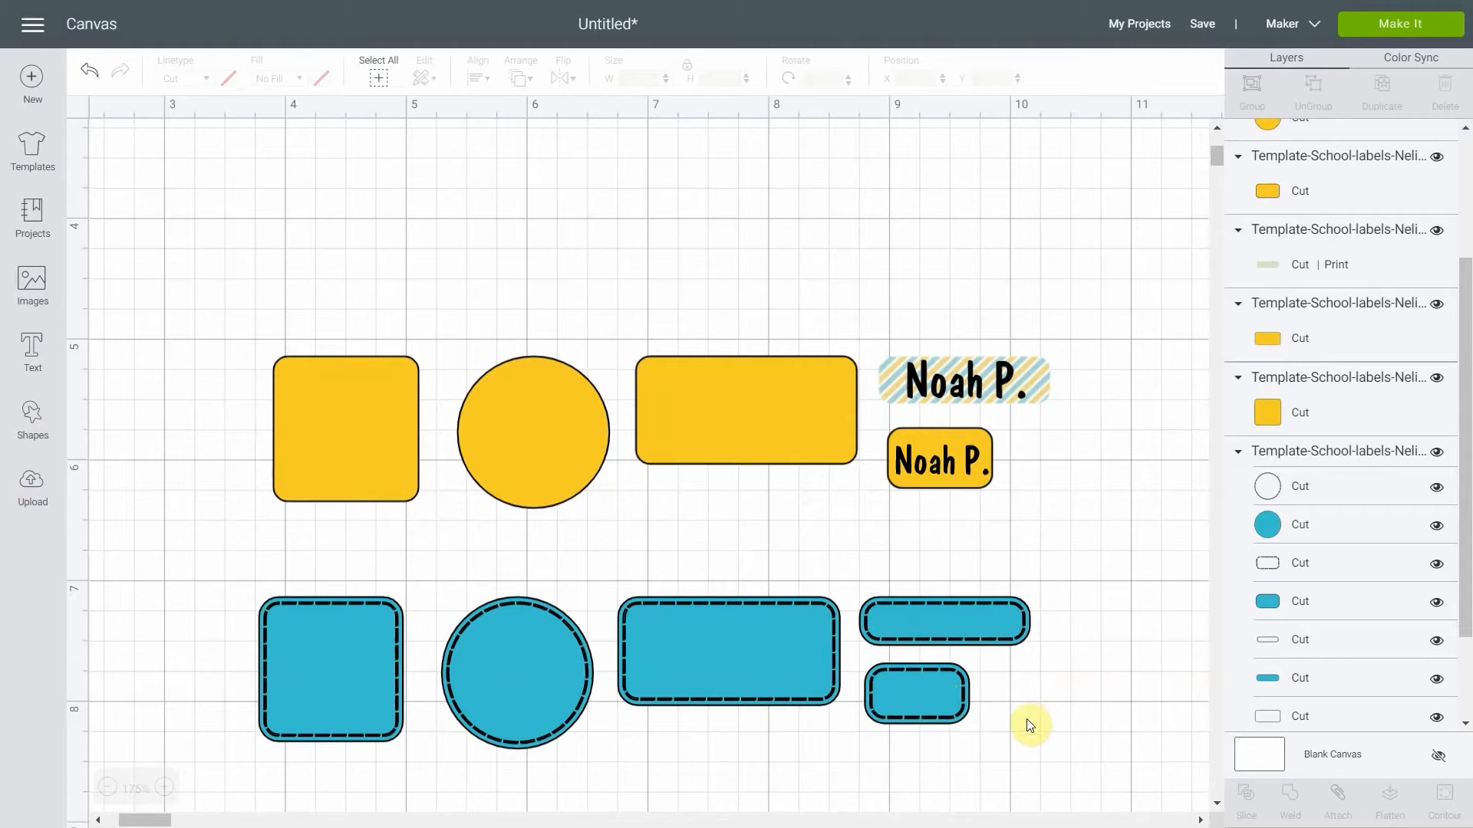
mouse_move(1357, 518)
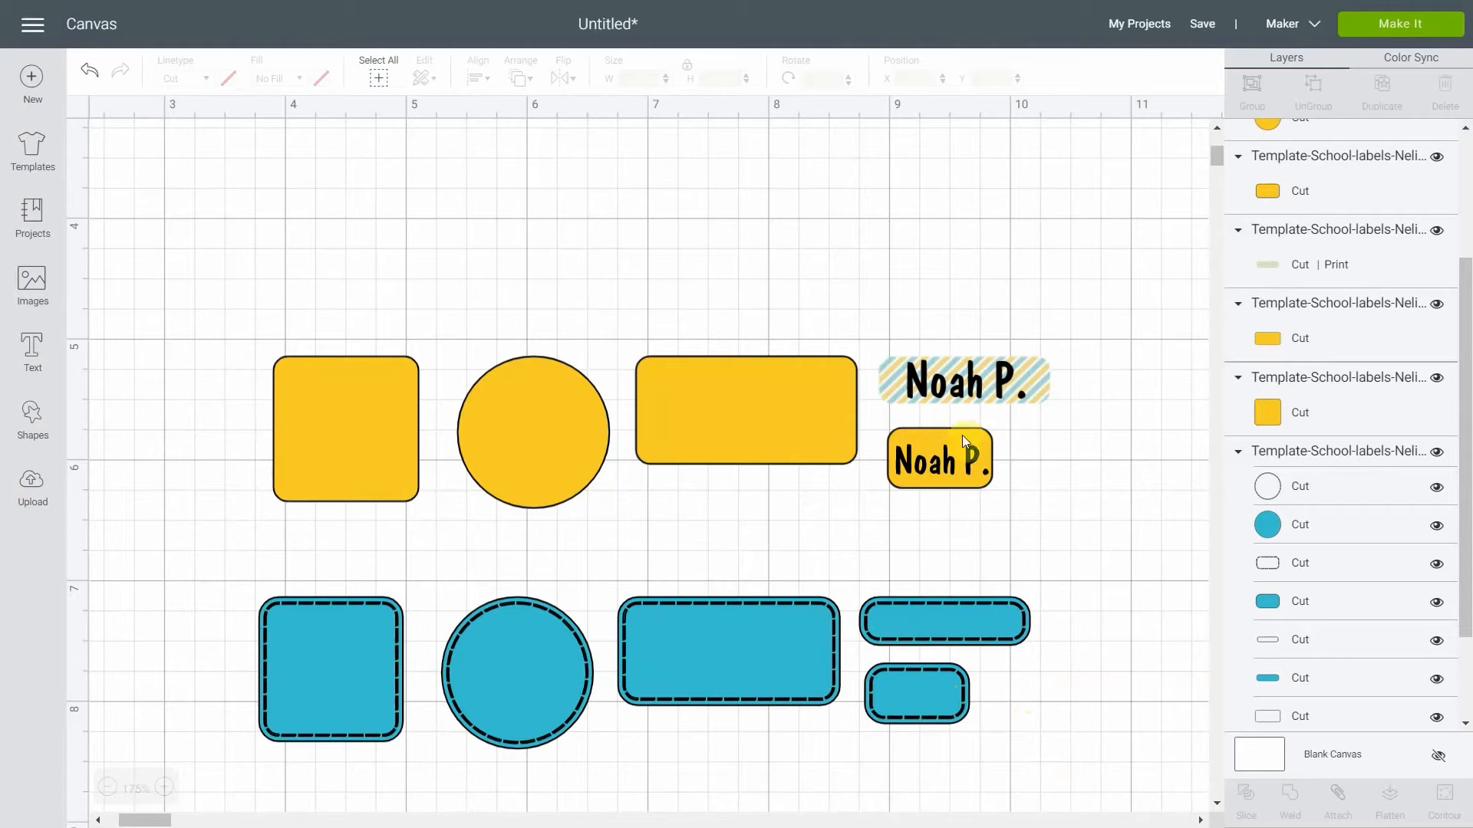
left_click(942, 465)
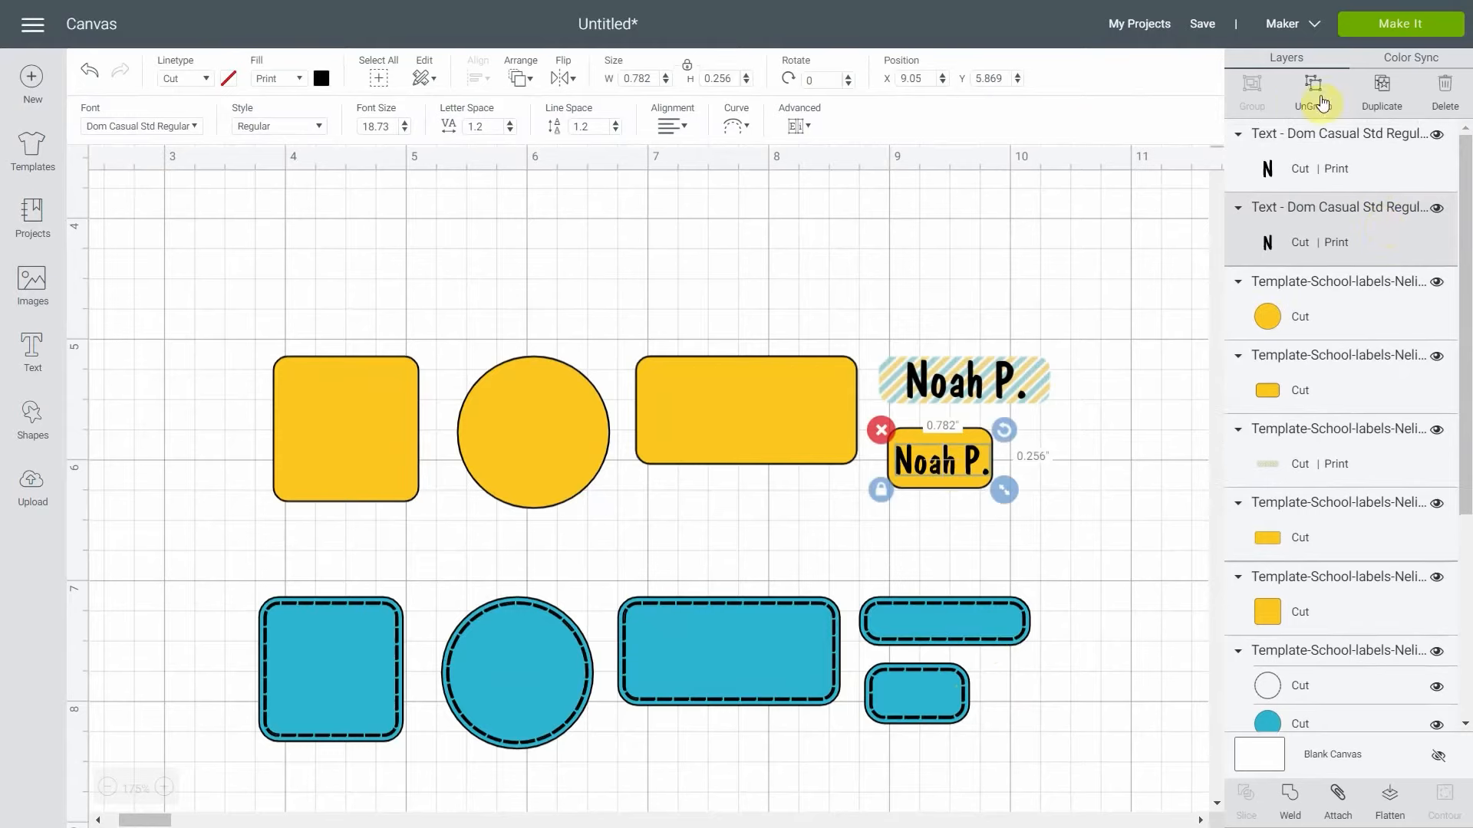
left_click_drag(936, 459, 1000, 522)
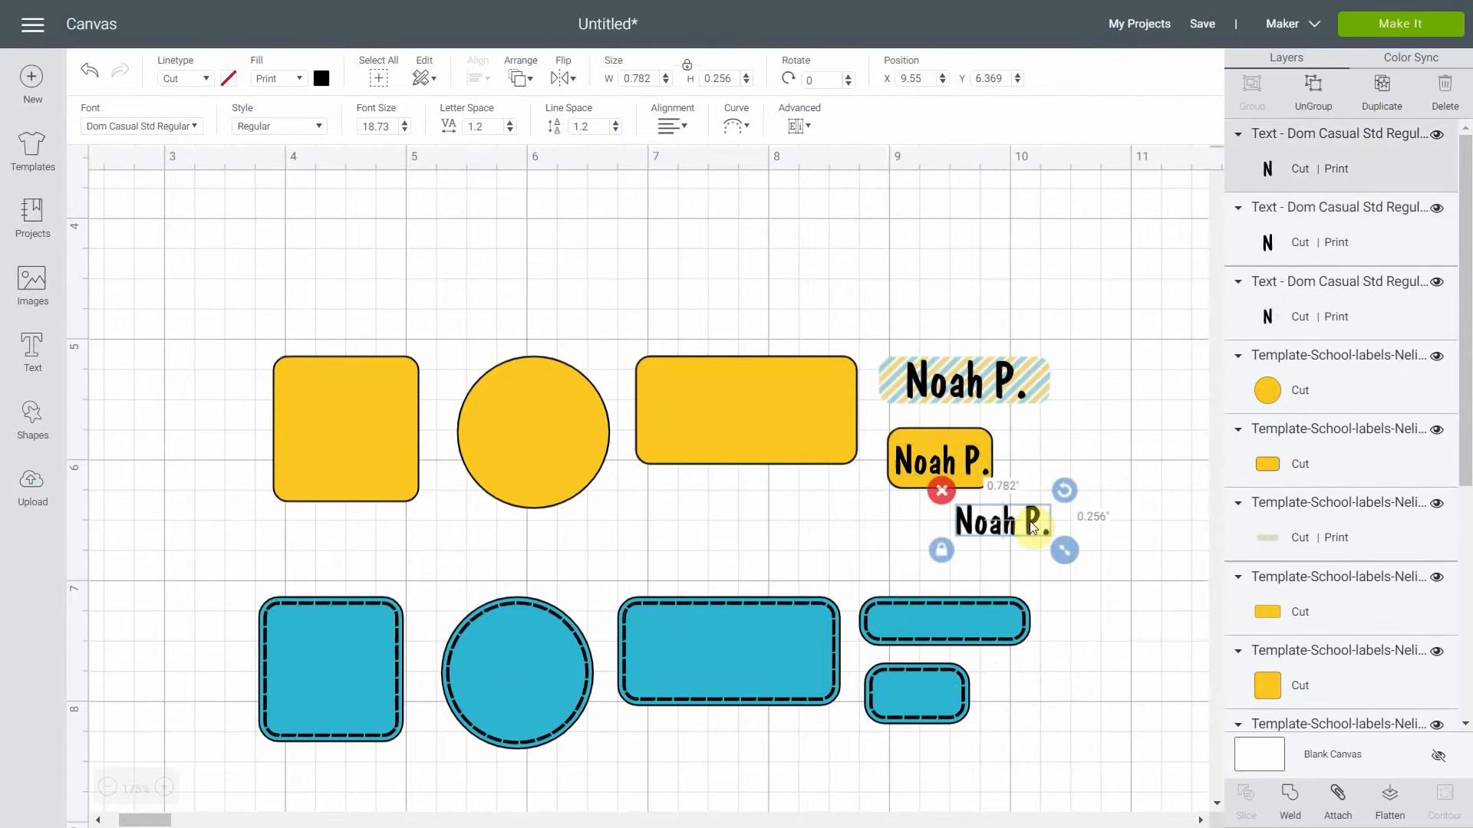
left_click_drag(999, 523, 1162, 630)
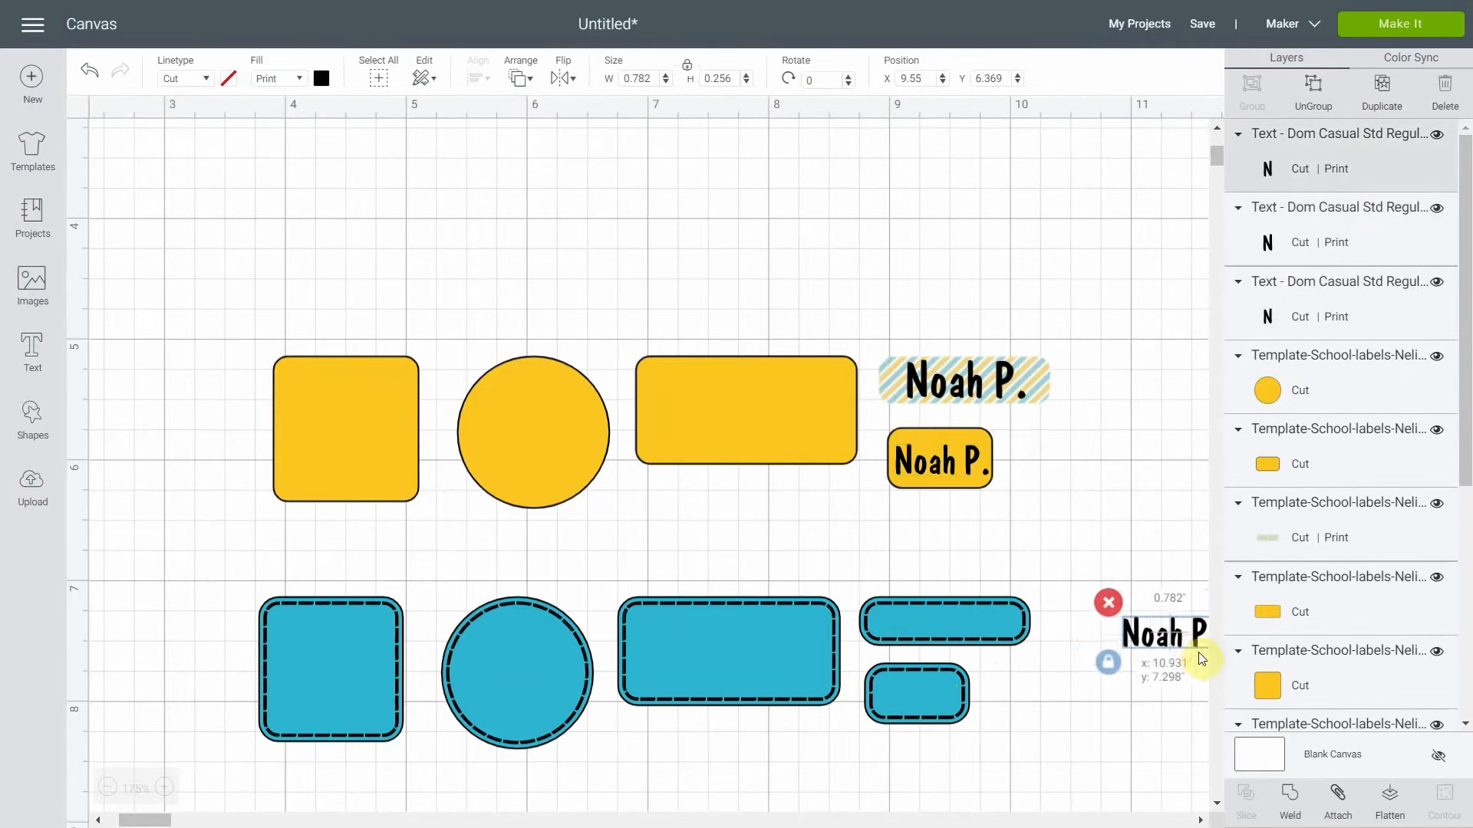
left_click_drag(1164, 630, 925, 695)
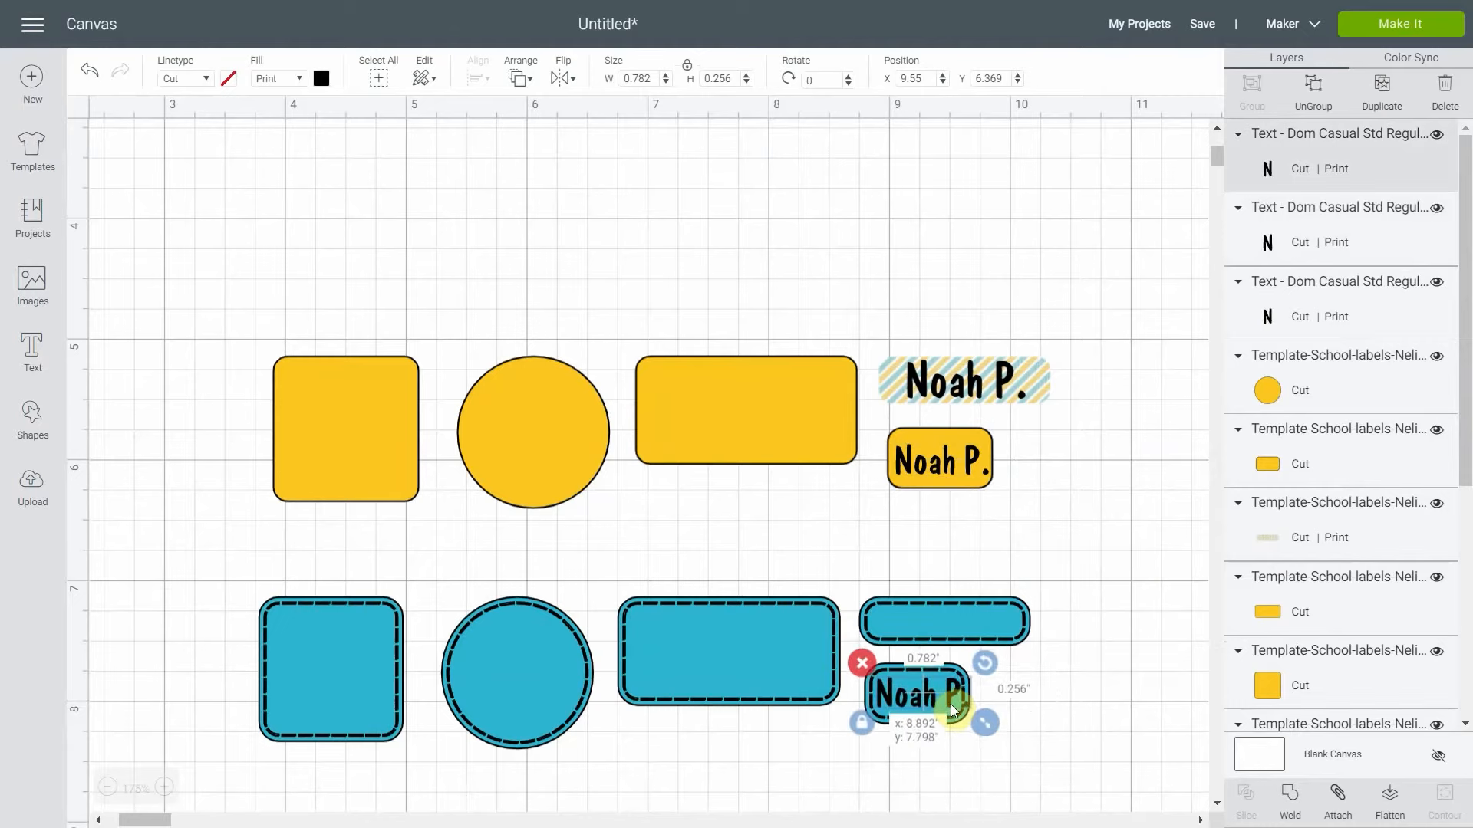
left_click_drag(984, 721, 977, 734)
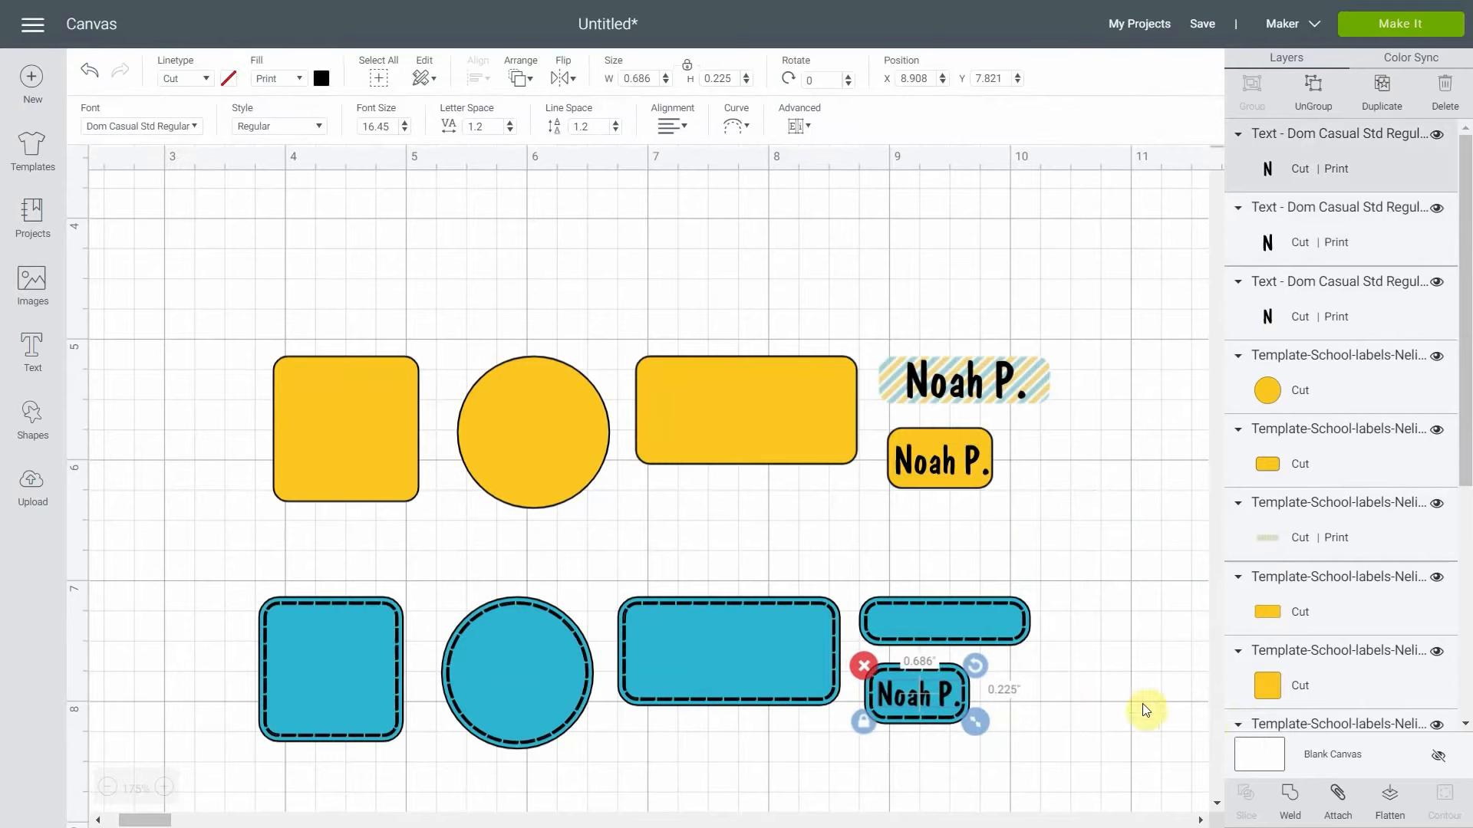
mouse_move(1052, 737)
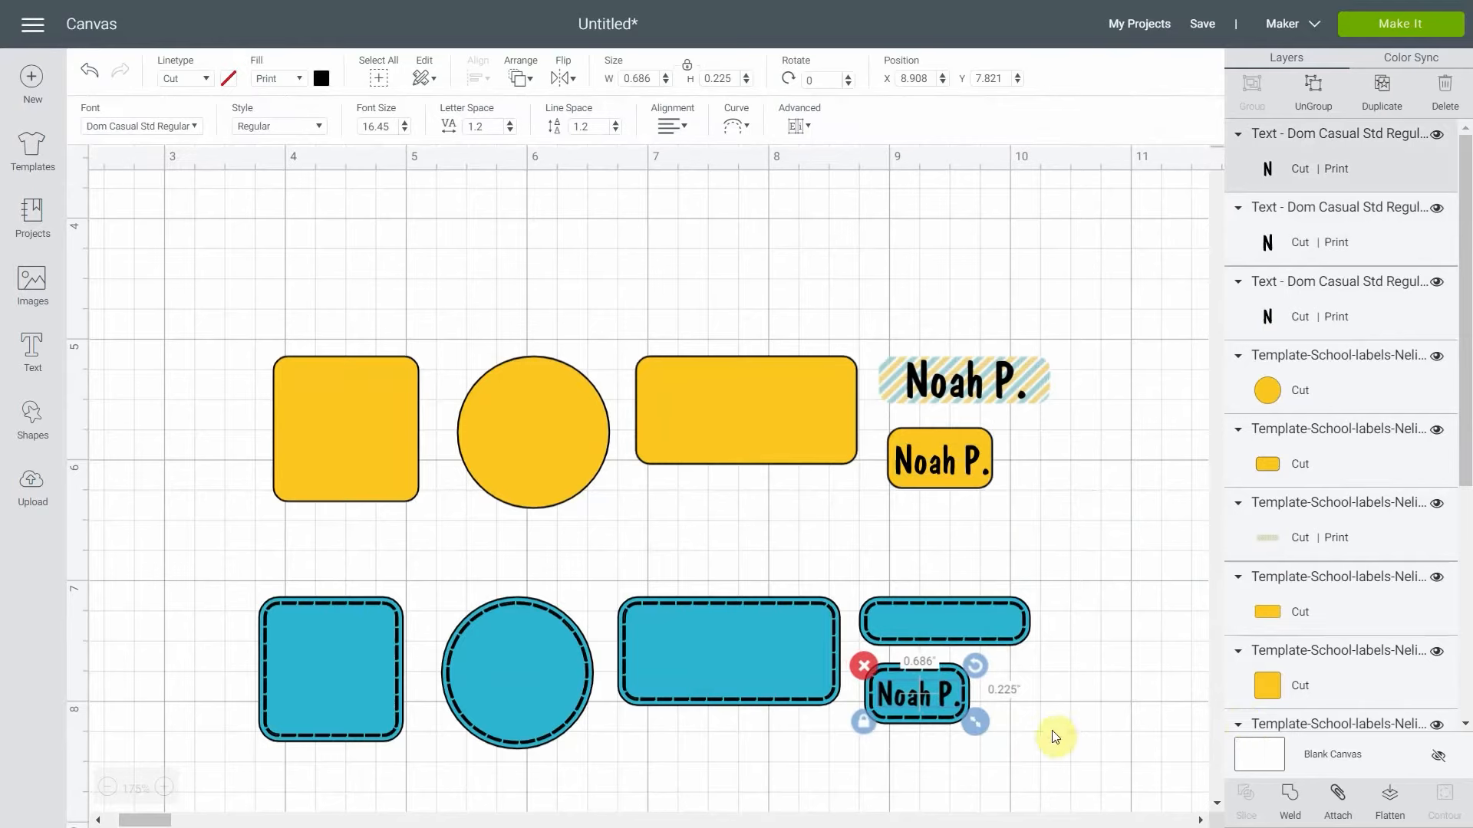
mouse_move(972, 762)
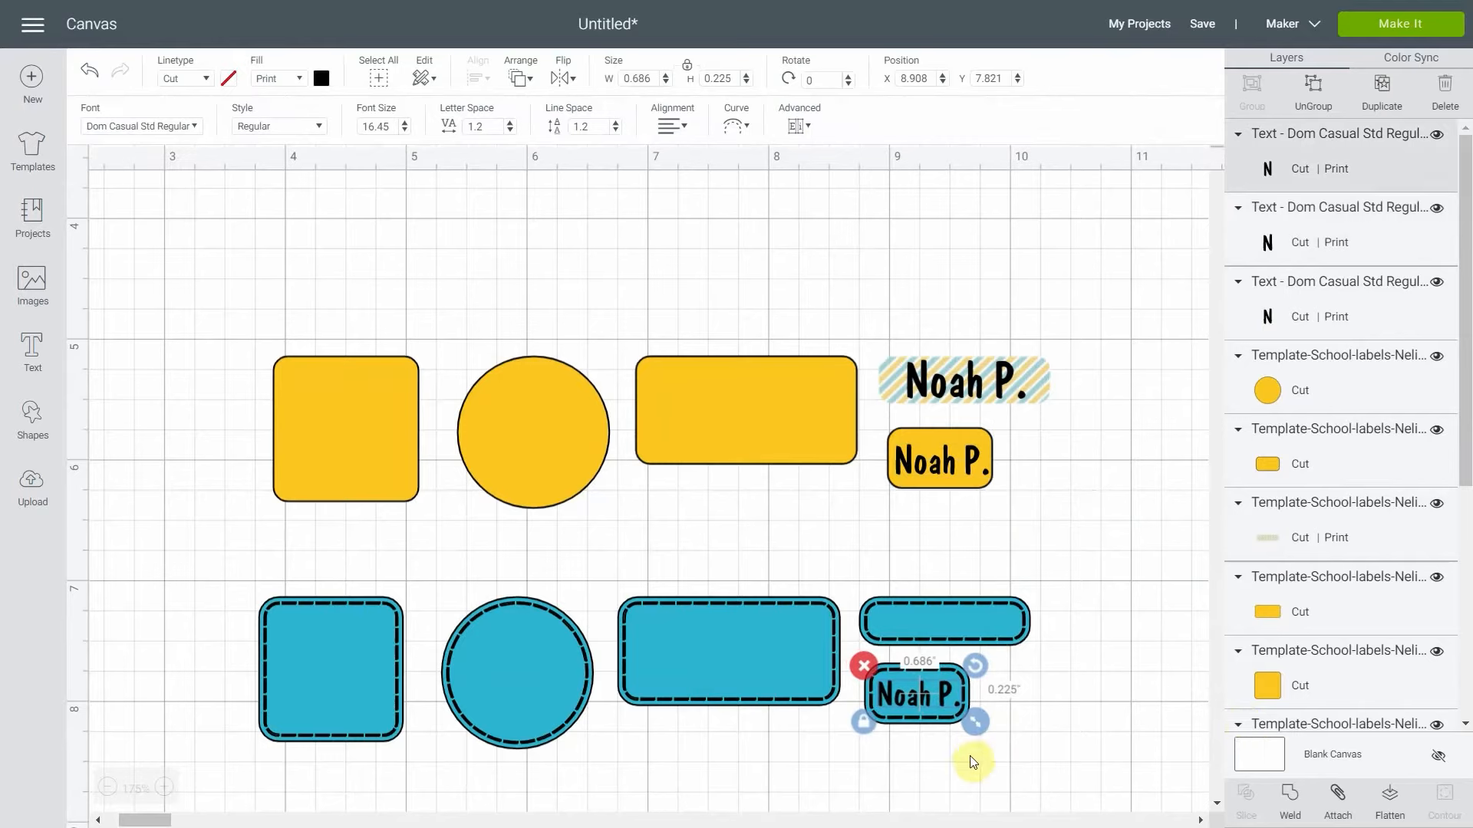
mouse_move(976, 721)
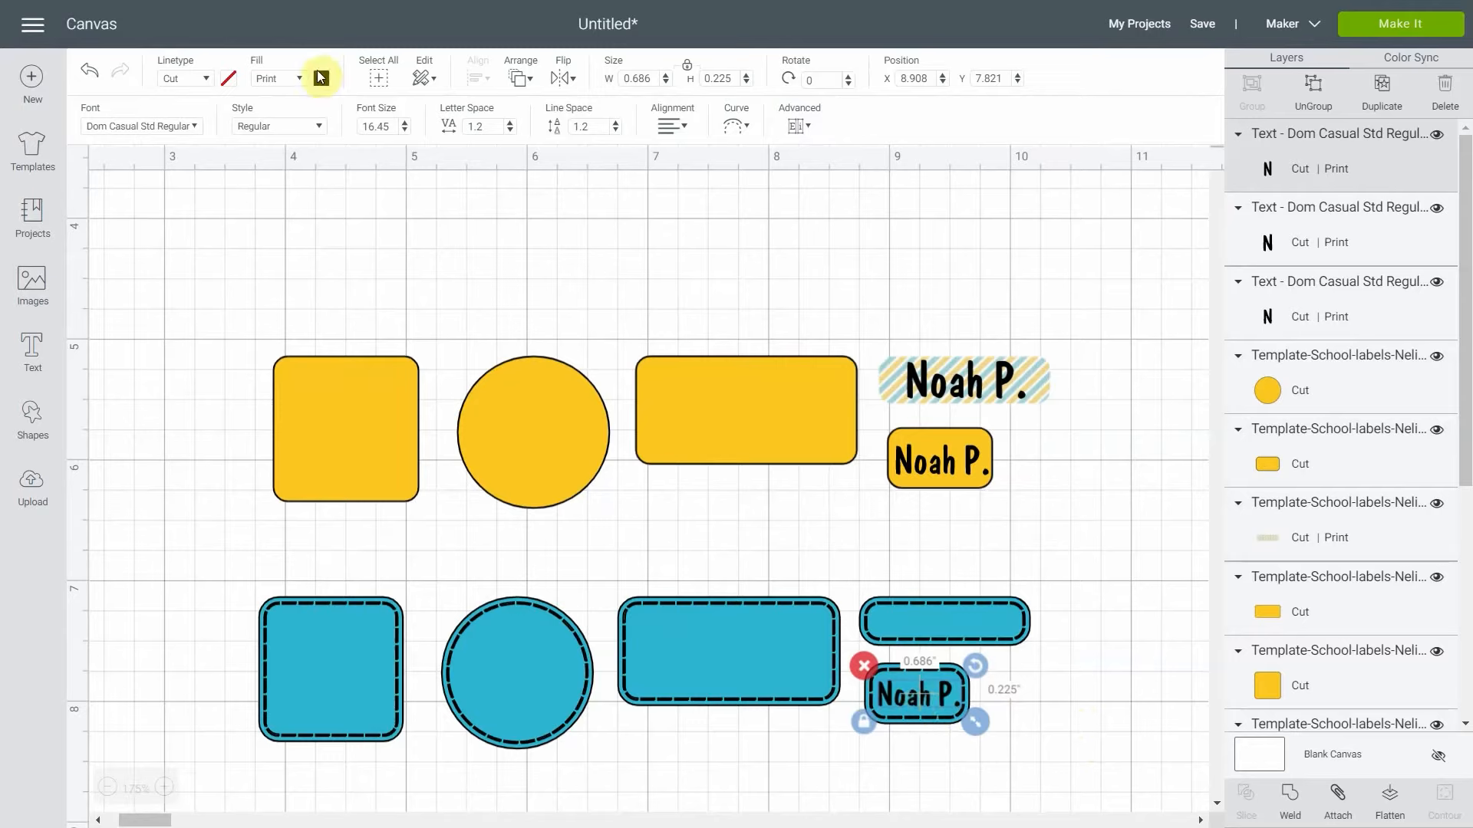
left_click(320, 77)
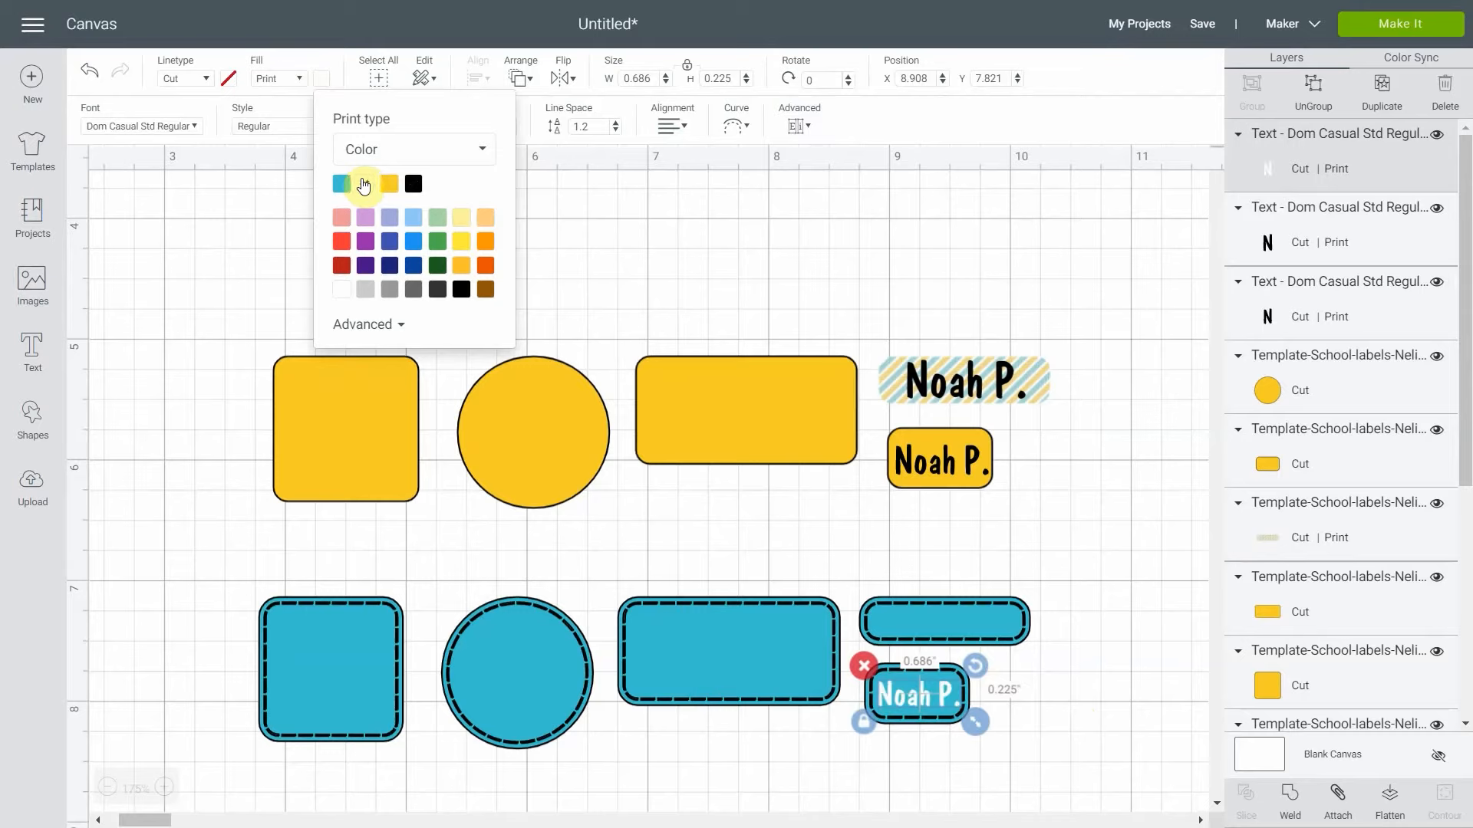
left_click(390, 184)
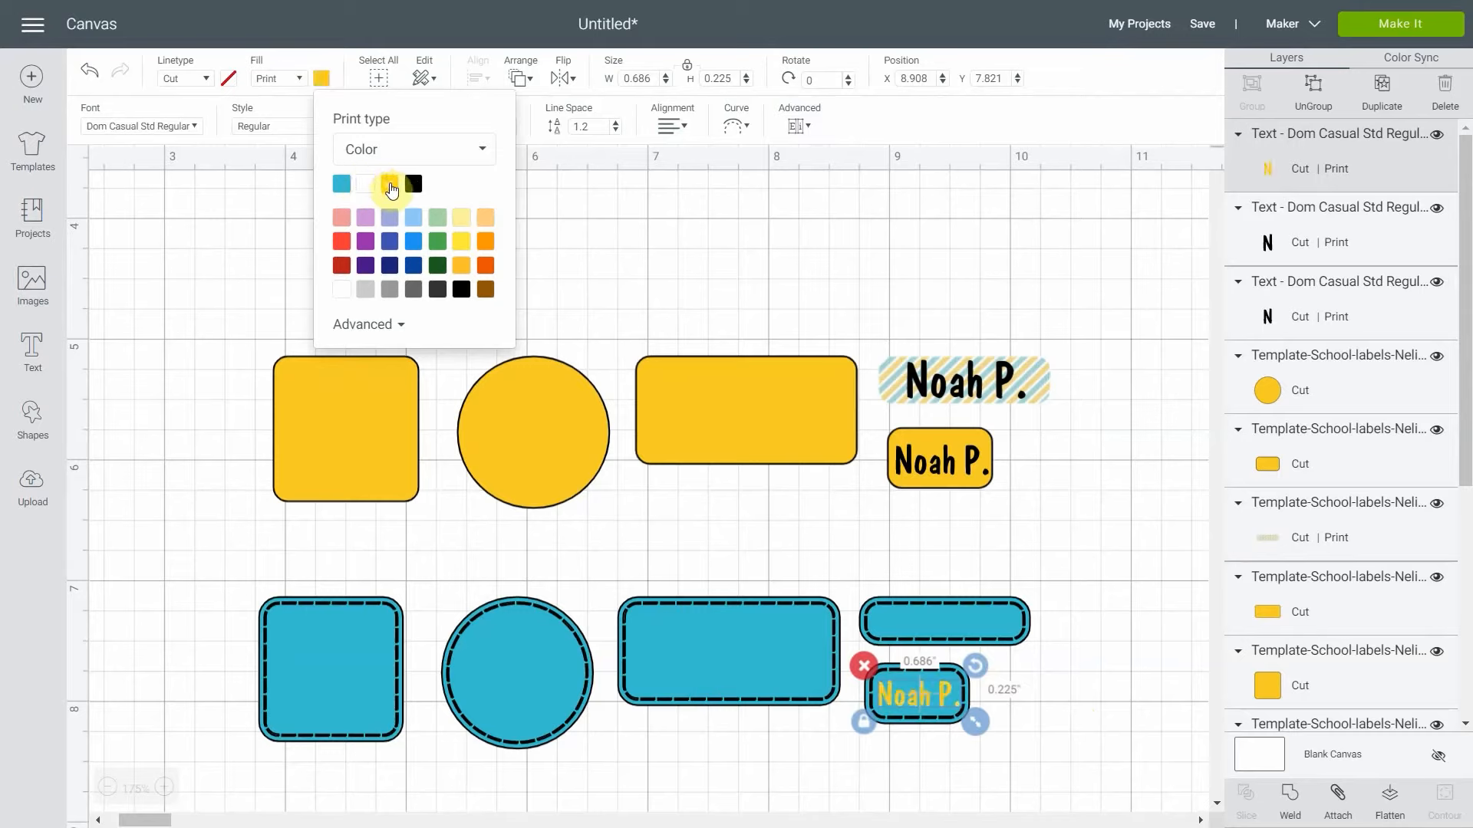
left_click(343, 184)
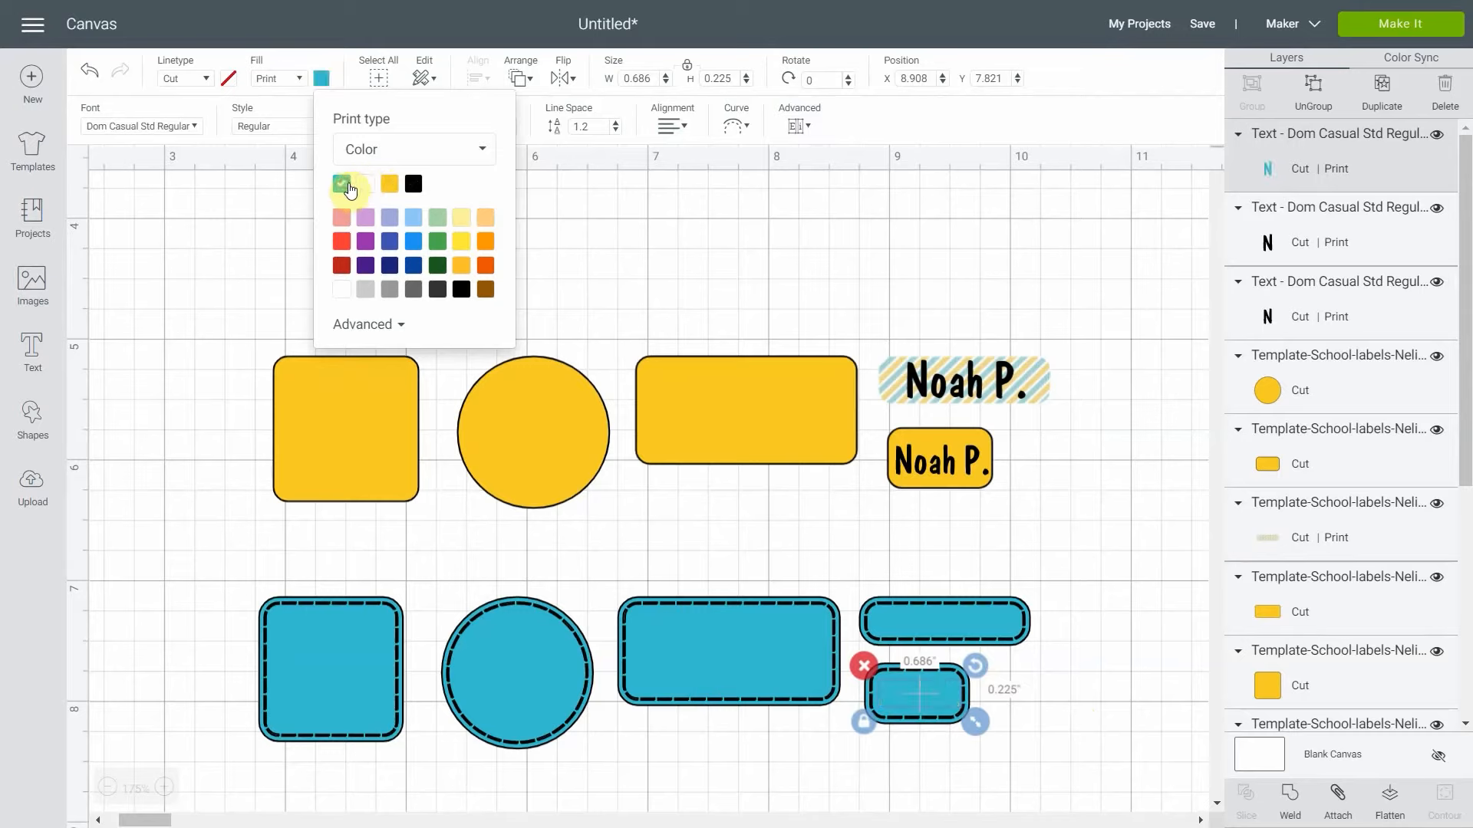
left_click(413, 184)
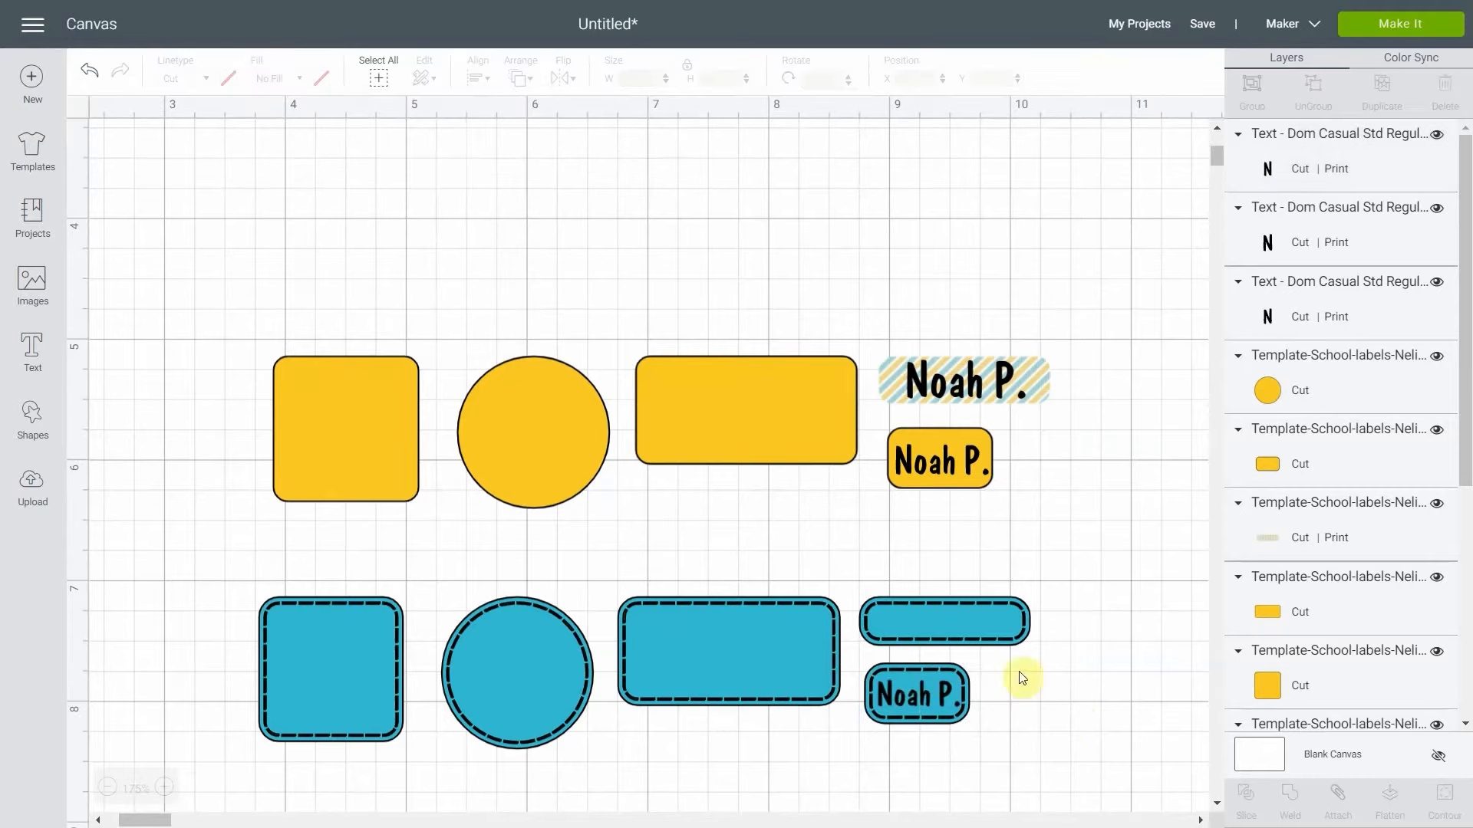
mouse_move(1160, 660)
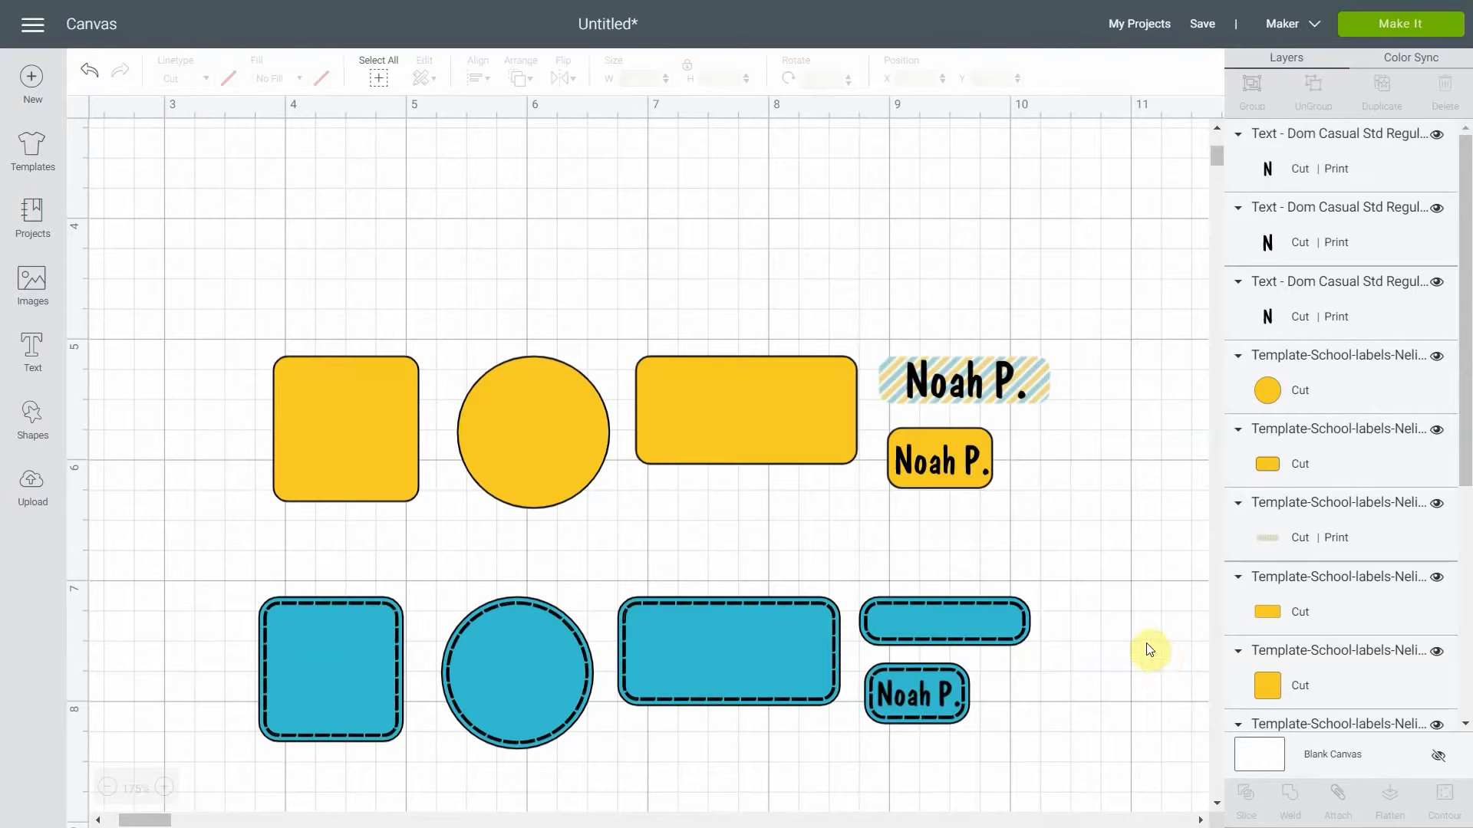
mouse_move(1158, 393)
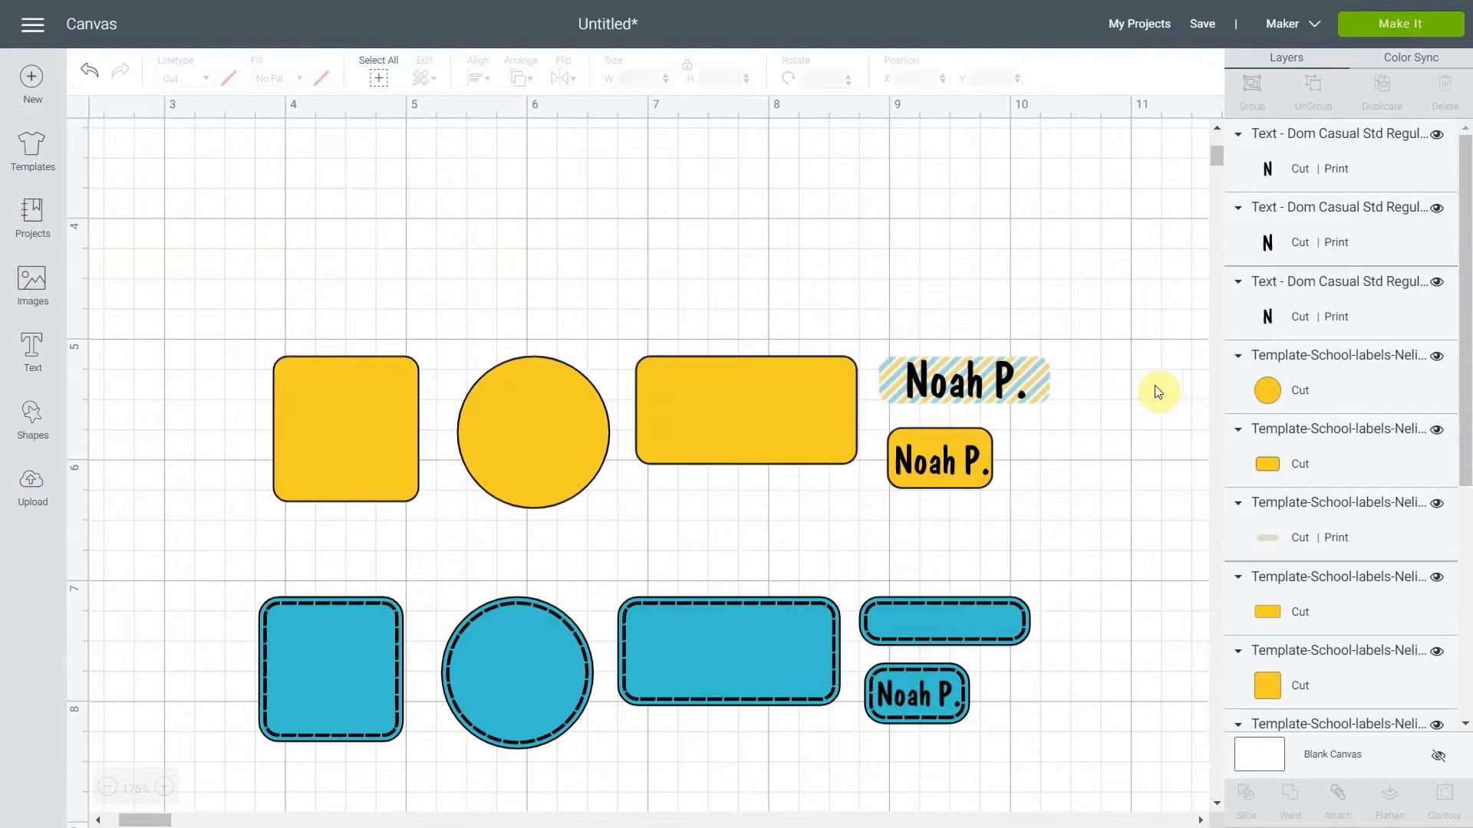
mouse_move(1123, 369)
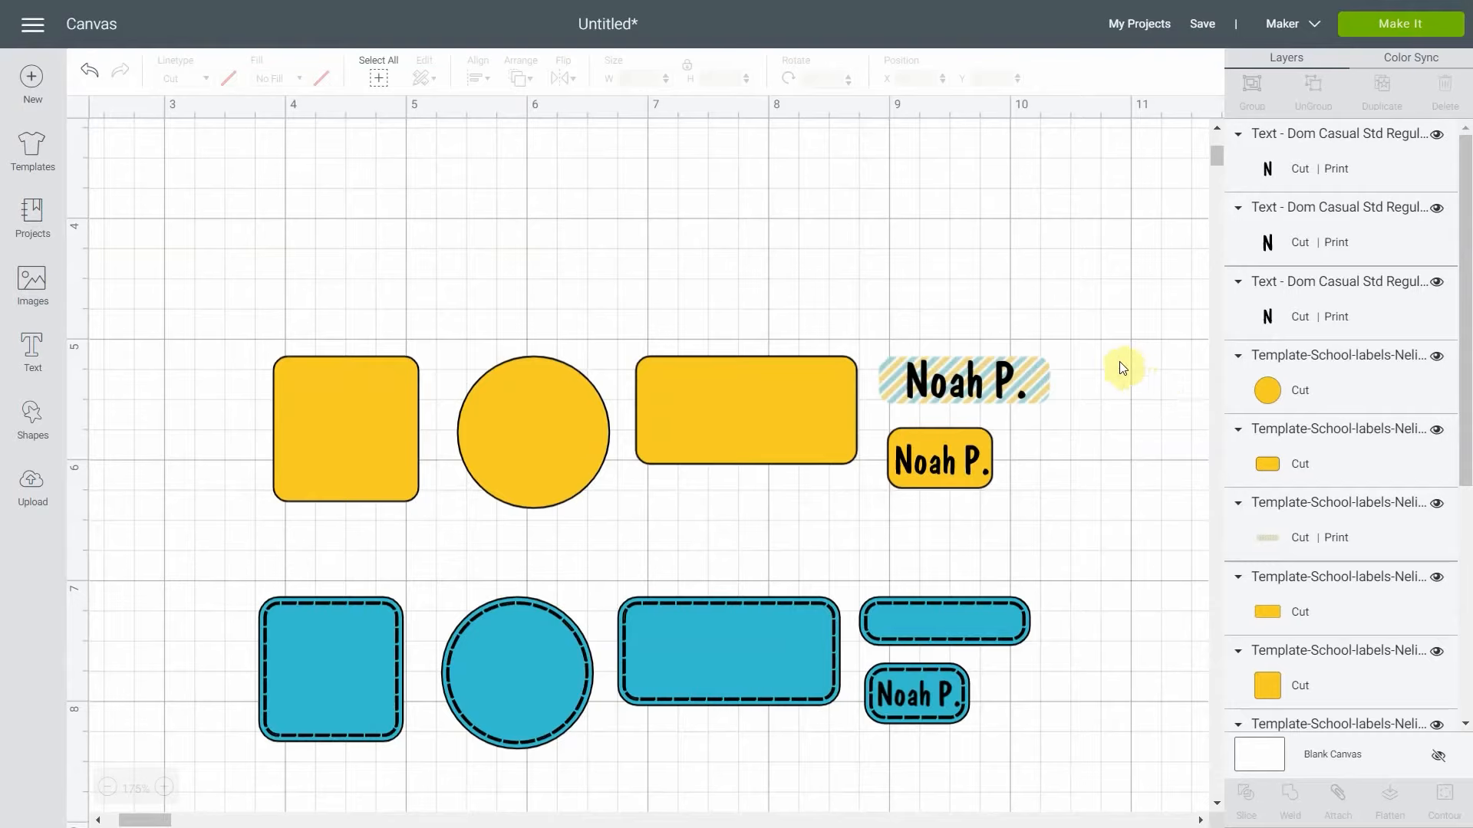
mouse_move(1080, 399)
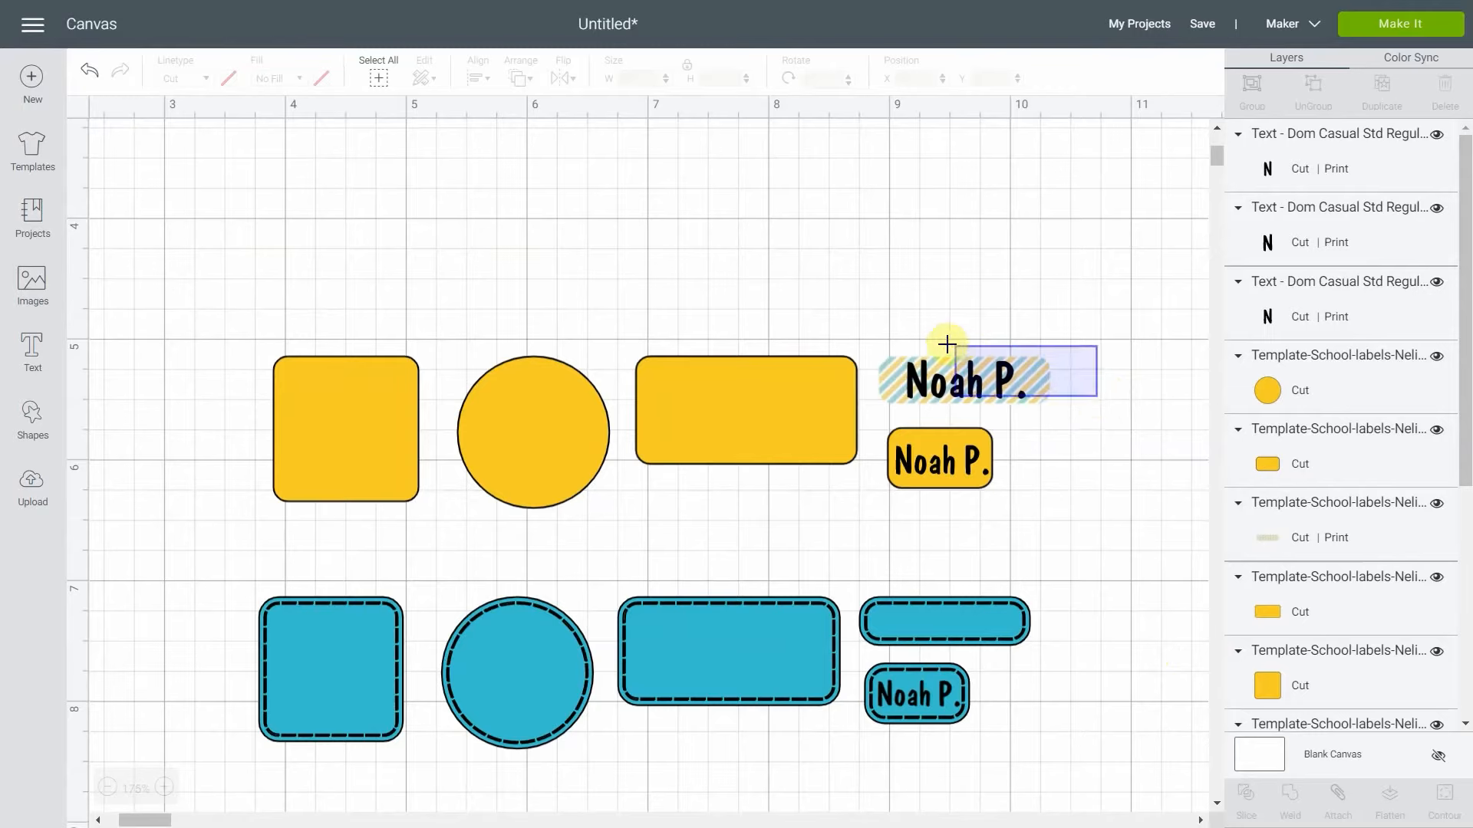
left_click(963, 384)
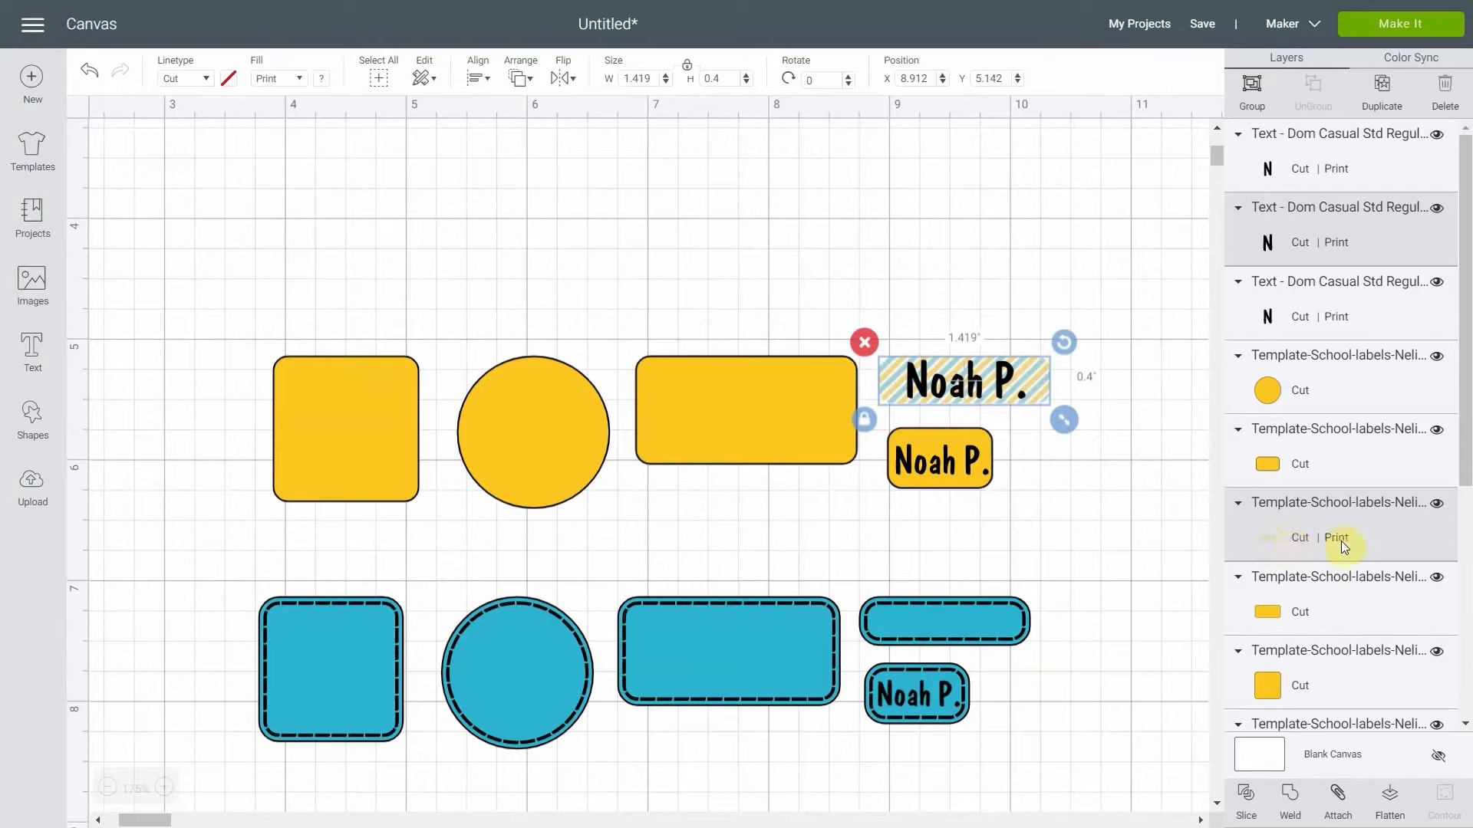
mouse_move(1301, 244)
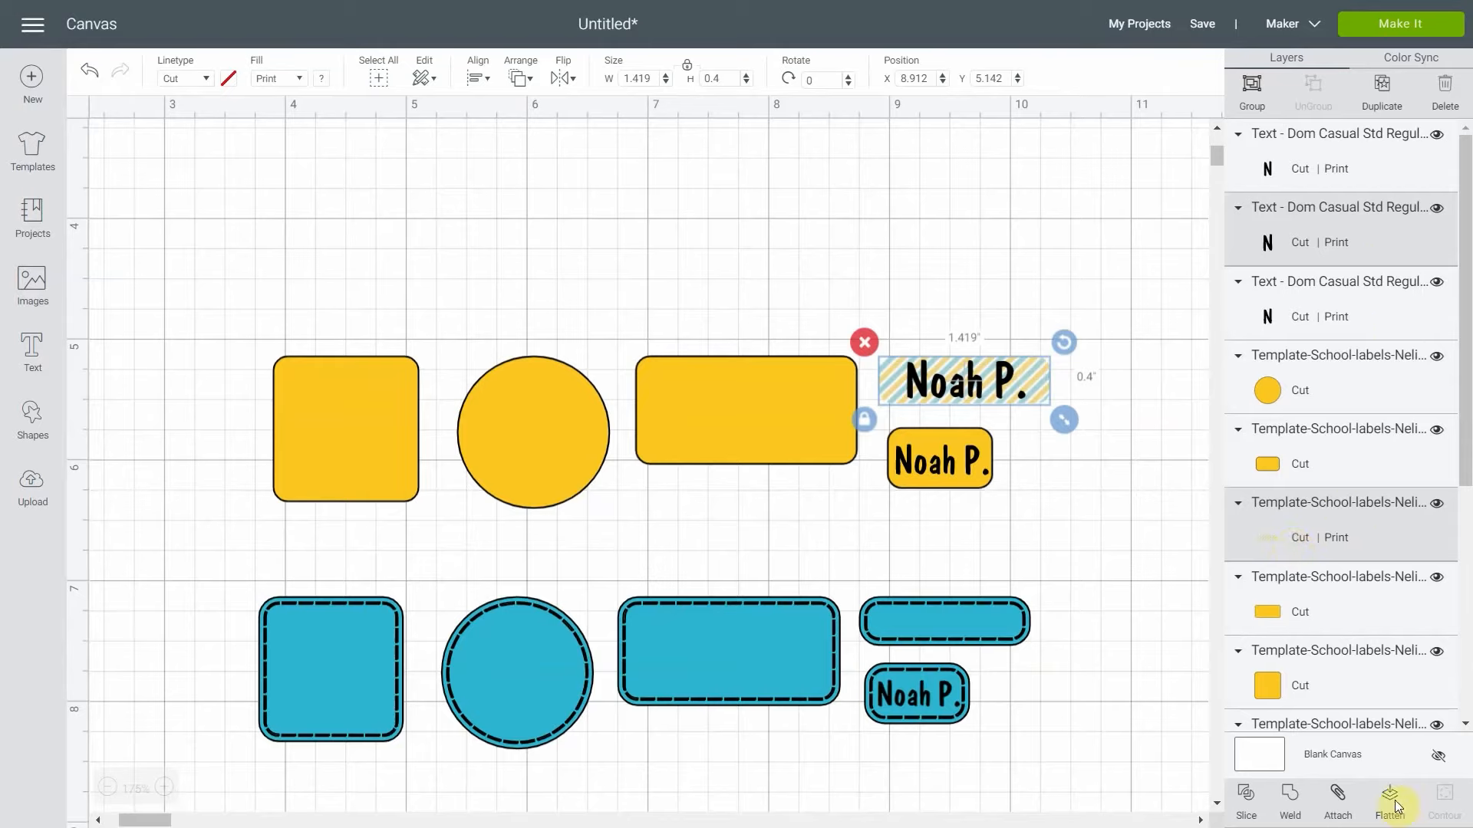
left_click(1385, 801)
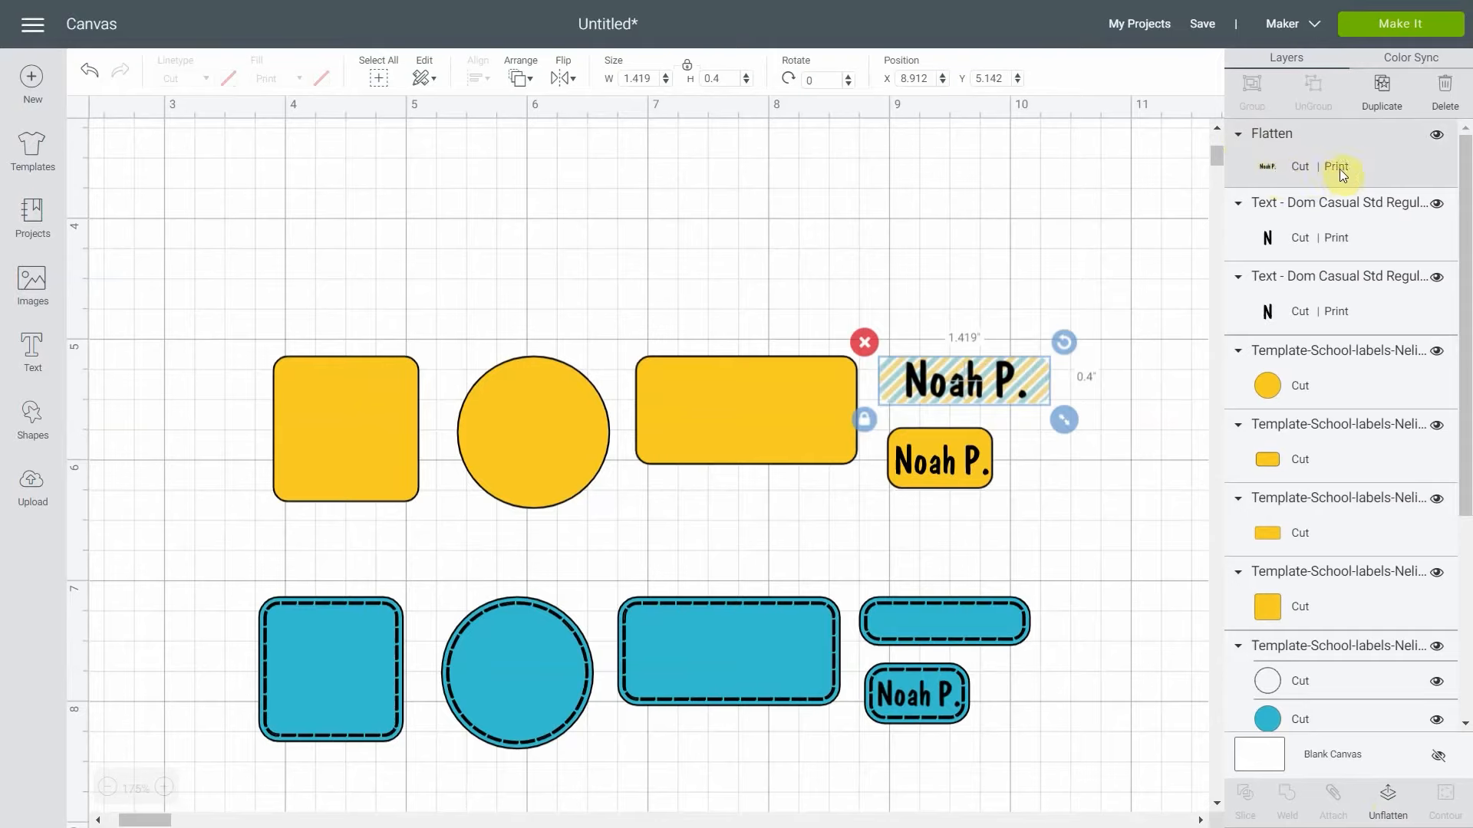
mouse_move(1381, 178)
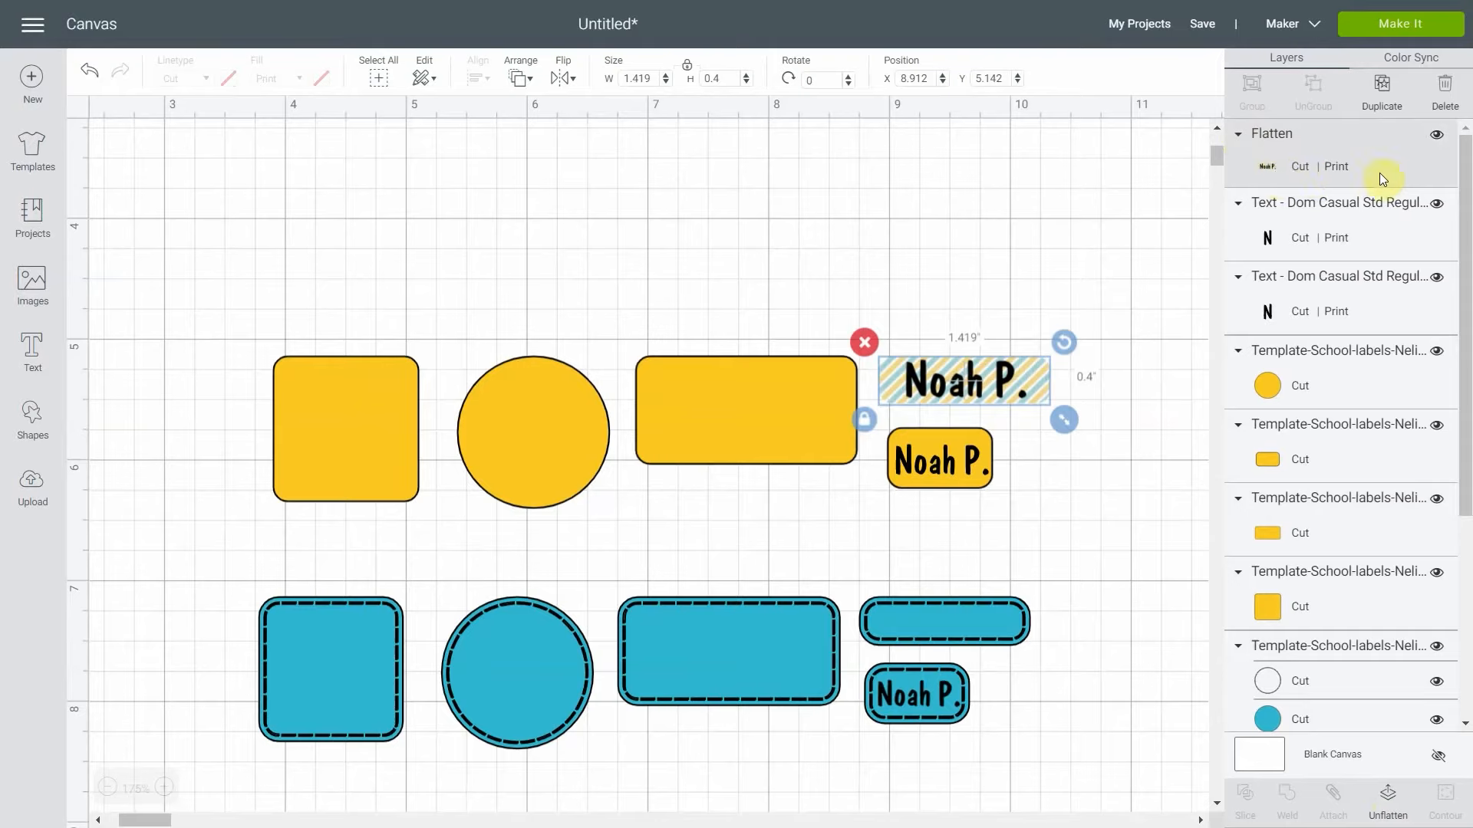
mouse_move(1315, 188)
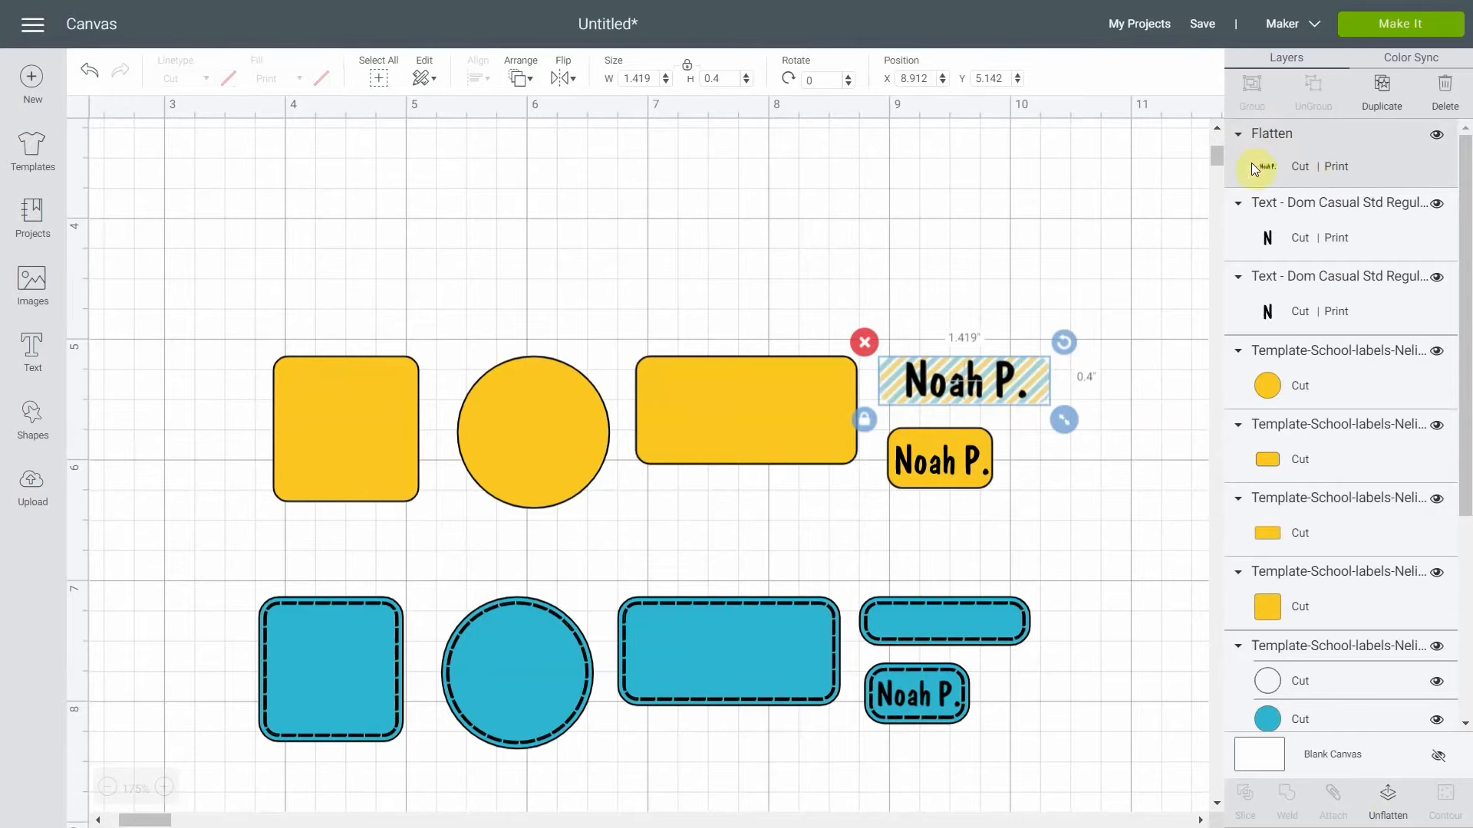
left_click(1022, 537)
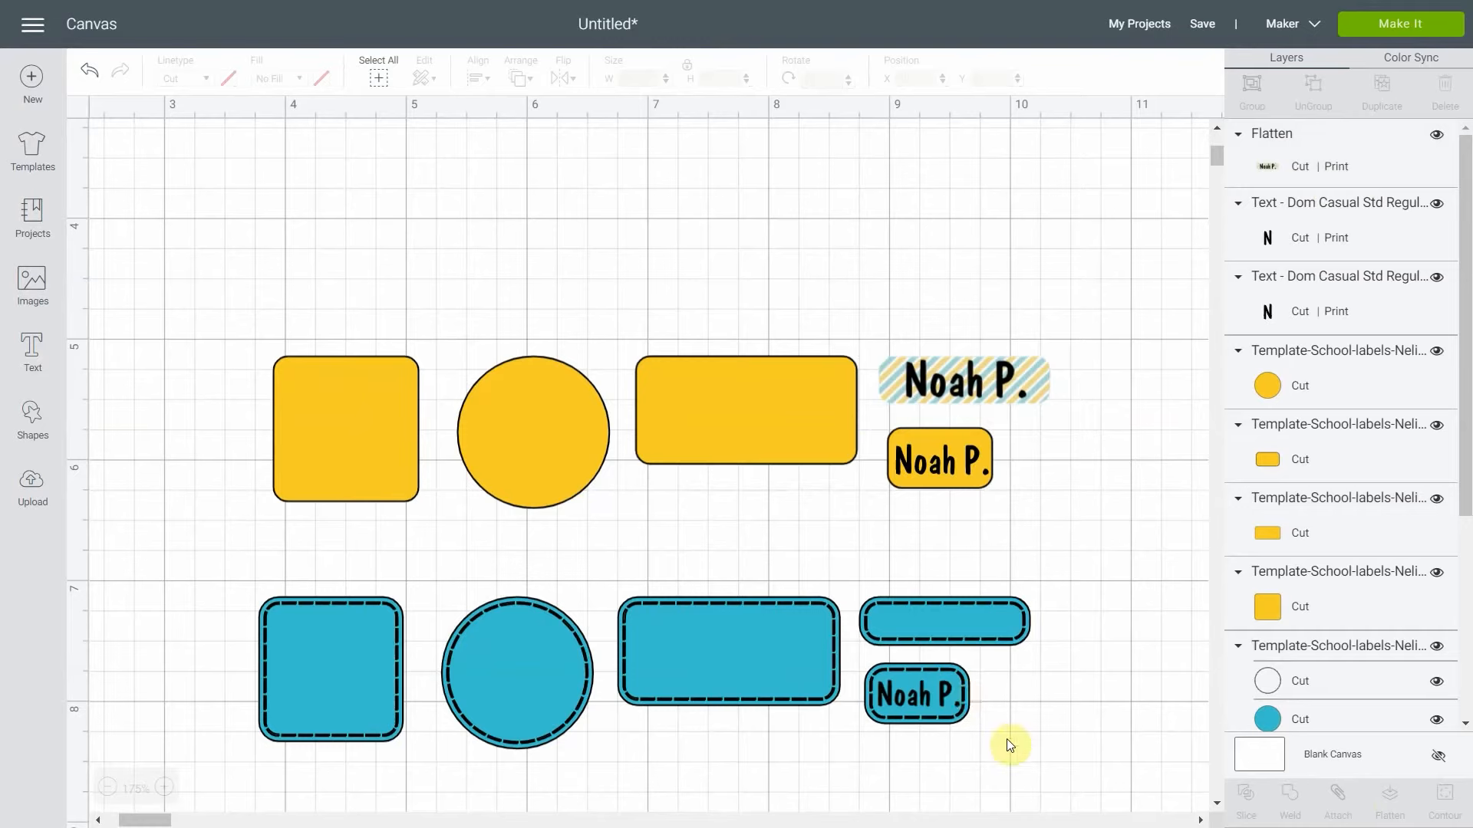
mouse_move(896, 666)
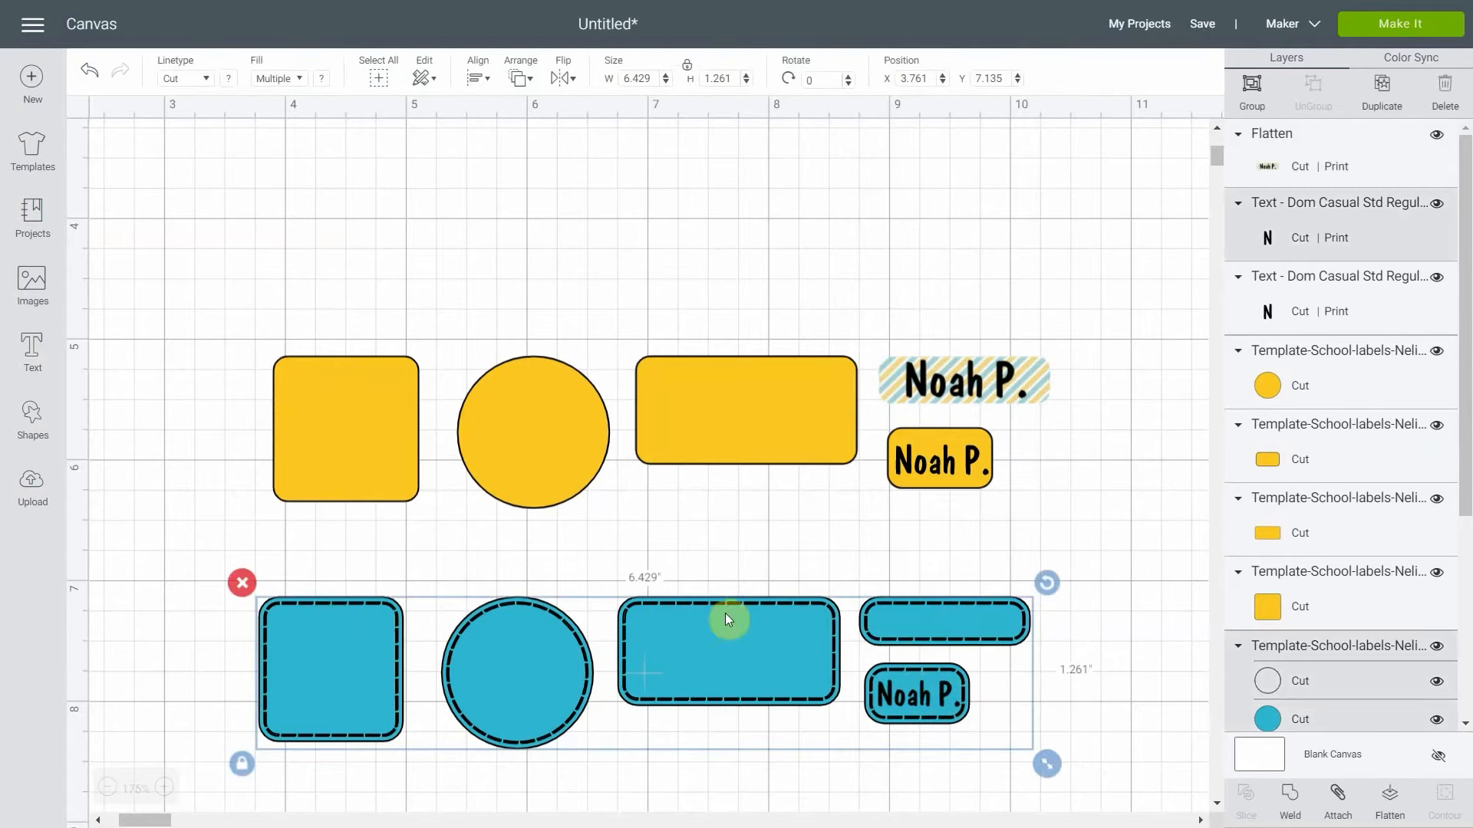
mouse_move(1142, 684)
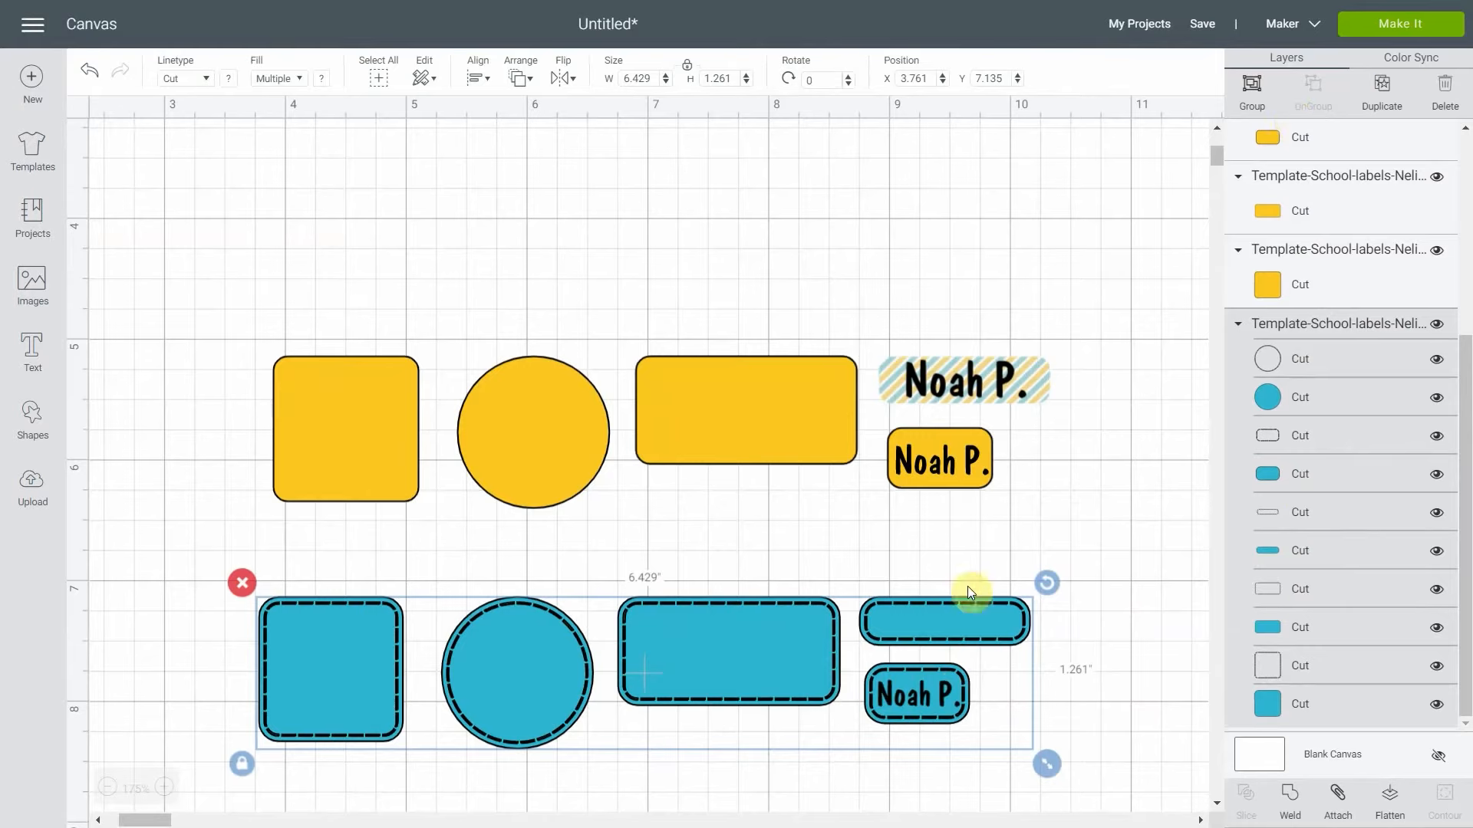
mouse_move(1056, 373)
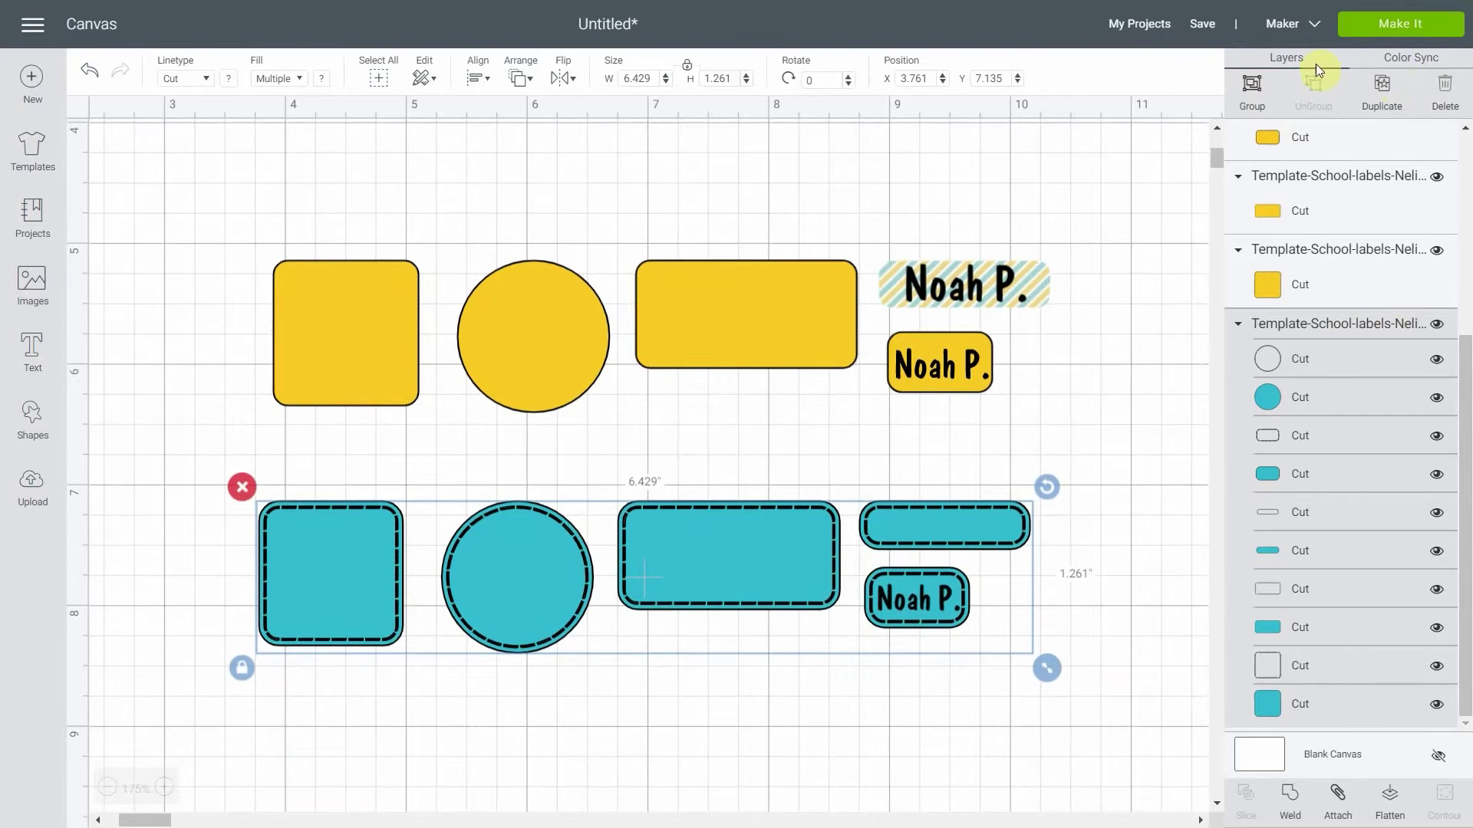
mouse_move(1319, 247)
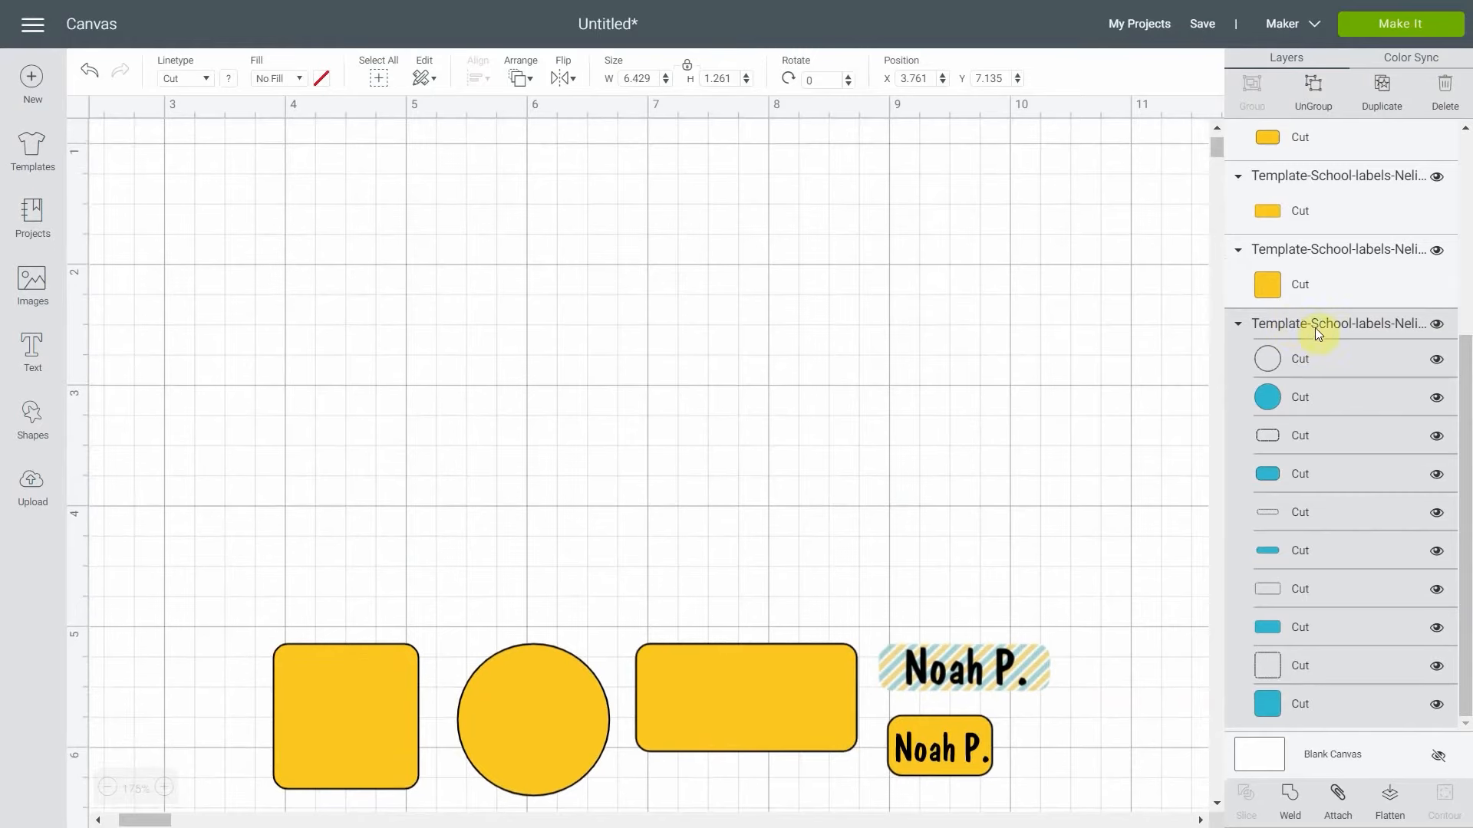
Scroll down the Layers panel to reach the ungrouped blue label shapes.
scroll("down", 3)
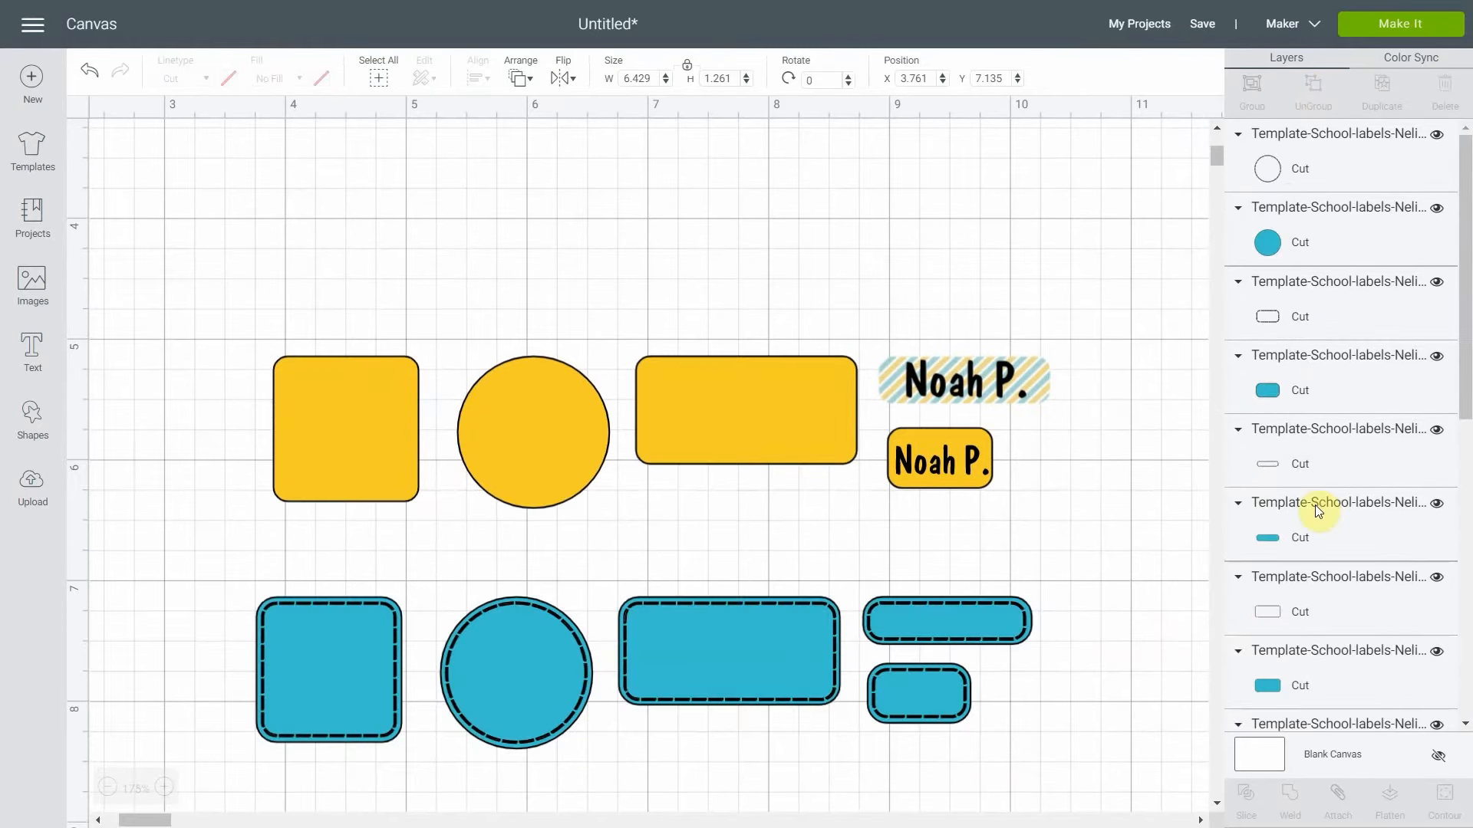
mouse_move(1467, 343)
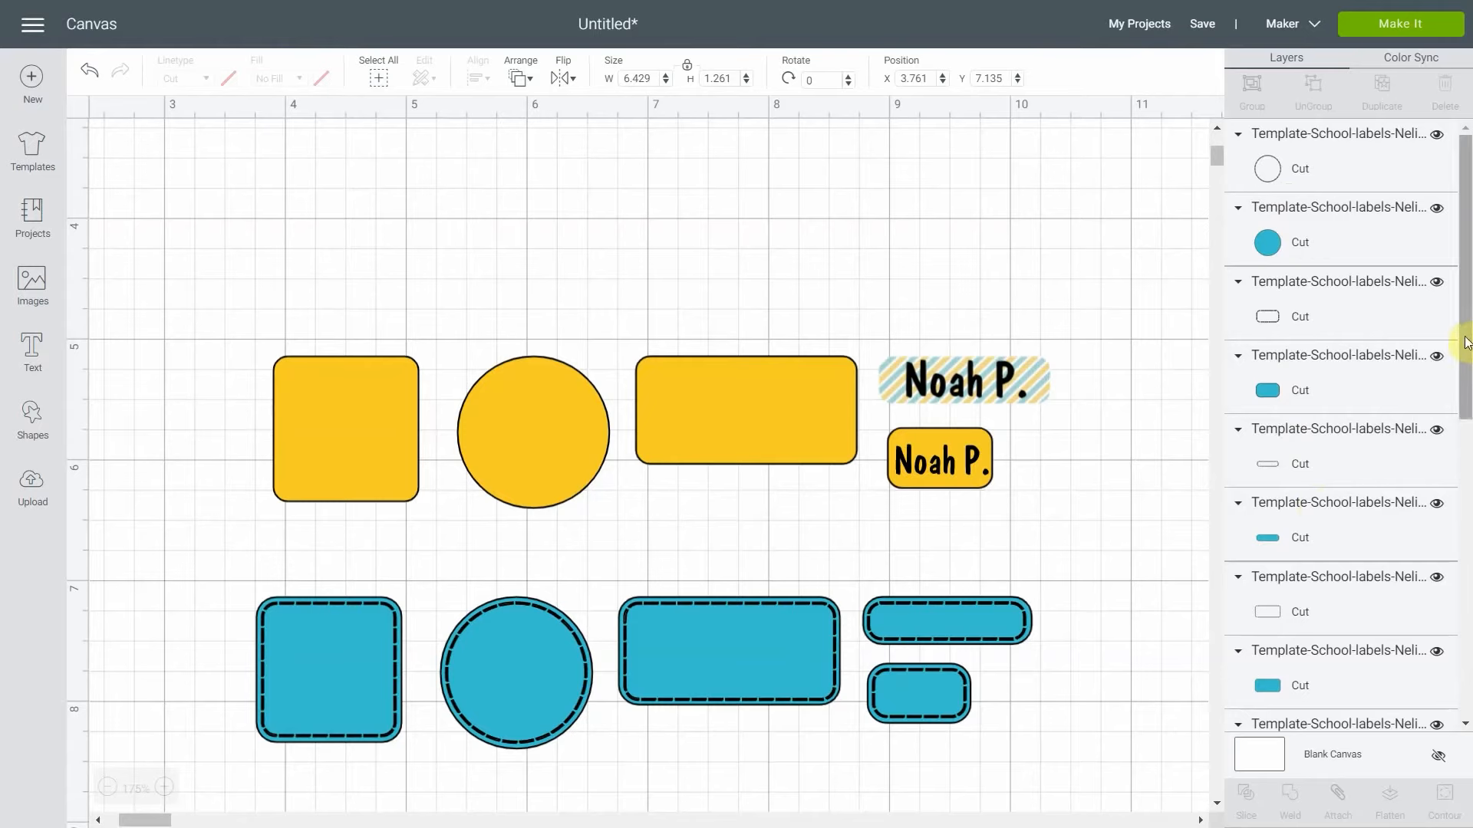
scroll("down", 3)
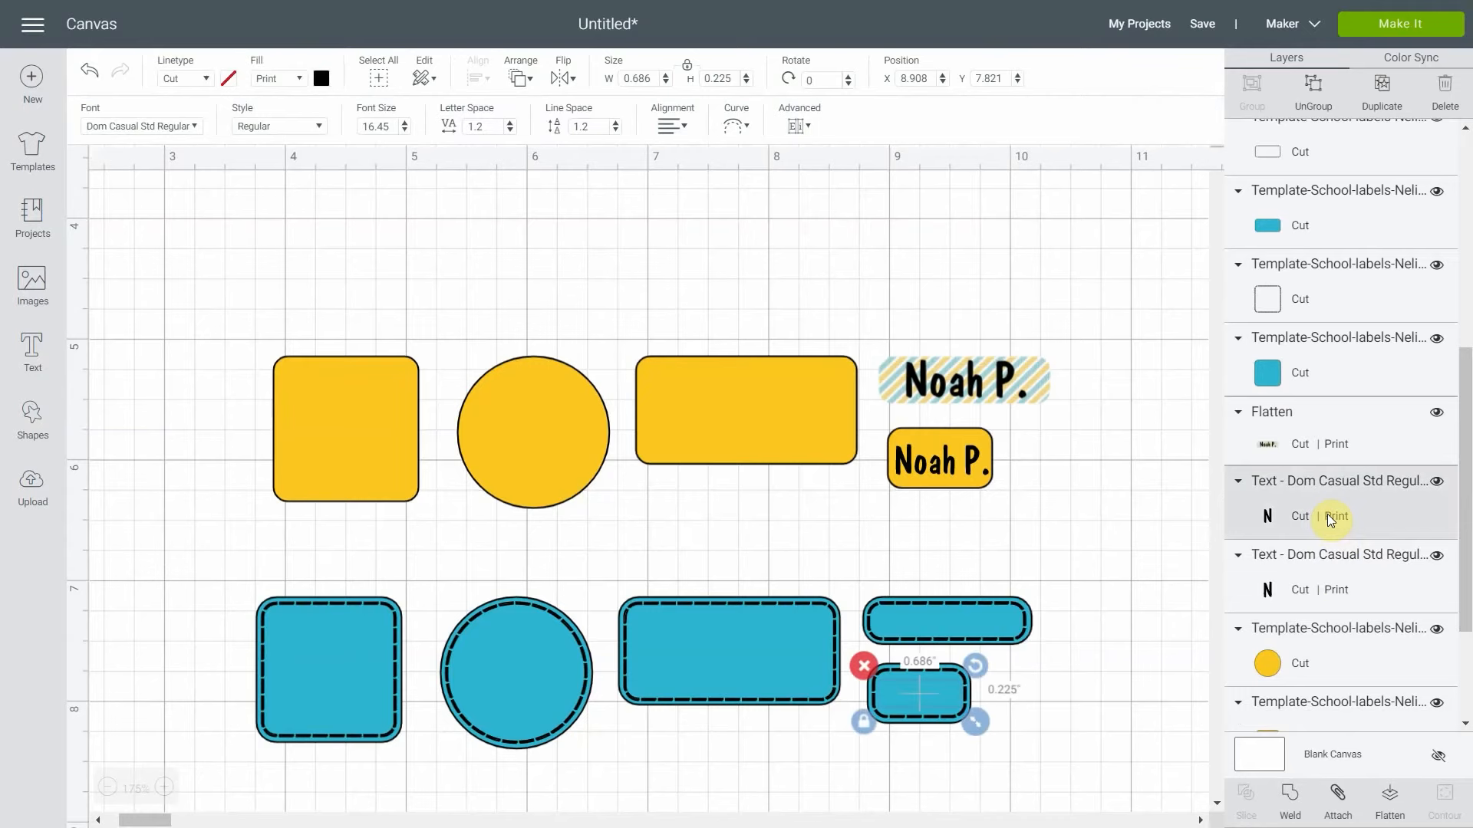
mouse_move(1298, 500)
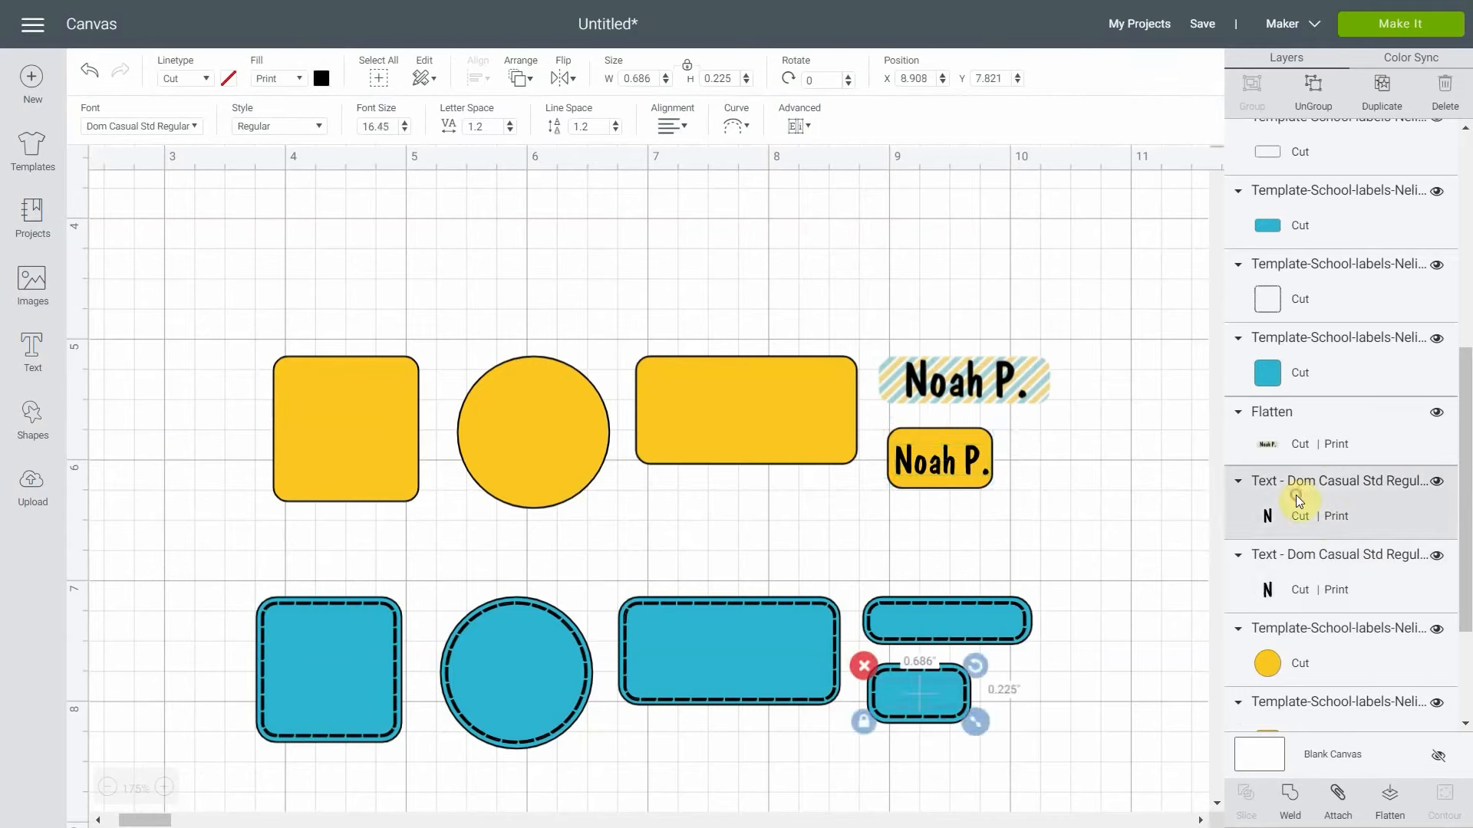
right_click(1298, 502)
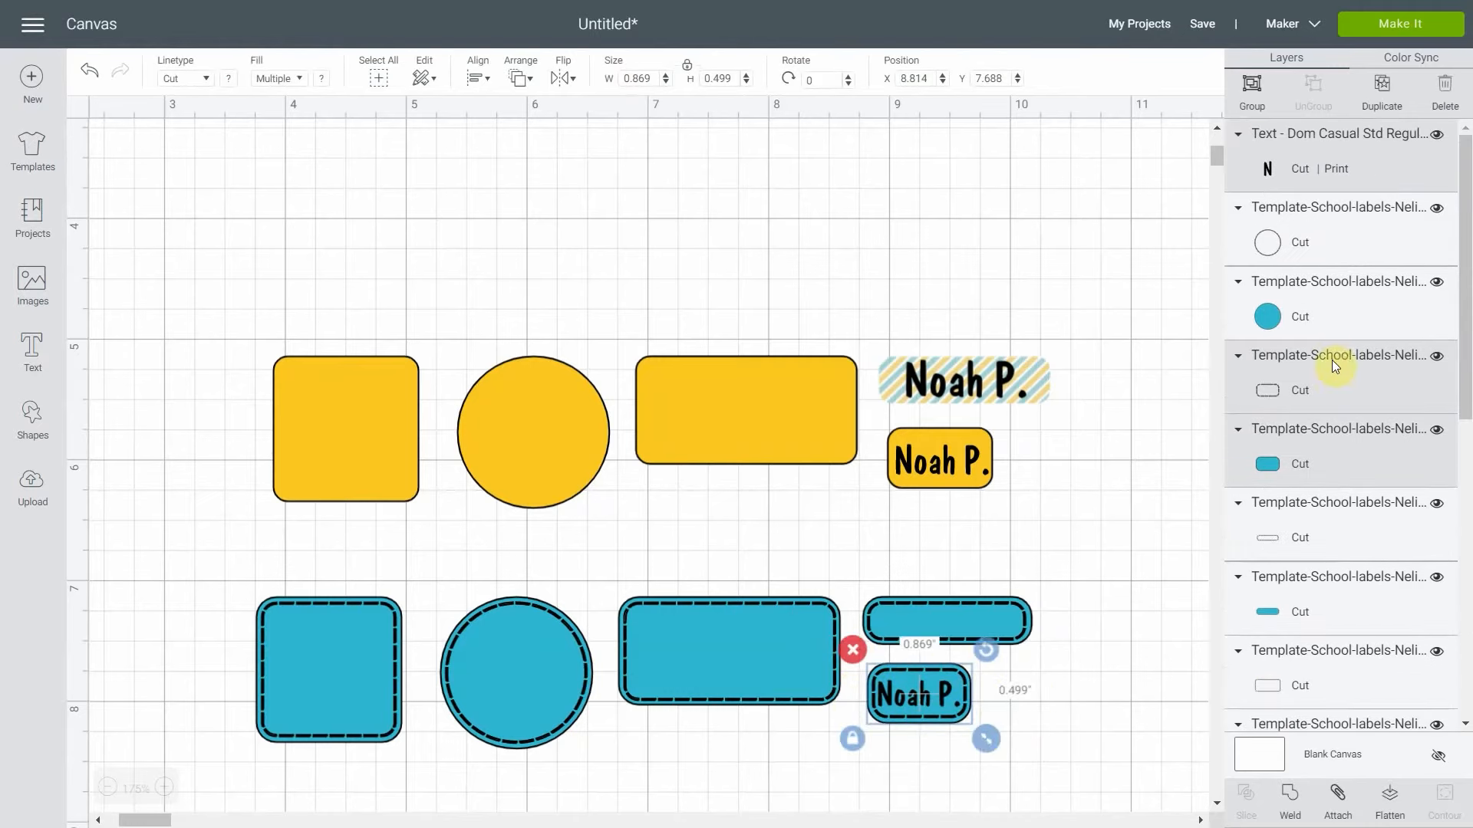
mouse_move(1313, 172)
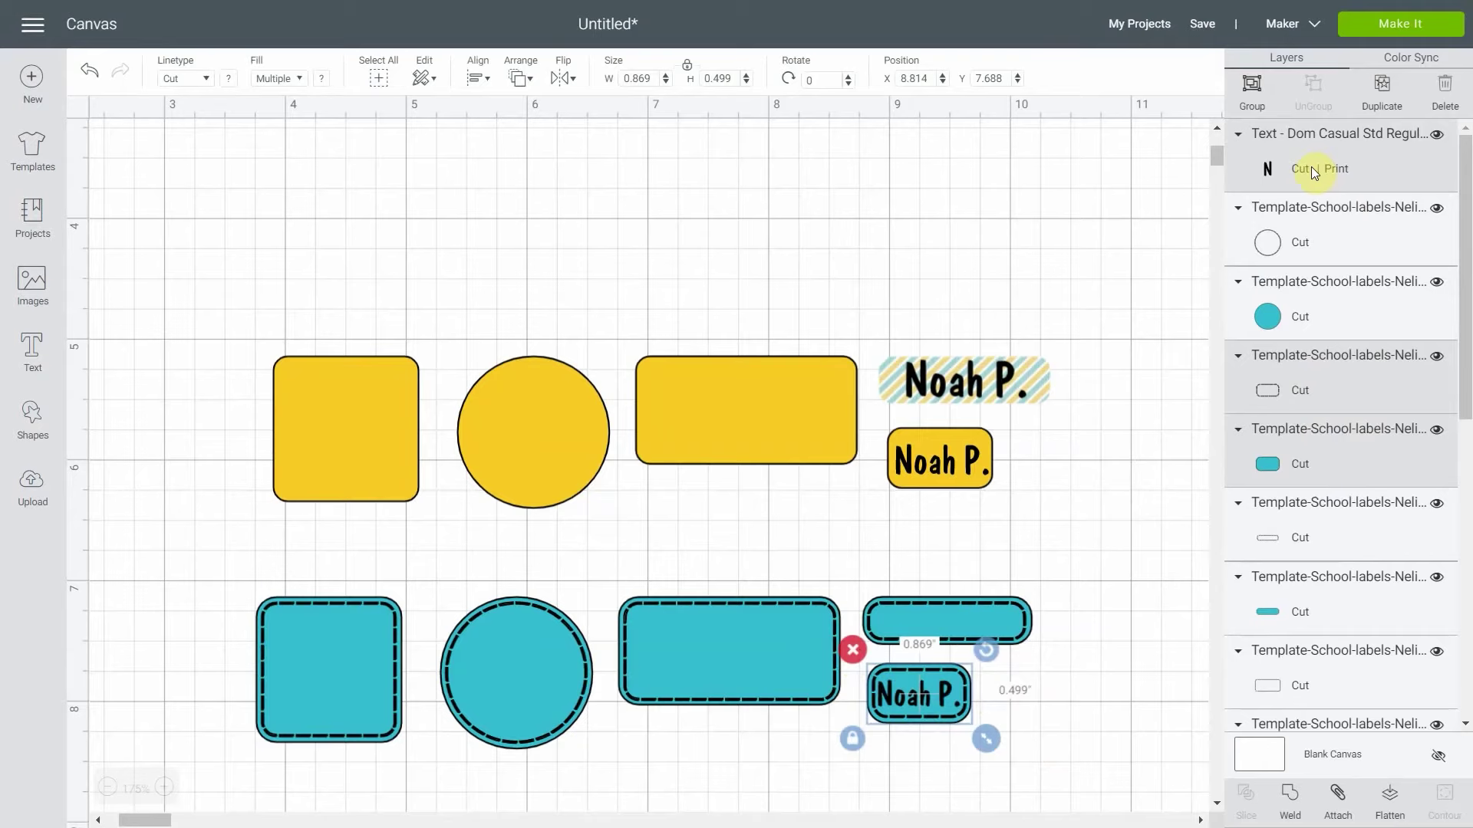
mouse_move(896, 674)
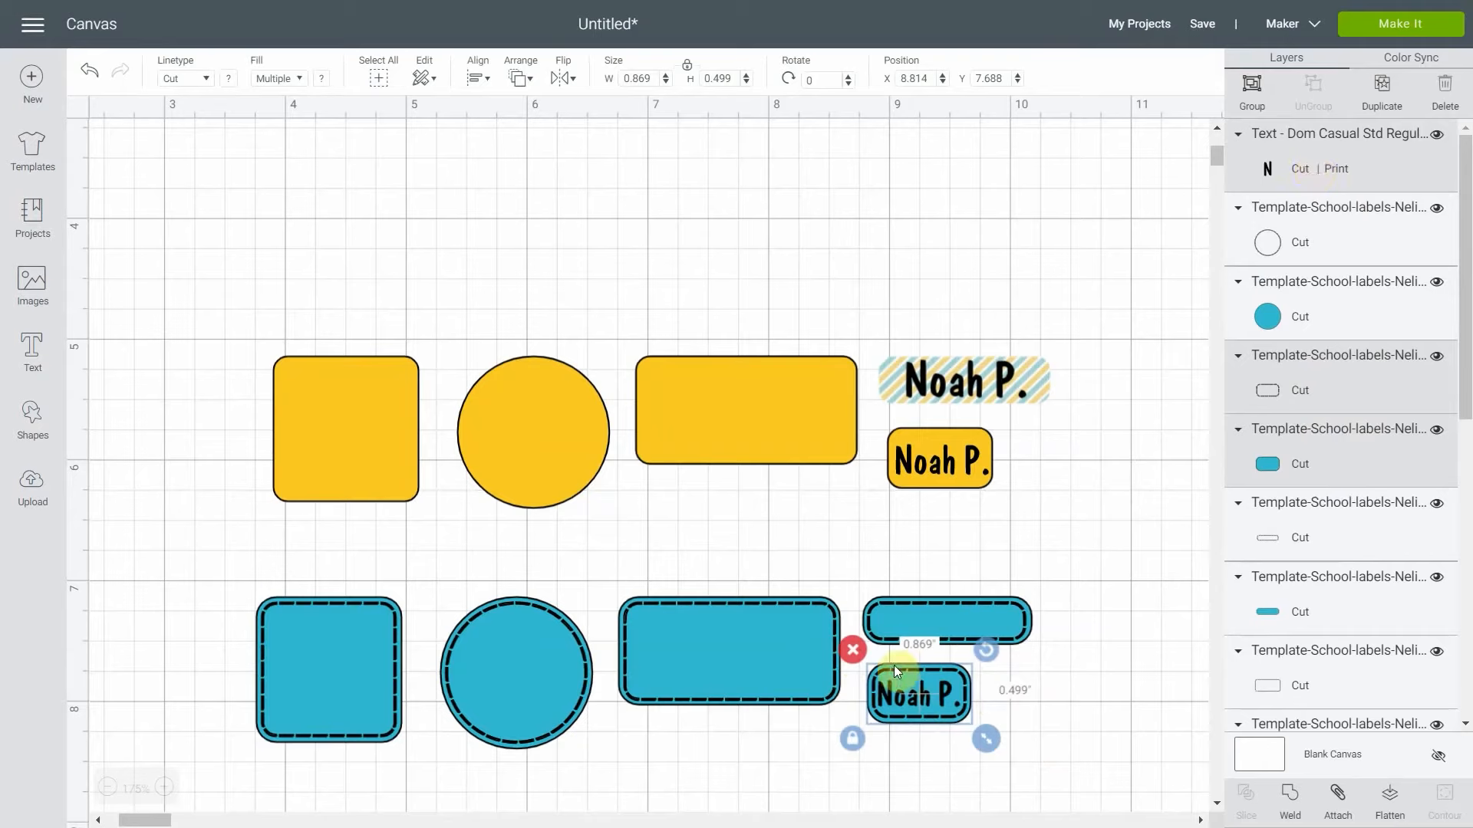
mouse_move(1212, 789)
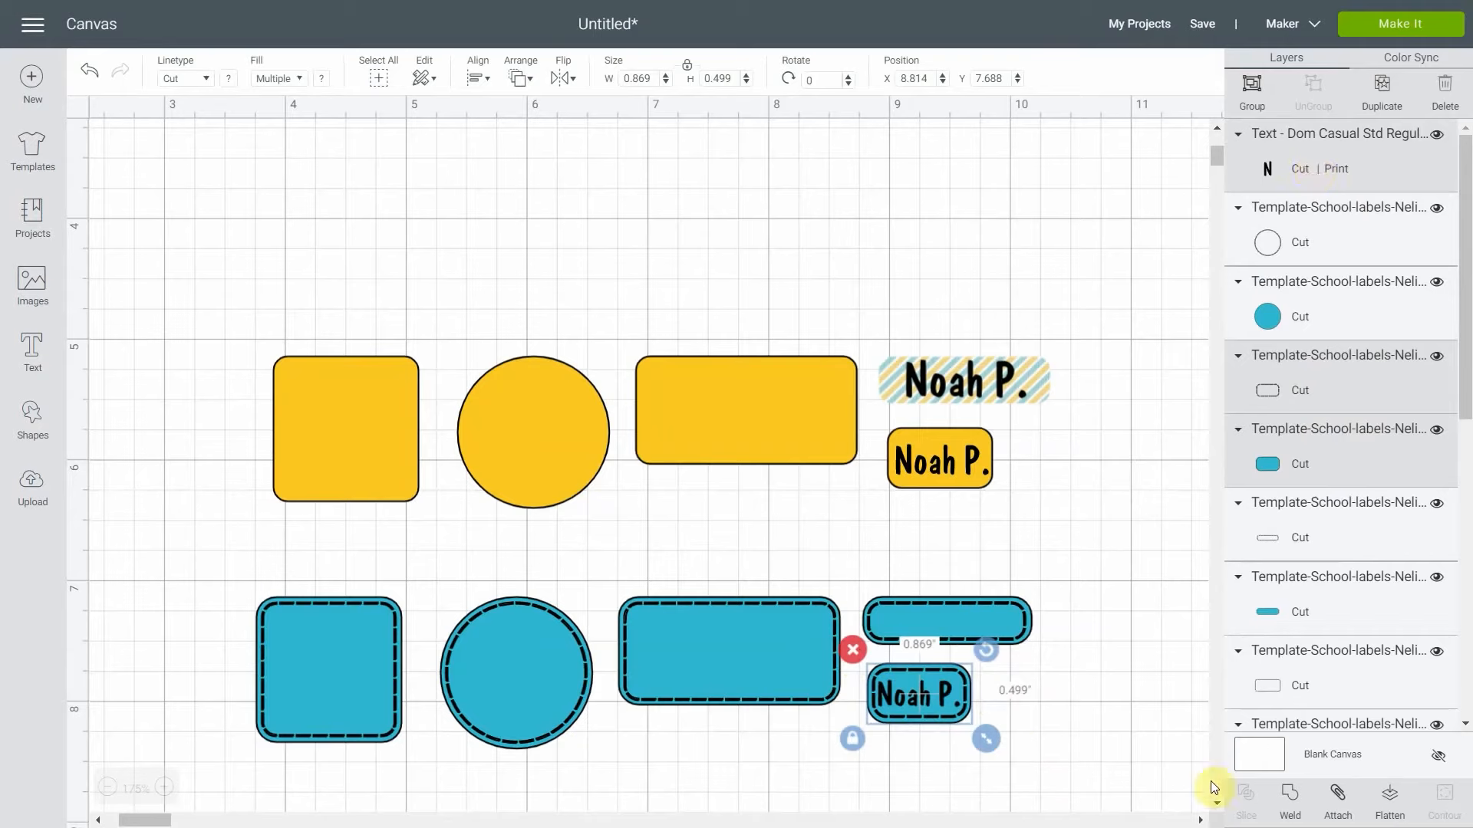
left_click(1390, 797)
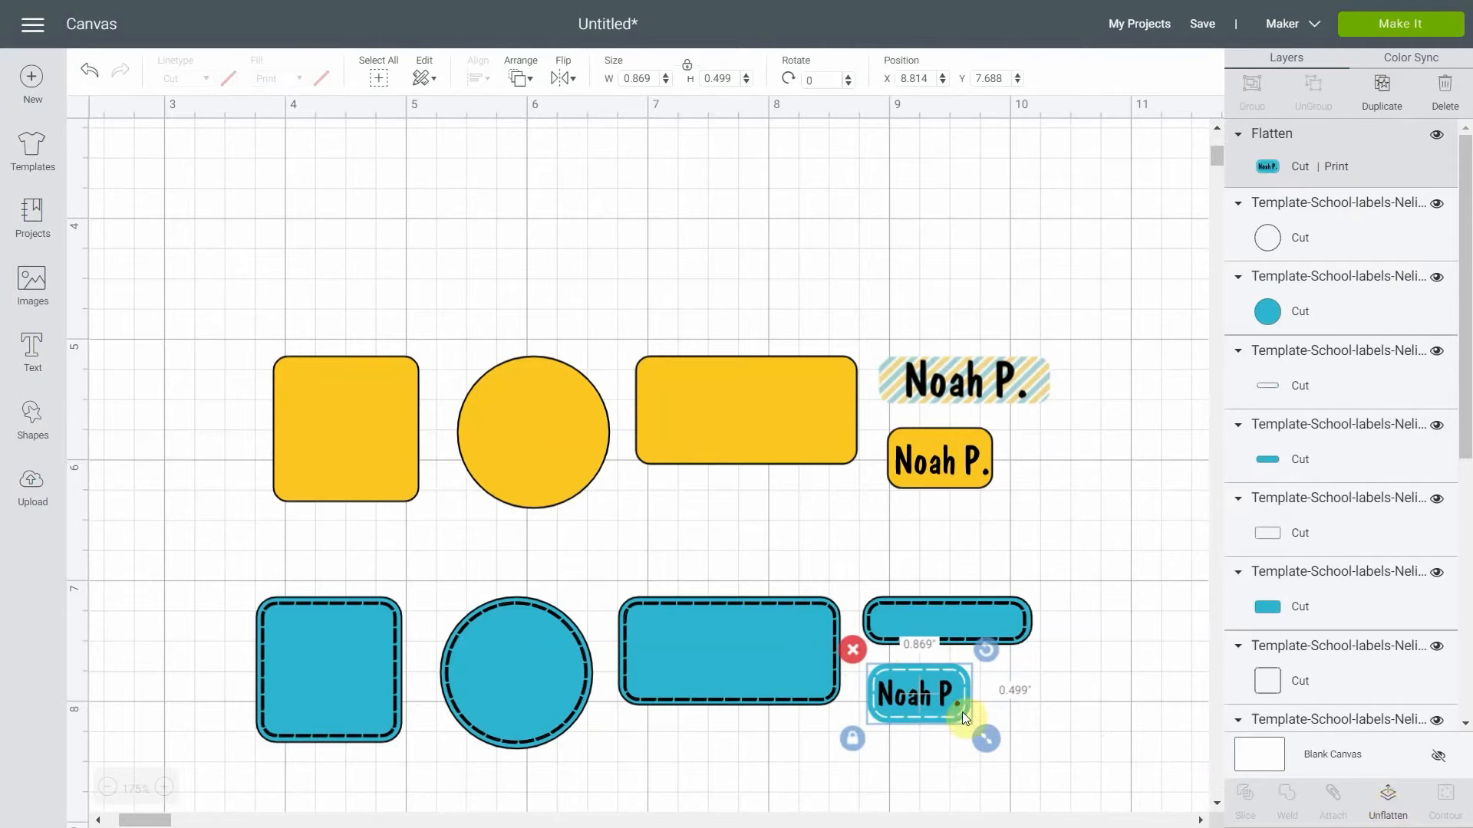
left_click_drag(919, 694, 992, 704)
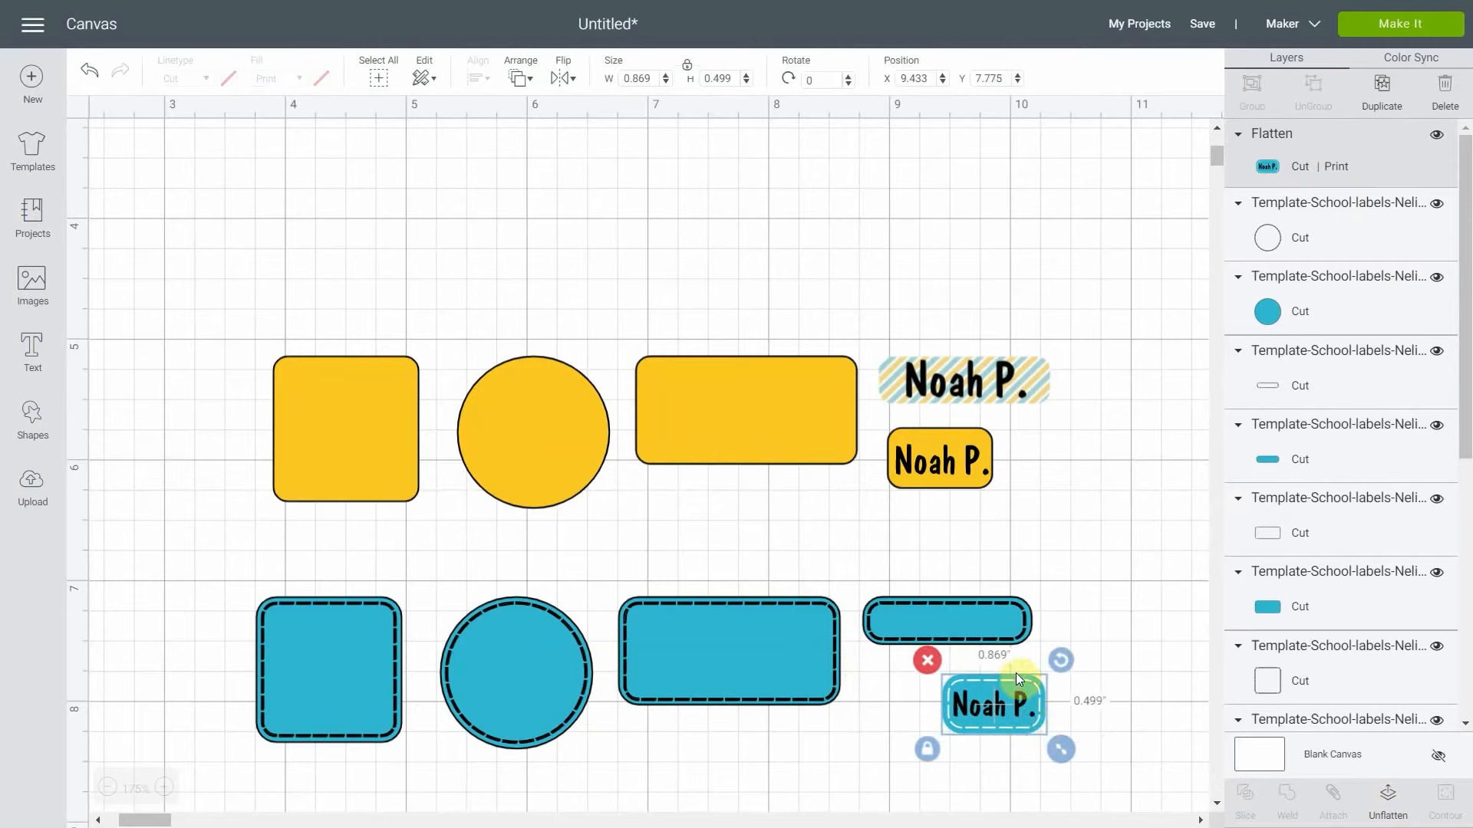
mouse_move(1026, 685)
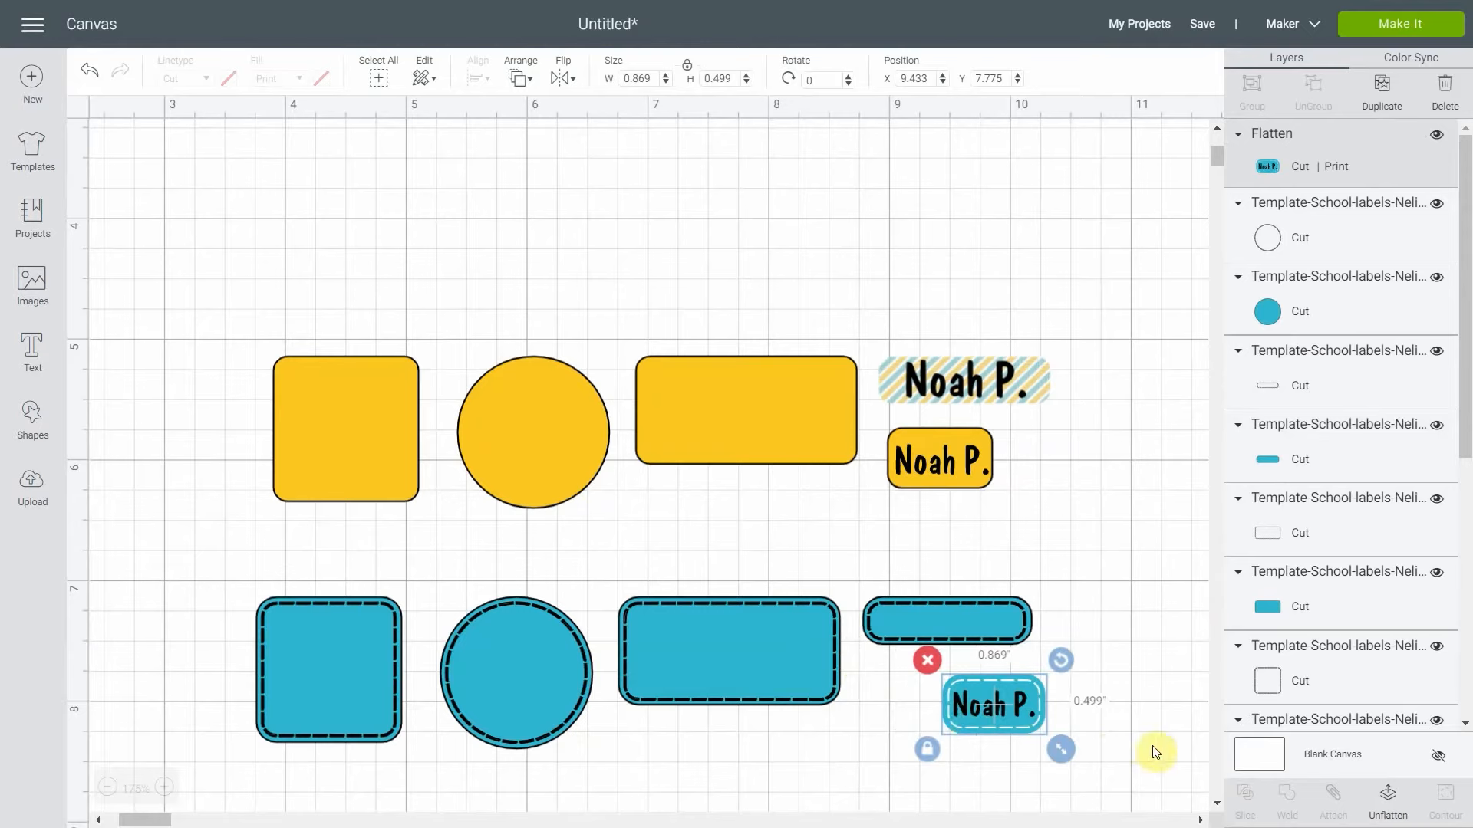
mouse_move(595, 453)
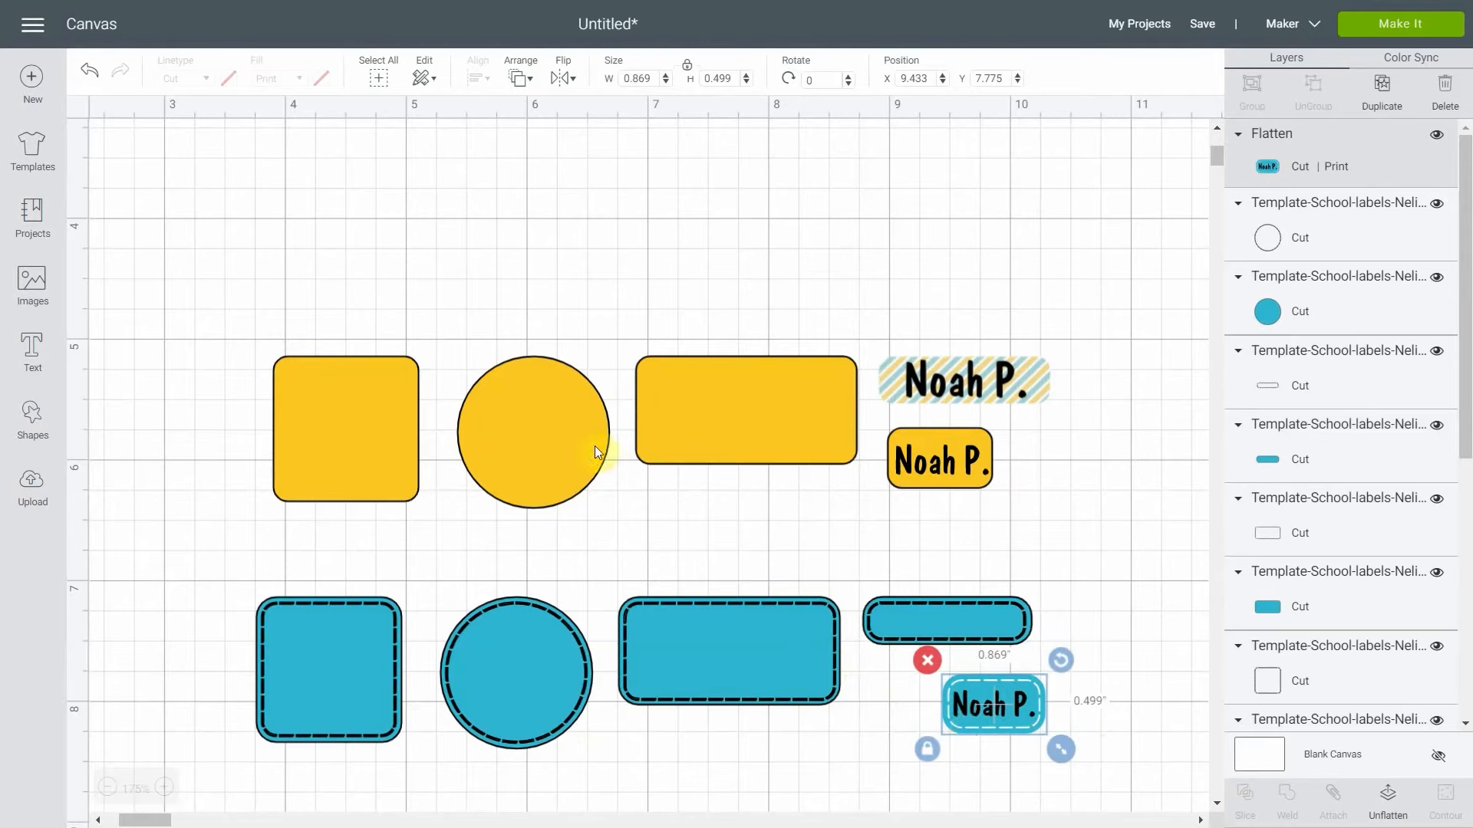
mouse_move(623, 404)
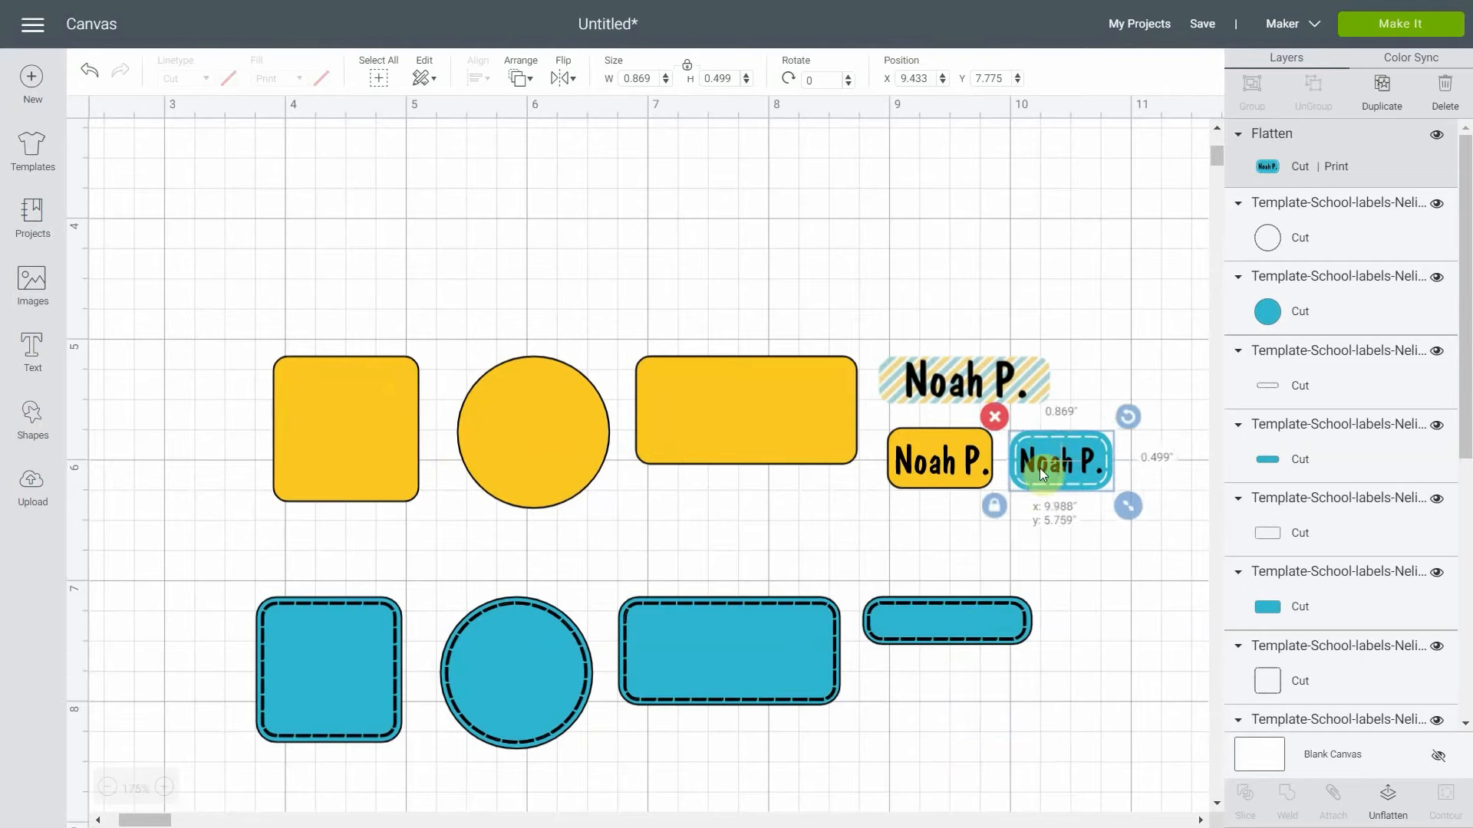
left_click_drag(1062, 461, 1062, 459)
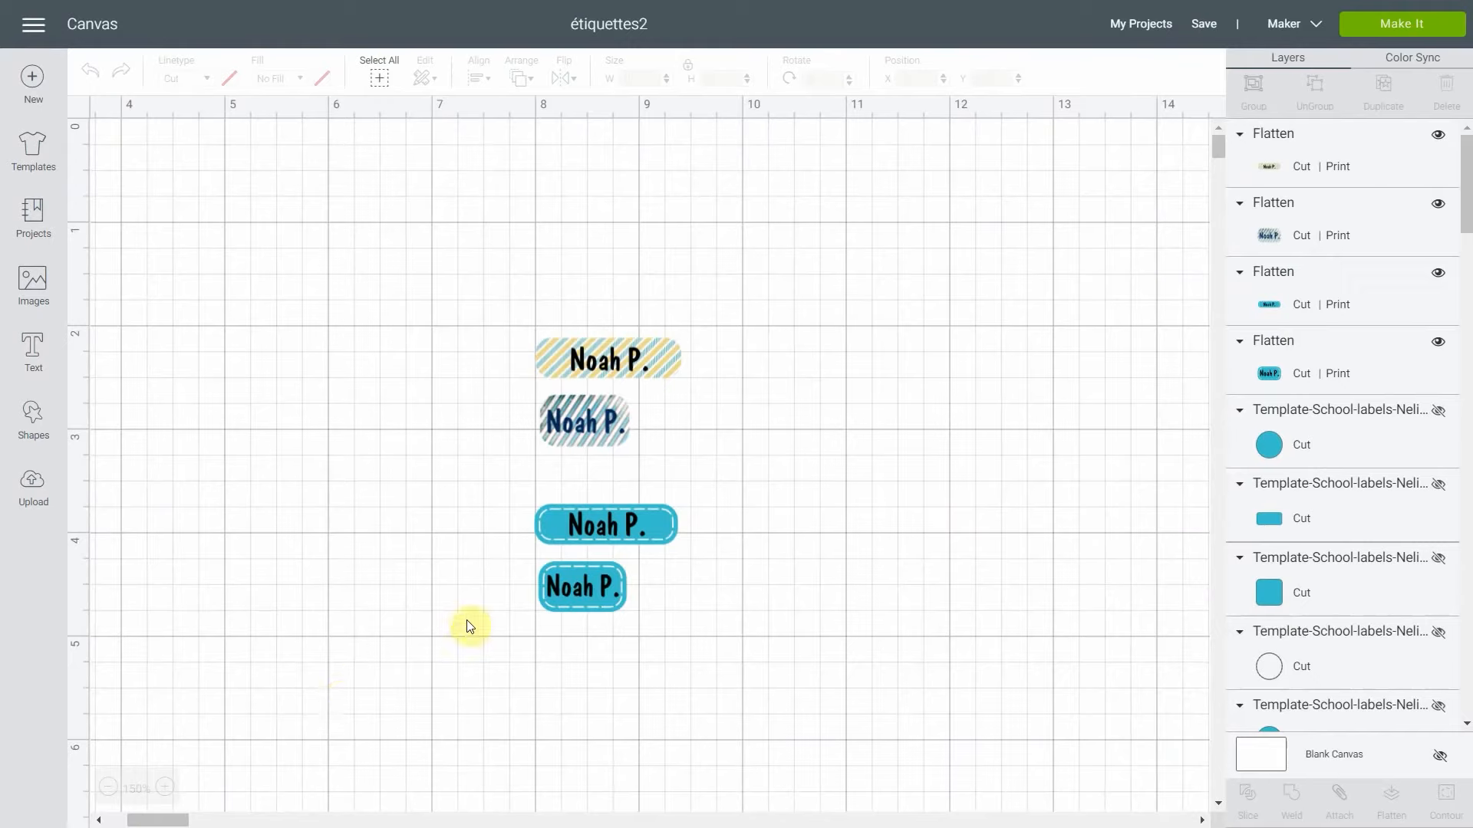
mouse_move(1142, 33)
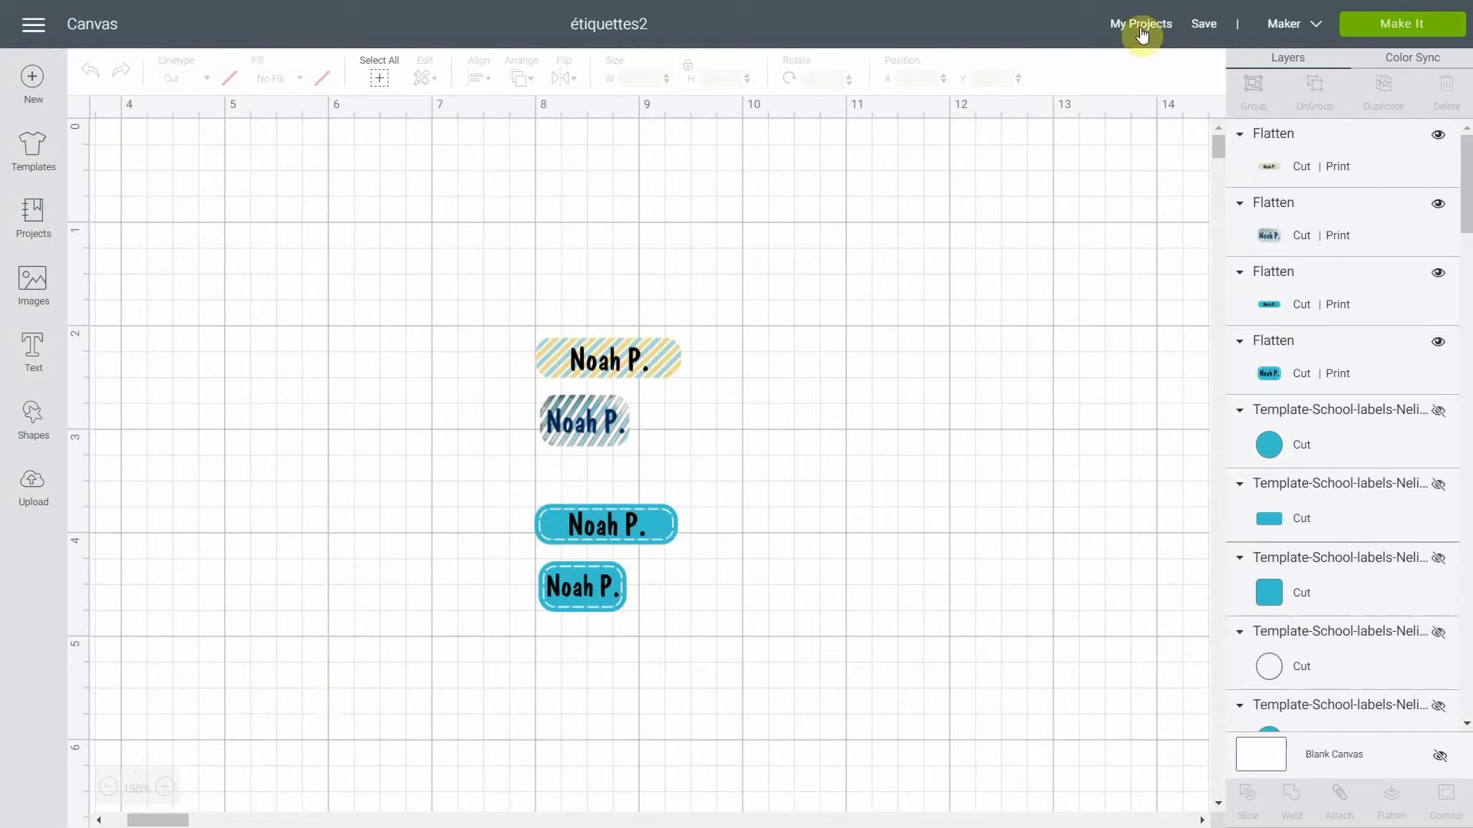
Start Make It and apply 12 project copies to the mat.
left_click(1402, 23)
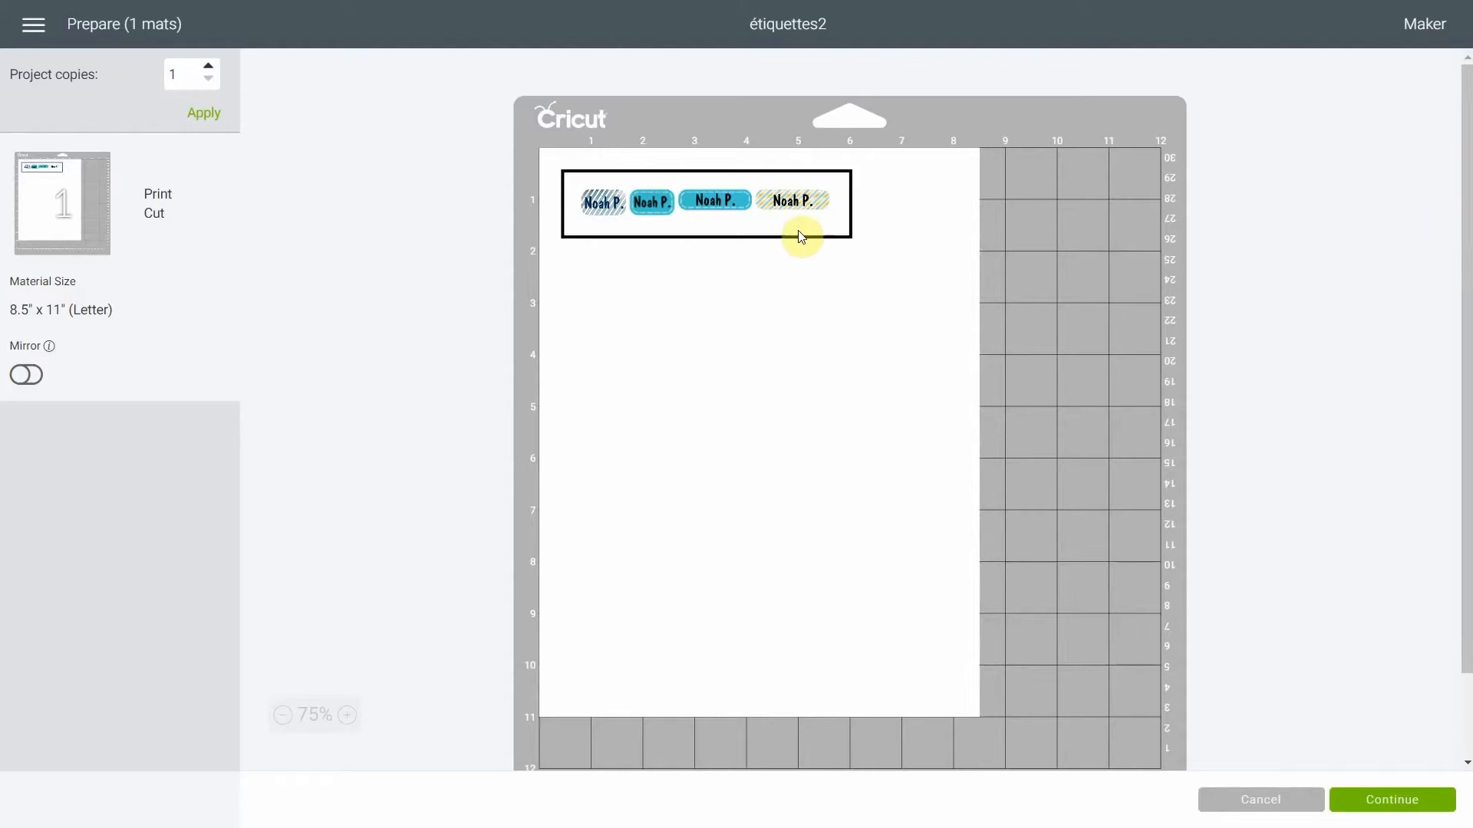
mouse_move(29, 95)
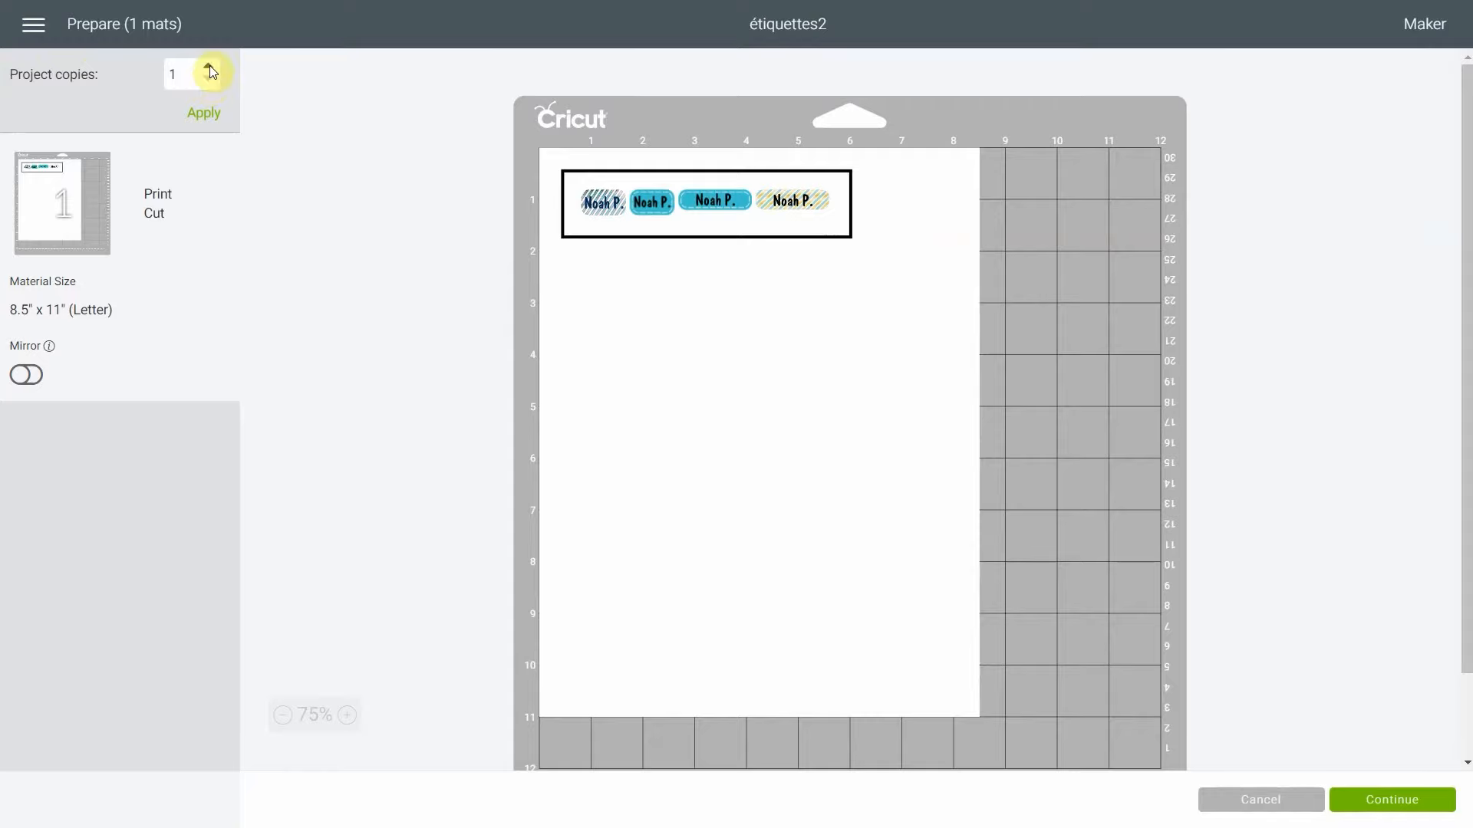
left_click(209, 66)
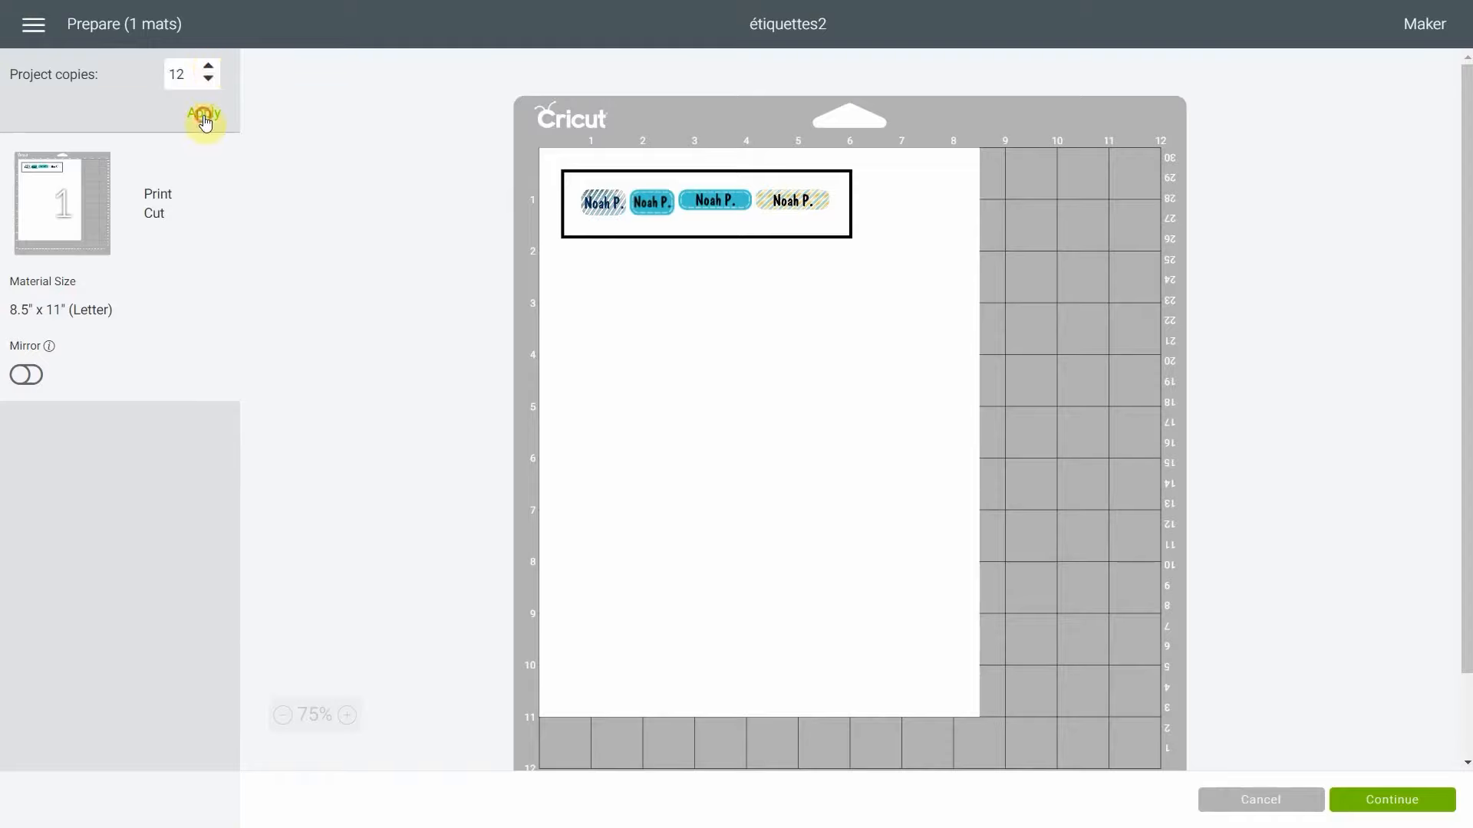
left_click(204, 113)
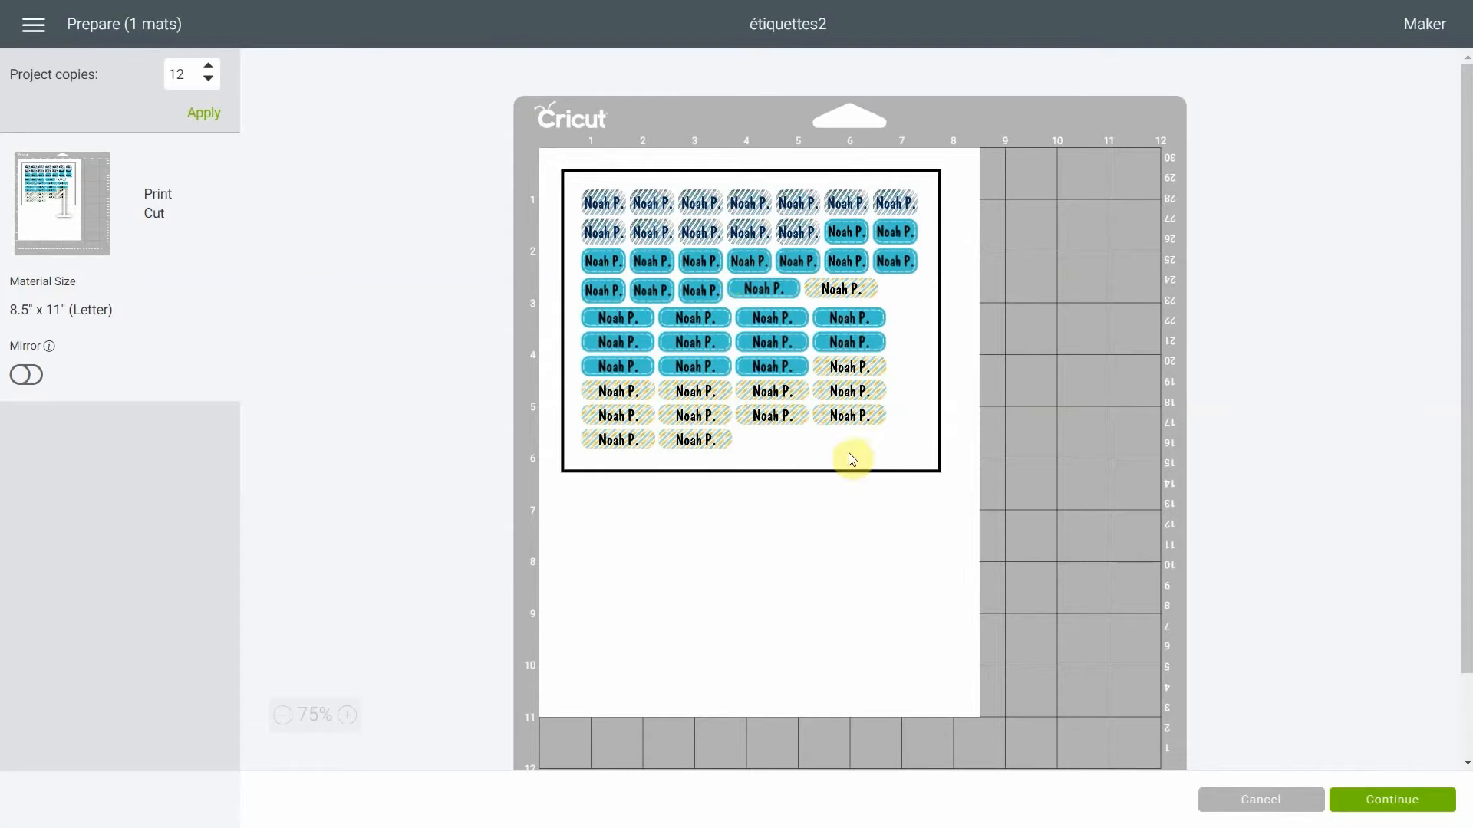
mouse_move(831, 486)
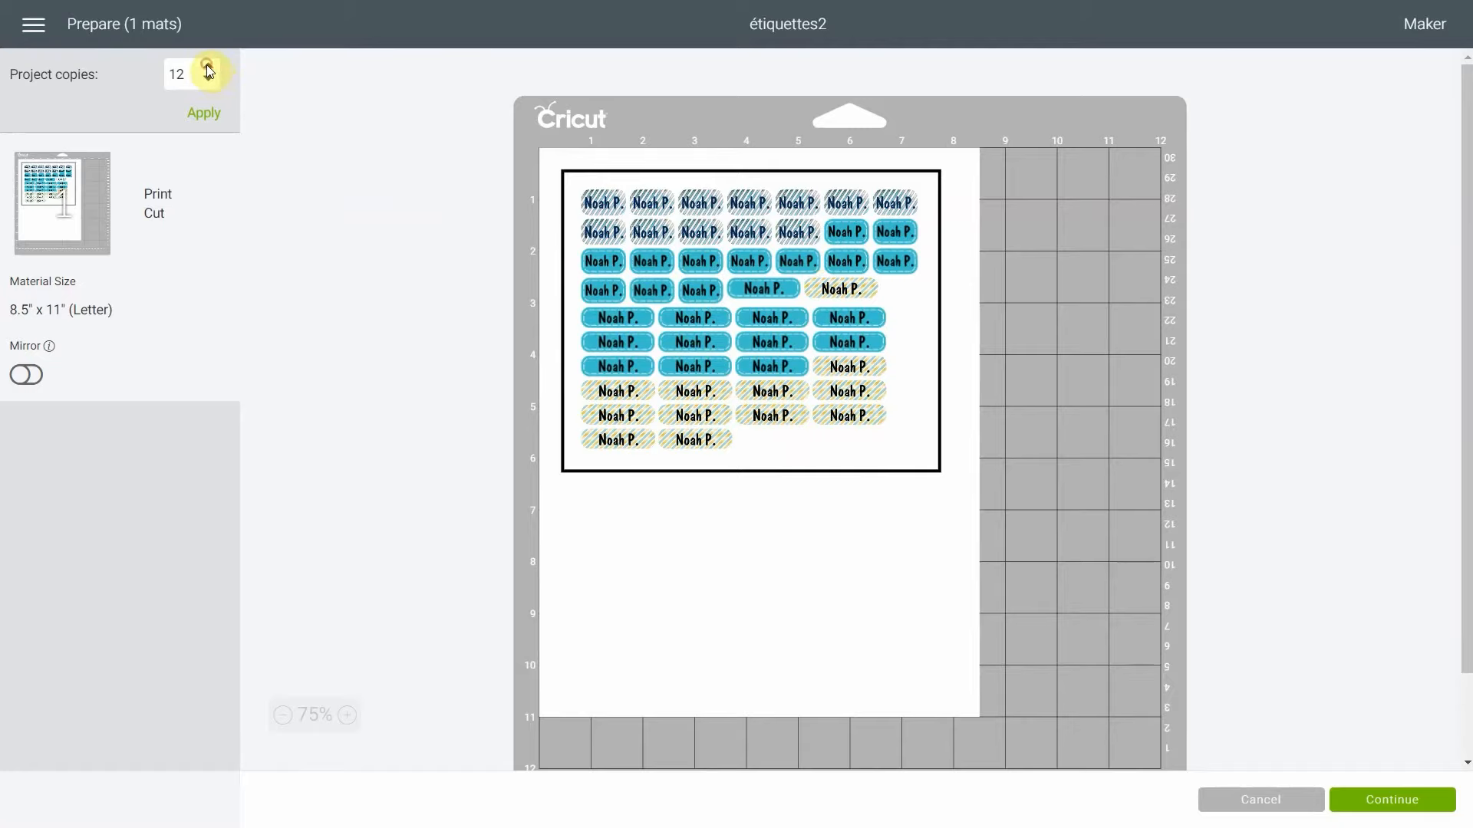
Raise Project copies to 23 and apply so they fill one letter mat.
left_click(206, 67)
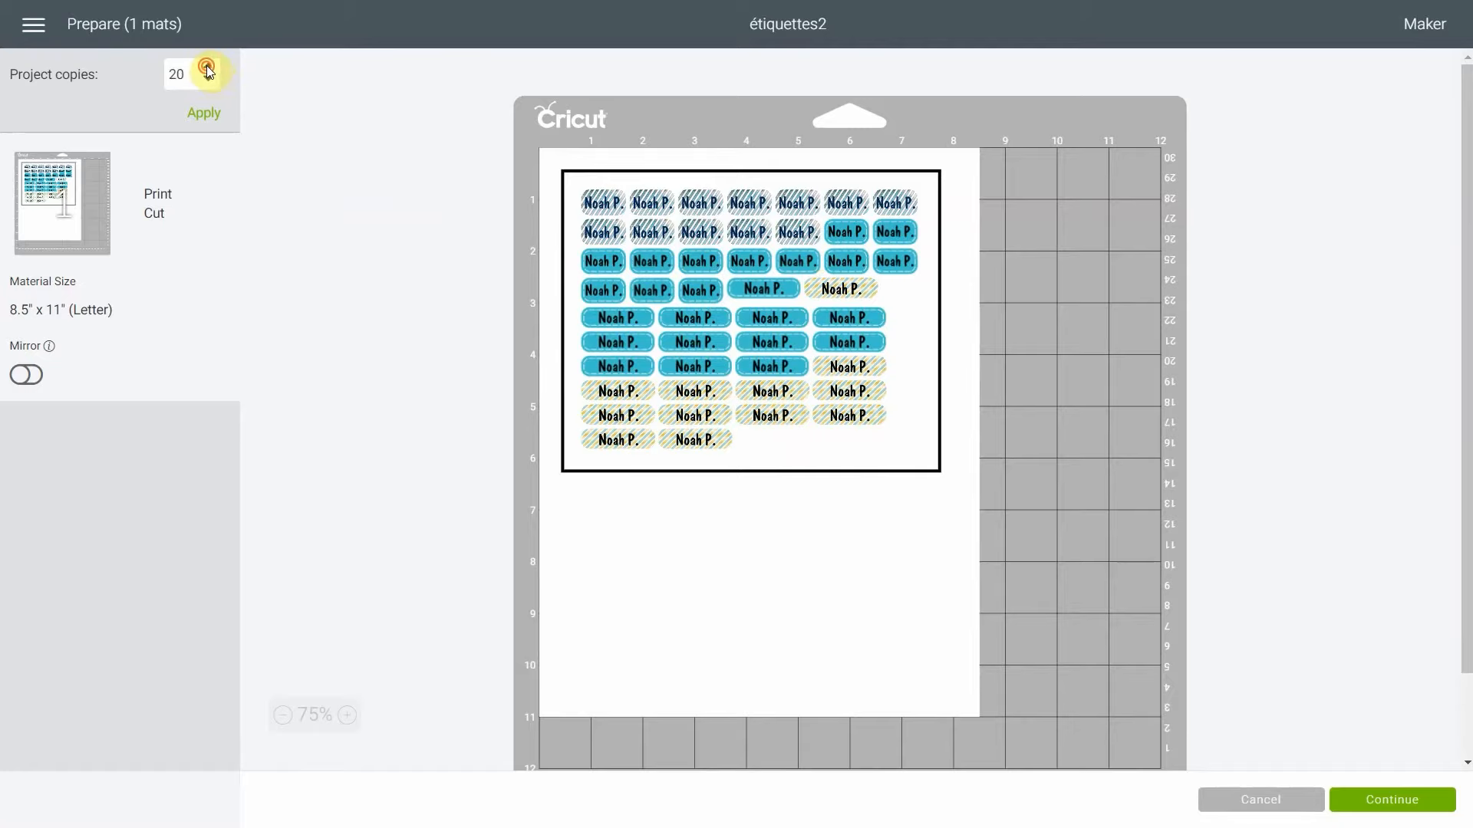
left_click(209, 72)
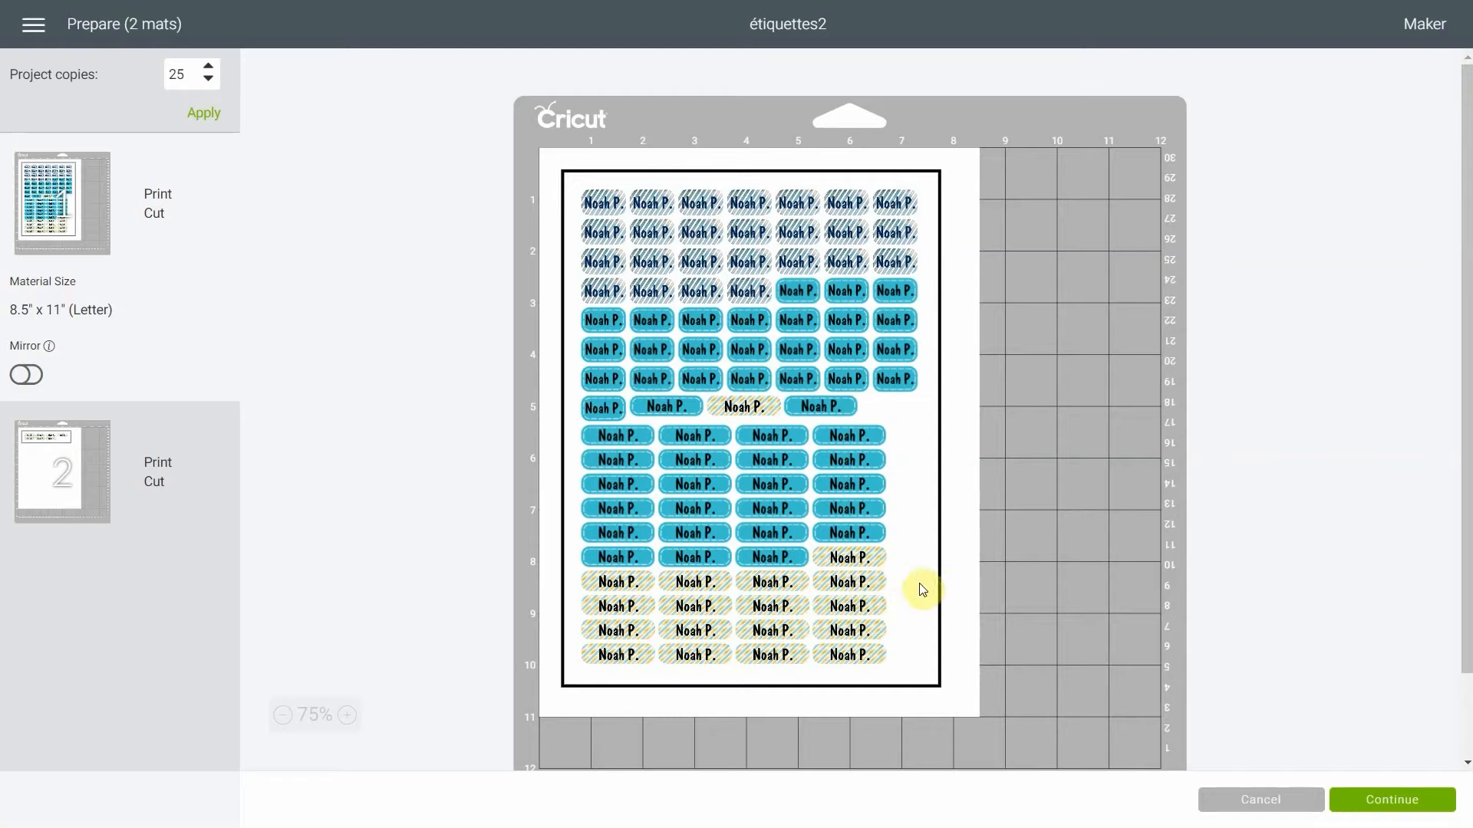
mouse_move(99, 305)
type("23")
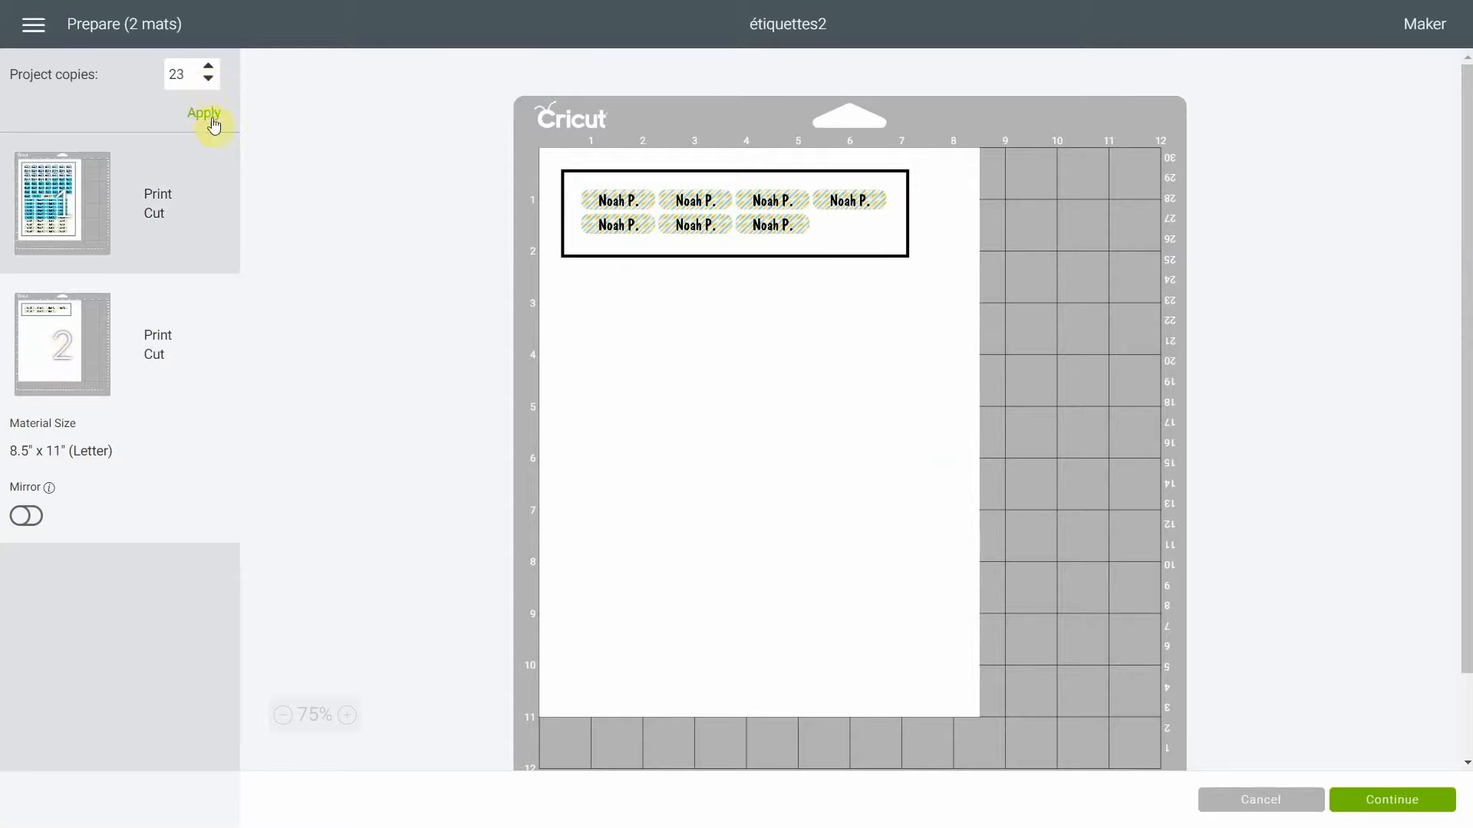
left_click(204, 114)
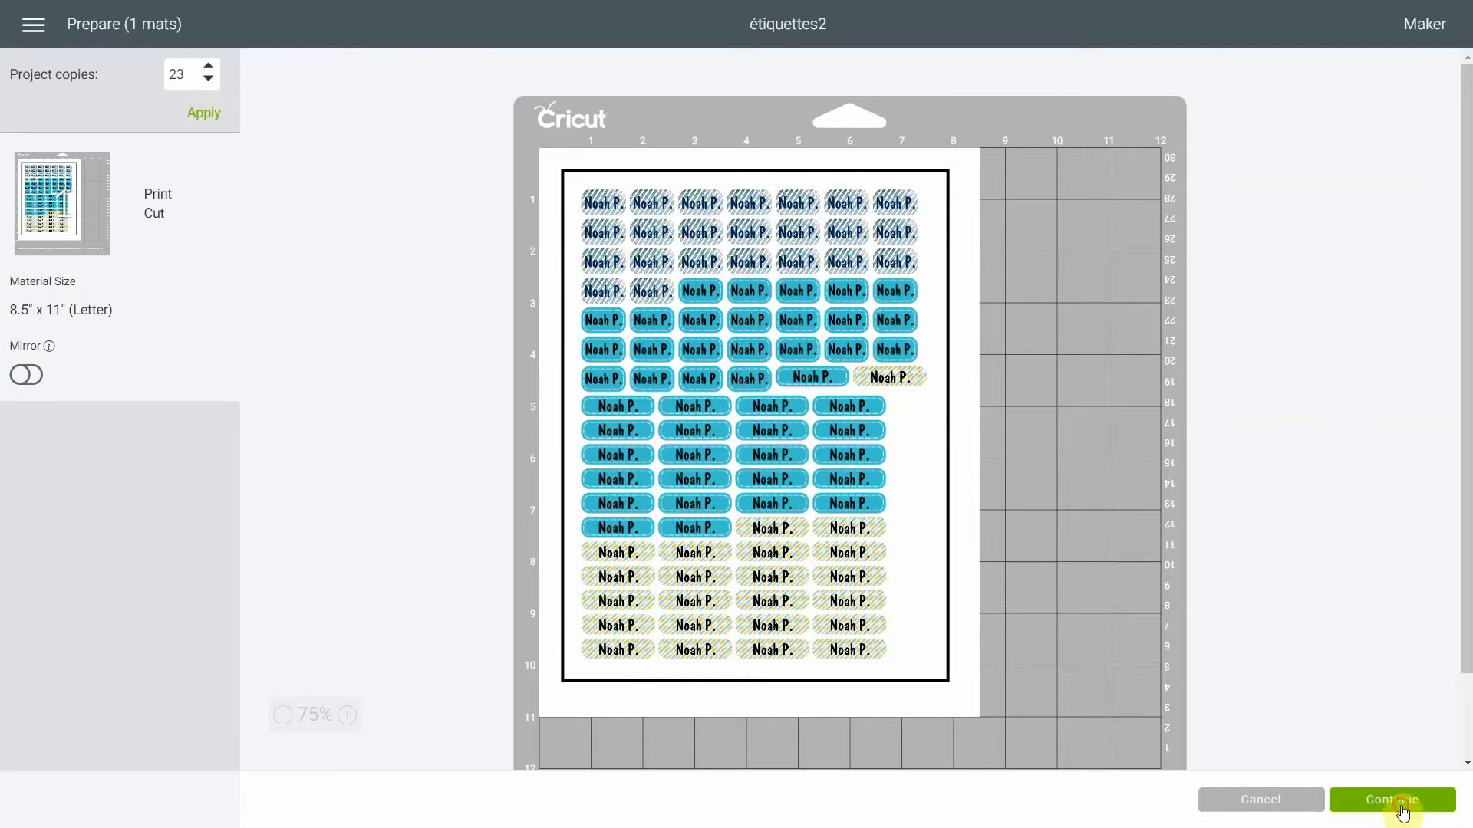
Continue to the cut steps and mark the sticker sheet as already printed.
left_click(1392, 800)
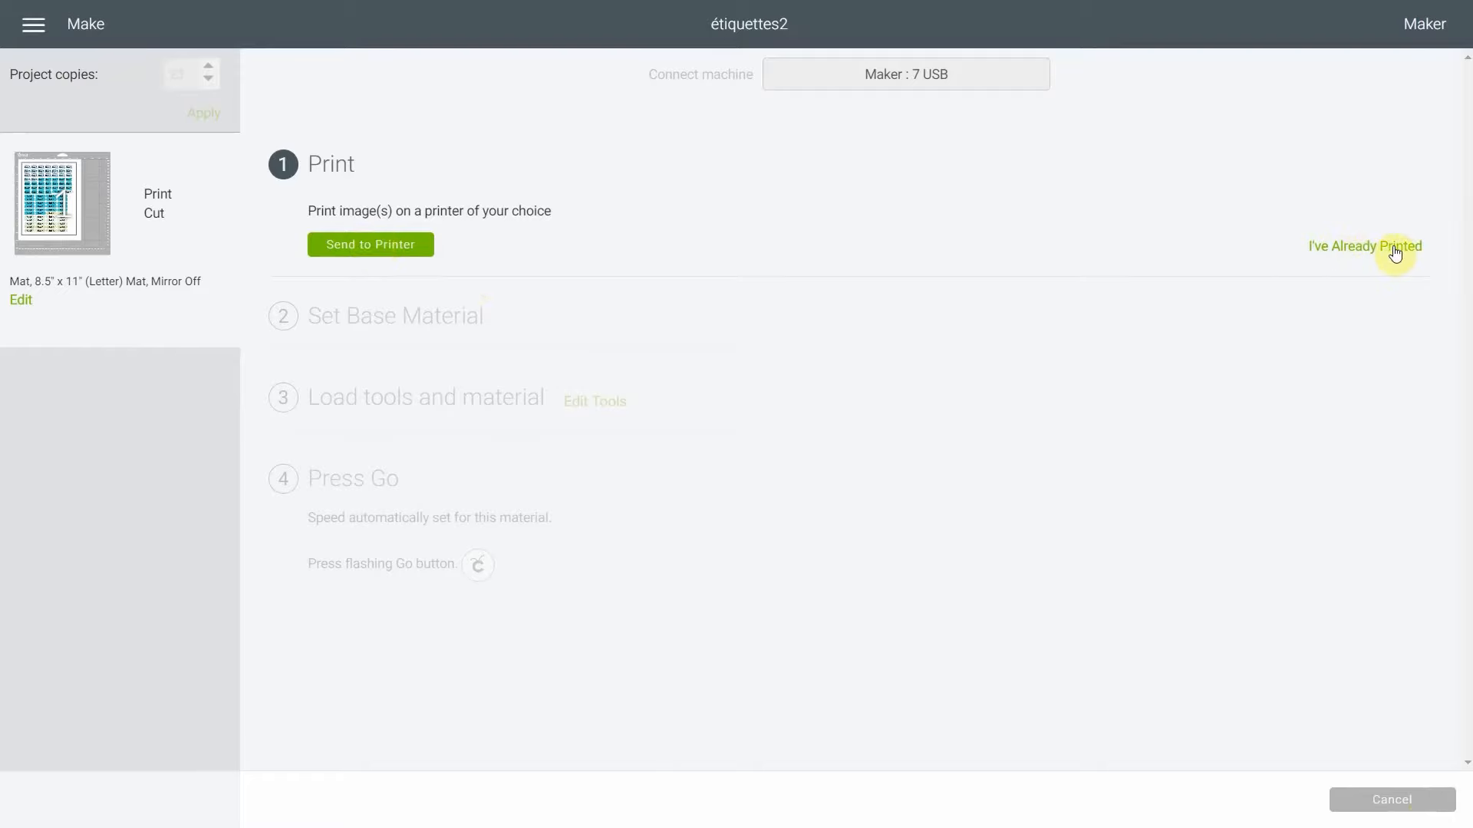
left_click(1366, 246)
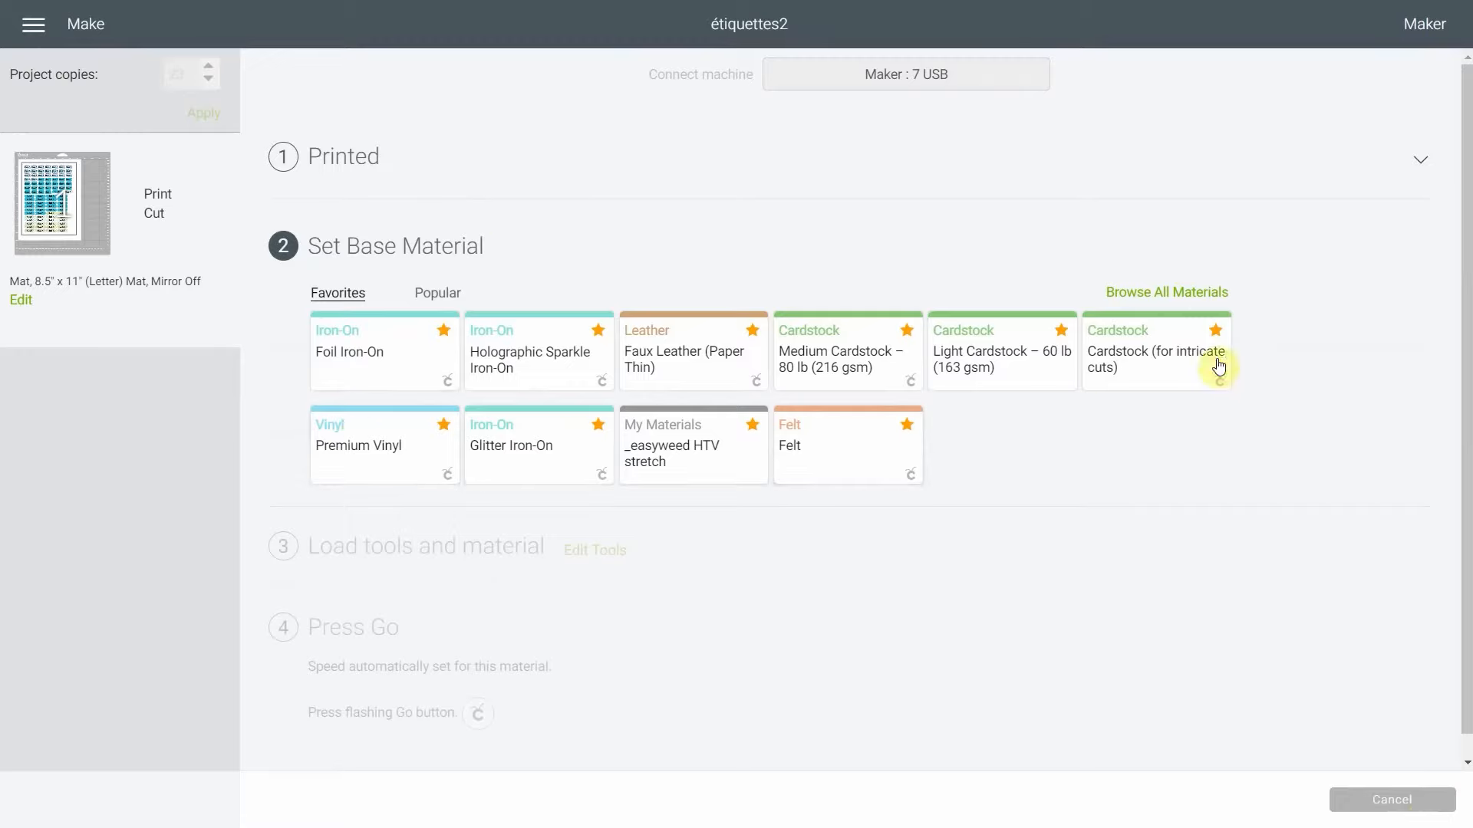
left_click(1166, 291)
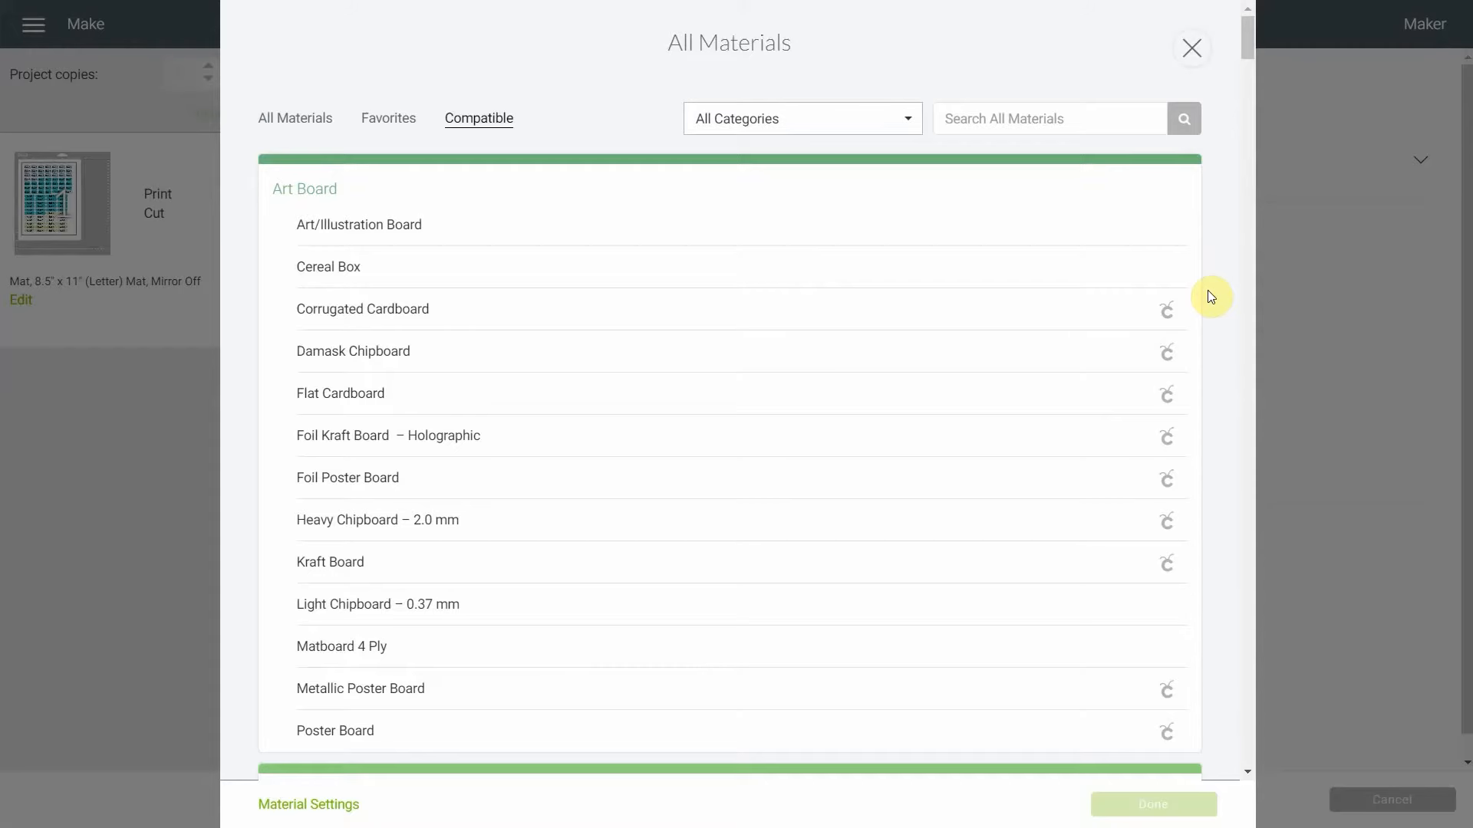
Search all materials for 'prin' to find Printable Vinyl.
left_click(1084, 119)
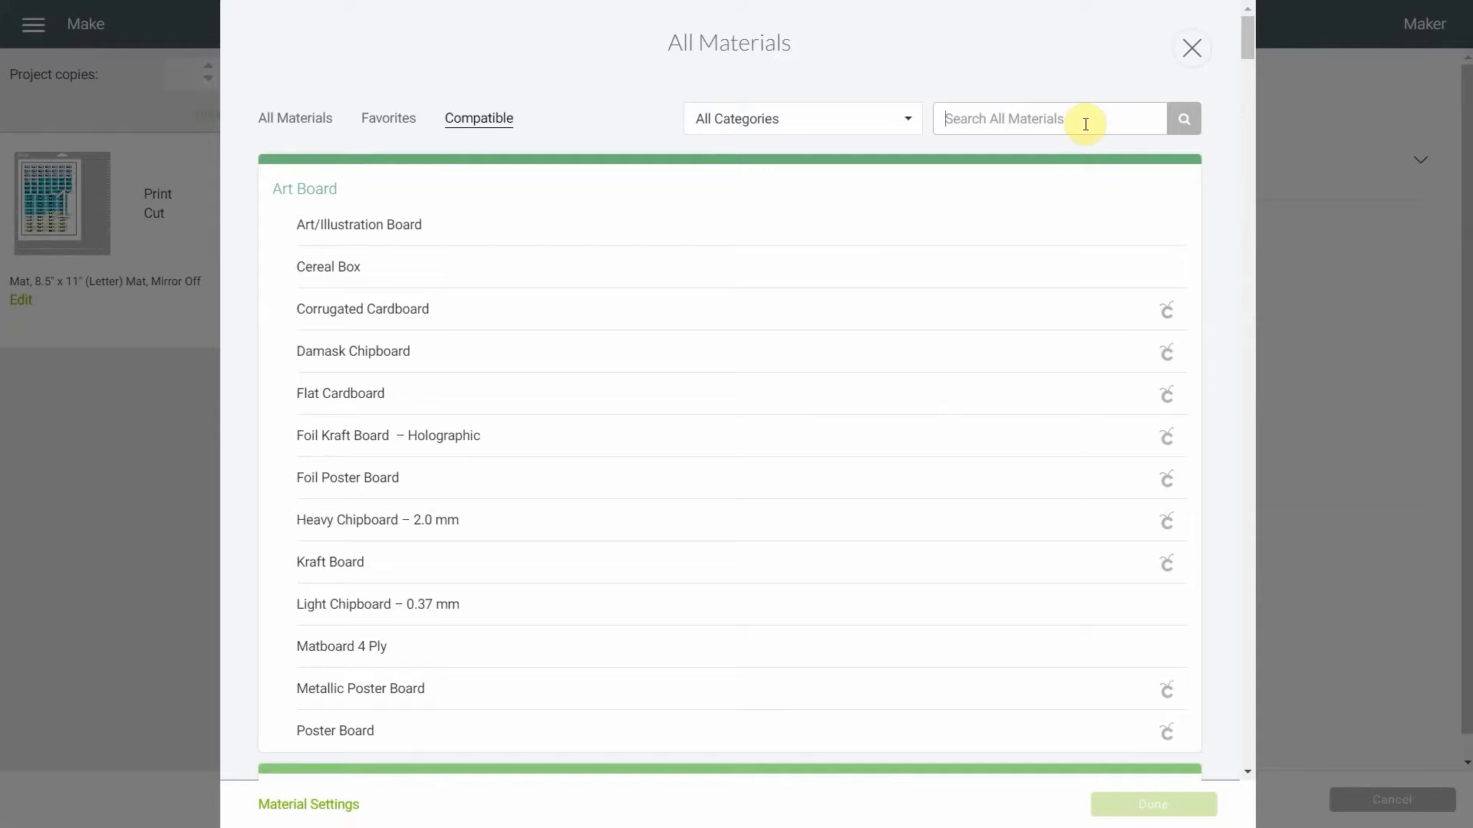
type("printable vinyl")
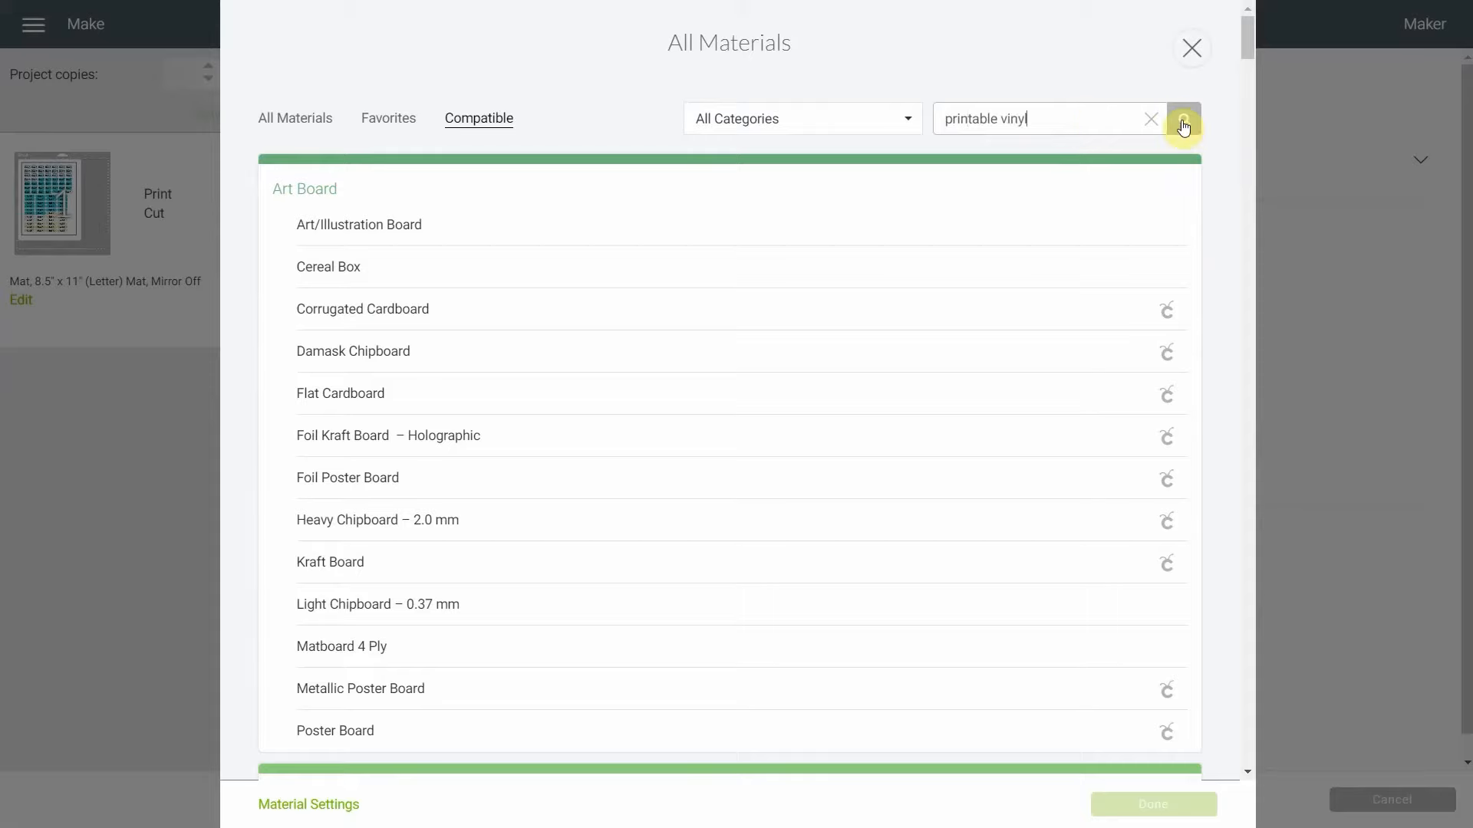
left_click(1185, 119)
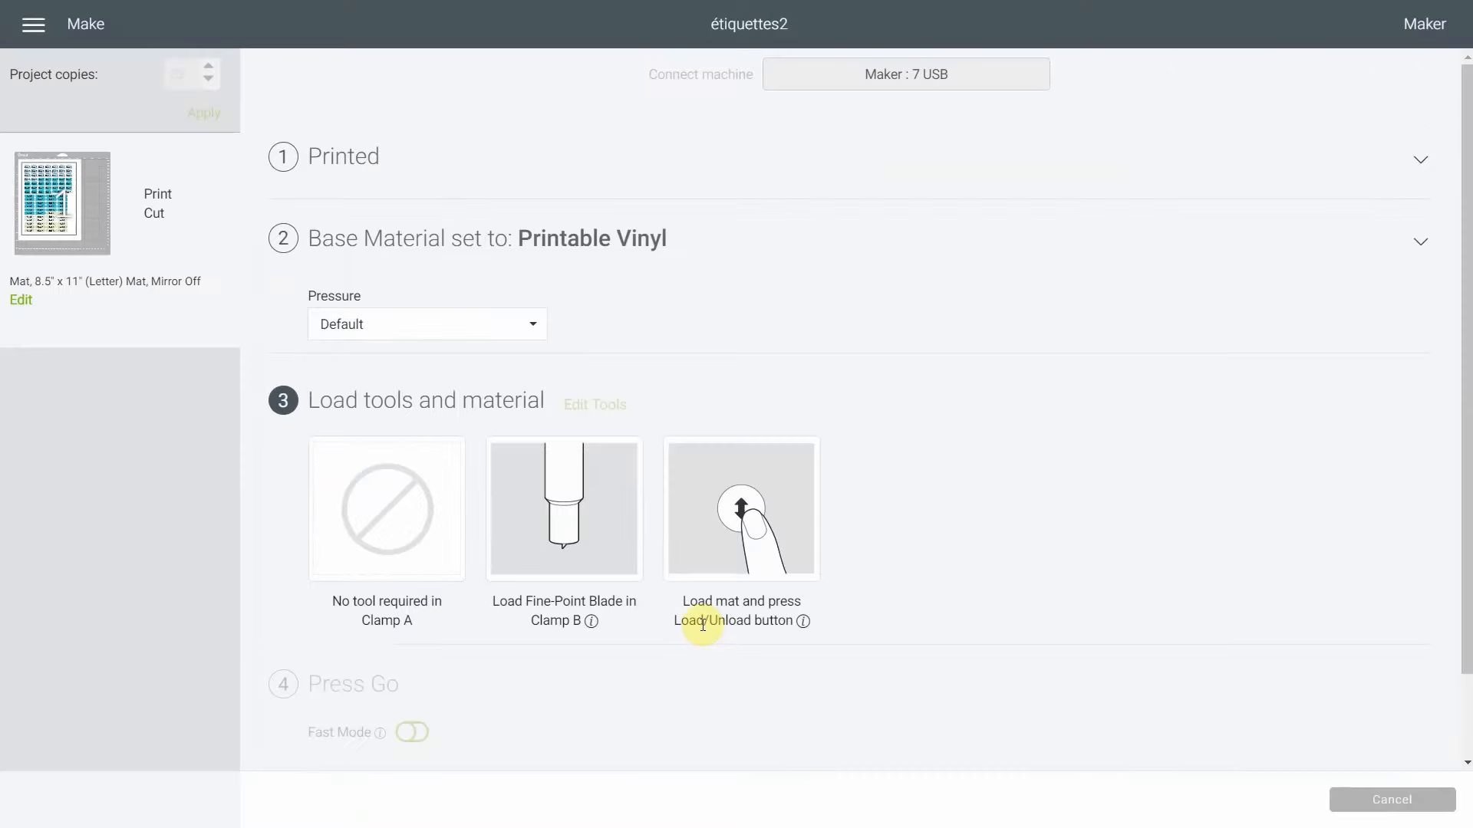
mouse_move(924, 577)
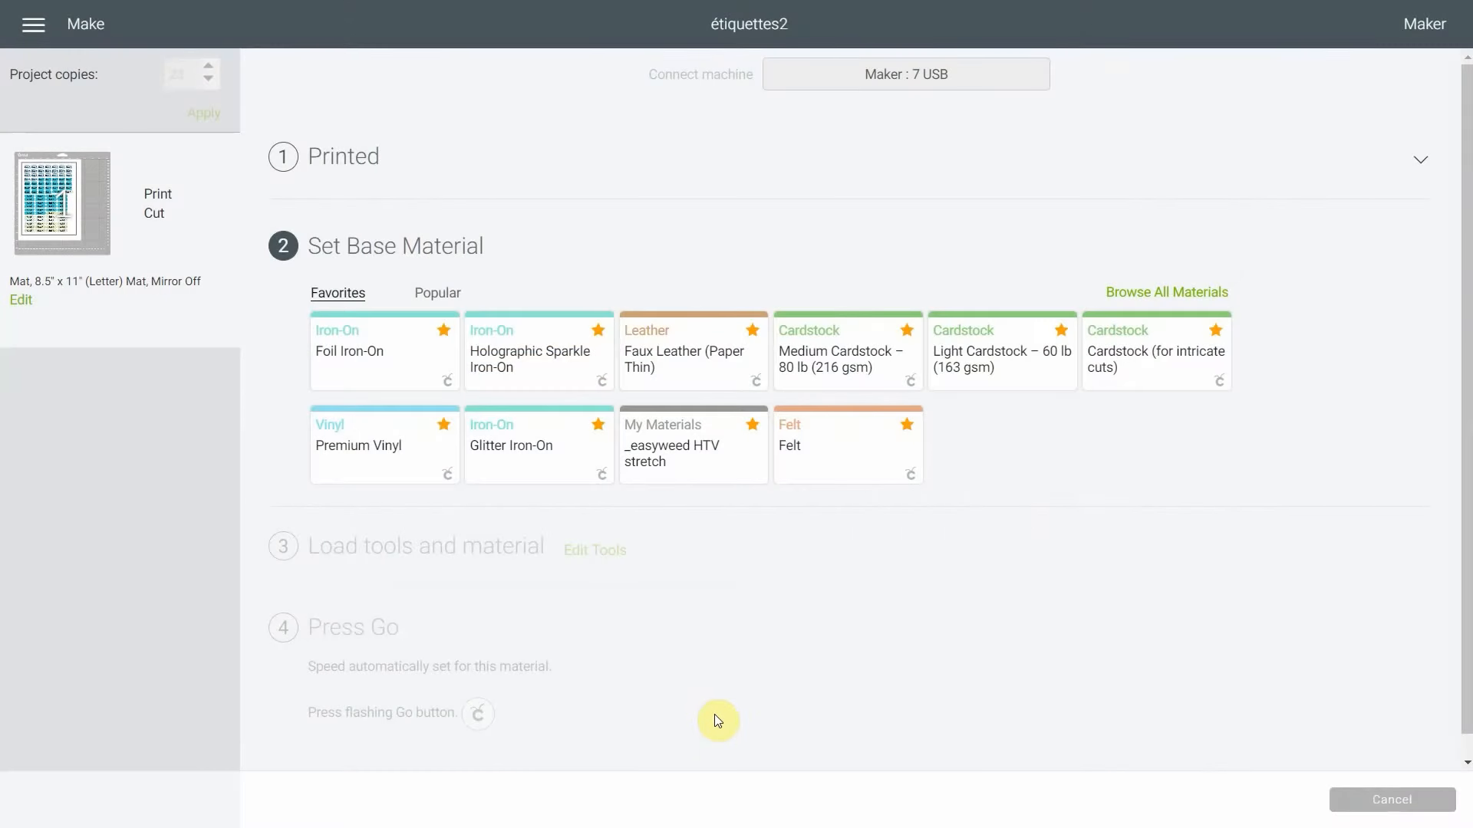
mouse_move(1123, 466)
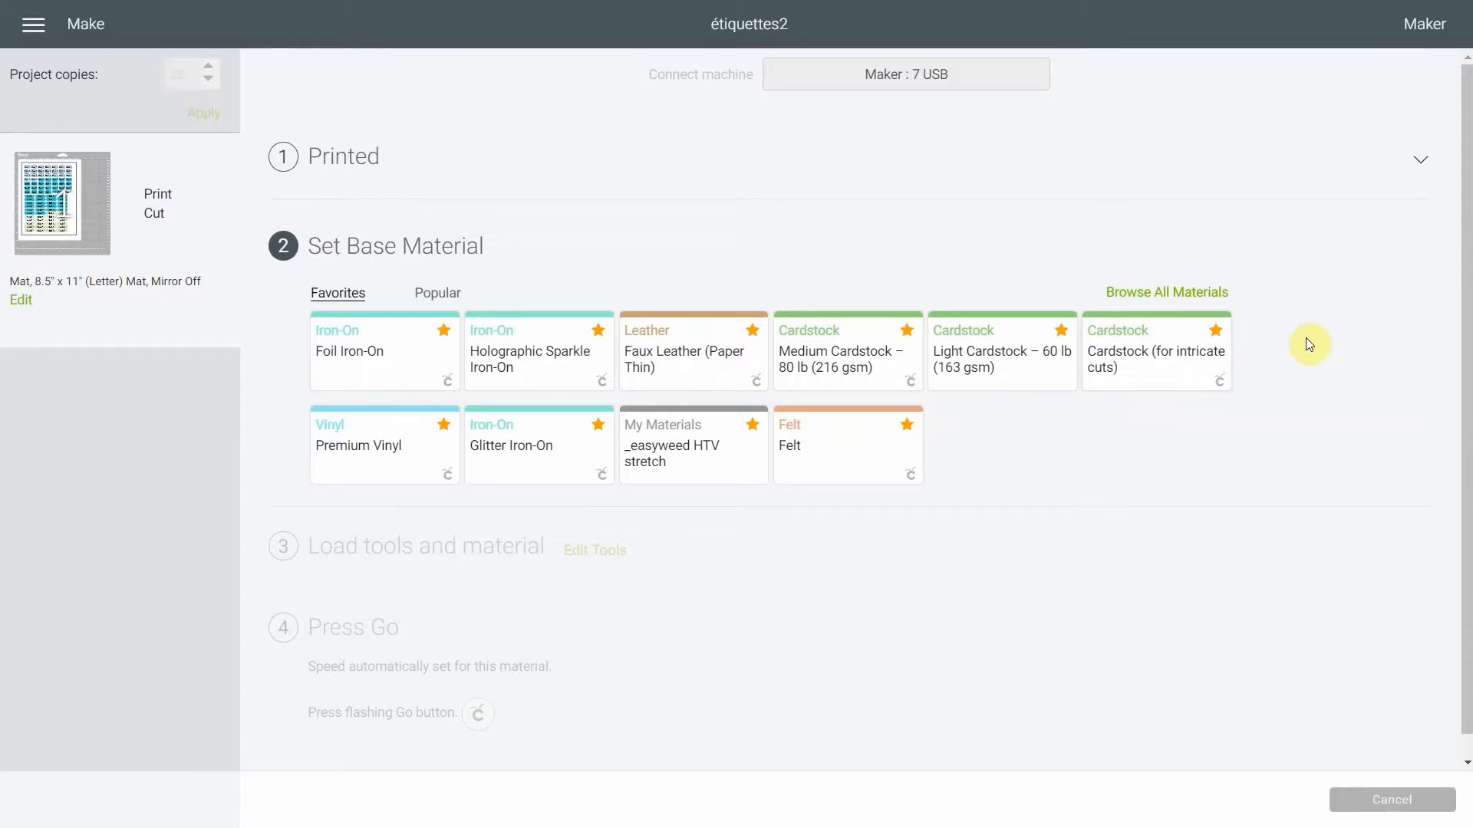
mouse_move(1313, 335)
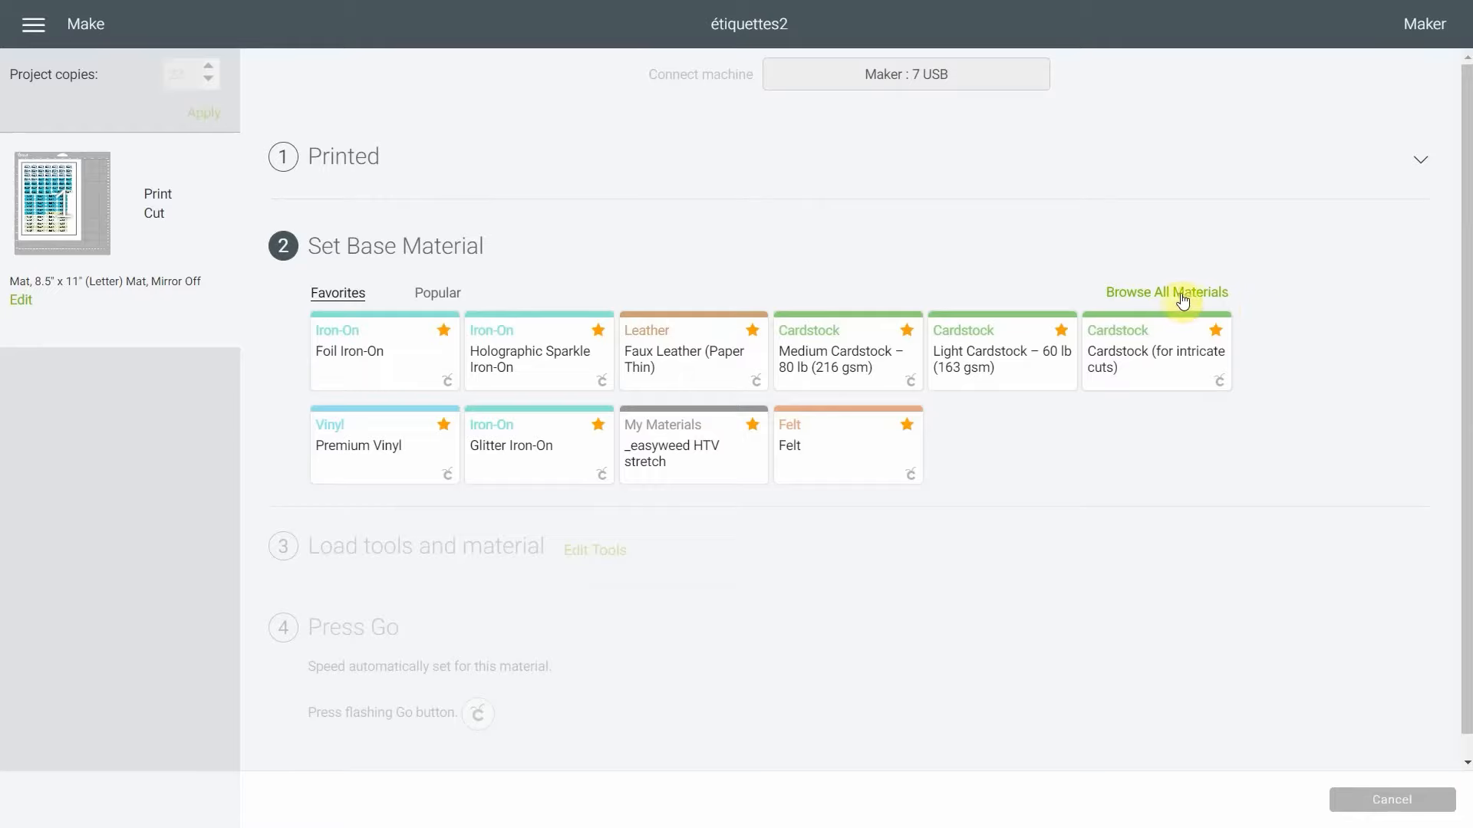
Browse all materials and go into the custom Material Settings list.
left_click(1167, 293)
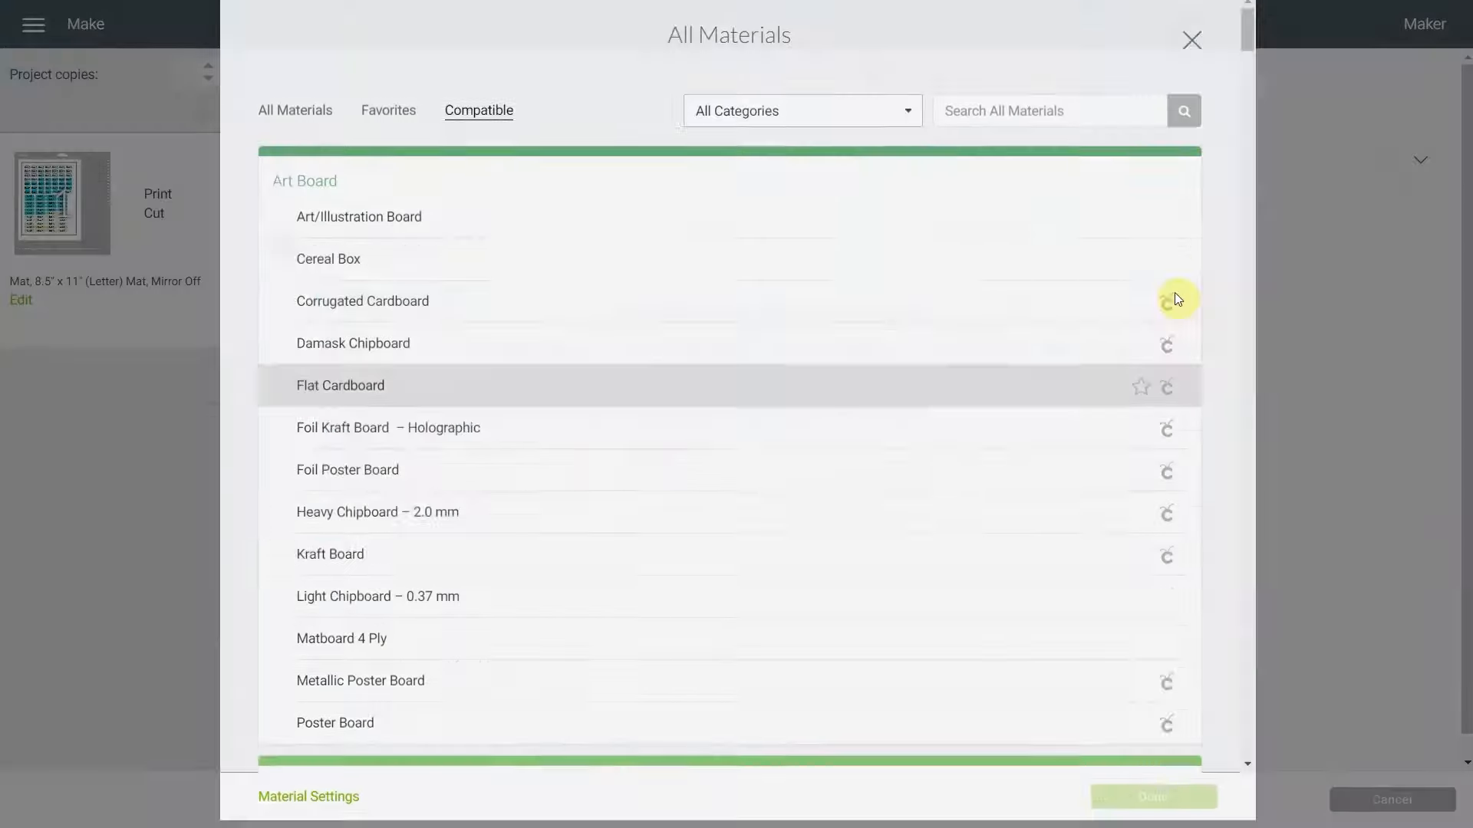
scroll("down", 3)
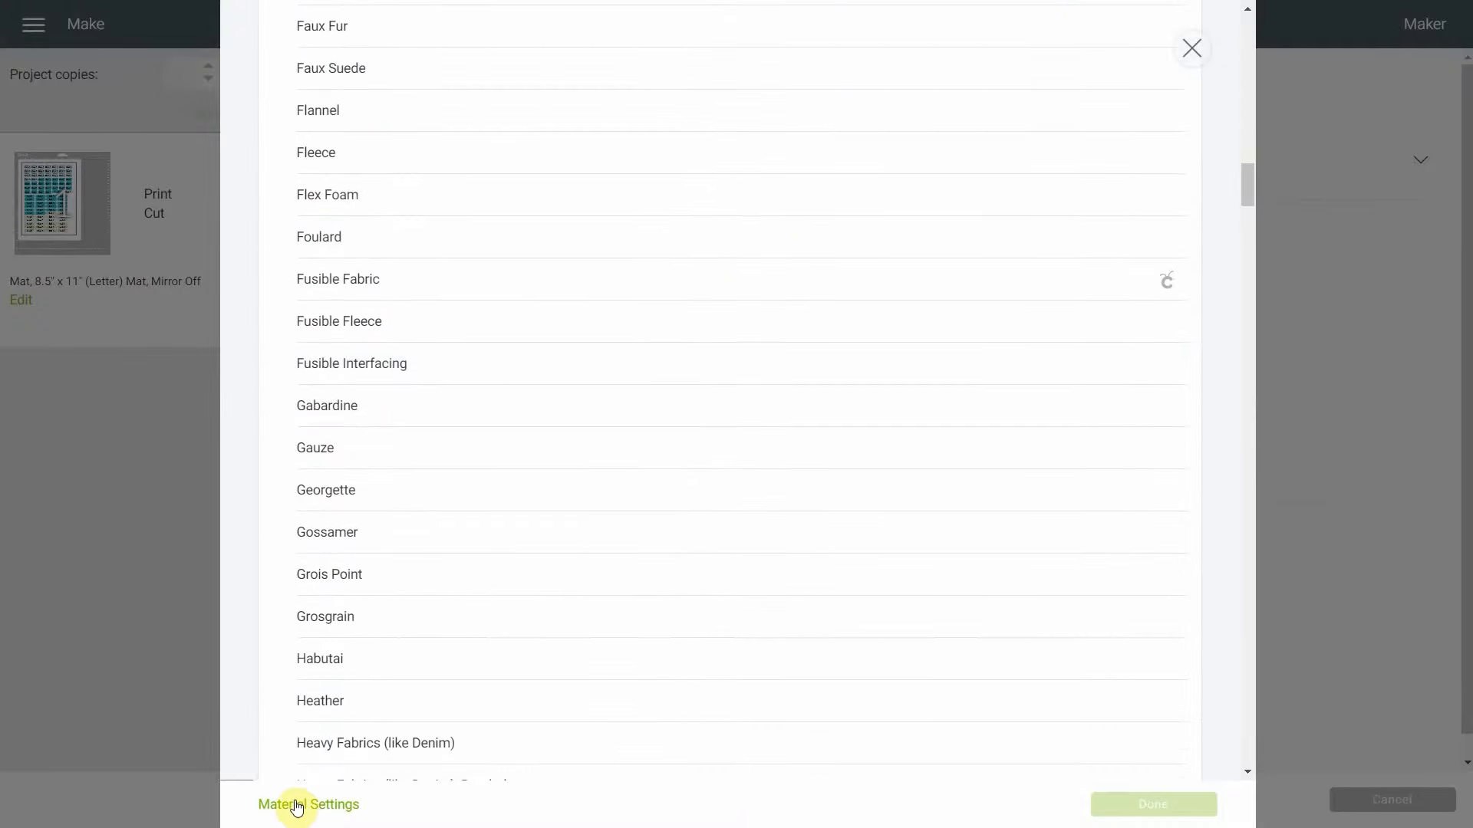
left_click(307, 806)
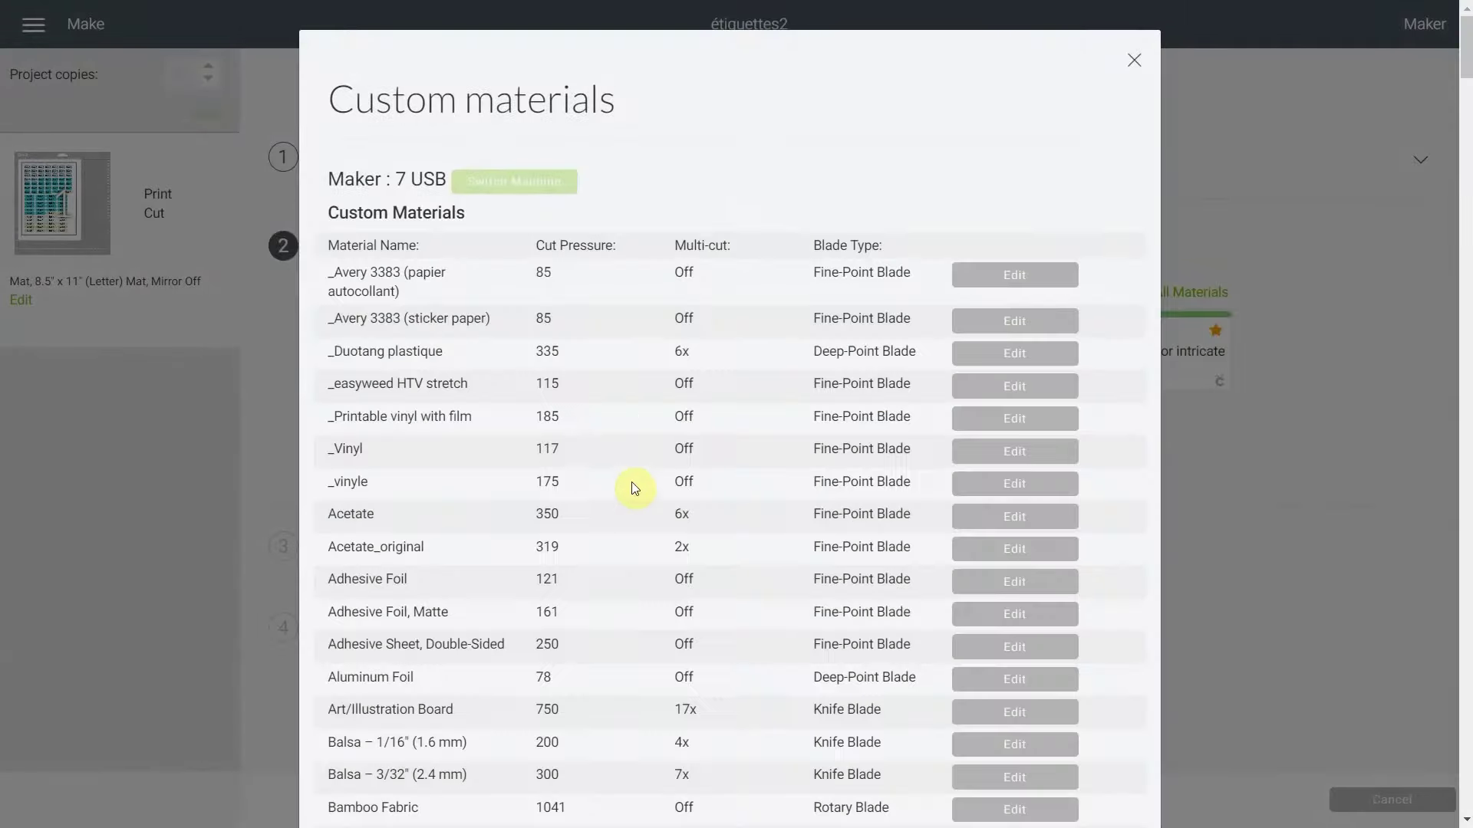
mouse_move(641, 342)
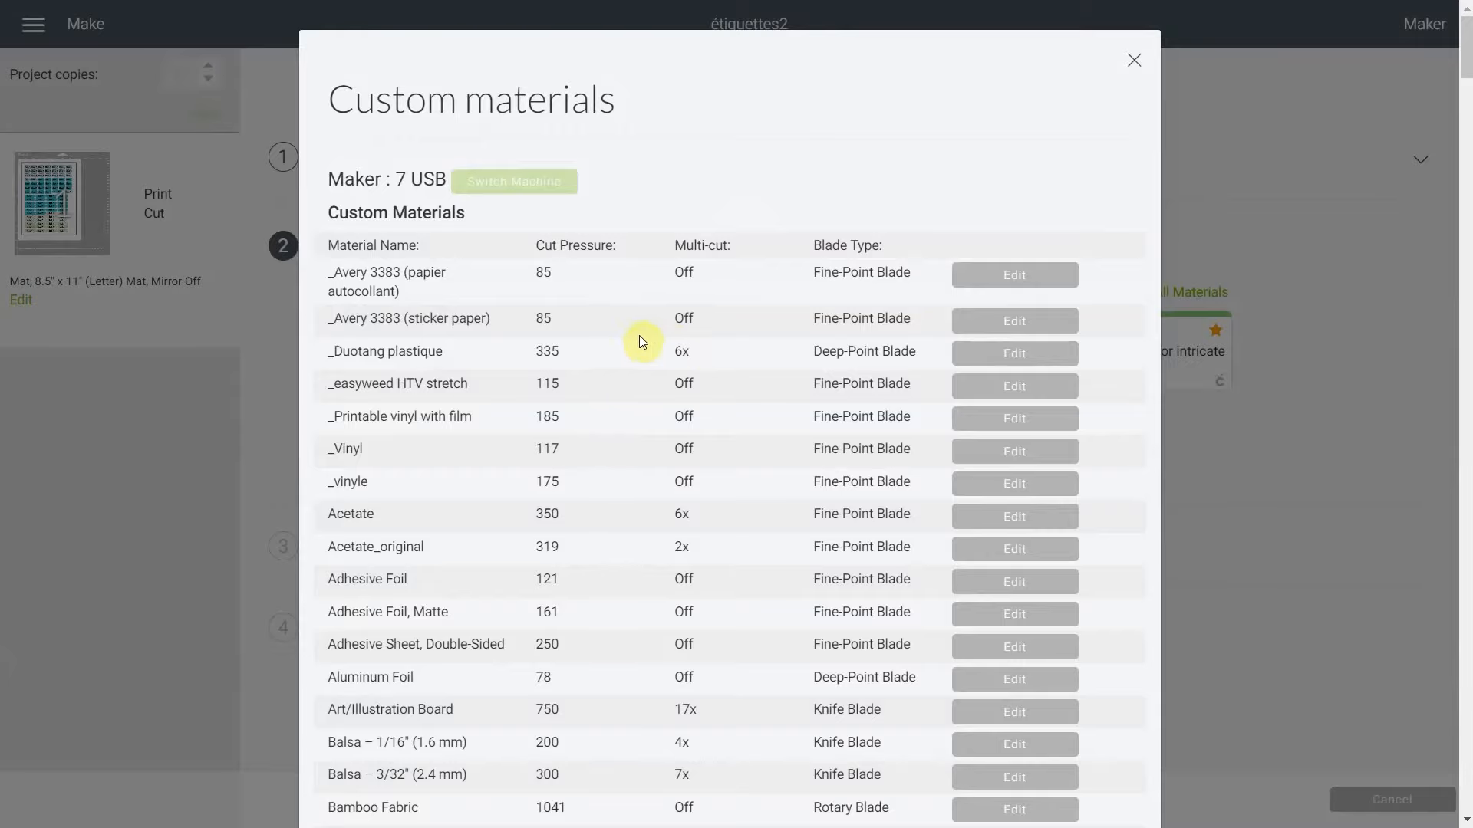
Scroll down the custom materials table and start Add New Material.
scroll("down", 3)
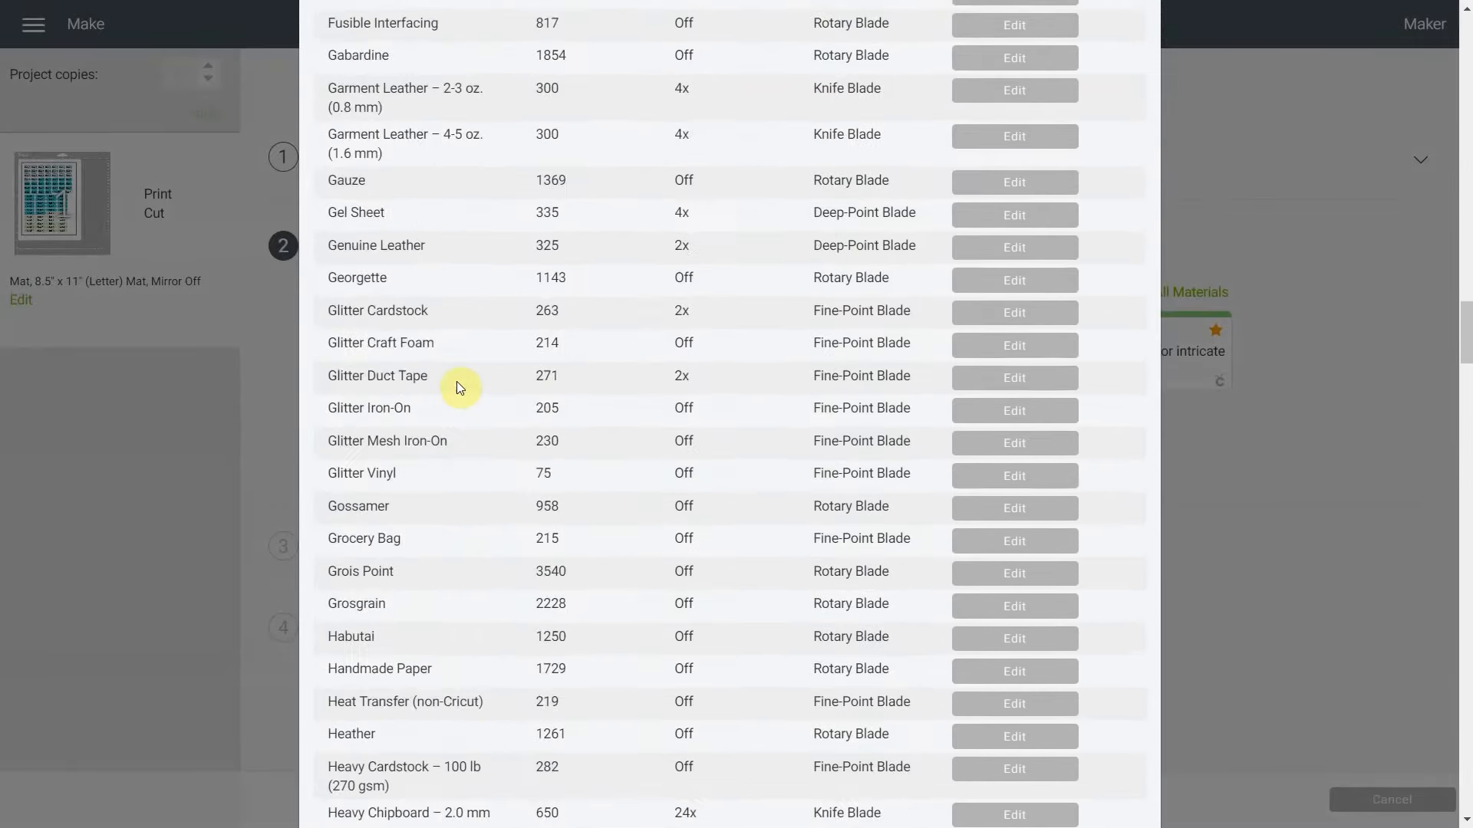
scroll("down", 3)
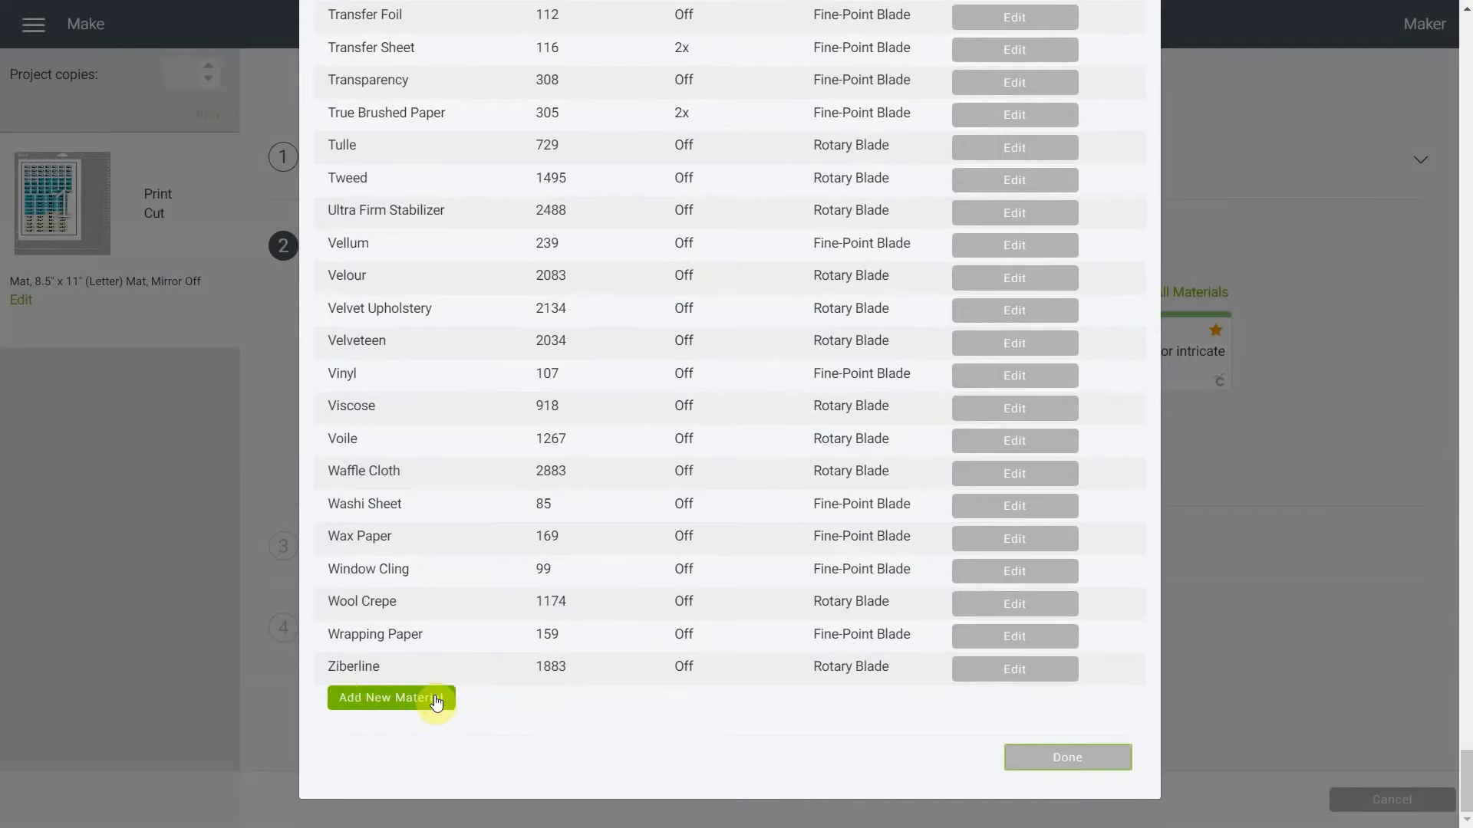
left_click(391, 698)
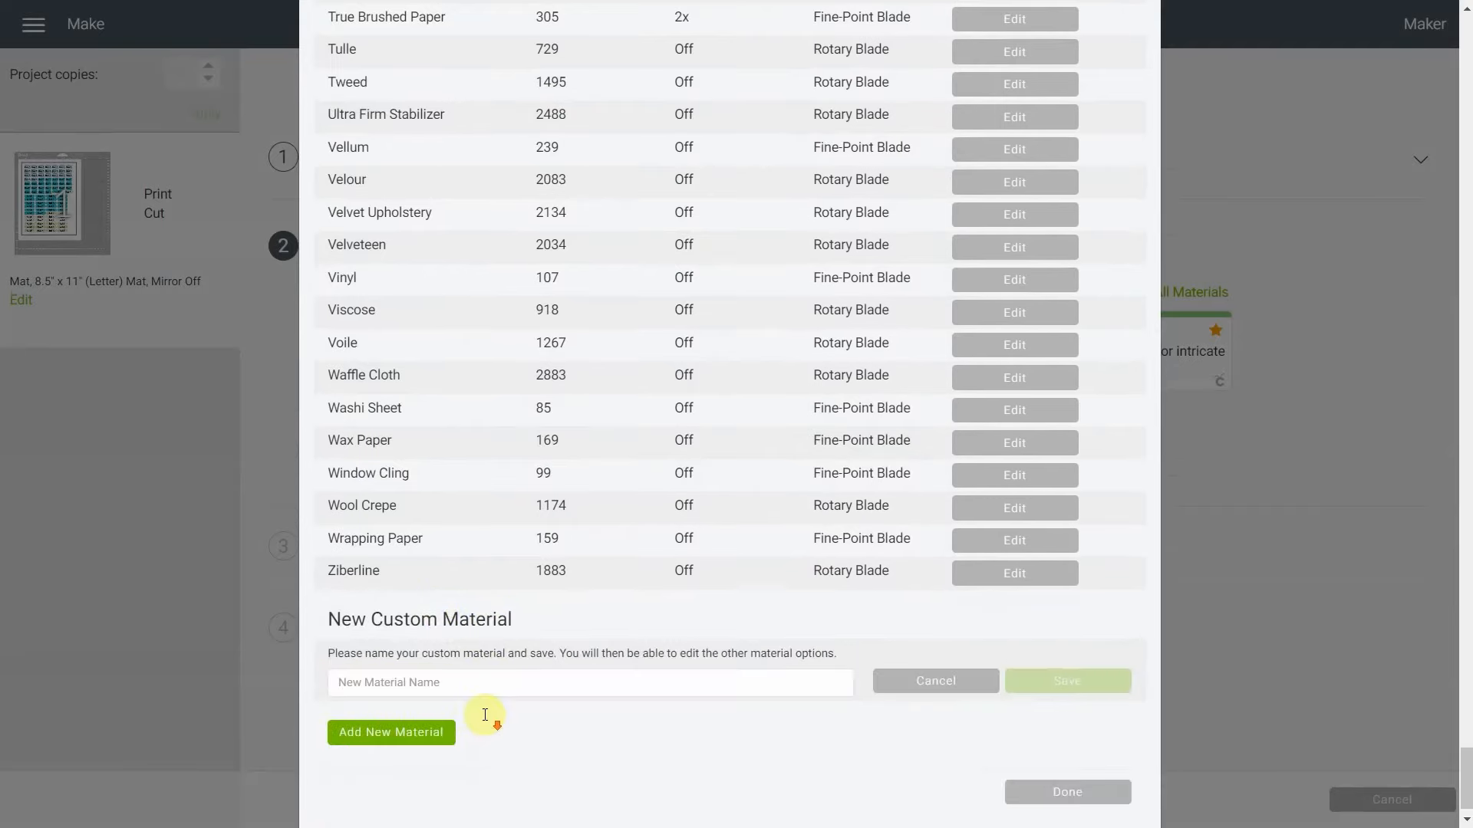
mouse_move(613, 688)
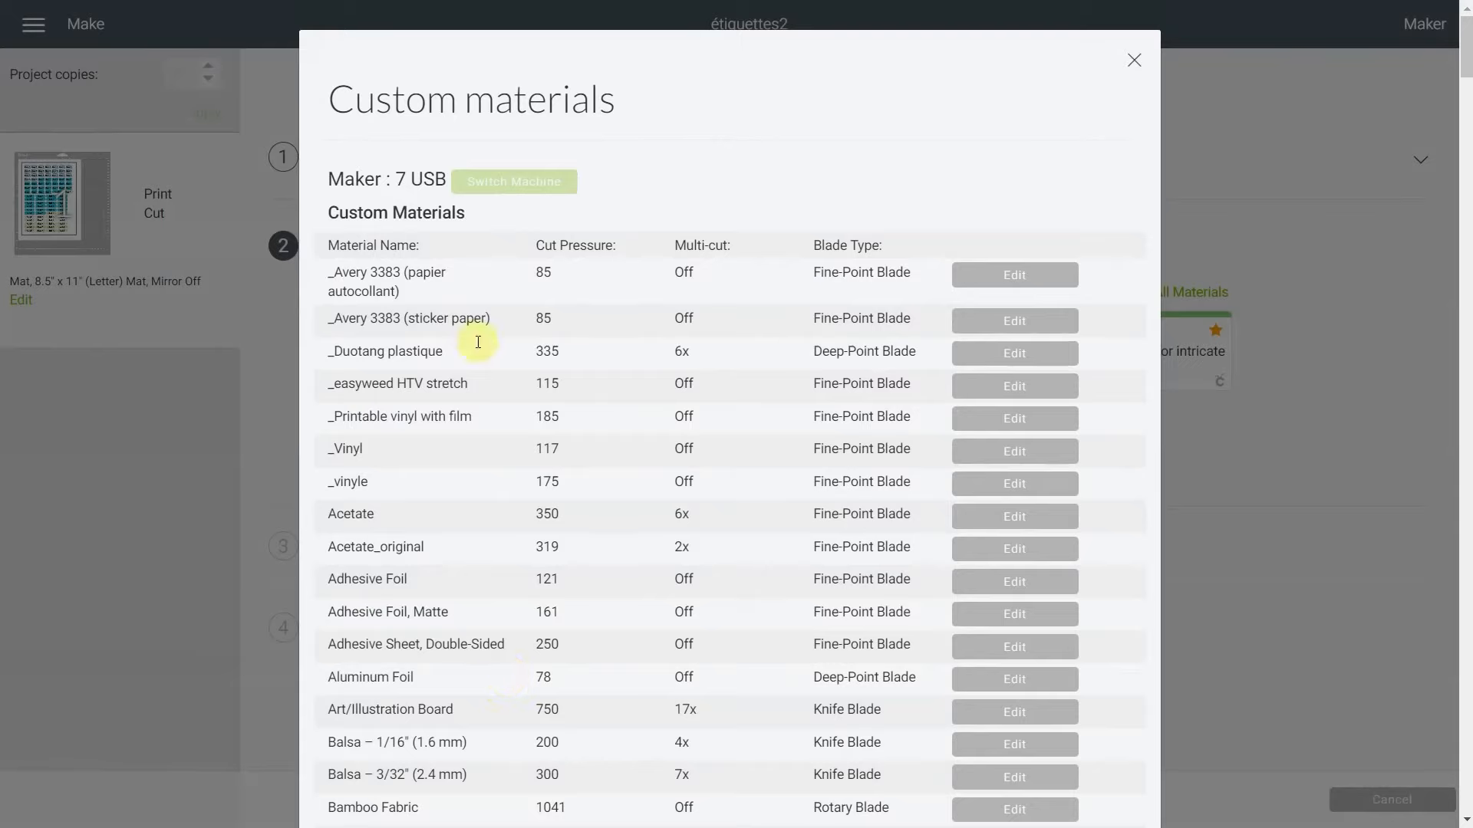
mouse_move(419, 422)
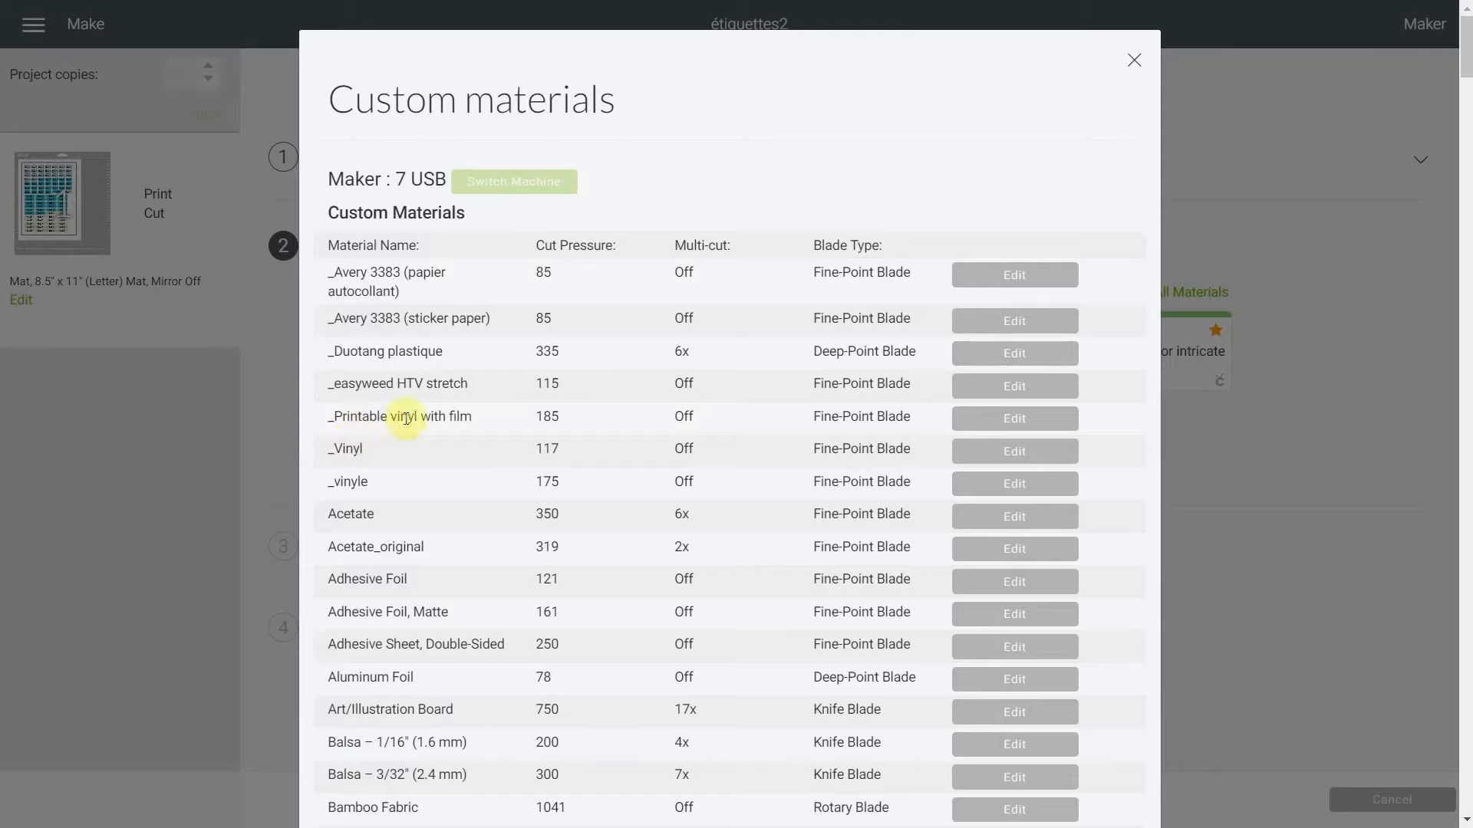
mouse_move(1034, 424)
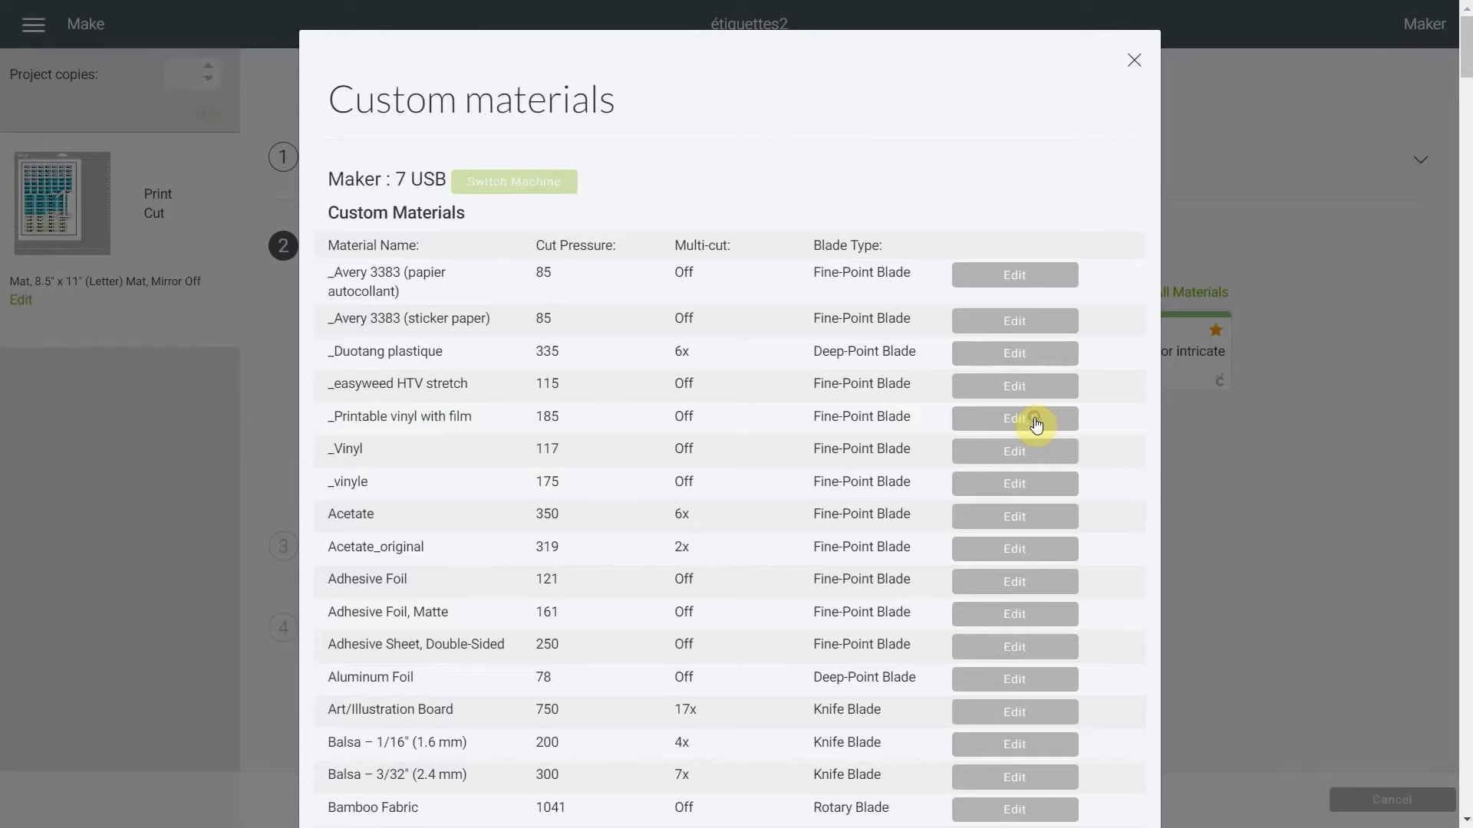
left_click(1015, 418)
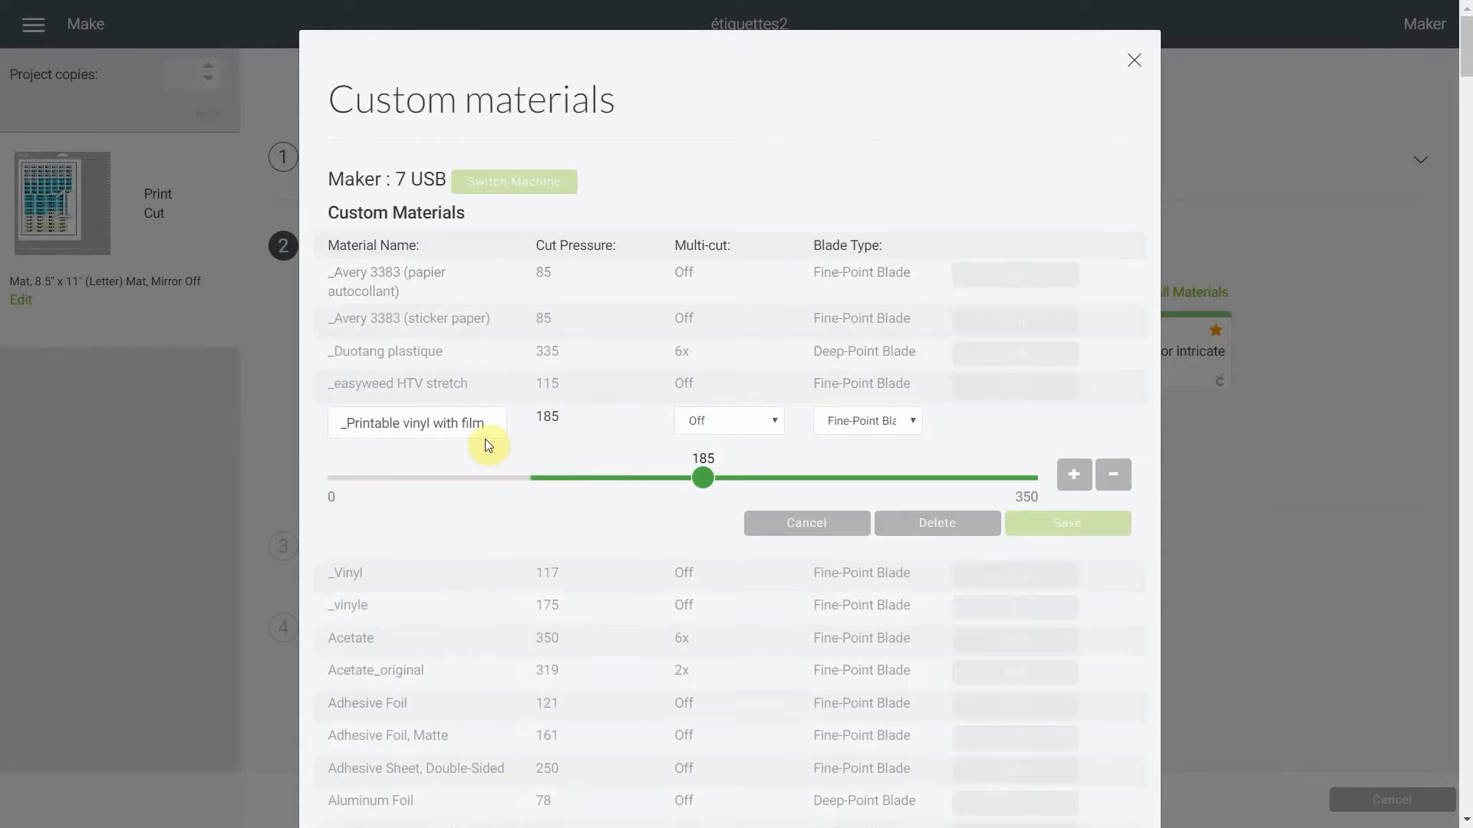
mouse_move(772, 478)
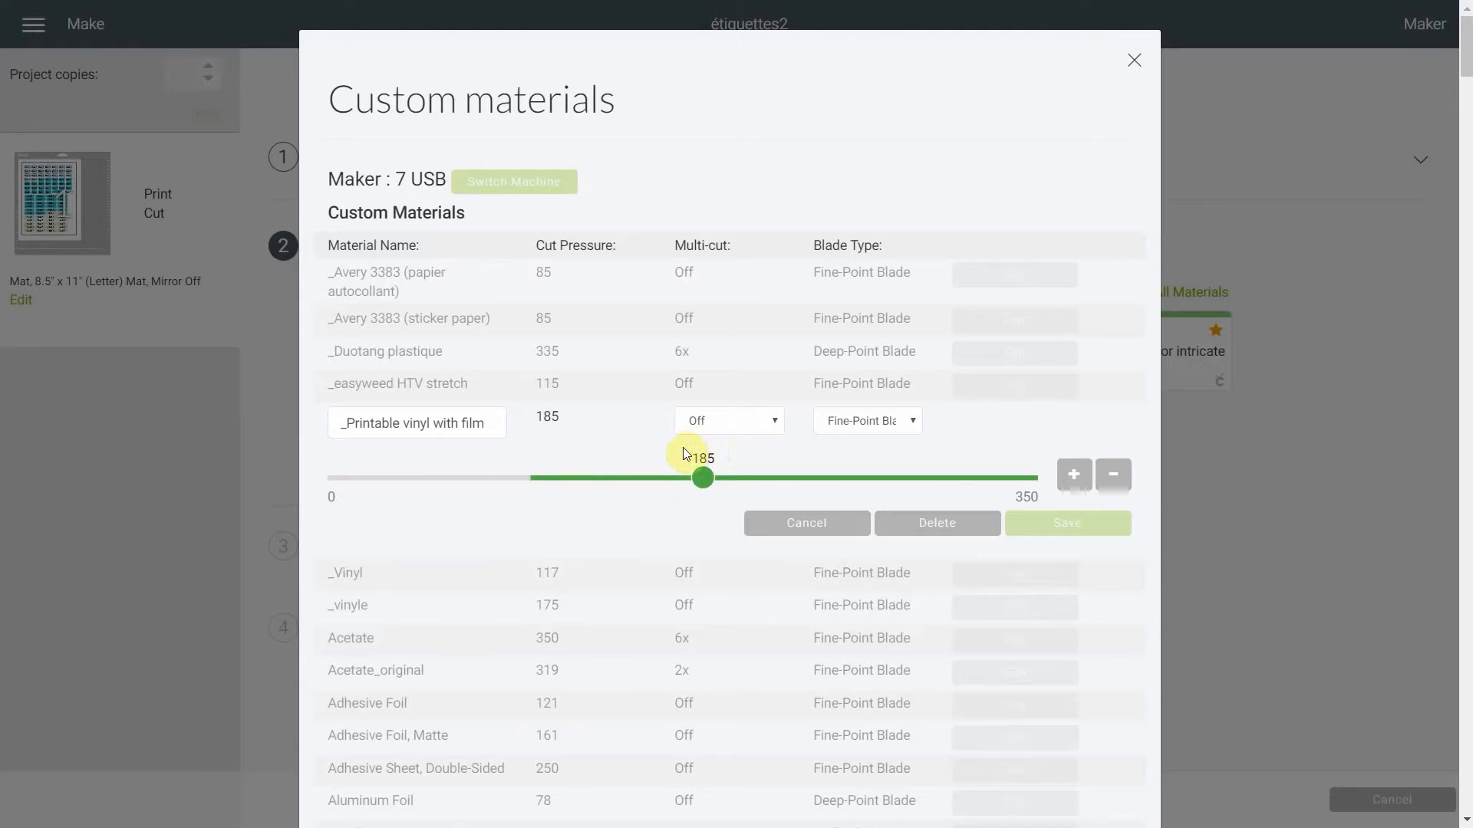
mouse_move(764, 436)
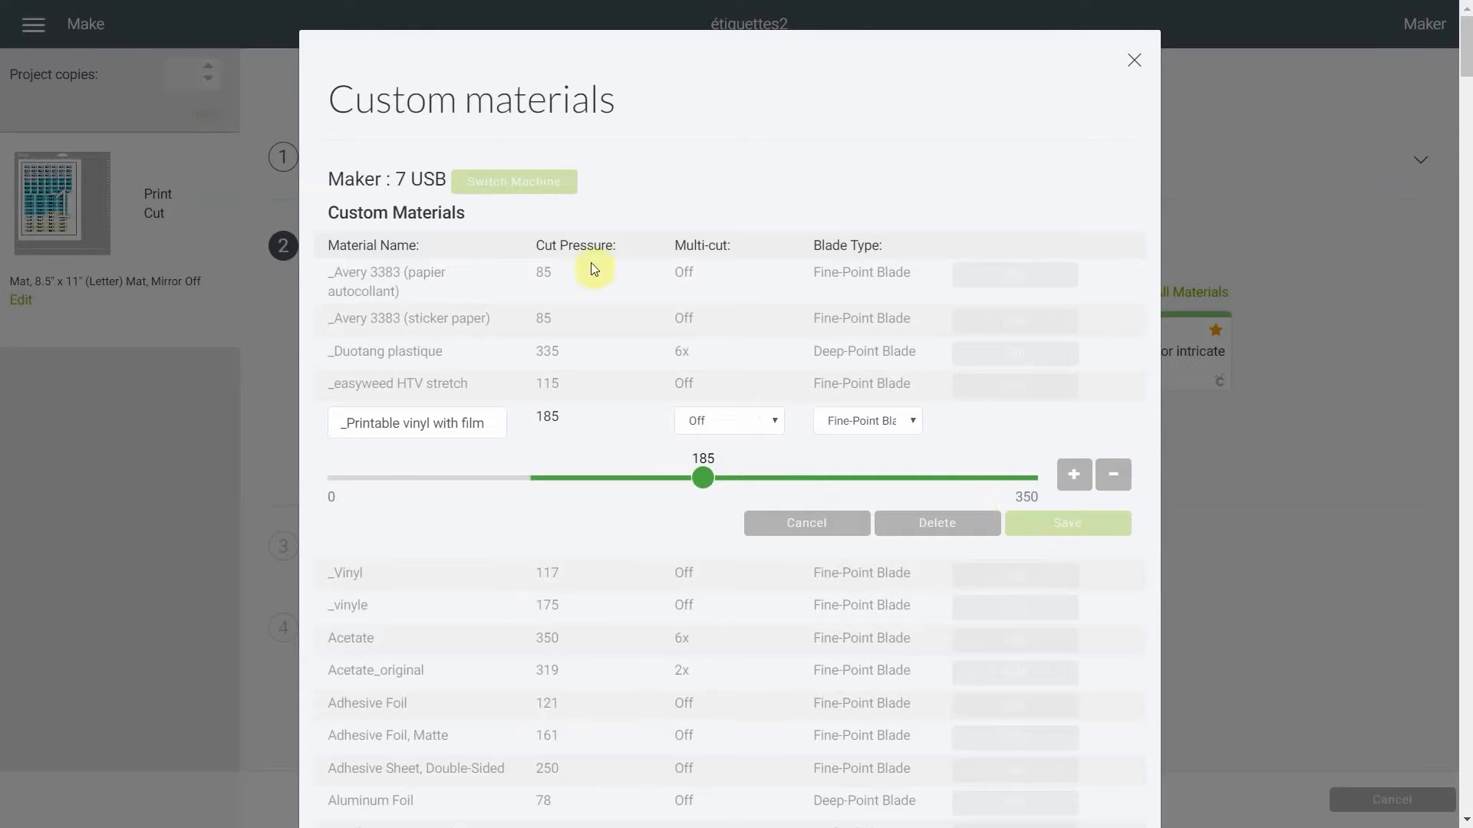
left_click(807, 523)
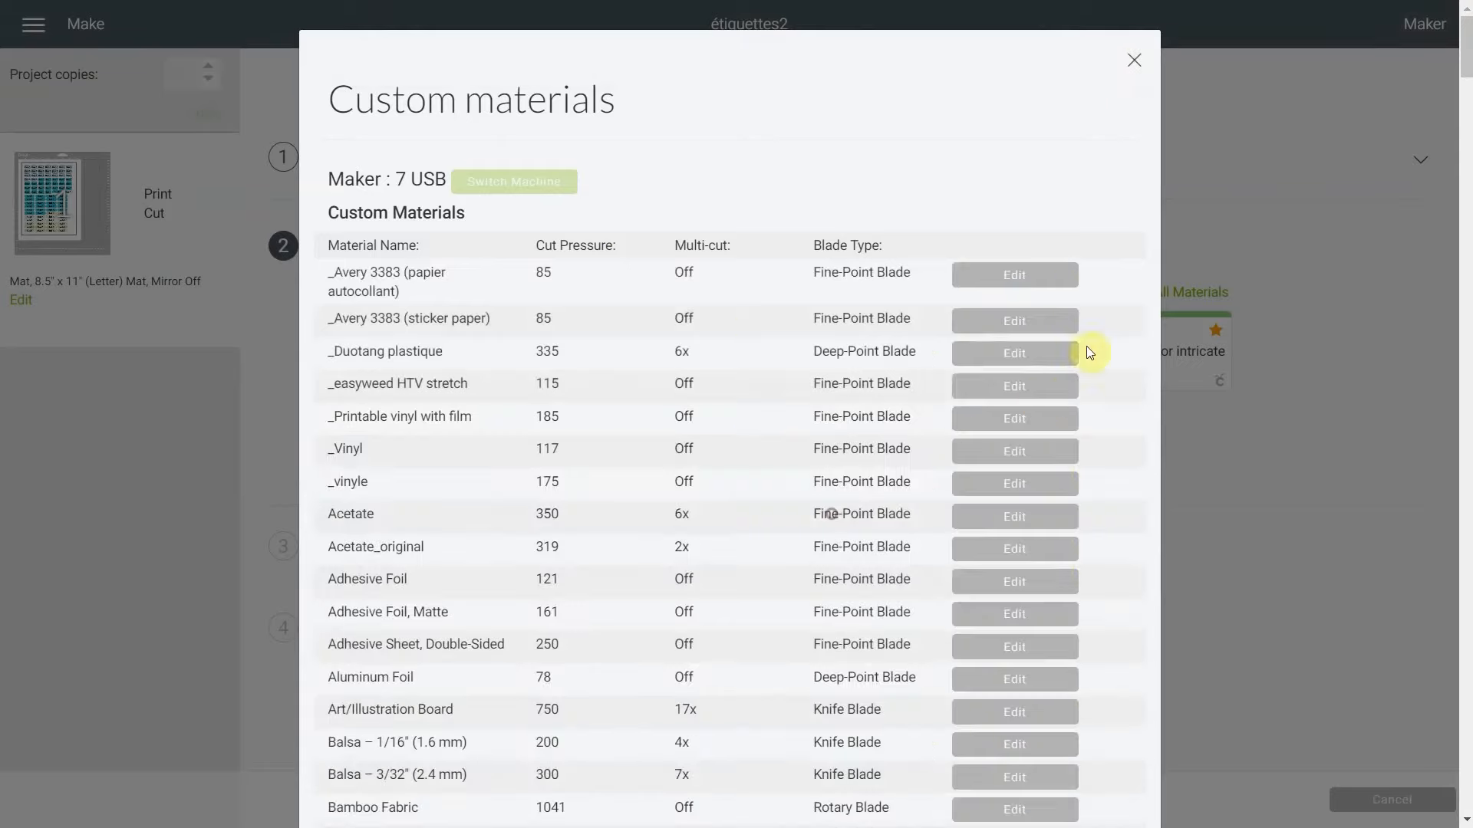
Close Custom materials and search the catalogue for the _Printable vinyl with film material.
left_click(1134, 59)
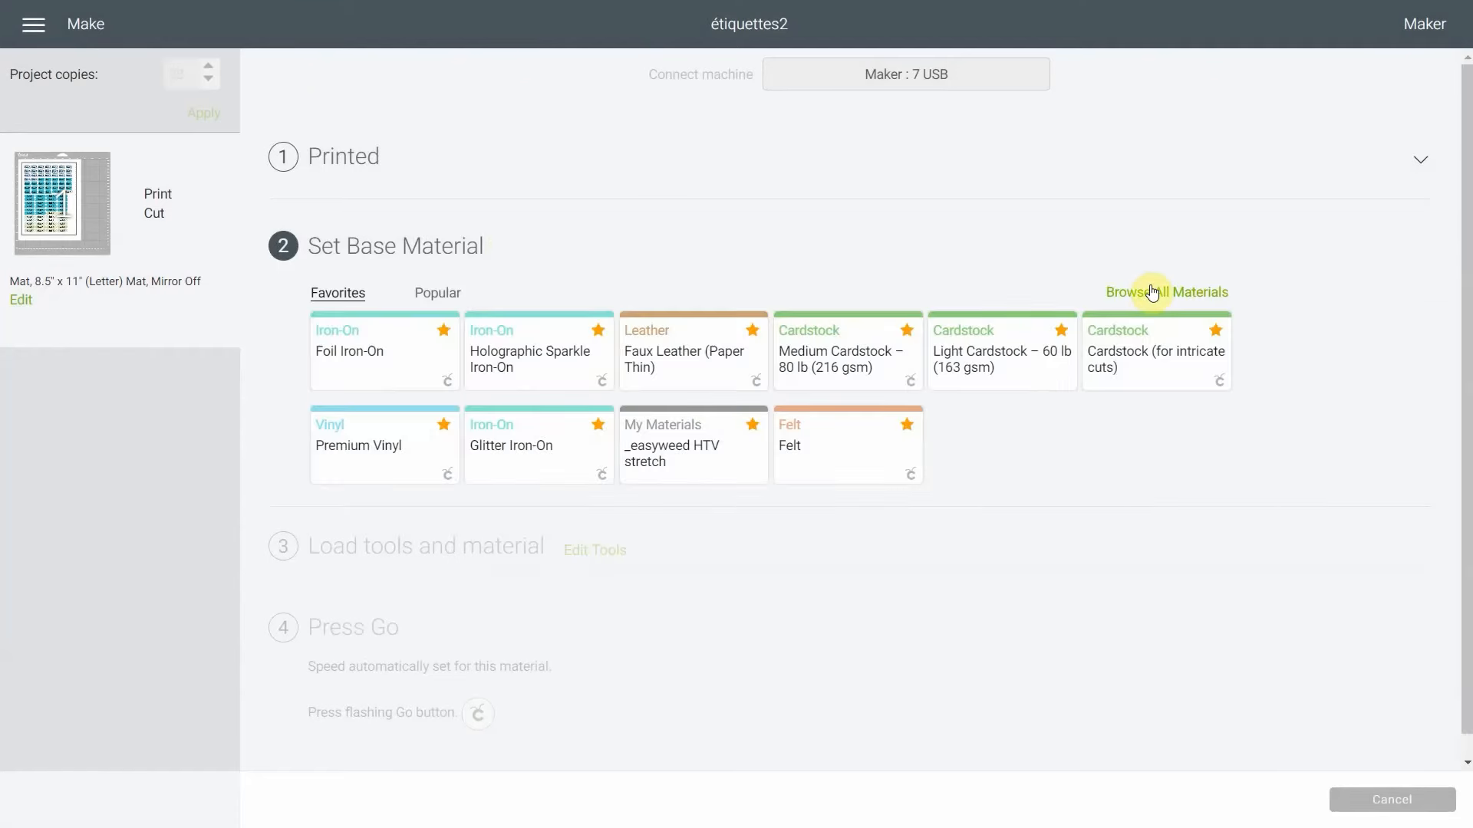
left_click(1166, 292)
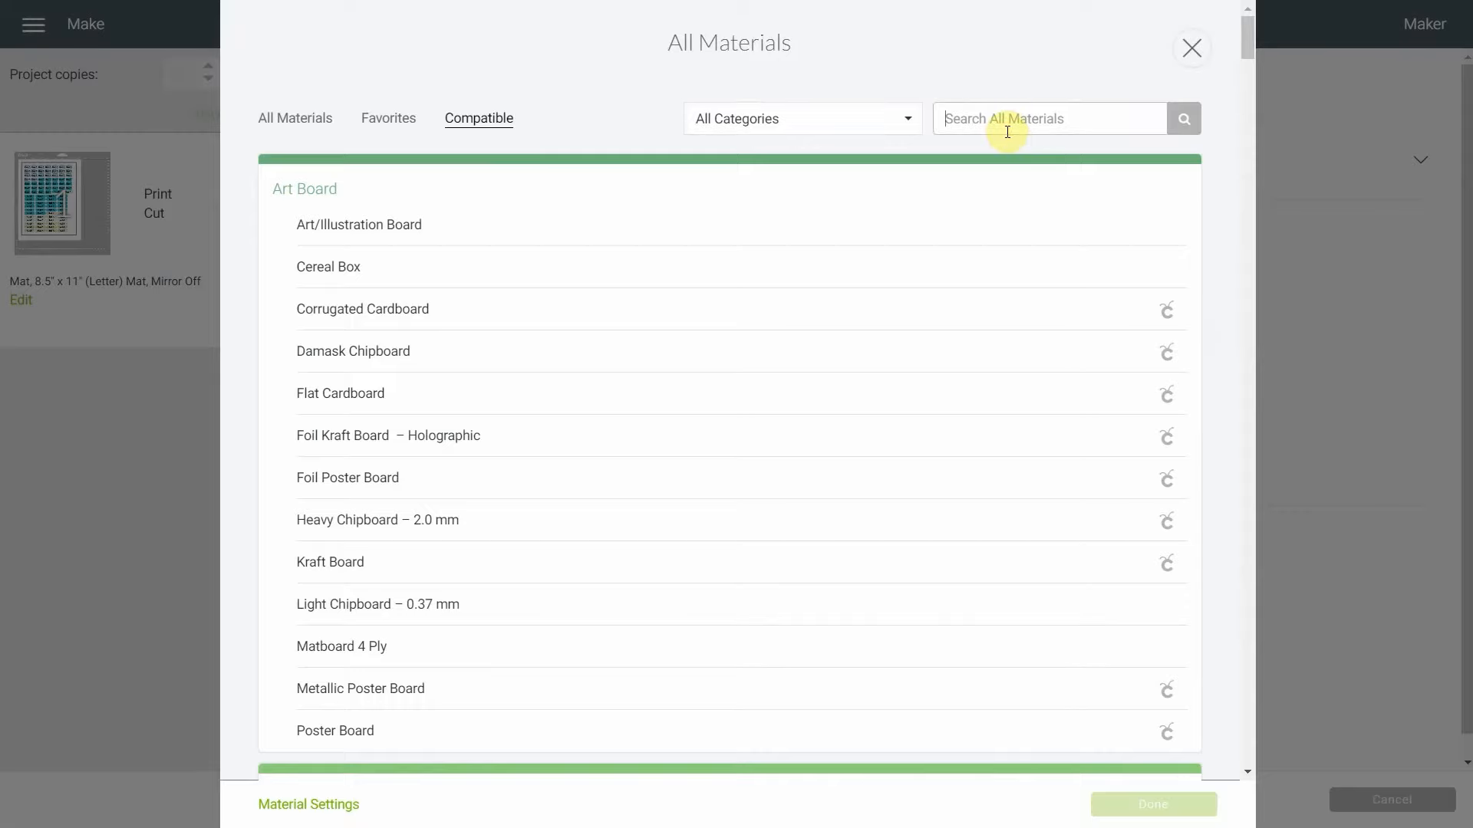
type("a")
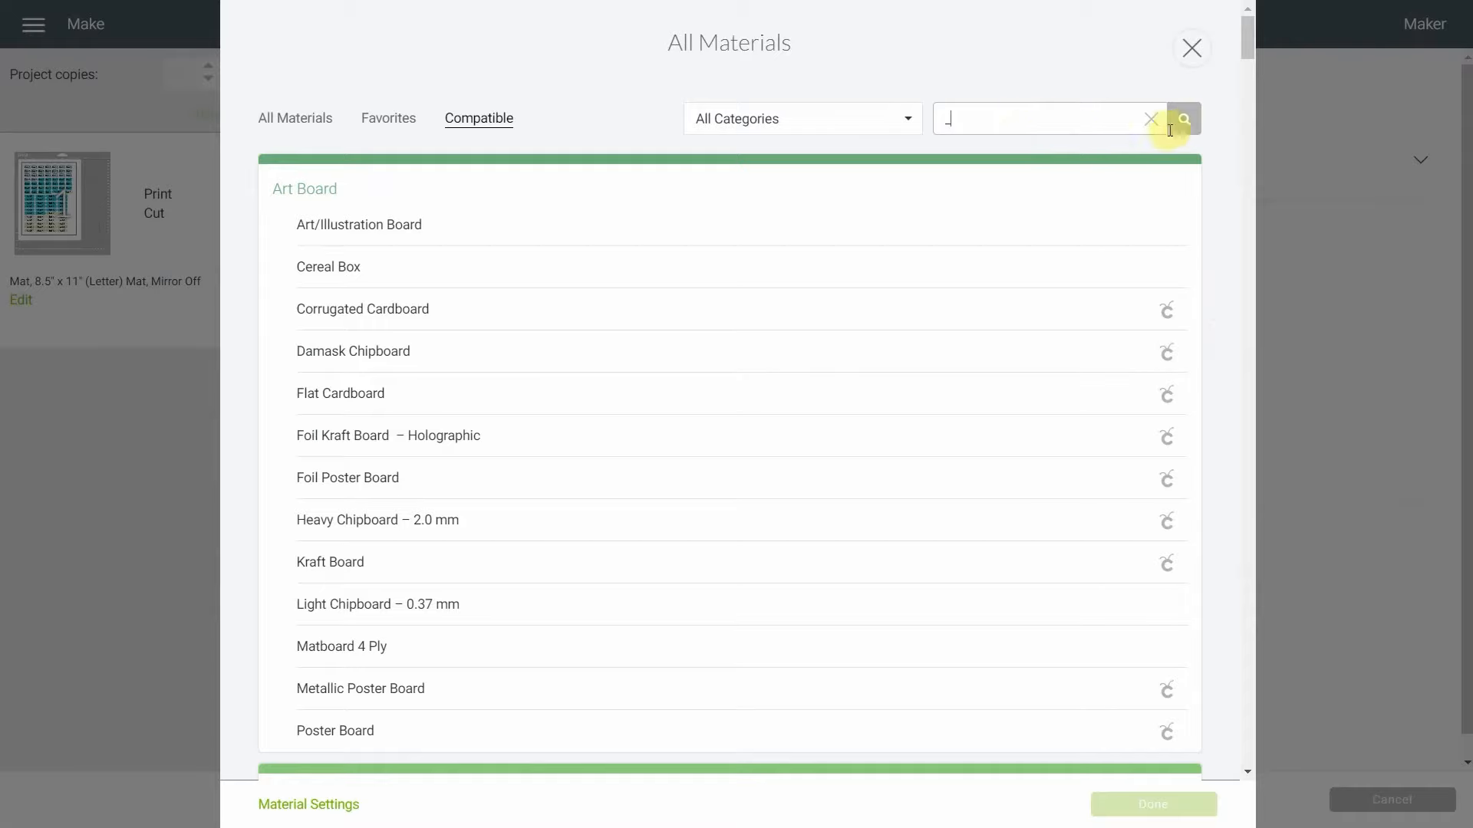
type("print")
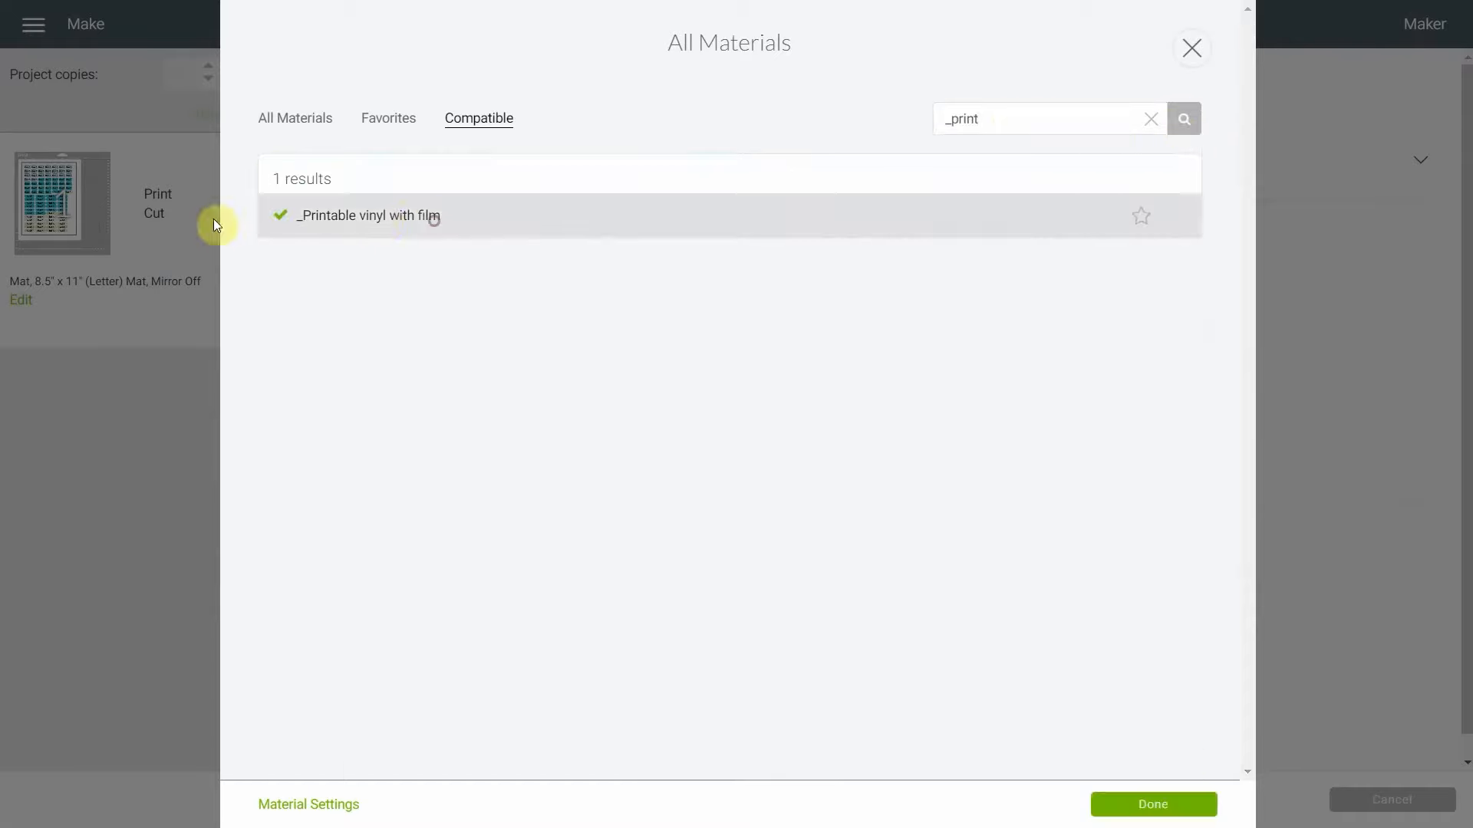
mouse_move(1045, 753)
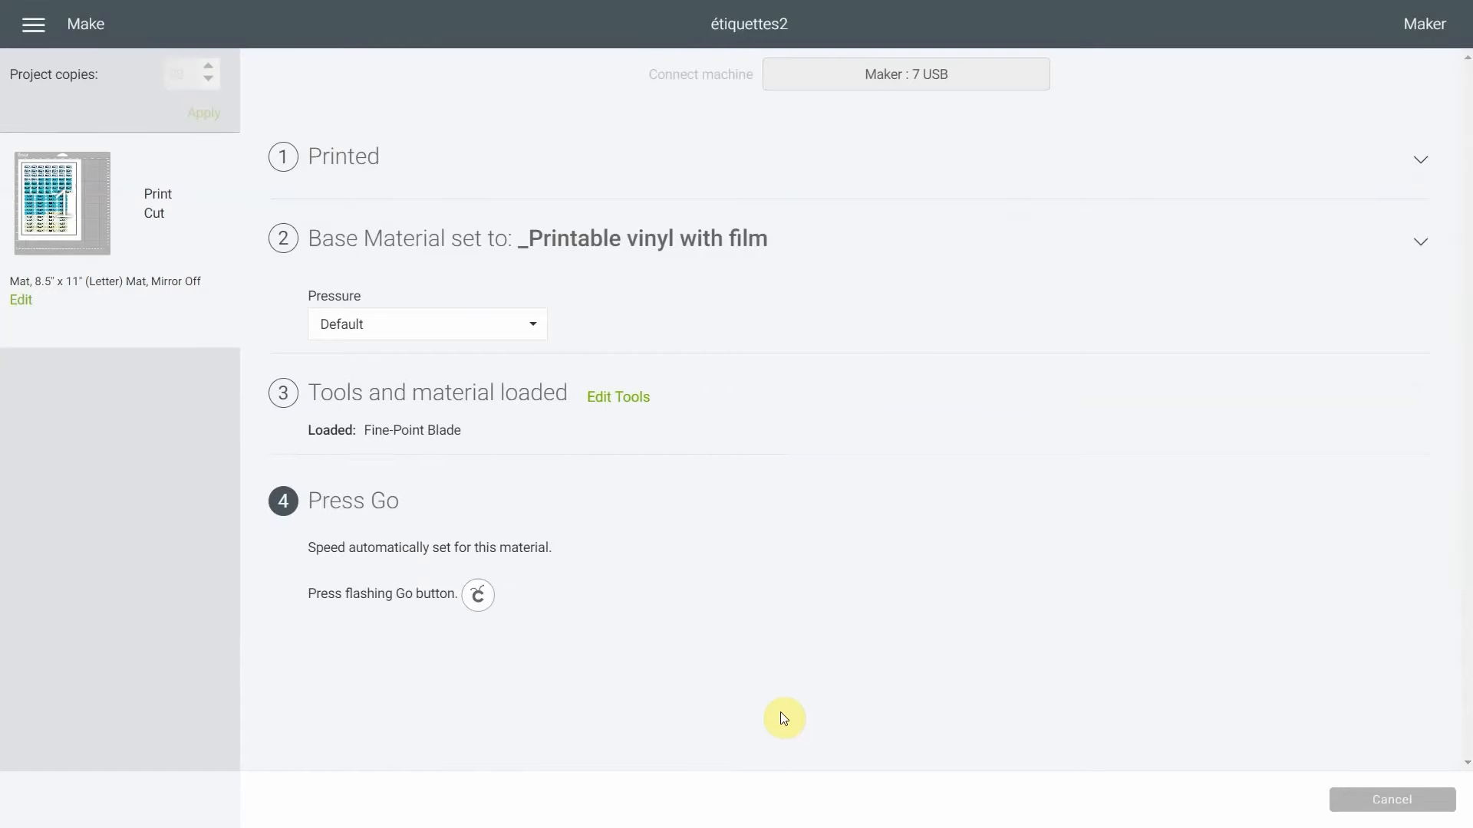
mouse_move(832, 439)
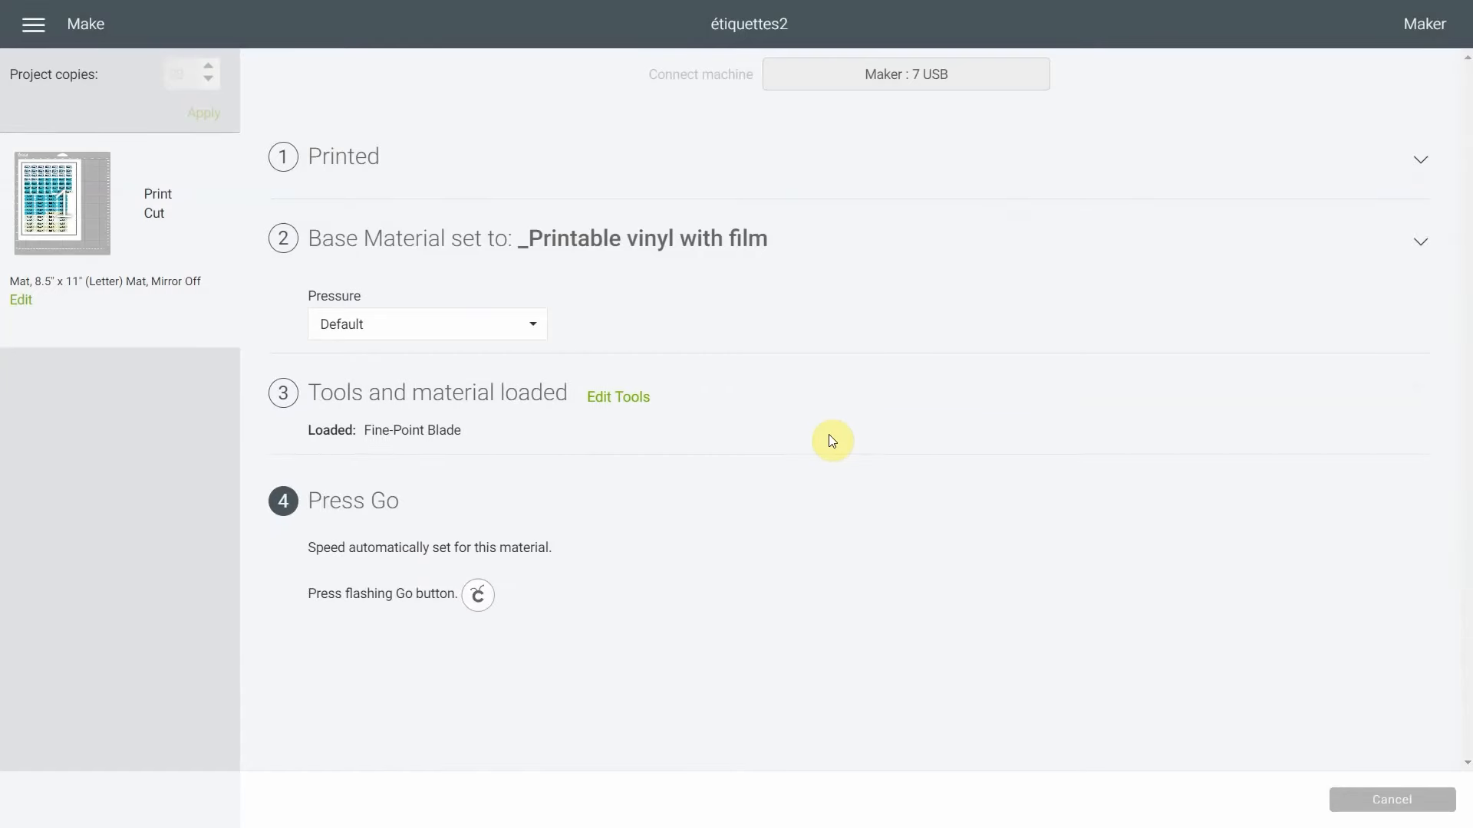